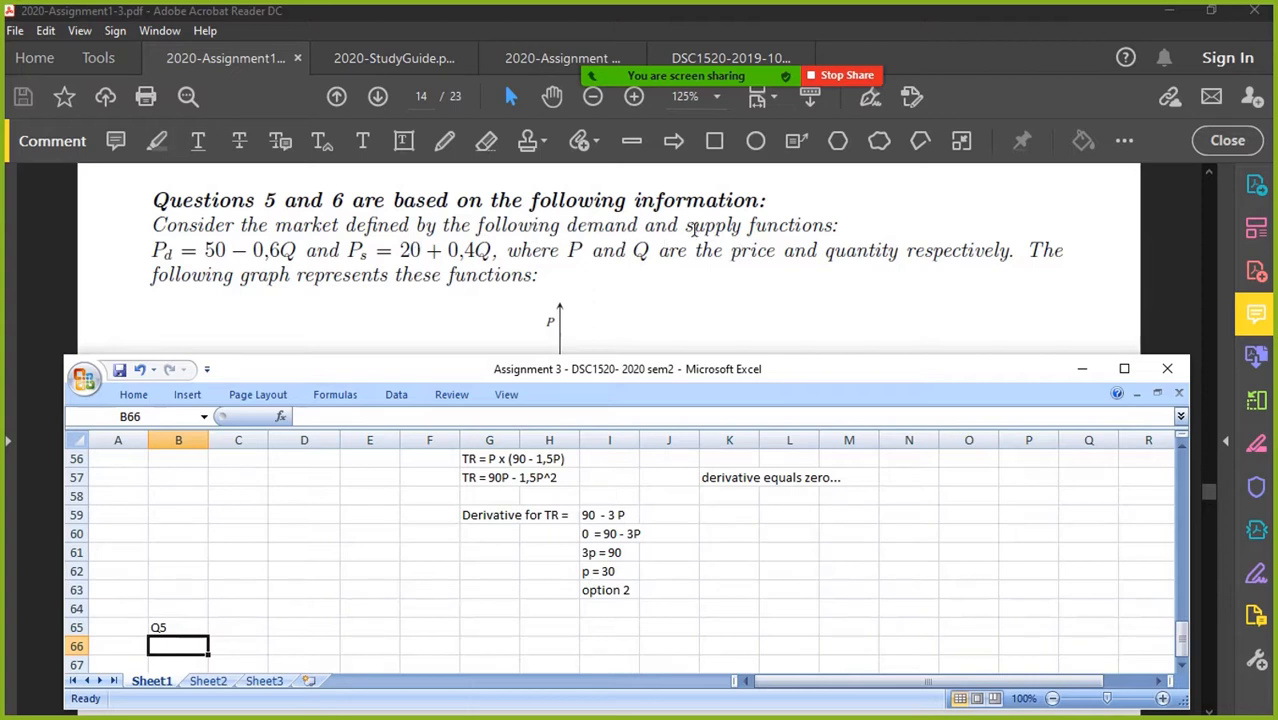
{"action": "mouse_move", "coordinate": [162, 244]}
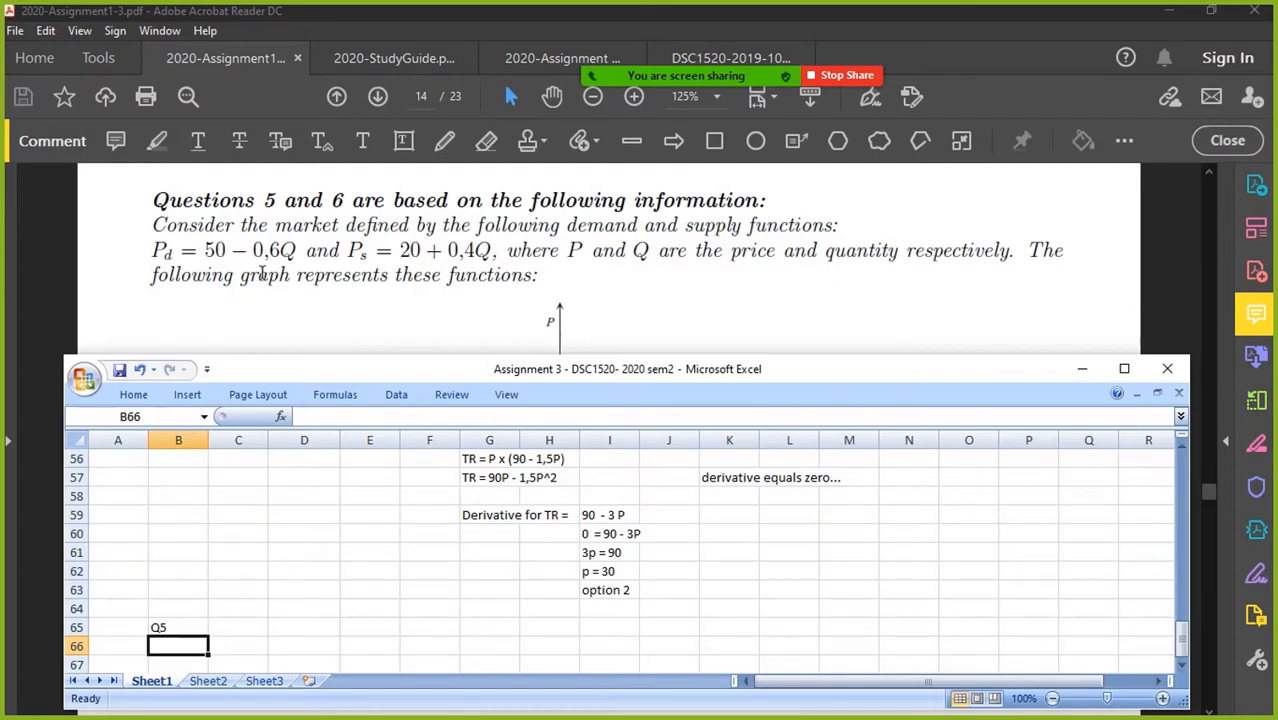
- Enter the equilibrium condition PS = PD in cell D65 beside the Q5 label
{"action": "scroll", "scroll_direction": "down", "scroll_amount": 3}
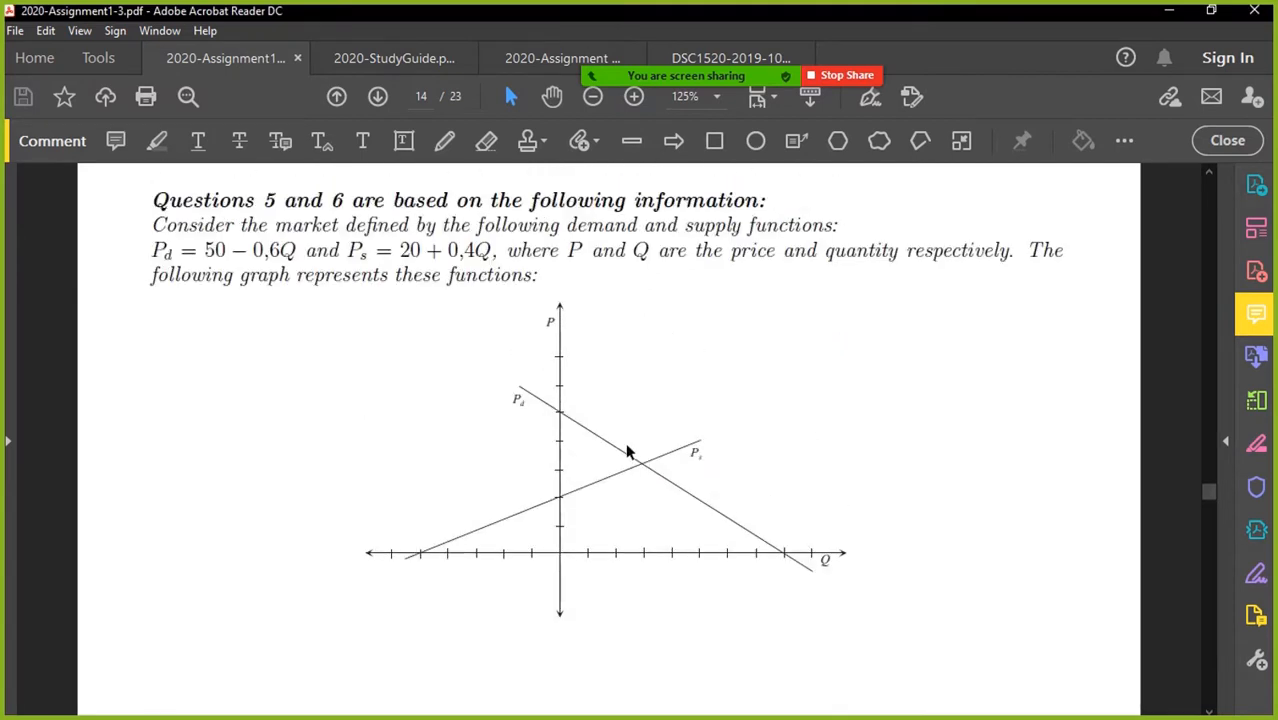
{"action": "mouse_move", "coordinate": [610, 488]}
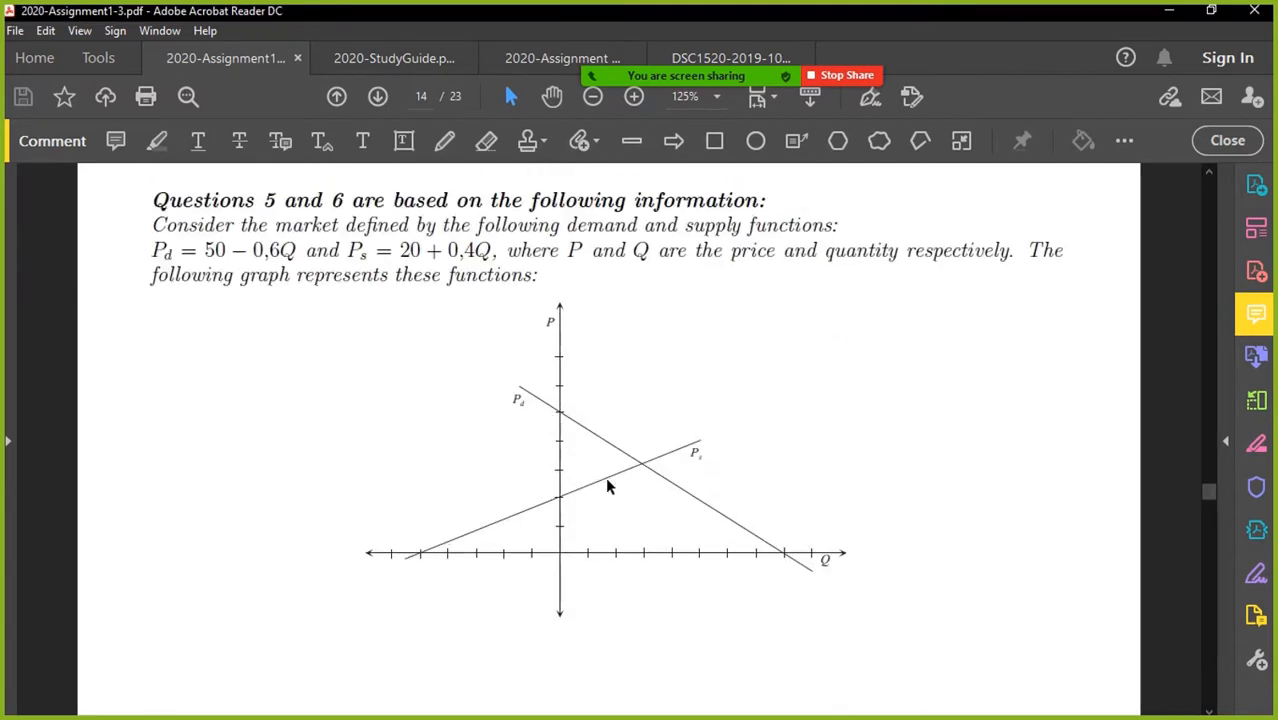
{"action": "scroll", "scroll_direction": "down", "scroll_amount": 3}
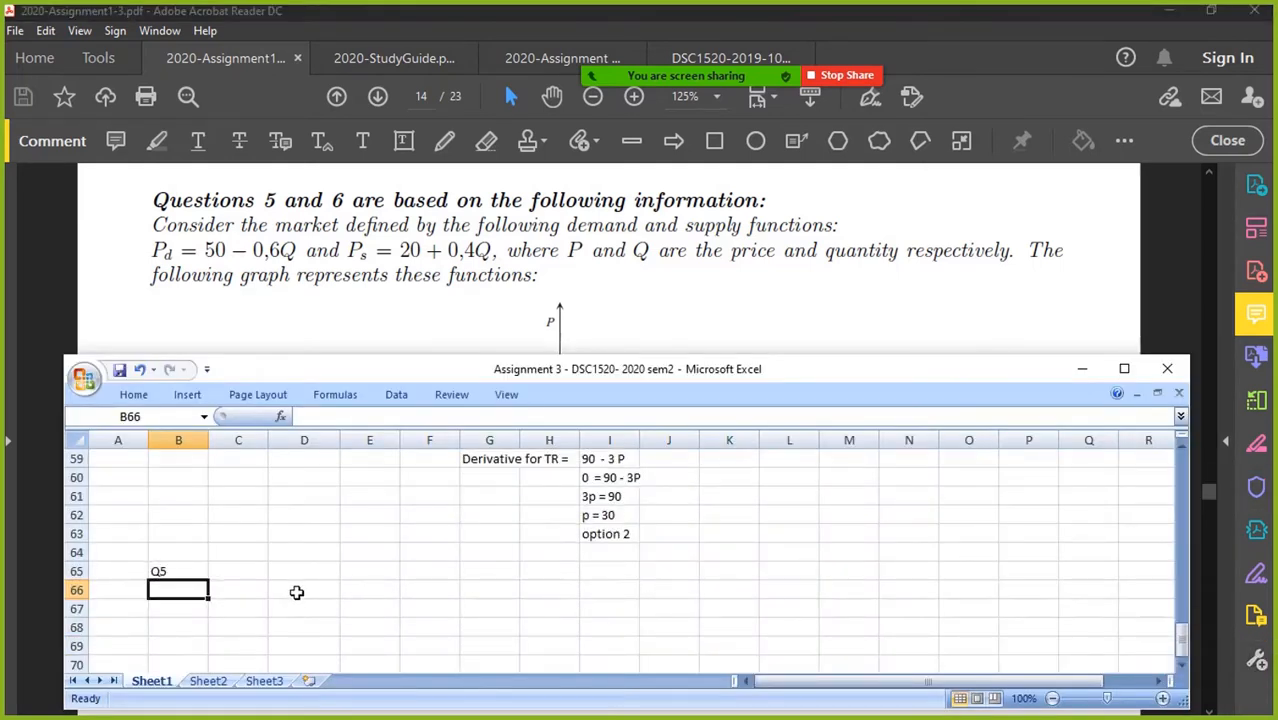
{"action": "type", "text": "PS"}
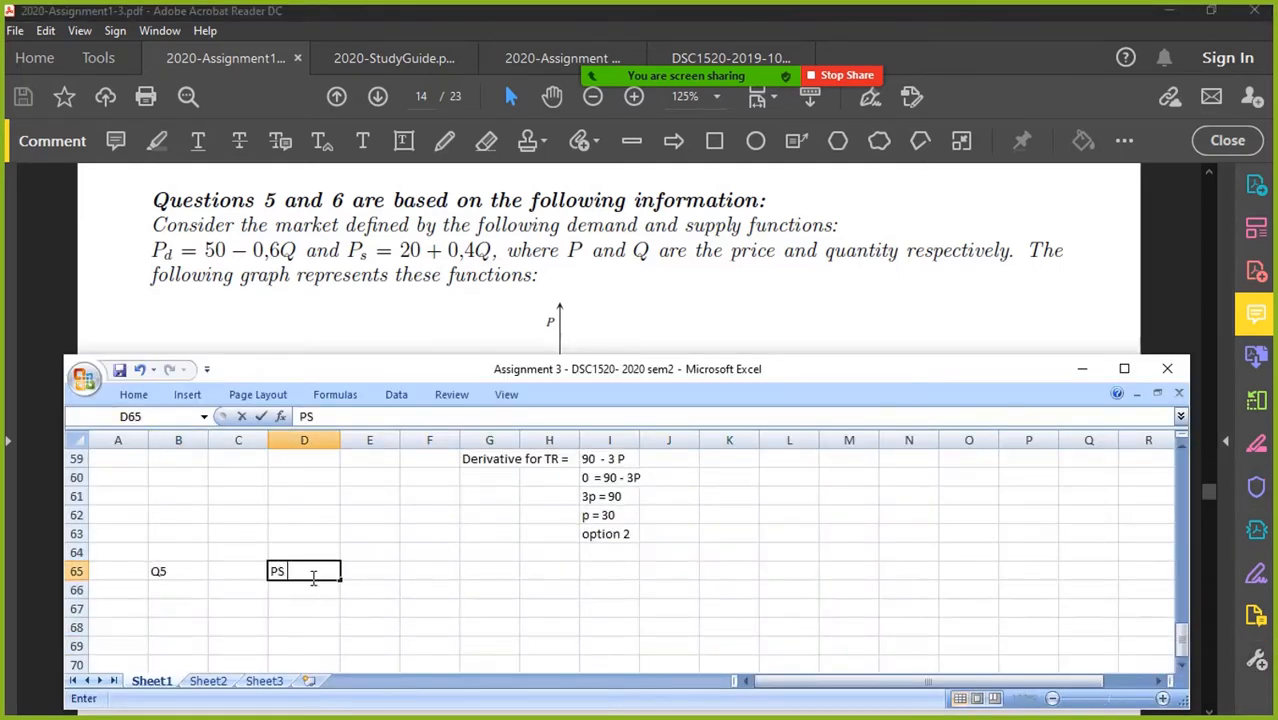
{"action": "type", "text": "= PD"}
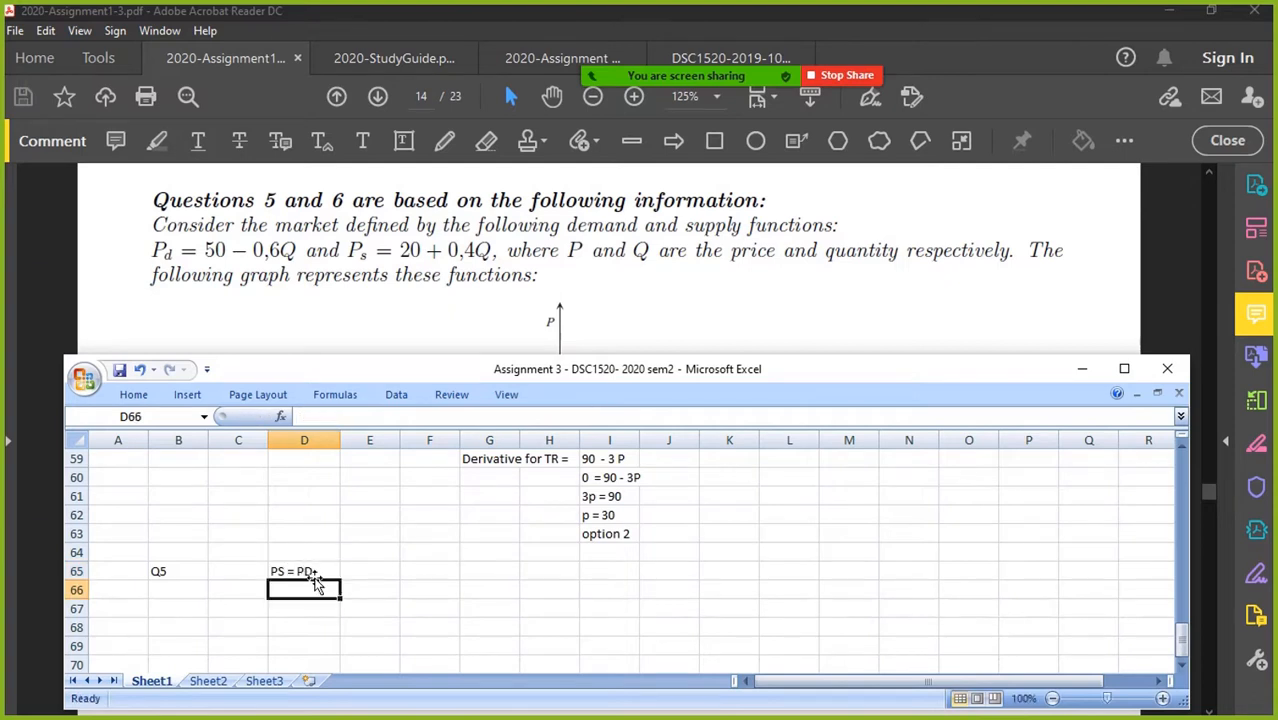
{"action": "left_click", "coordinate": [304, 572]}
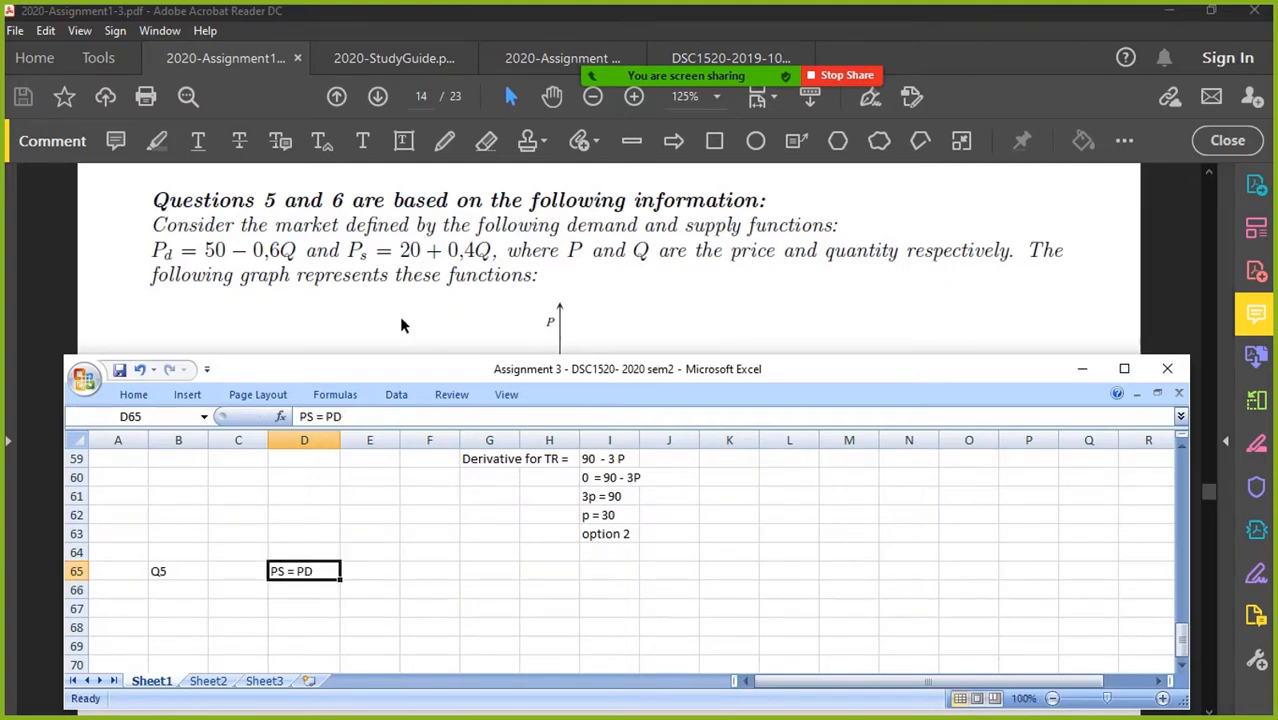
{"action": "mouse_move", "coordinate": [452, 312]}
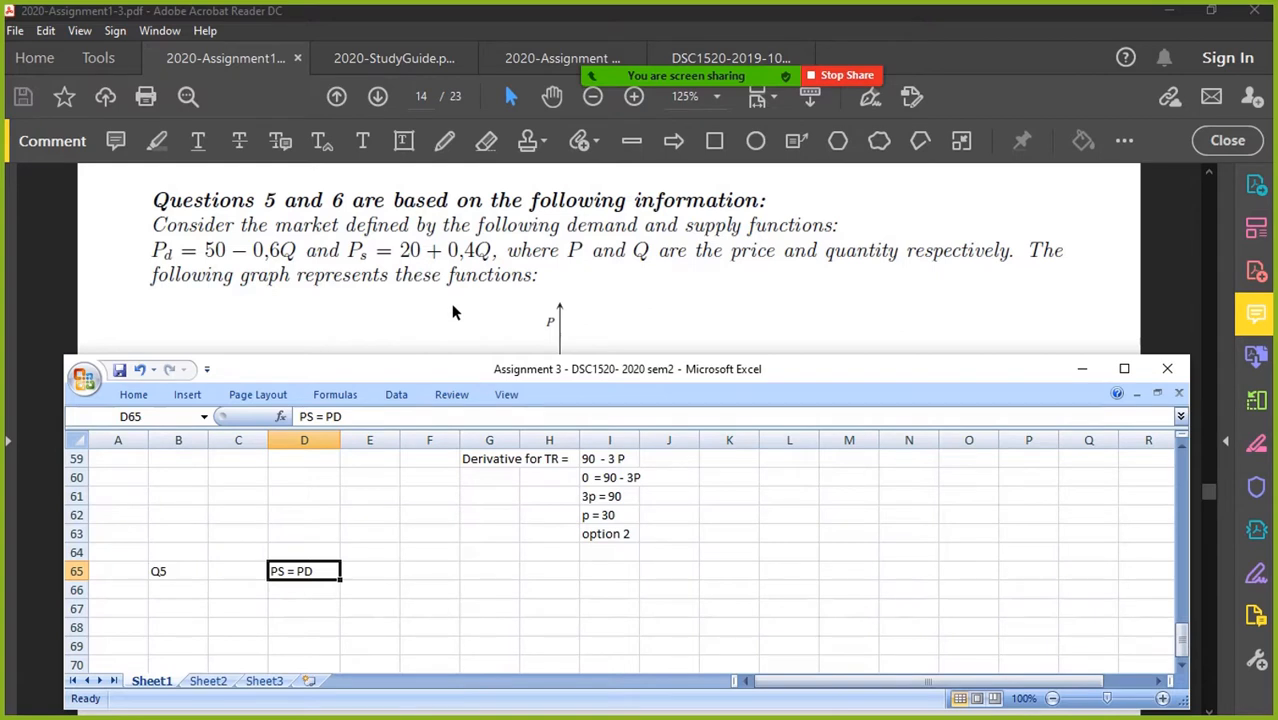
{"action": "mouse_move", "coordinate": [436, 318]}
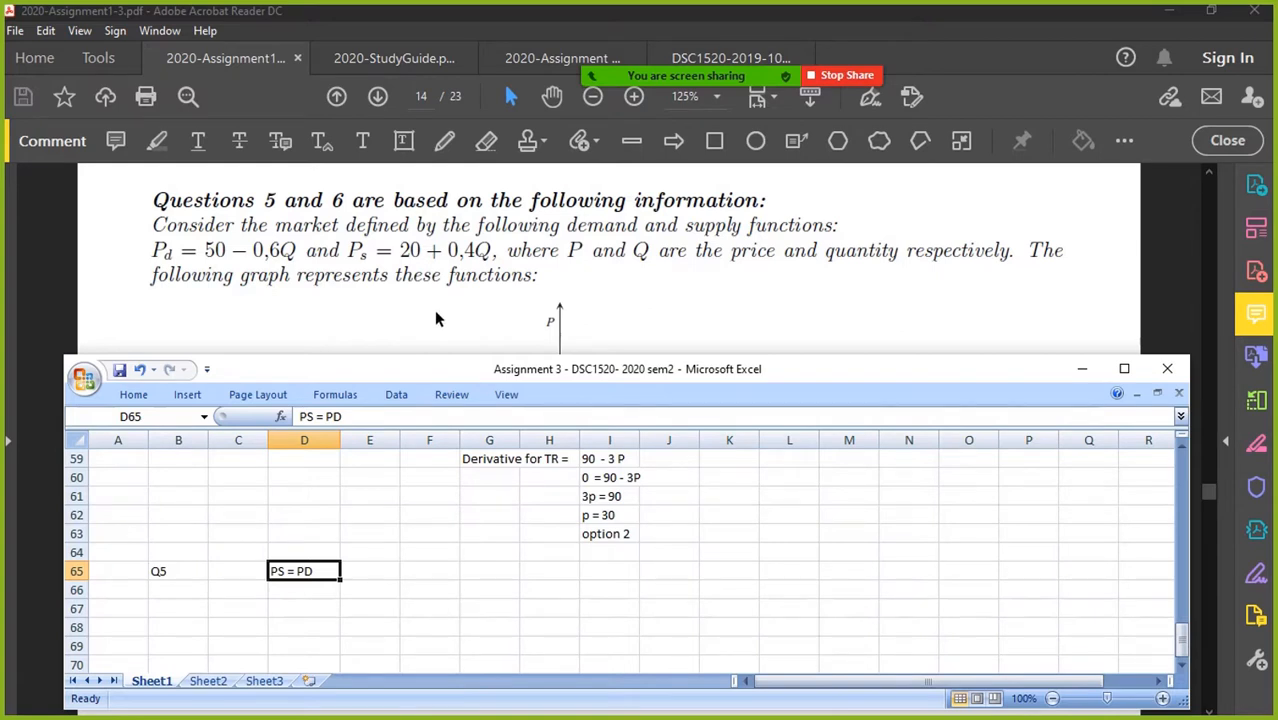
{"action": "scroll", "scroll_direction": "down", "scroll_amount": 3}
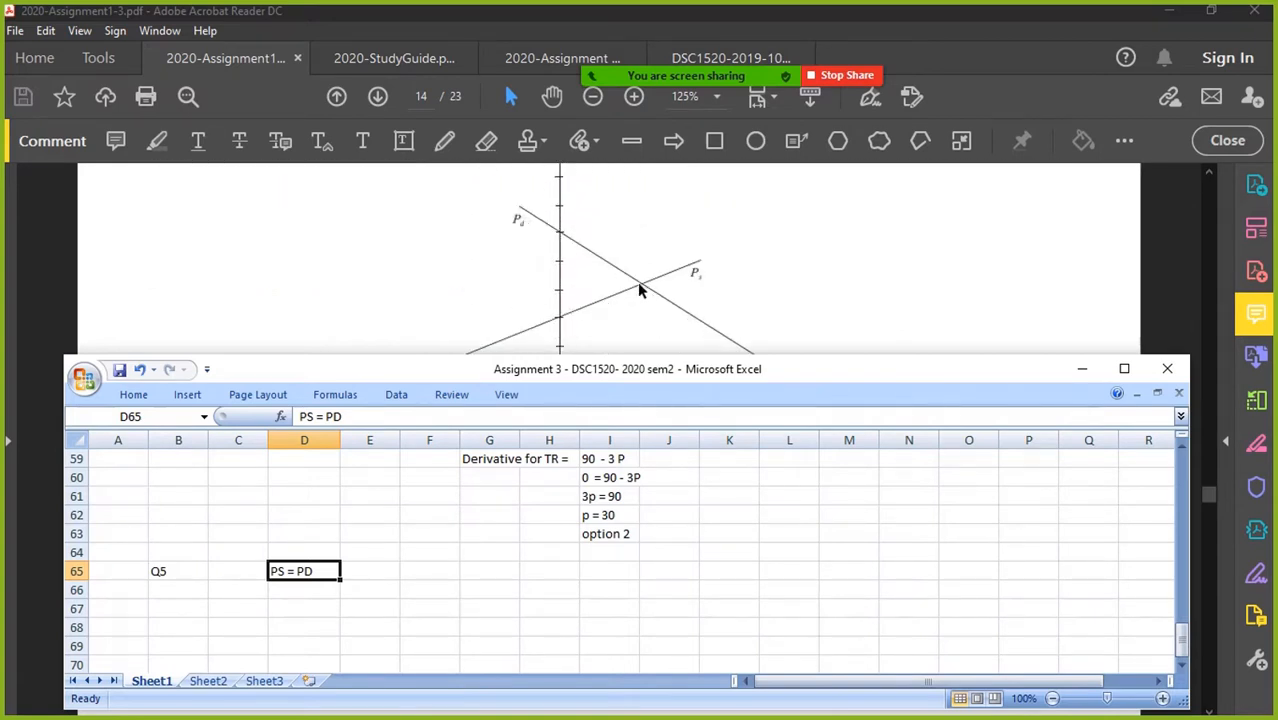
{"action": "mouse_move", "coordinate": [578, 258]}
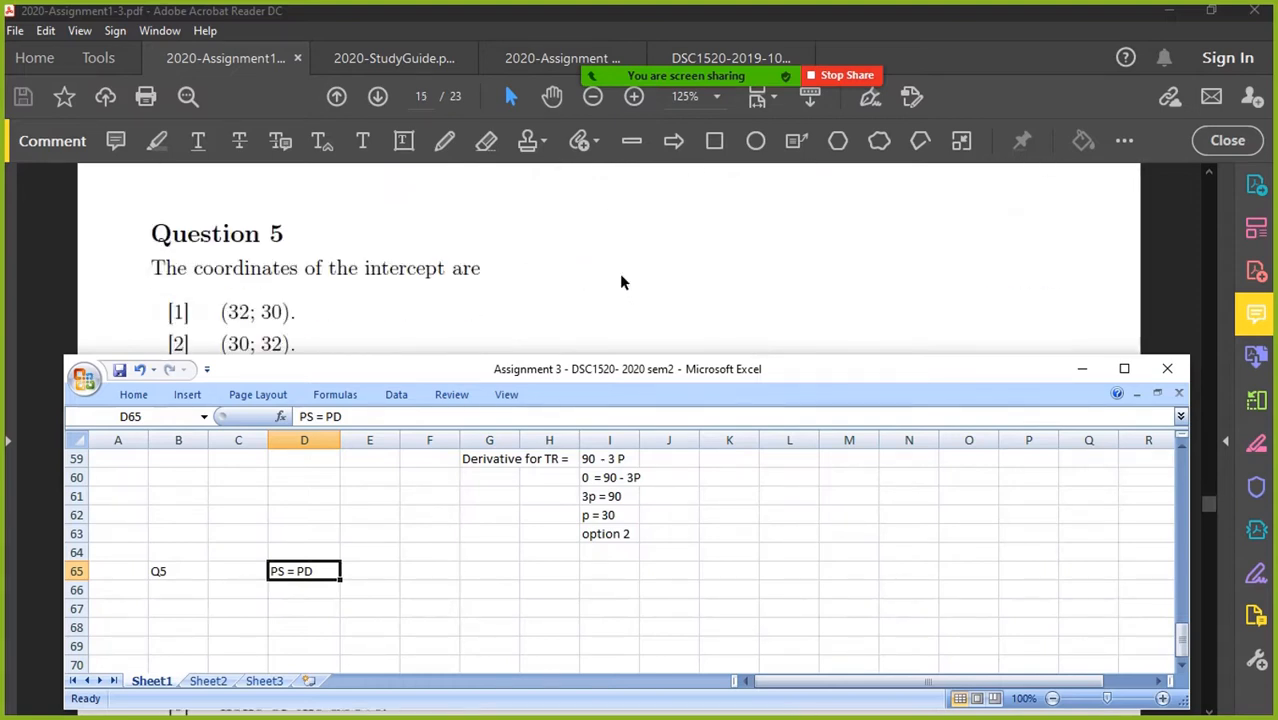
{"action": "mouse_move", "coordinate": [572, 300]}
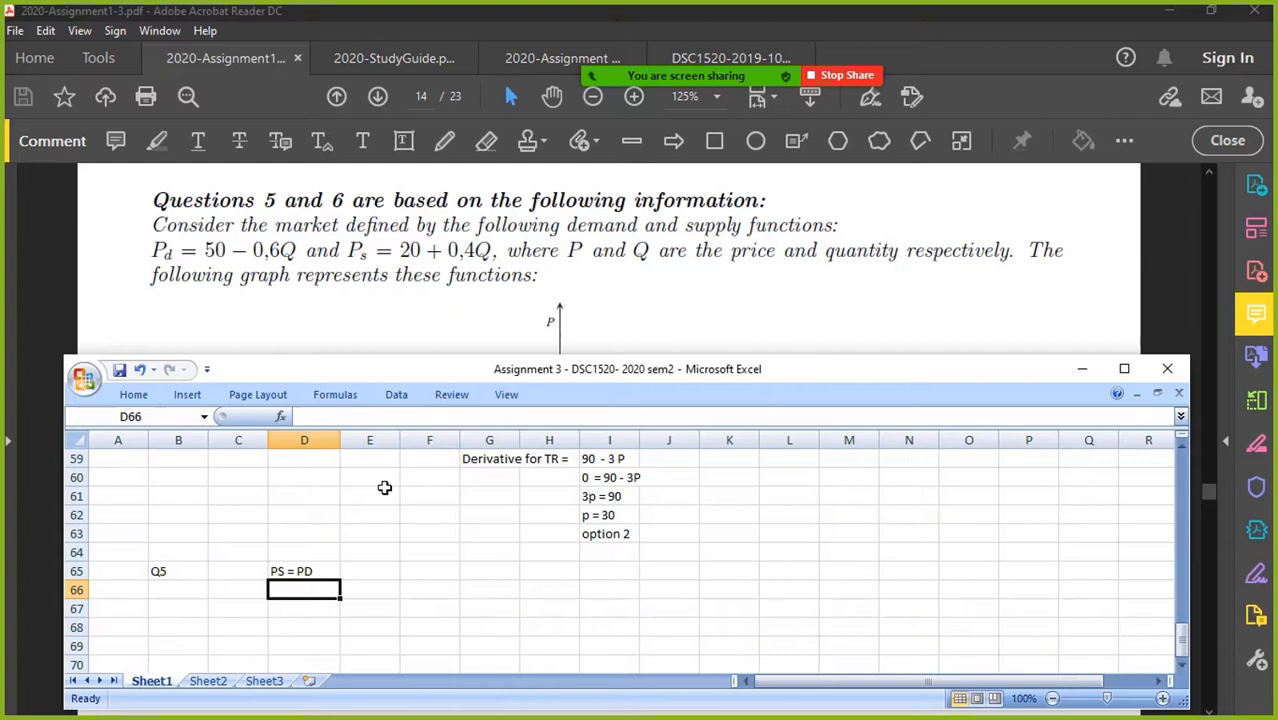
{"action": "mouse_move", "coordinate": [400, 270]}
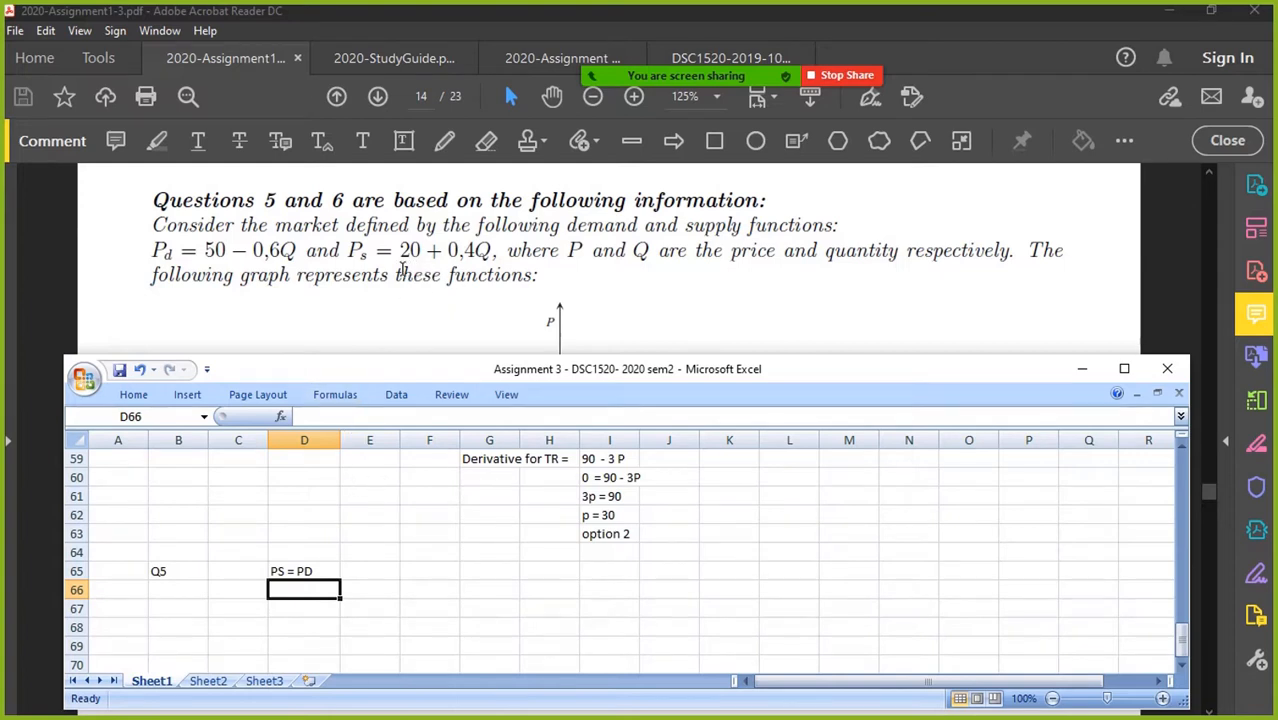
- Enter the substituted equation 20 + 0,4Q = 50 - 0,6Q in D66
{"action": "type", "text": "20 +"}
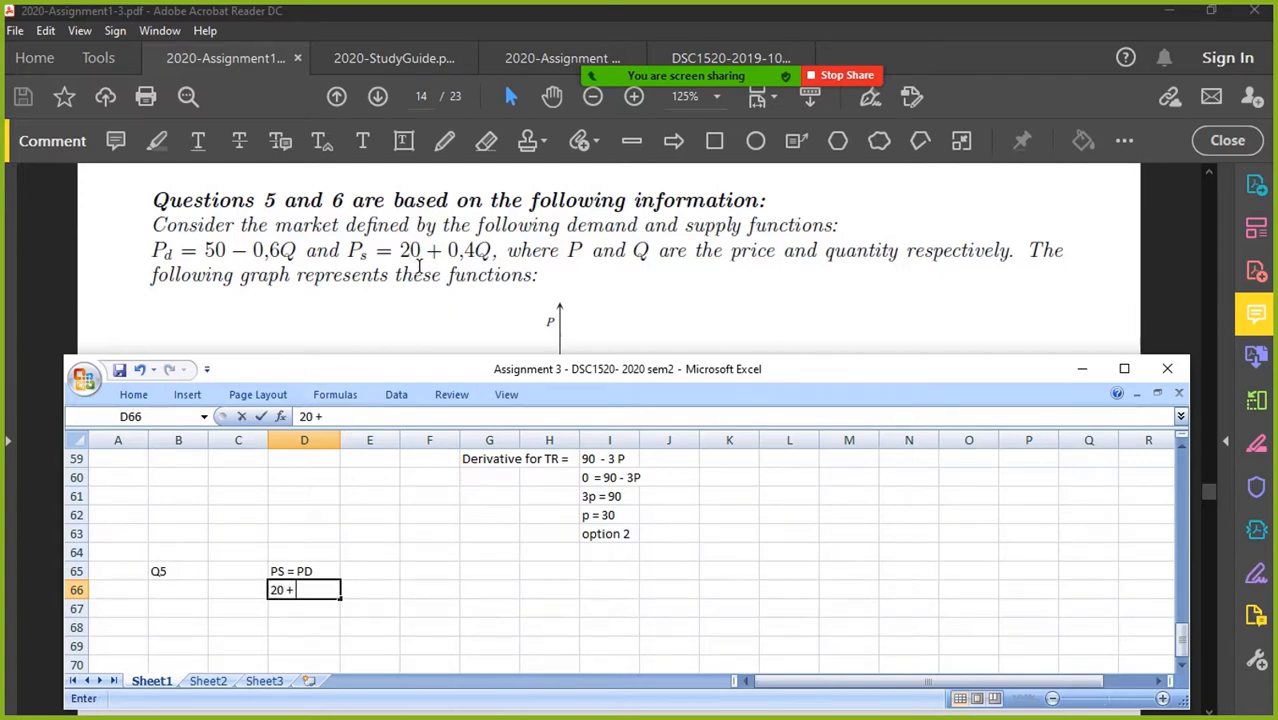
{"action": "type", "text": "0,4"}
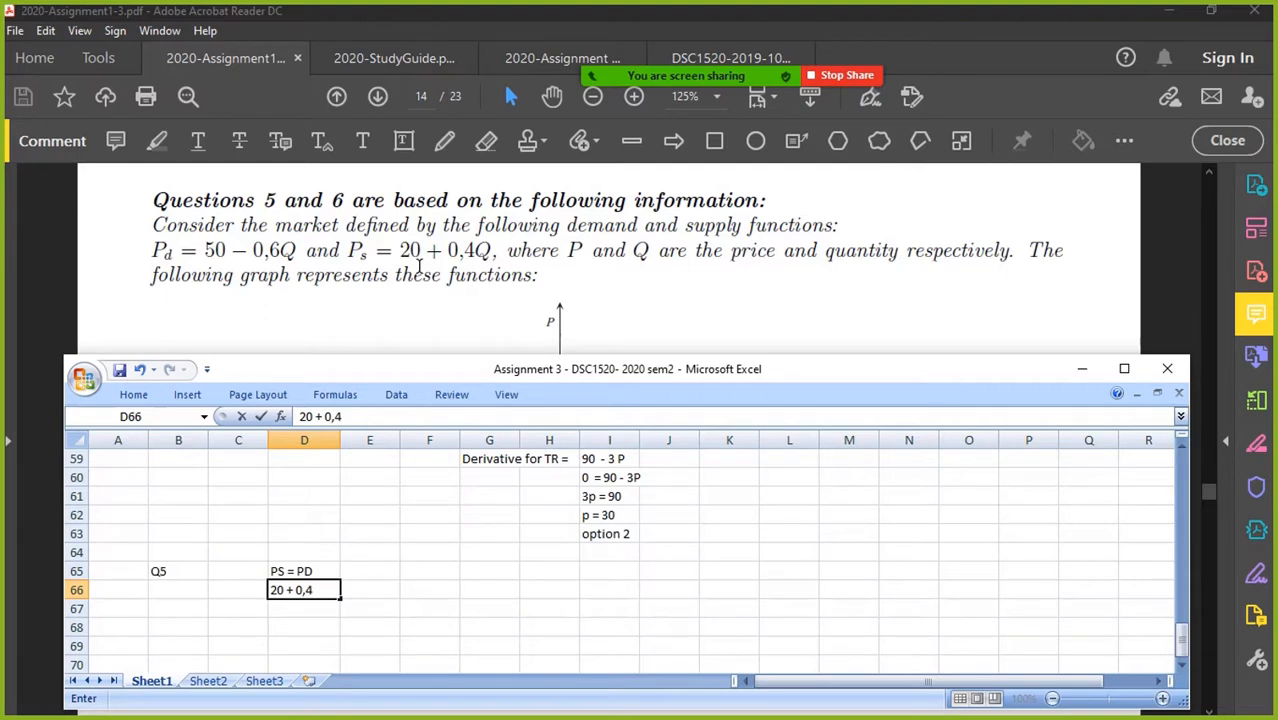
{"action": "type", "text": "Q"}
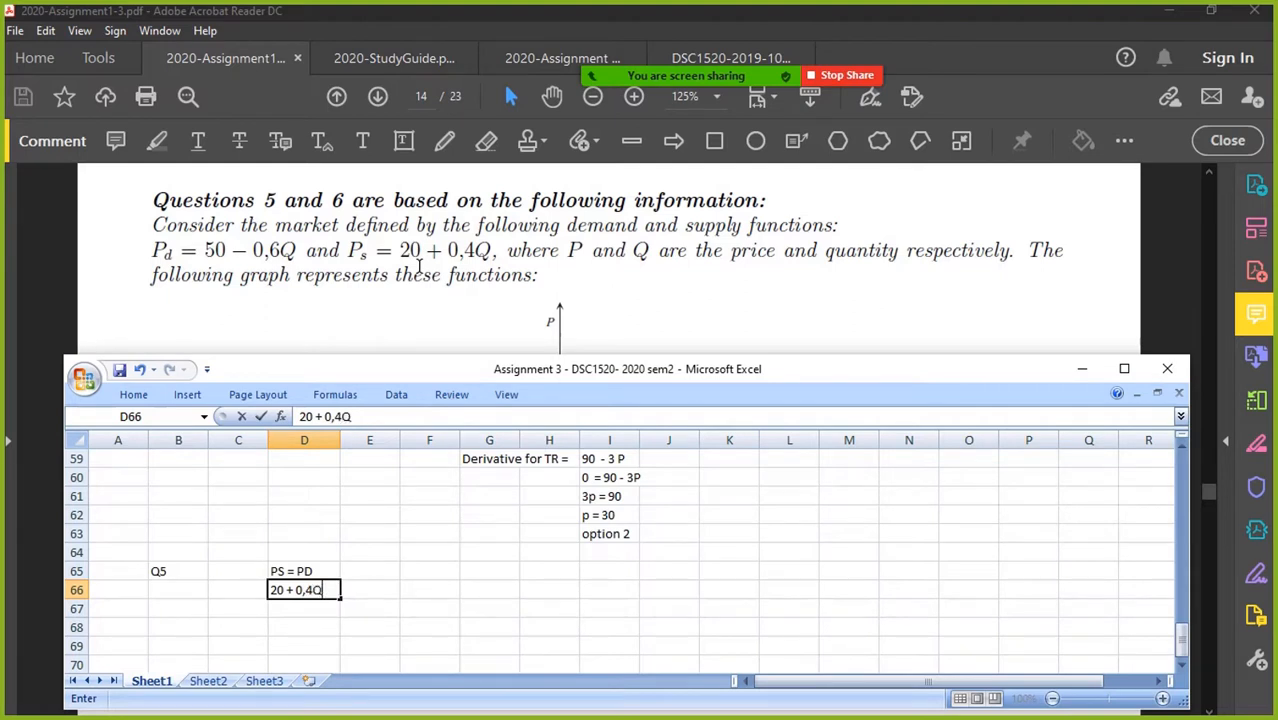
{"action": "type", "text": "="}
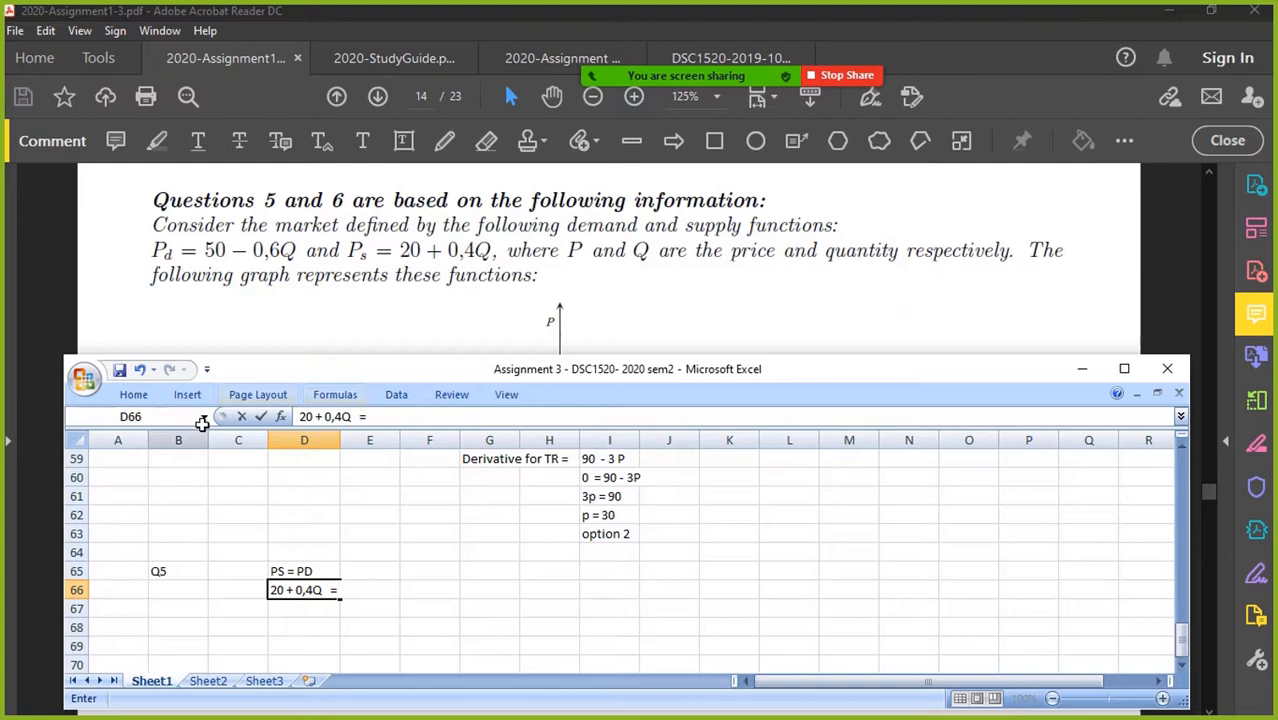
{"action": "type", "text": "50"}
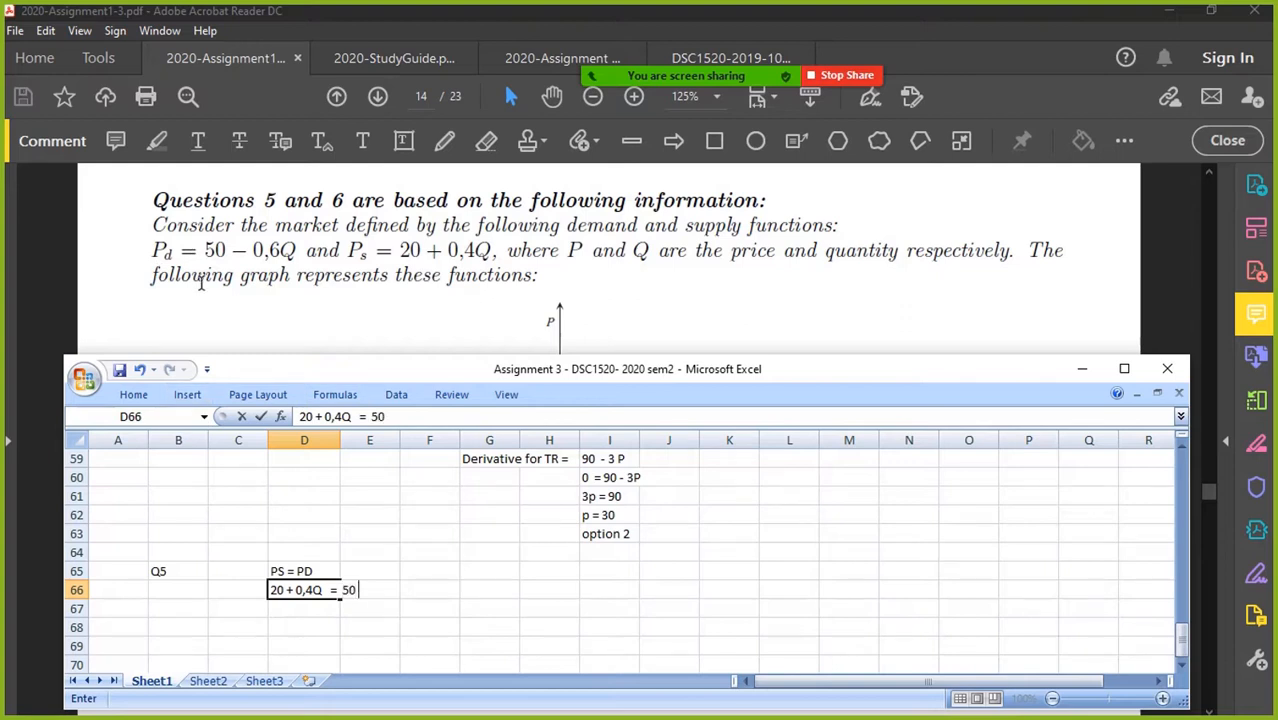
{"action": "type", "text": "- 0,6Q"}
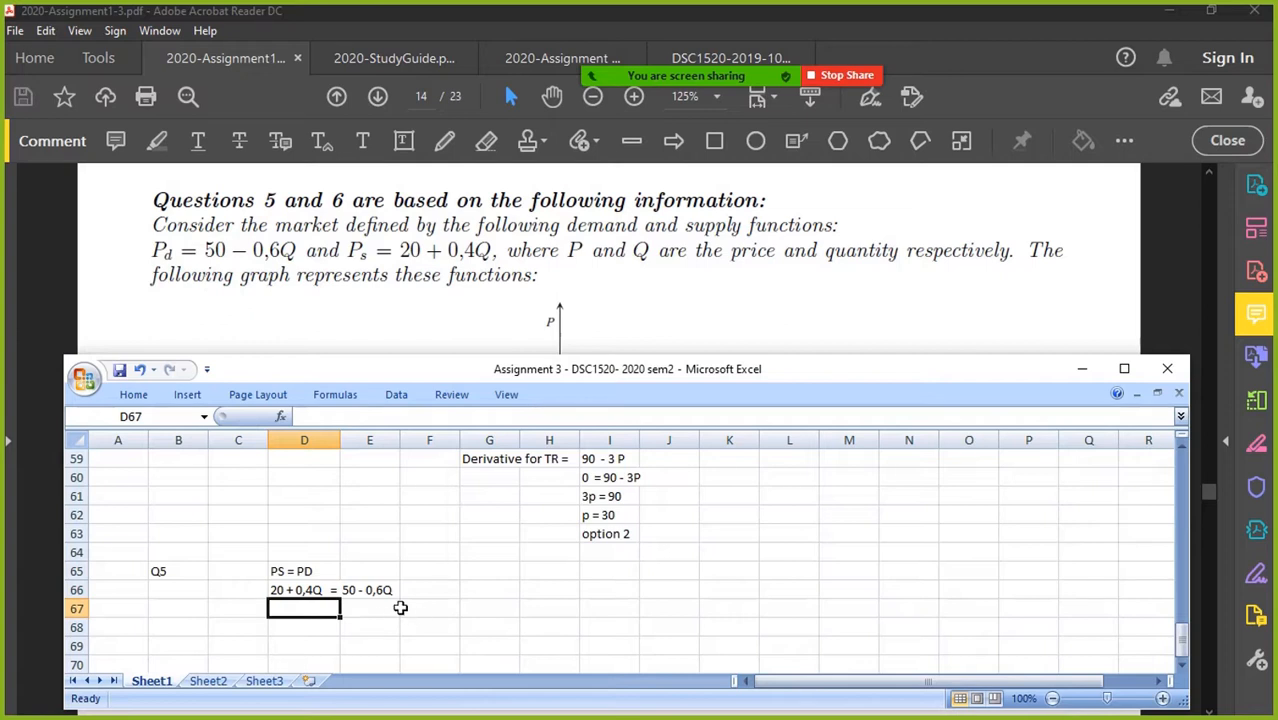
{"action": "mouse_move", "coordinate": [310, 564]}
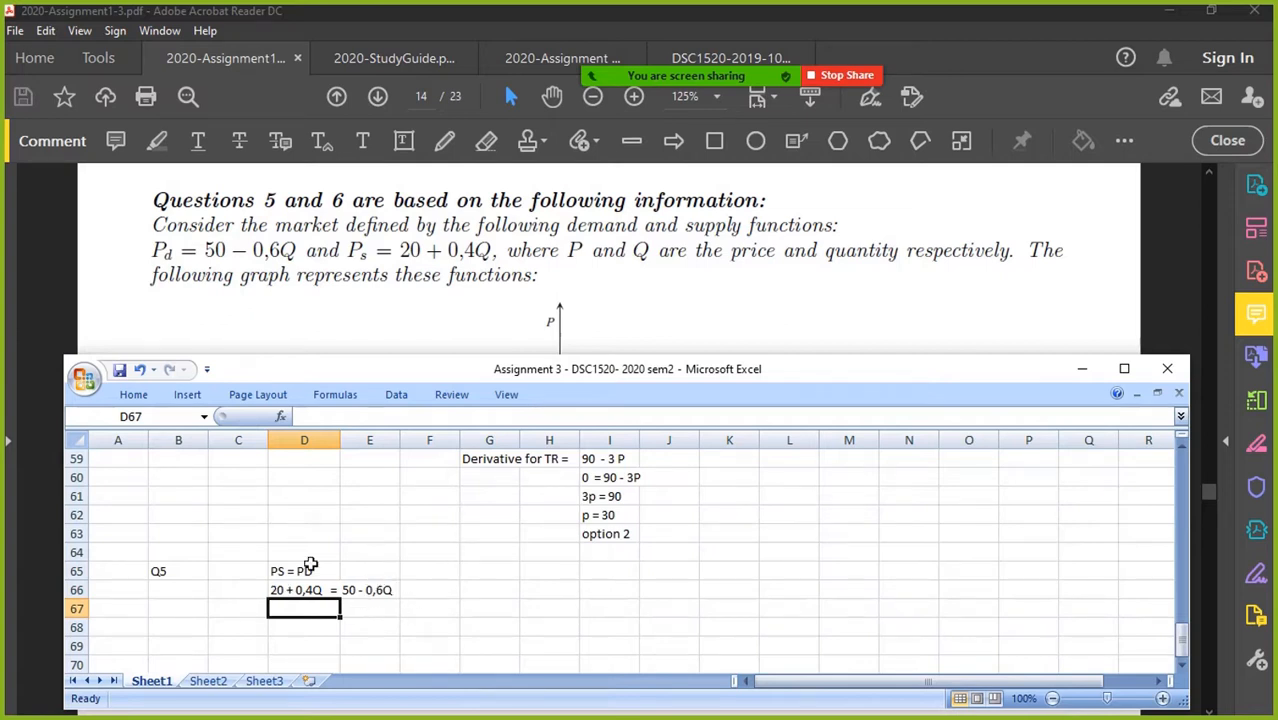
- Solve down to 1Q = 30 and Q = 30 in the cells below
{"action": "type", "text": "1"}
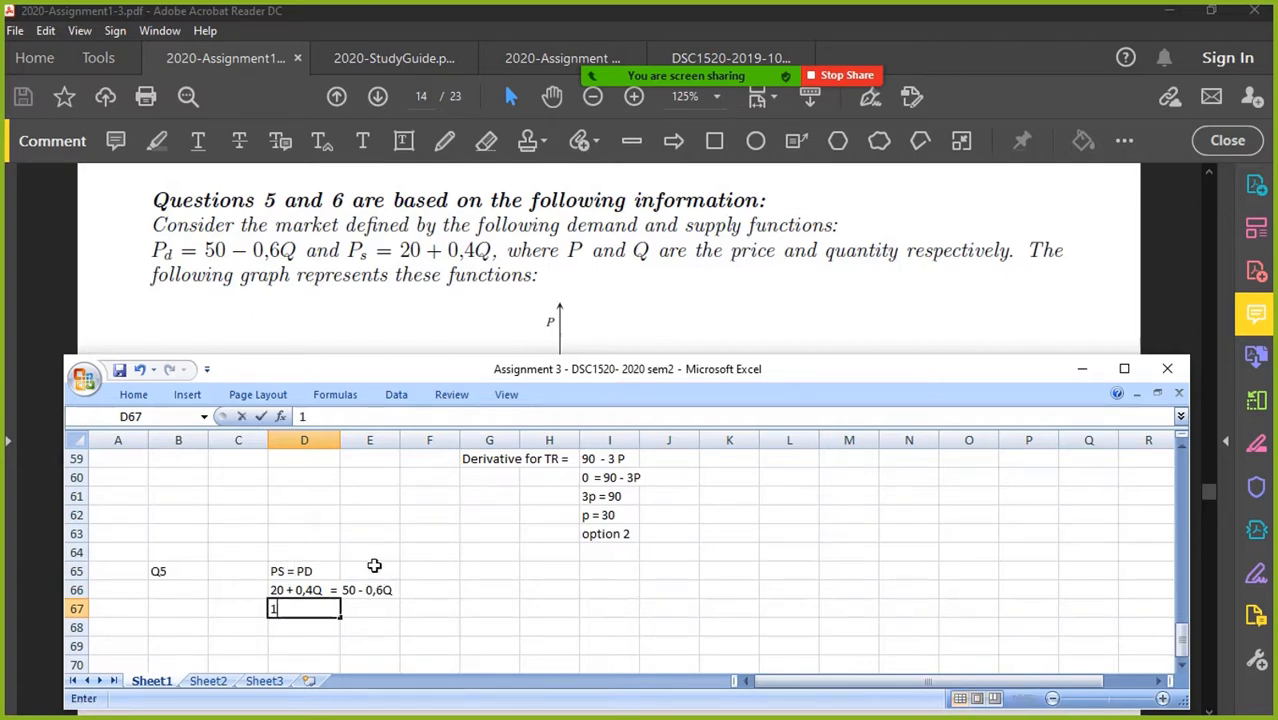
{"action": "type", "text": "Q = 30"}
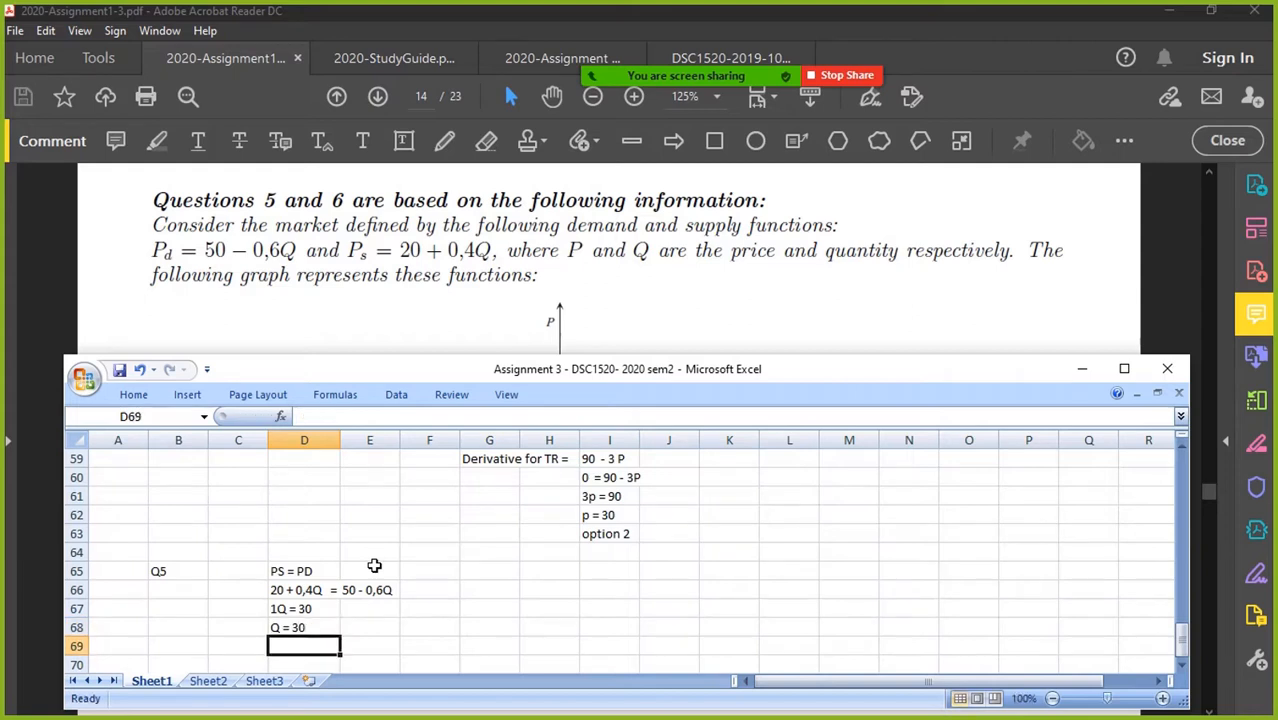
- Substitute Q = 30 into the supply equation Ps = 20 + 0,4(30)
{"action": "left_click", "coordinate": [304, 588]}
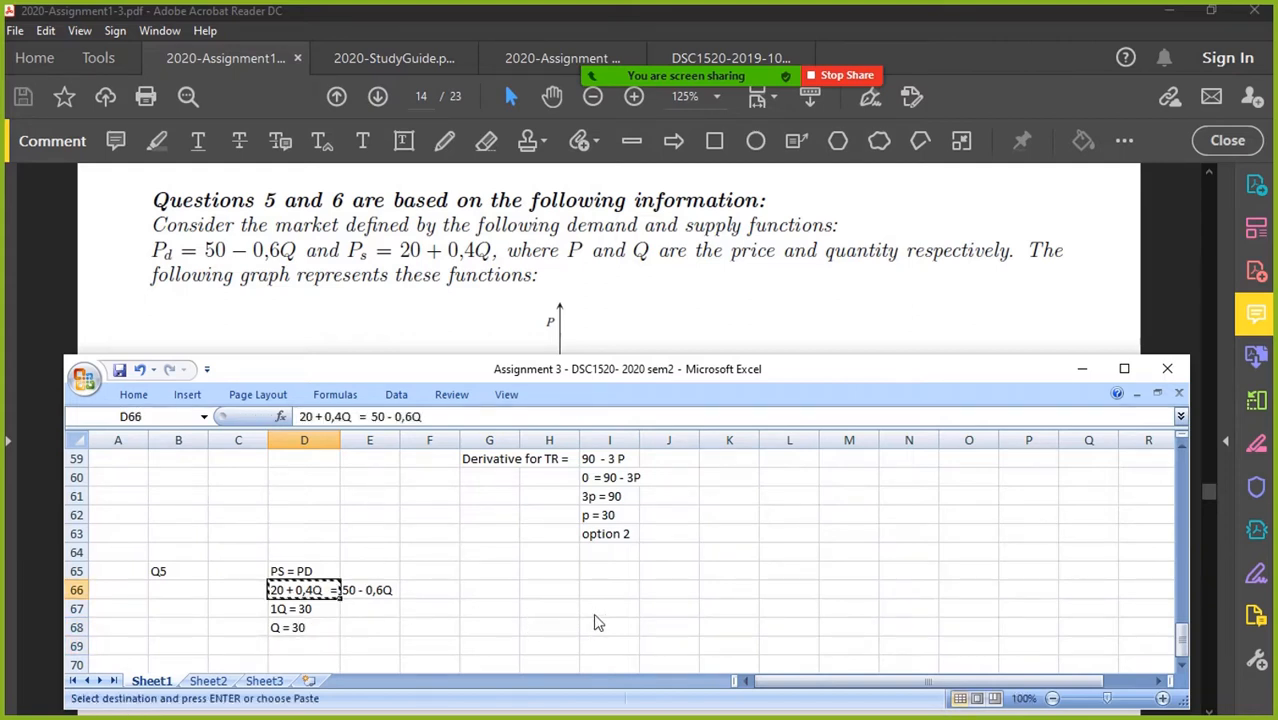
{"action": "left_click", "coordinate": [608, 608]}
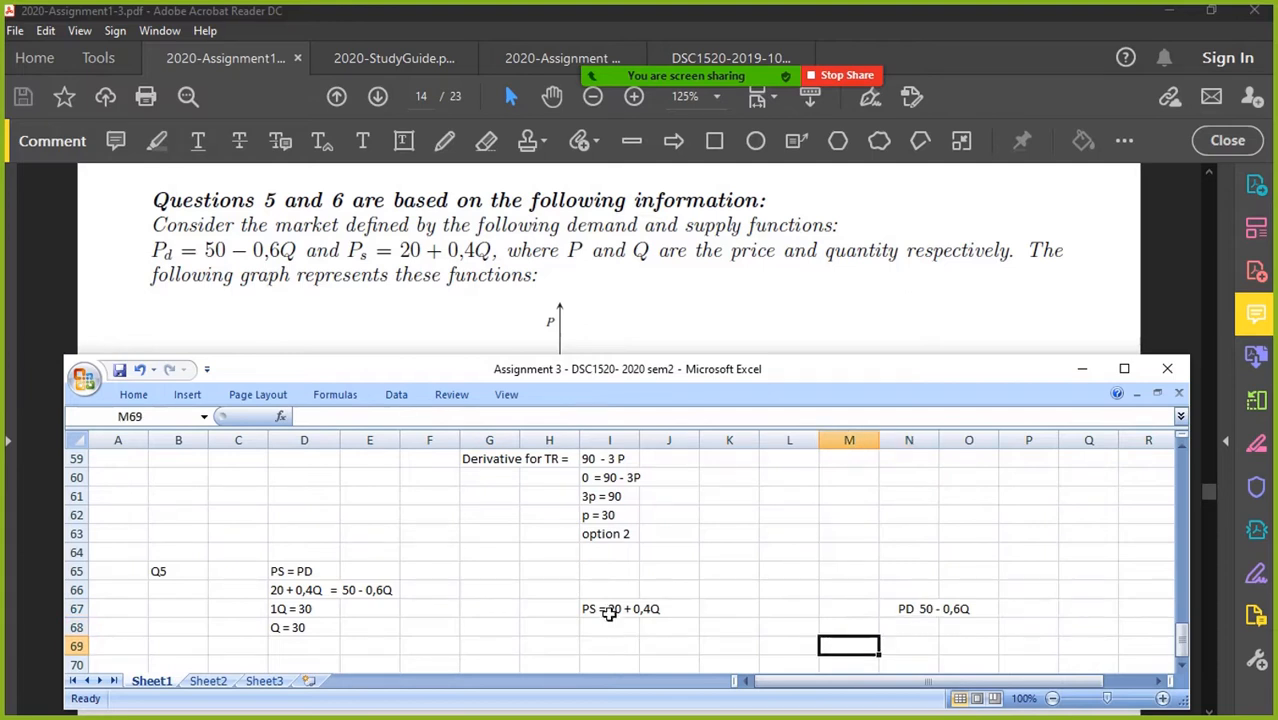
{"action": "type", "text": "Ps = 20 + 0,4Q"}
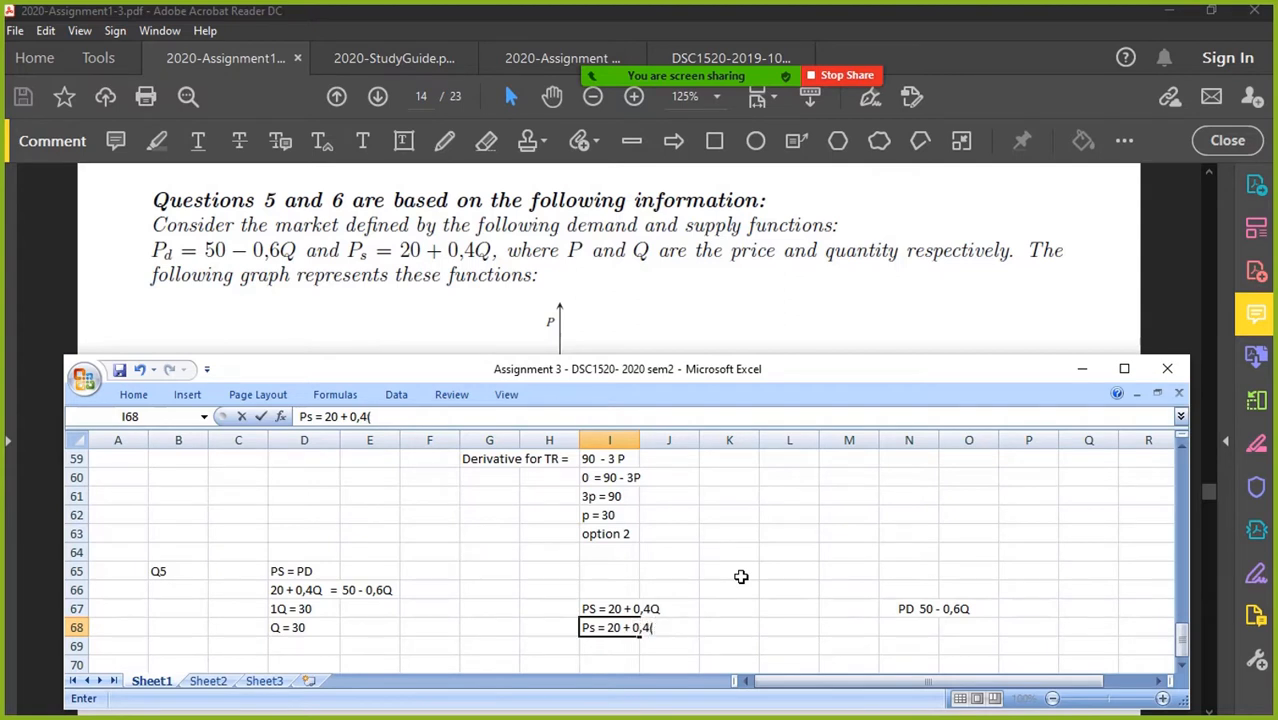
{"action": "type", "text": "30)"}
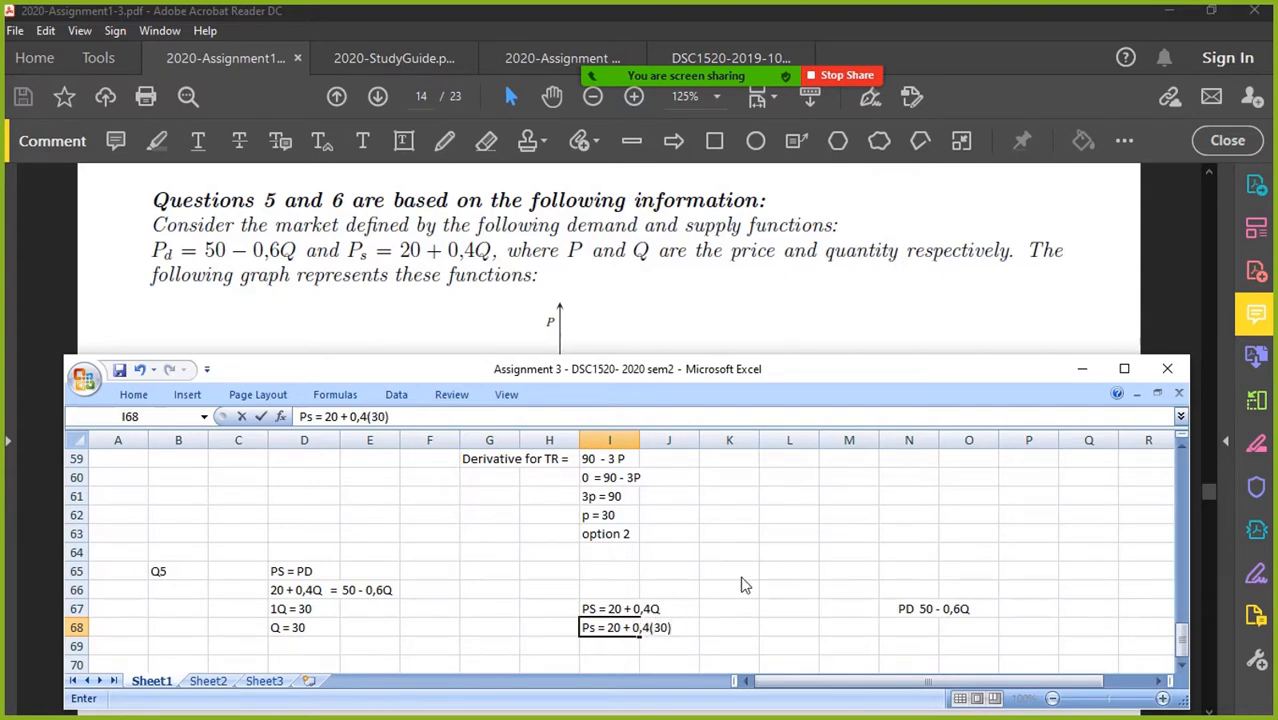
- Substitute Q = 30 into the demand equation Pd = 50 - 0,6(30), giving 32
{"action": "left_click", "coordinate": [908, 628]}
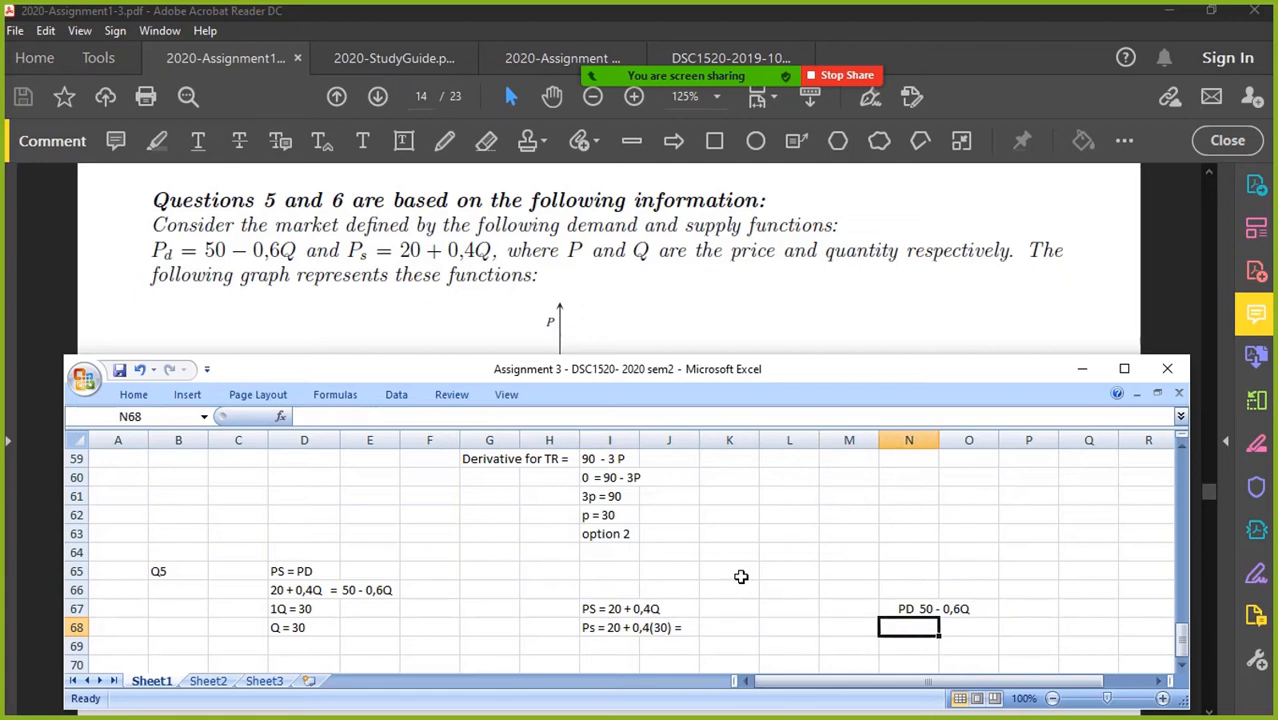
{"action": "type", "text": "Pd ="}
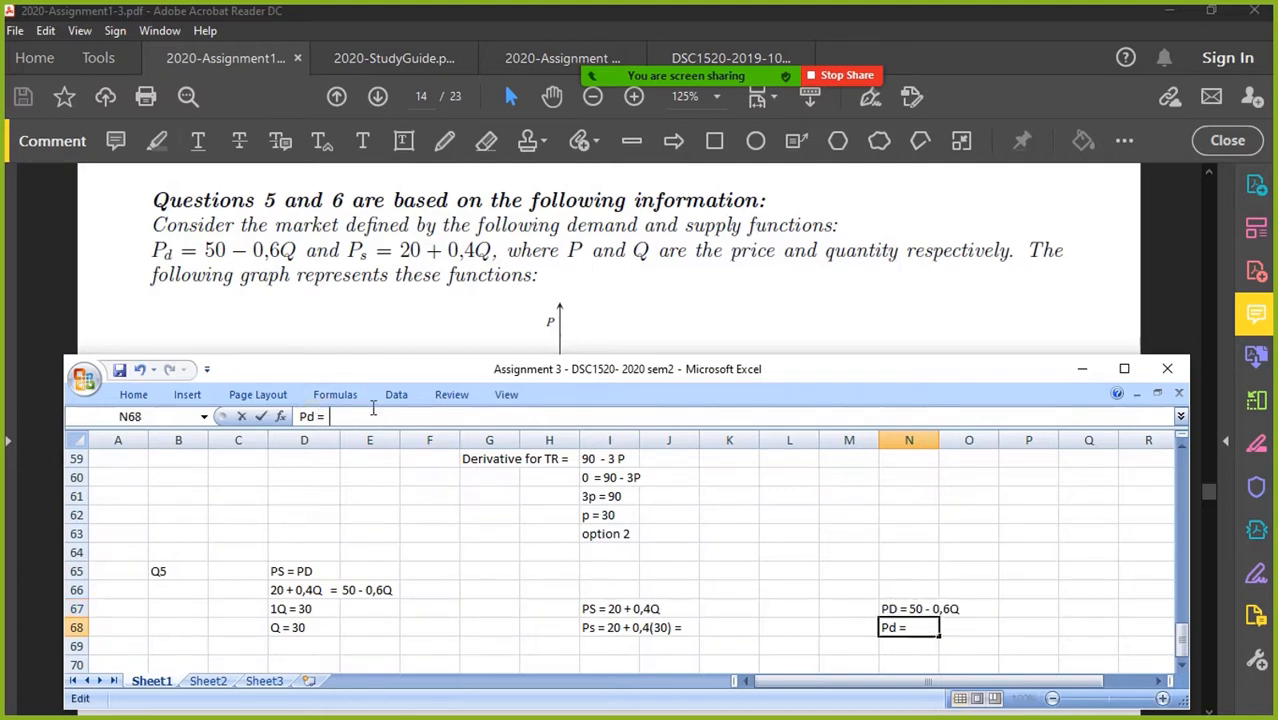
{"action": "type", "text": "50 - 0,6Q"}
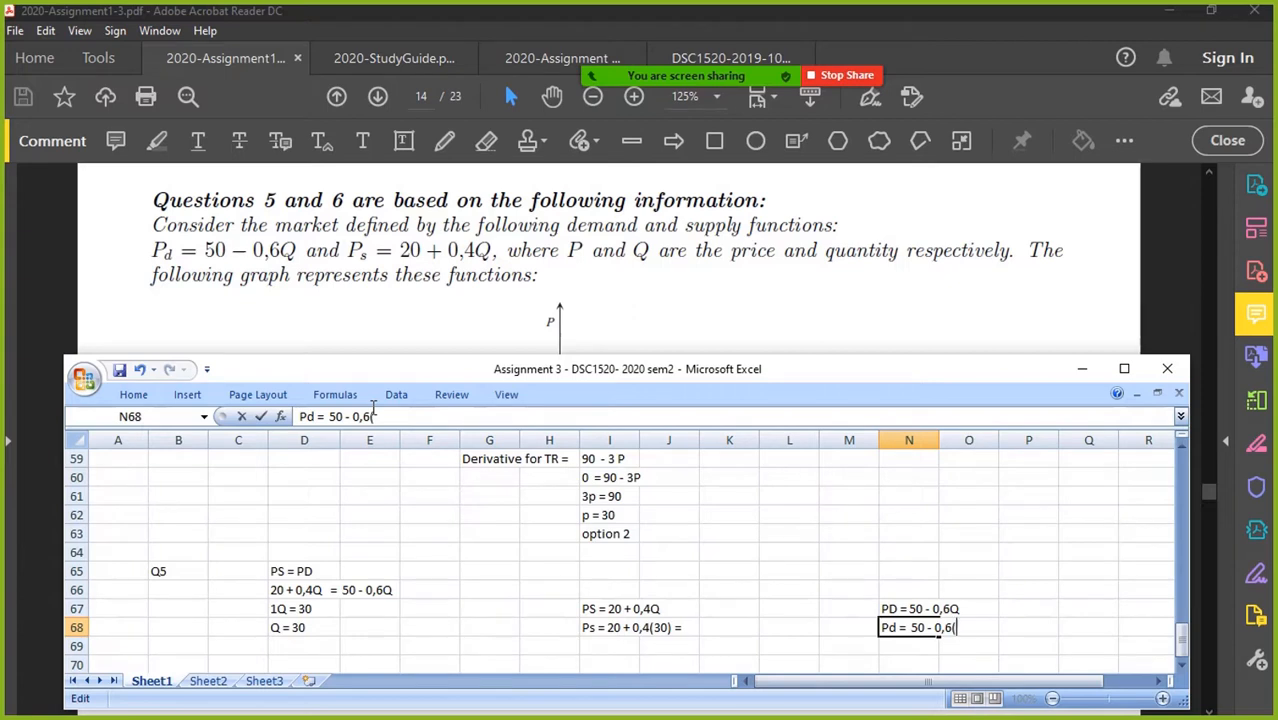
{"action": "type", "text": "30)"}
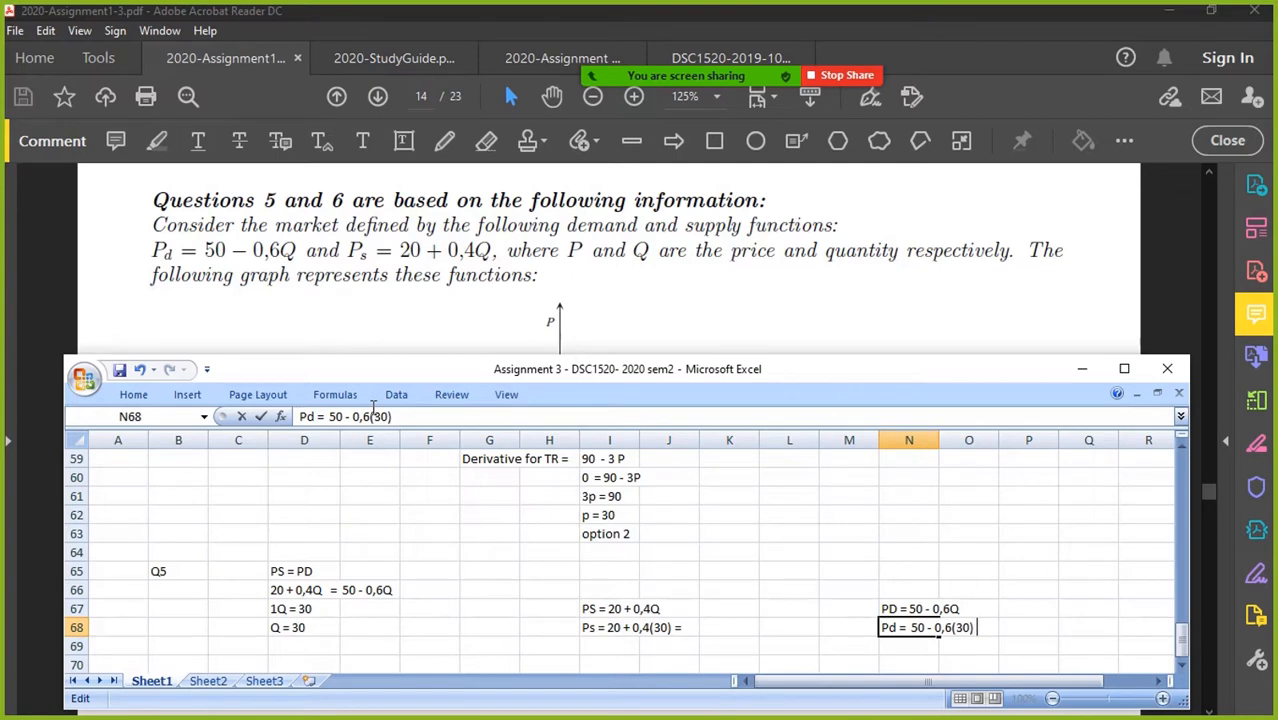
{"action": "left_click", "coordinate": [608, 628]}
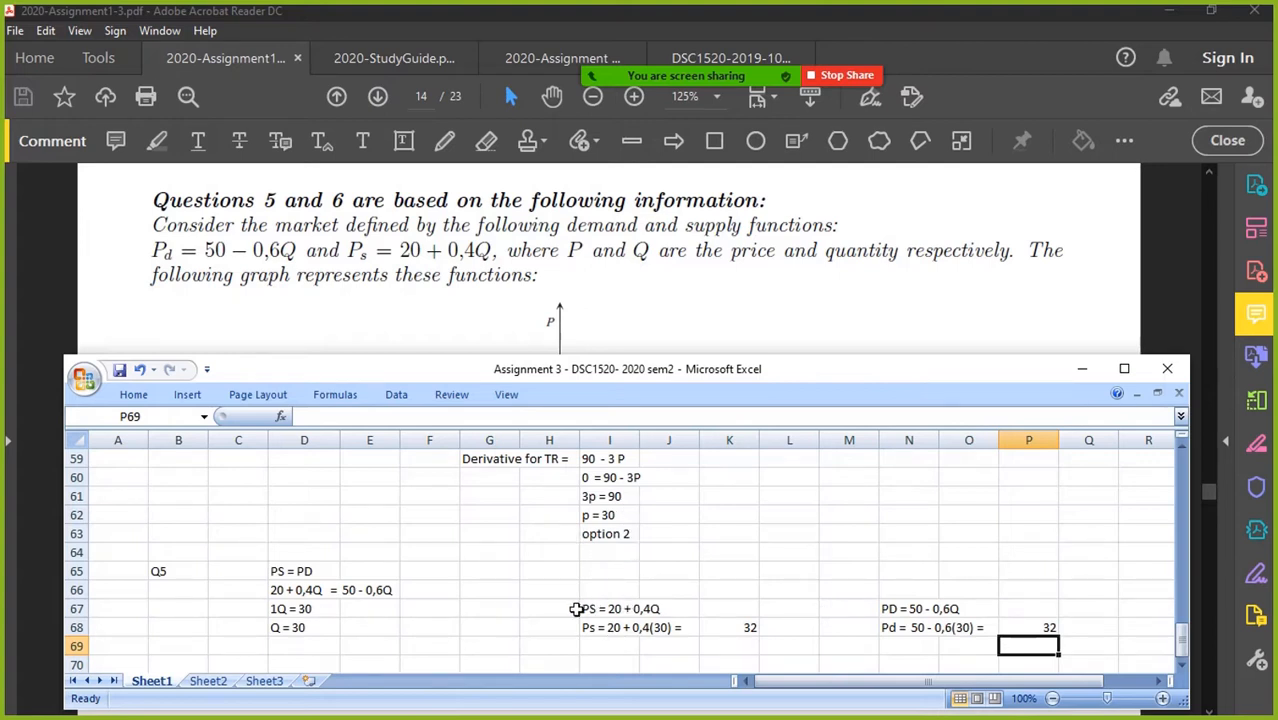
{"action": "mouse_move", "coordinate": [626, 256]}
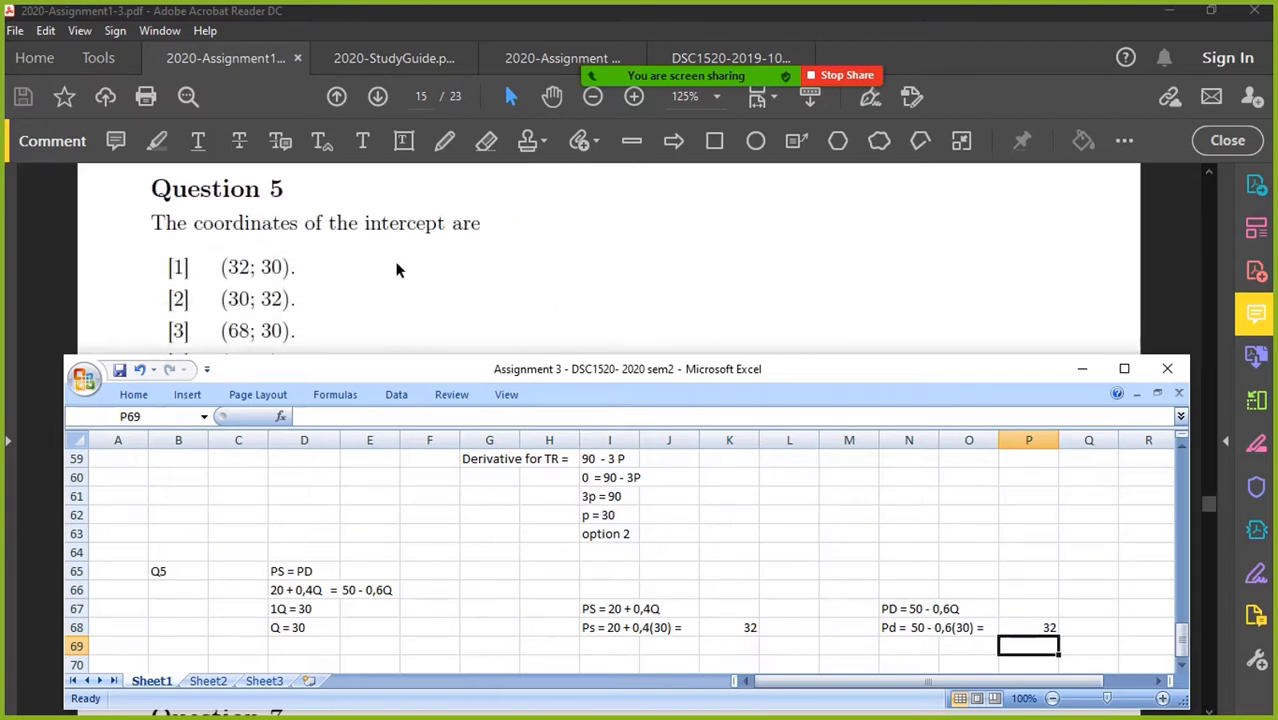
{"action": "scroll", "scroll_direction": "down", "scroll_amount": 3}
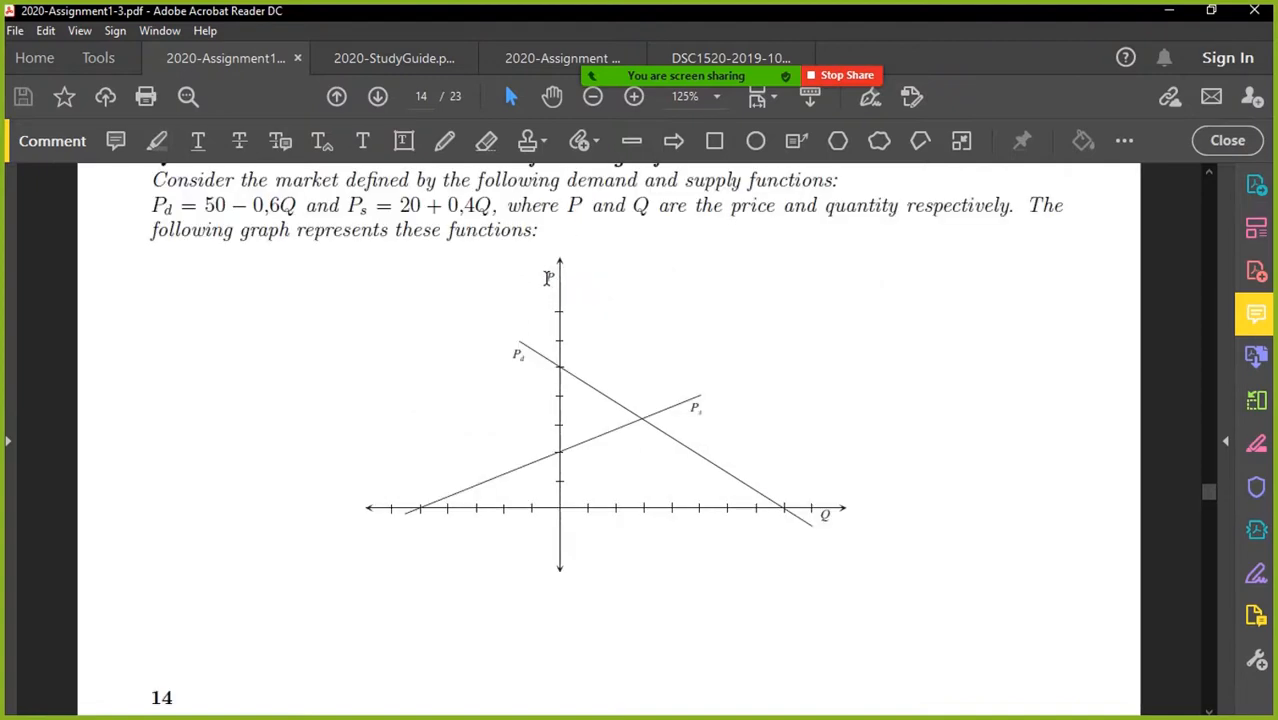
{"action": "mouse_move", "coordinate": [822, 516]}
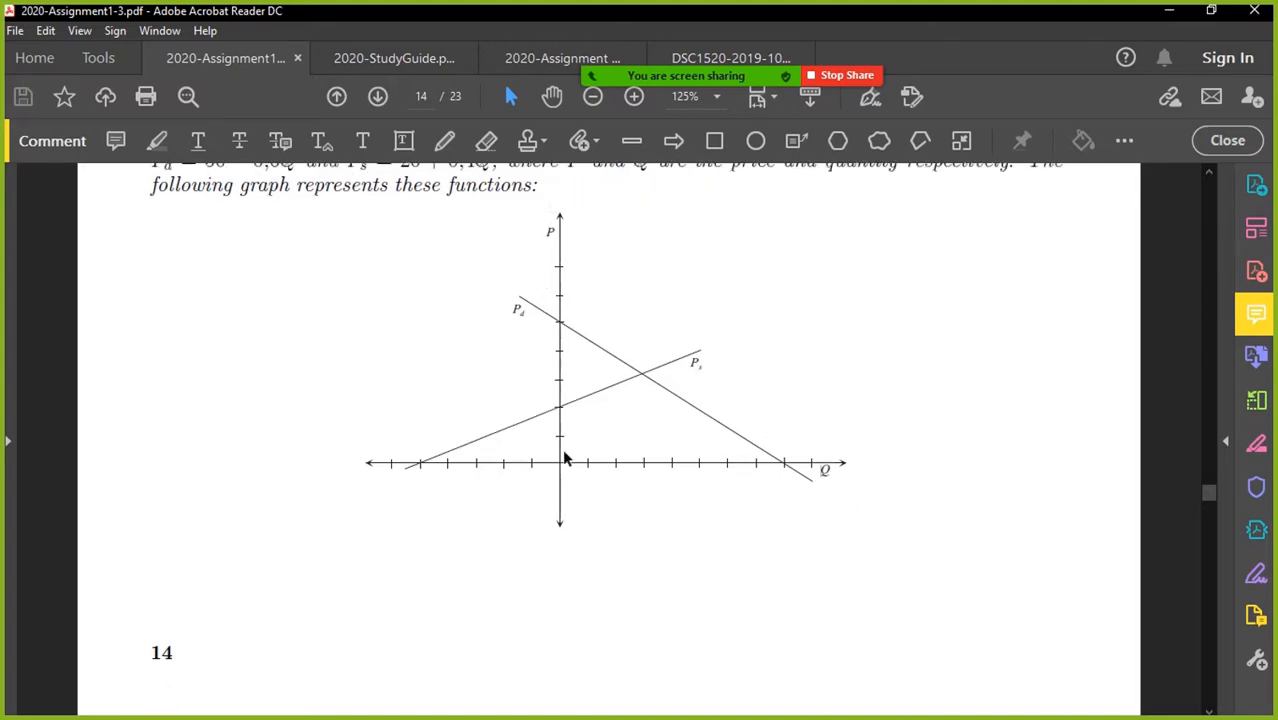
{"action": "mouse_move", "coordinate": [850, 472]}
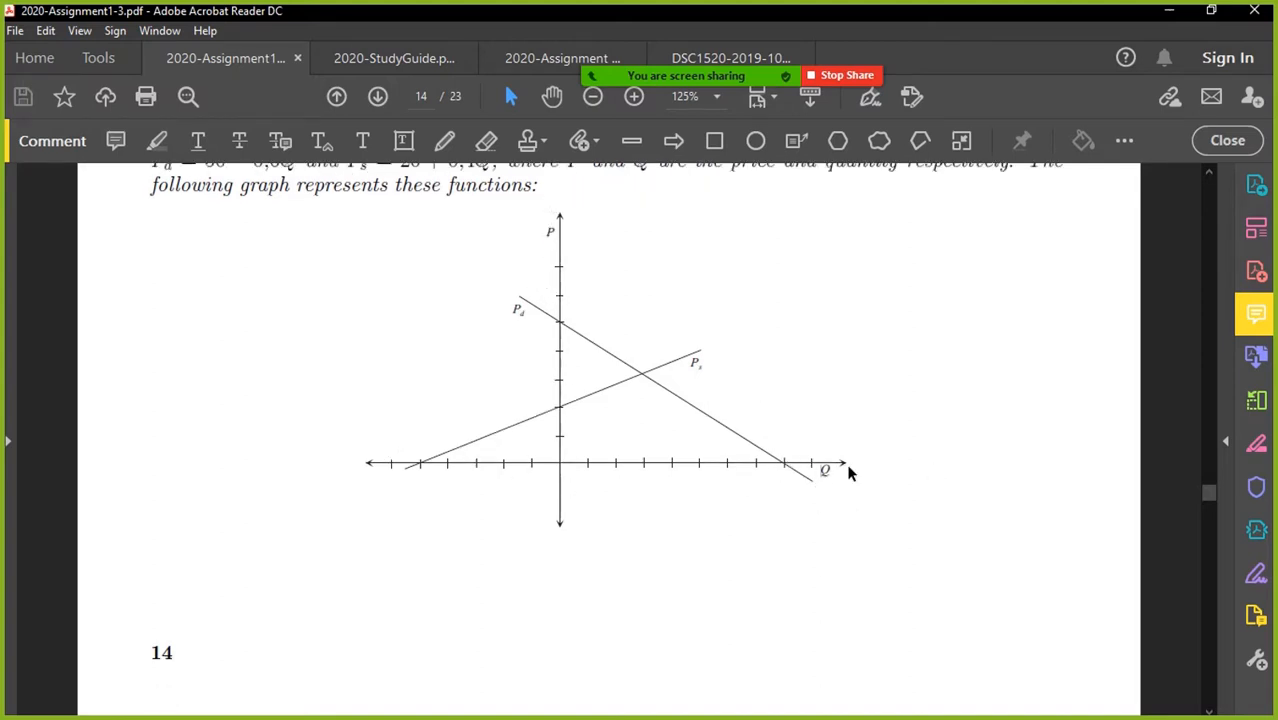
{"action": "mouse_move", "coordinate": [790, 490]}
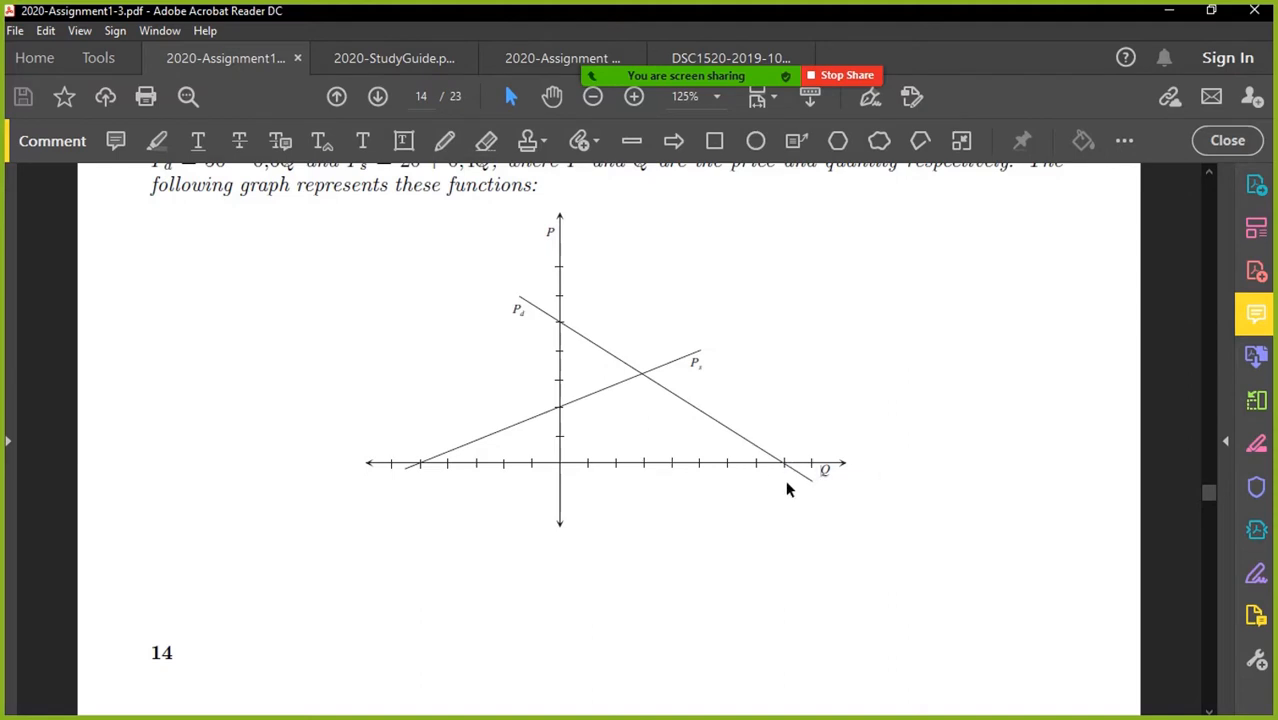
{"action": "mouse_move", "coordinate": [930, 558]}
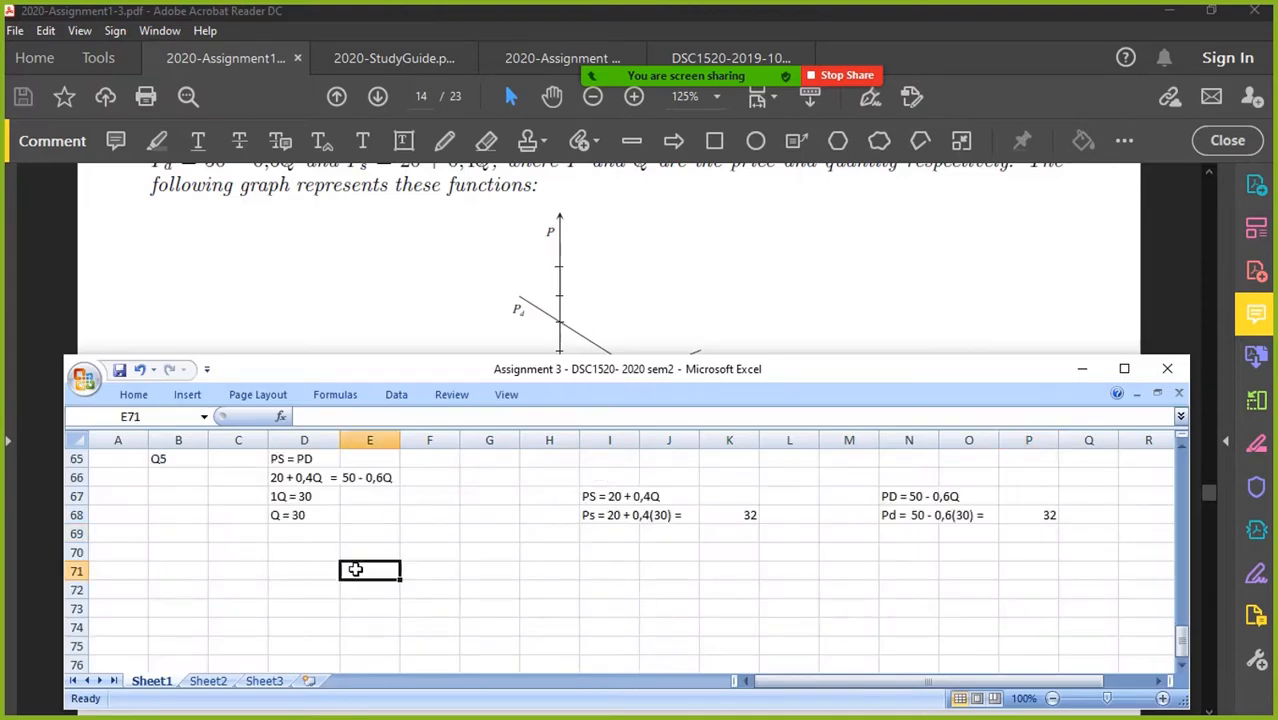
{"action": "type", "text": "(Q;"}
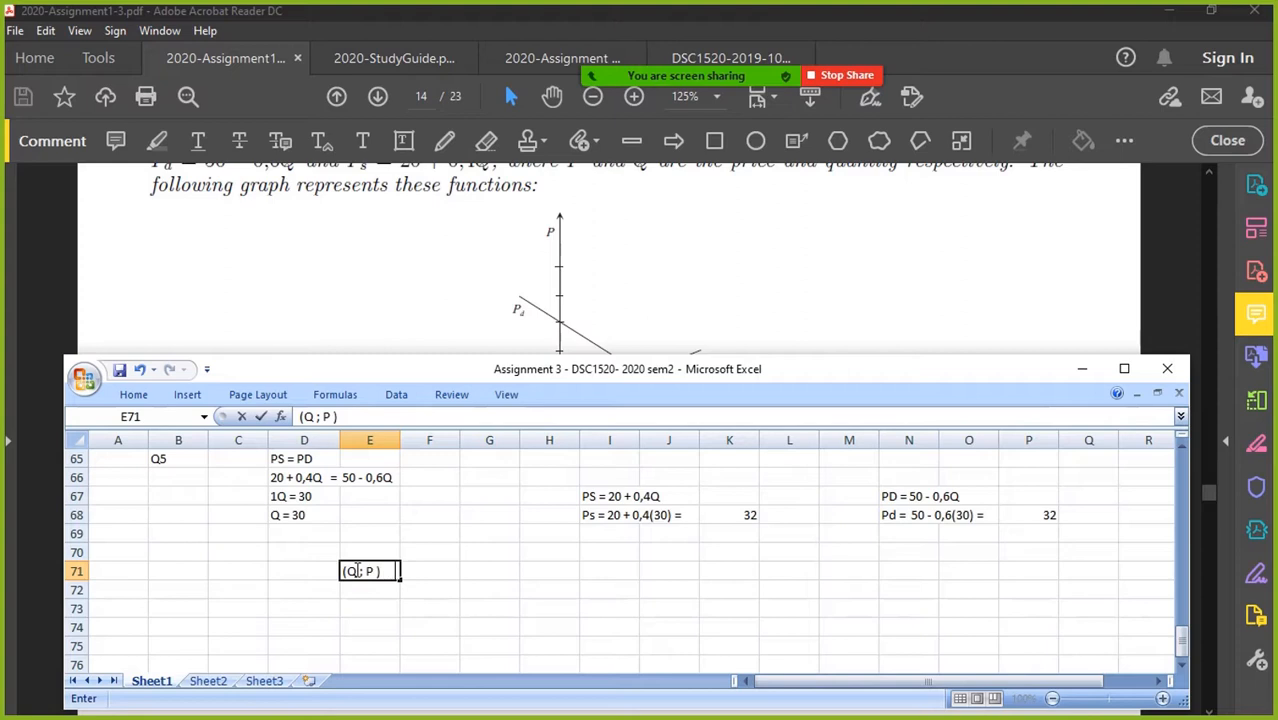
- Note the (Q ; P) coordinate order, the intercept (30 ; 32) and option 2 as the answer
{"action": "type", "text": "because of the diagr"}
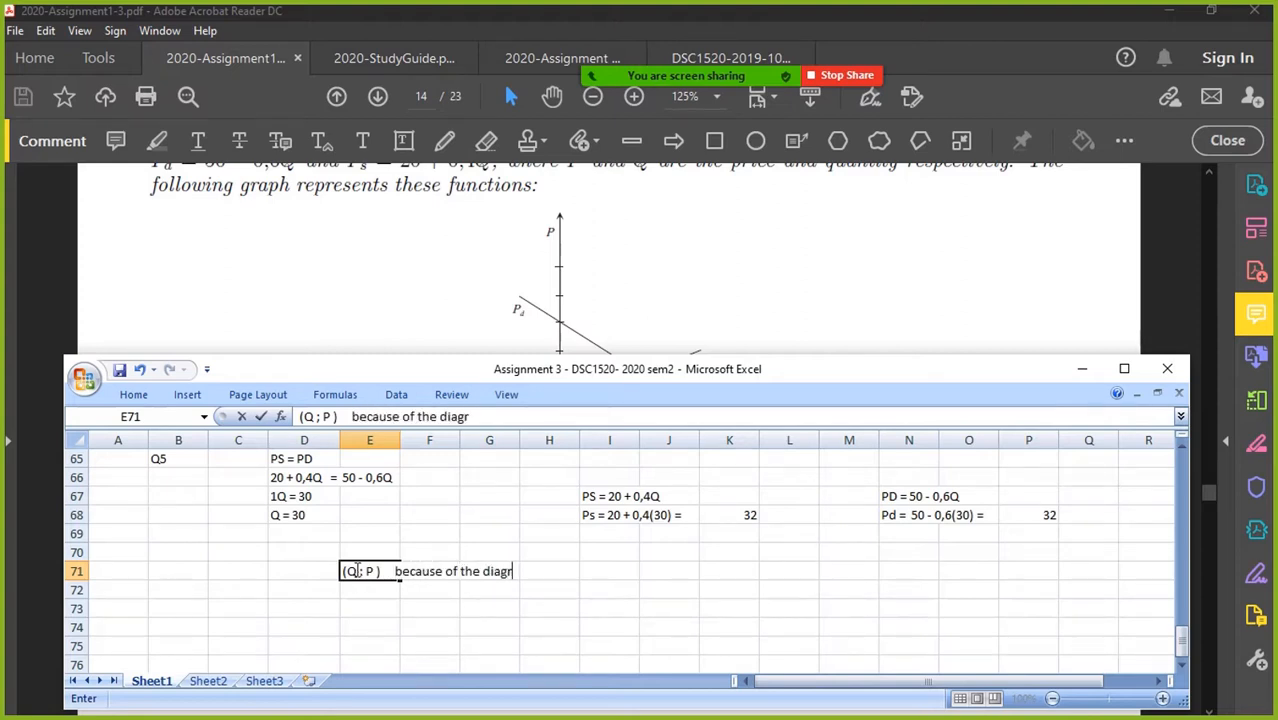
{"action": "type", "text": "m.... ("}
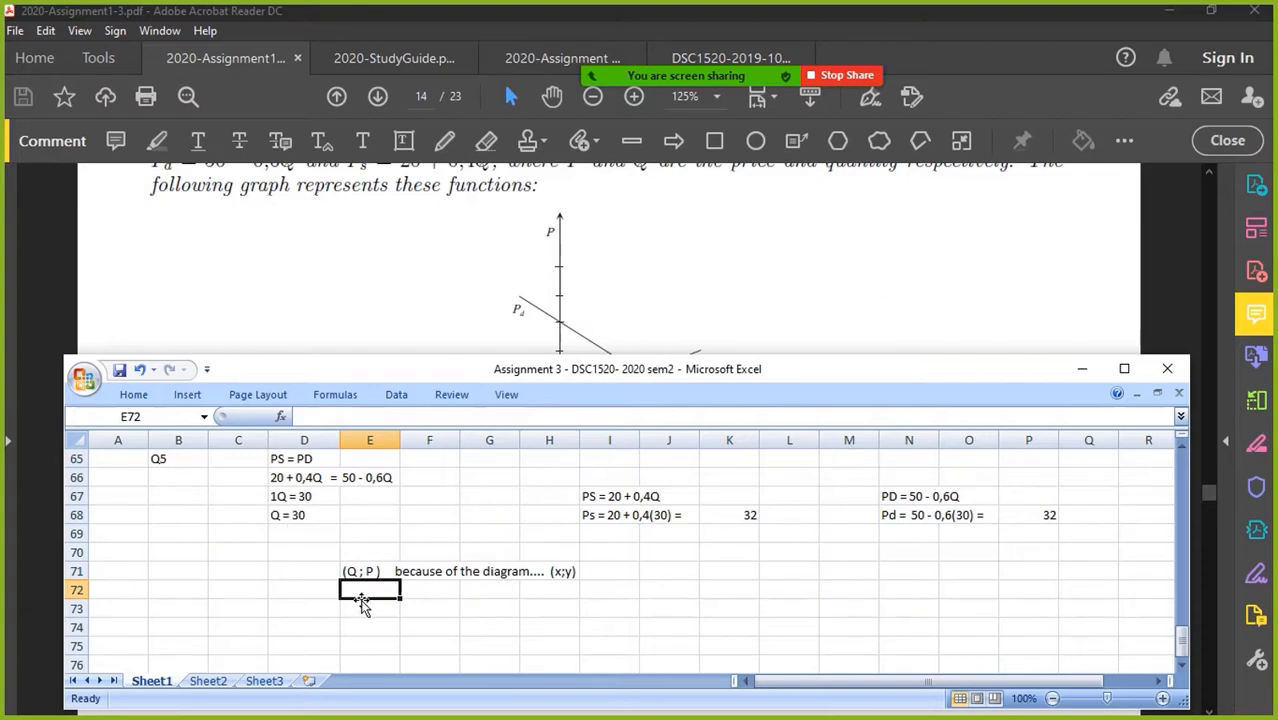
{"action": "type", "text": "(30"}
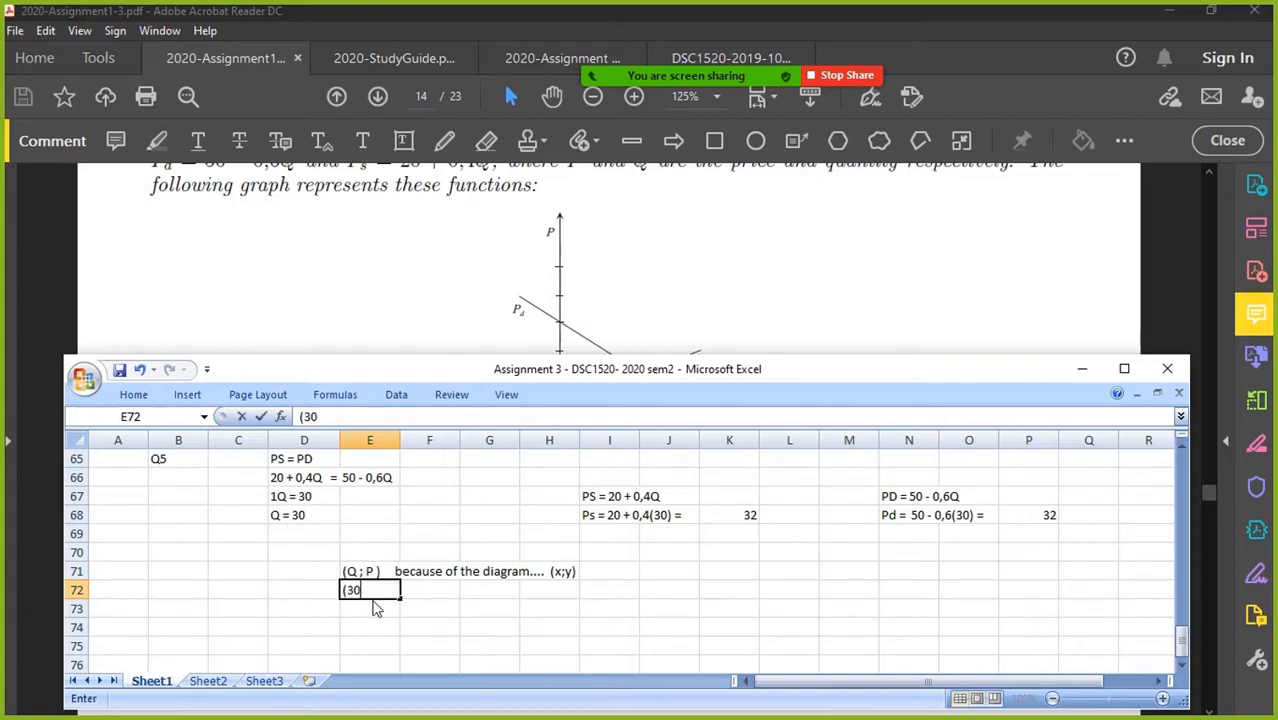
{"action": "type", "text": "; 32)"}
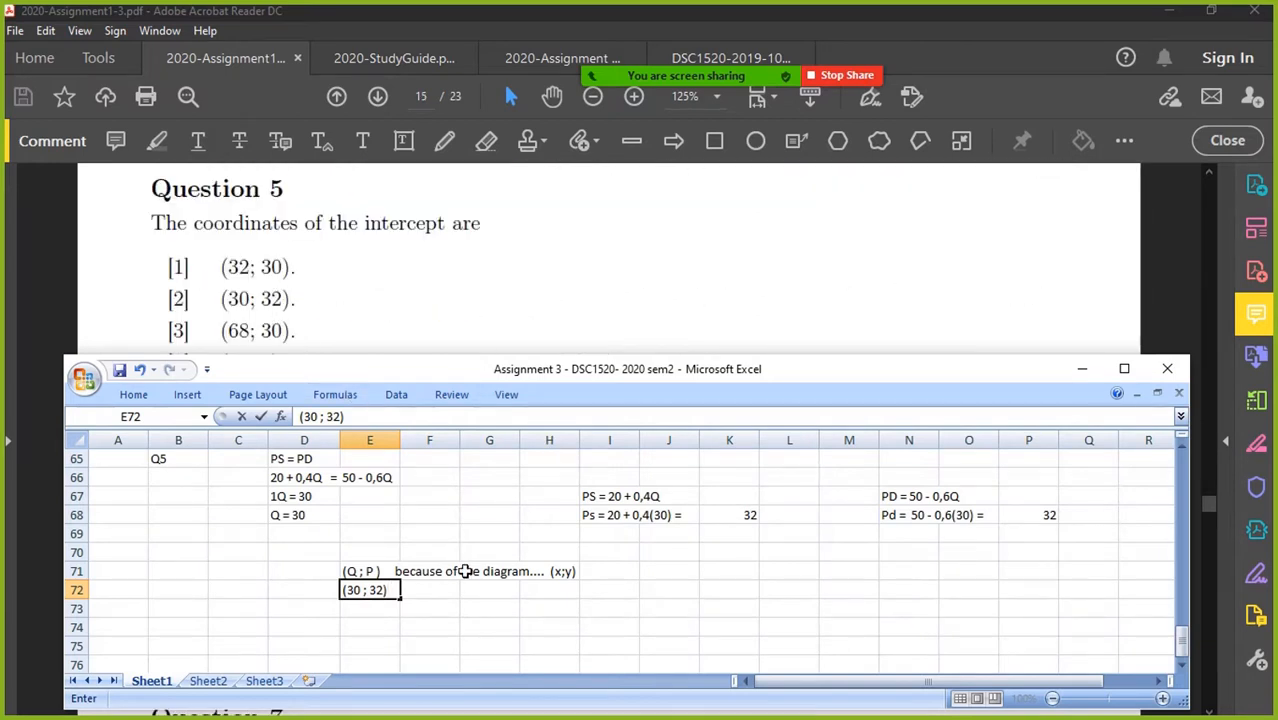
{"action": "type", "text": "option 2"}
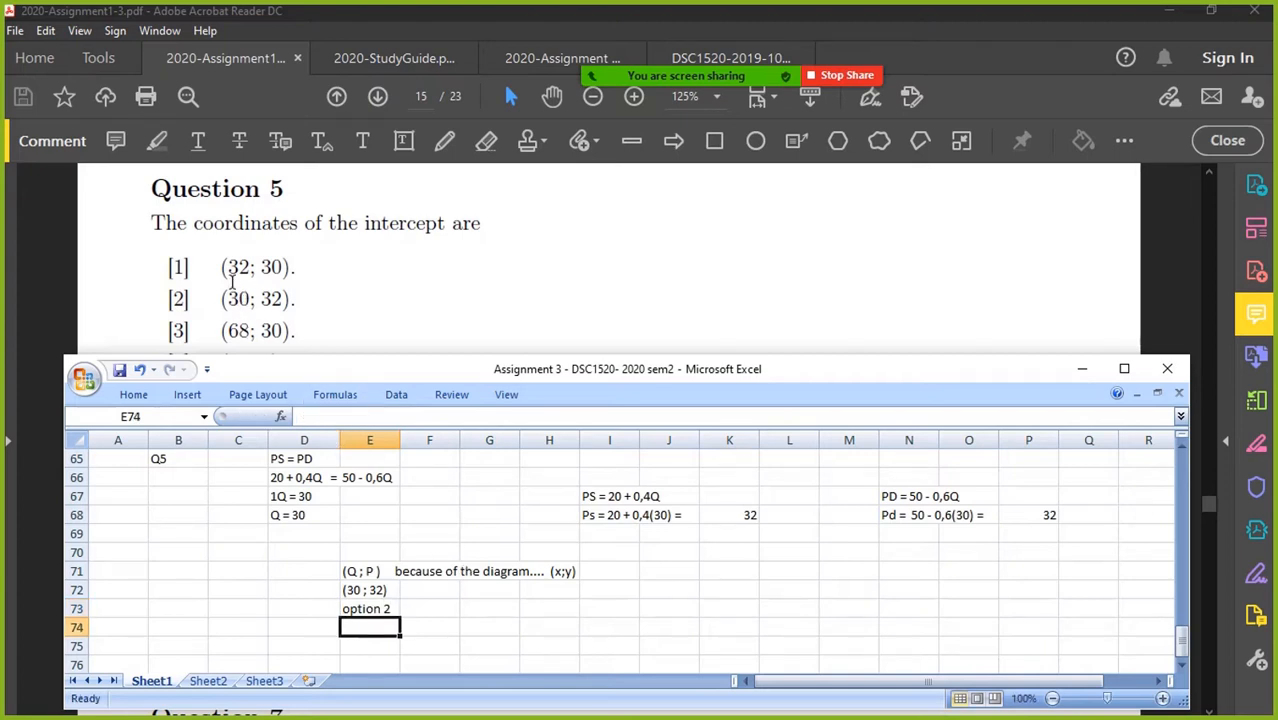
- Start a Q6 heading in B76 below the Question 5 notes
{"action": "left_click_drag", "start_coordinate": [370, 572], "coordinate": [370, 590]}
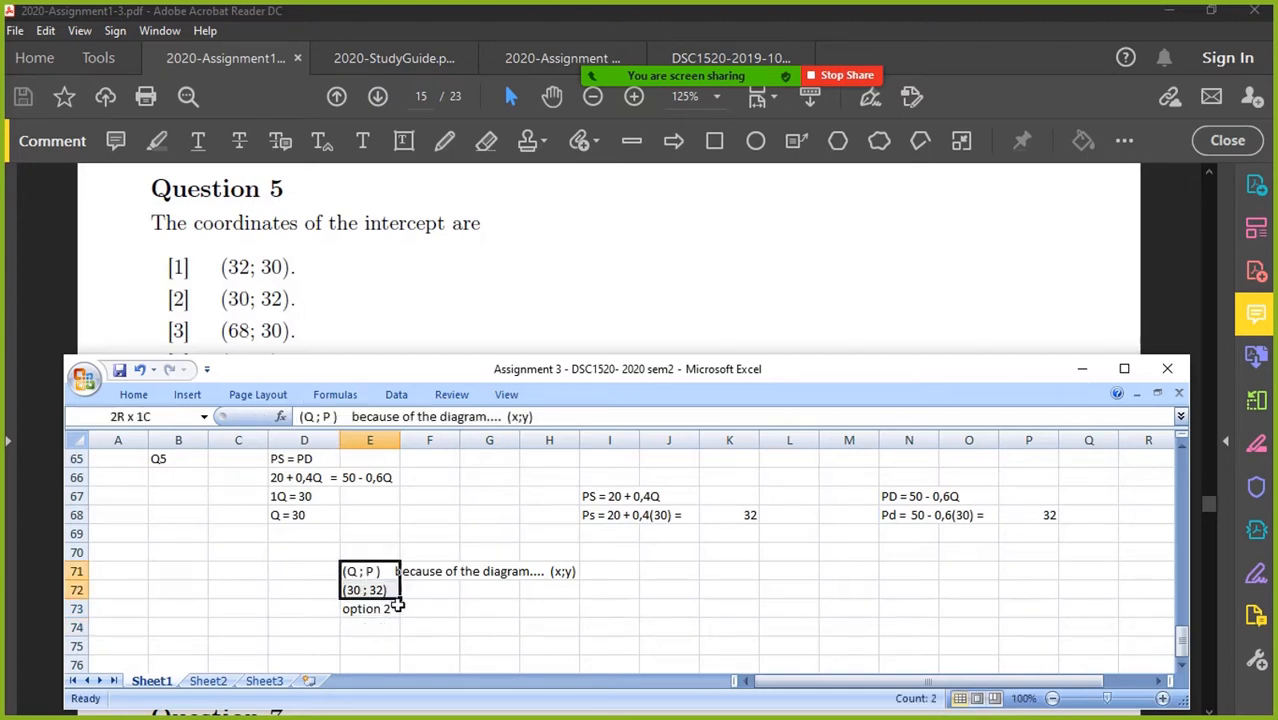
{"action": "left_click", "coordinate": [178, 664]}
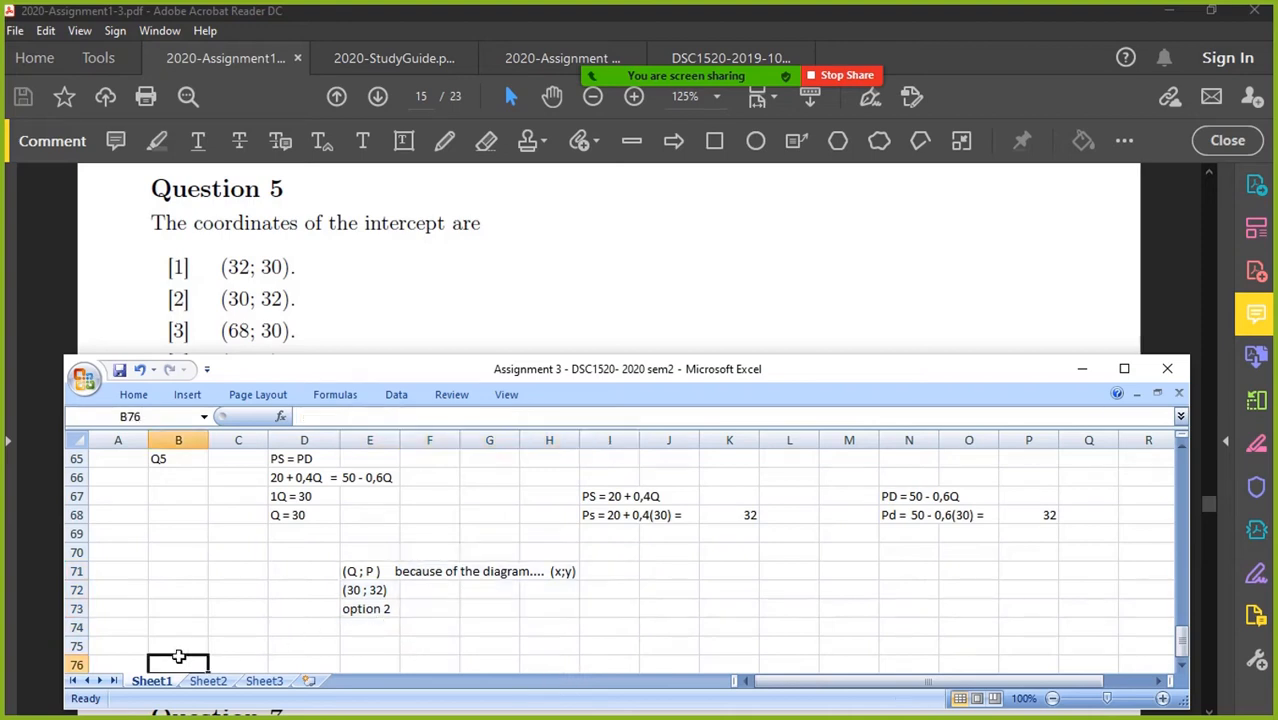
{"action": "type", "text": "Q6"}
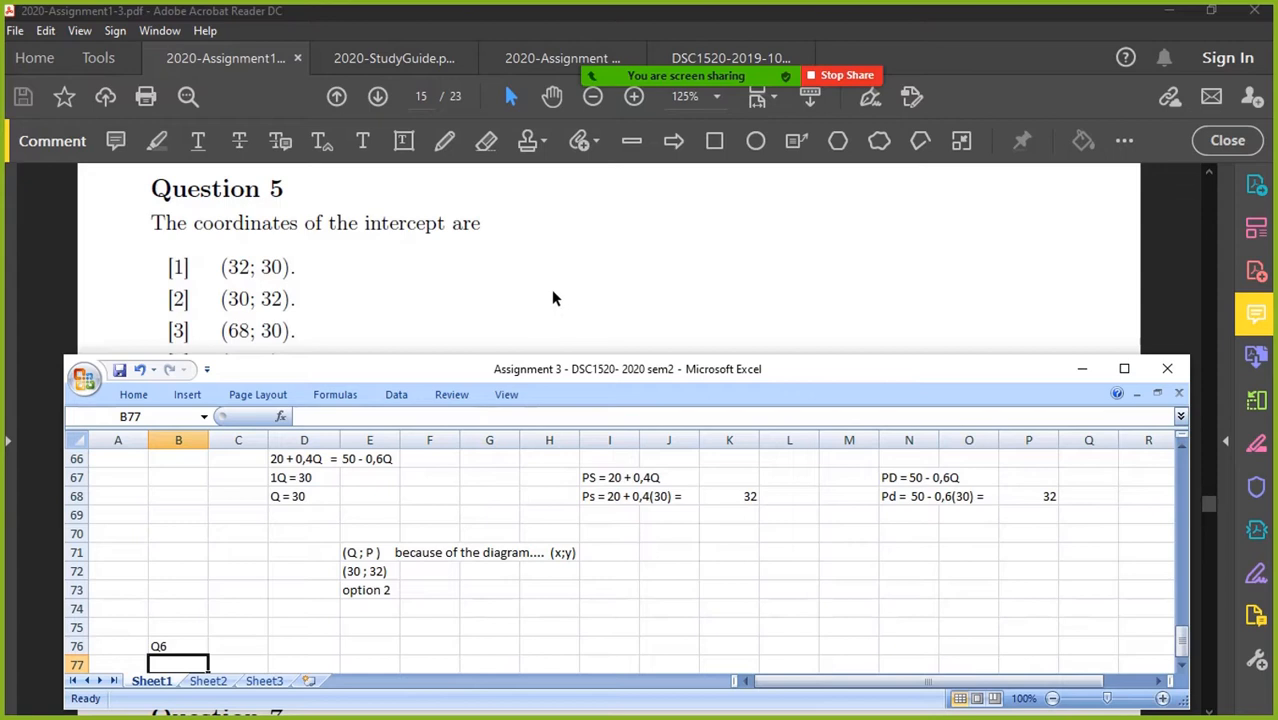
- Scroll to Question 6's options and check the Q = 30 cell in Excel
{"action": "scroll", "scroll_direction": "down", "scroll_amount": 3}
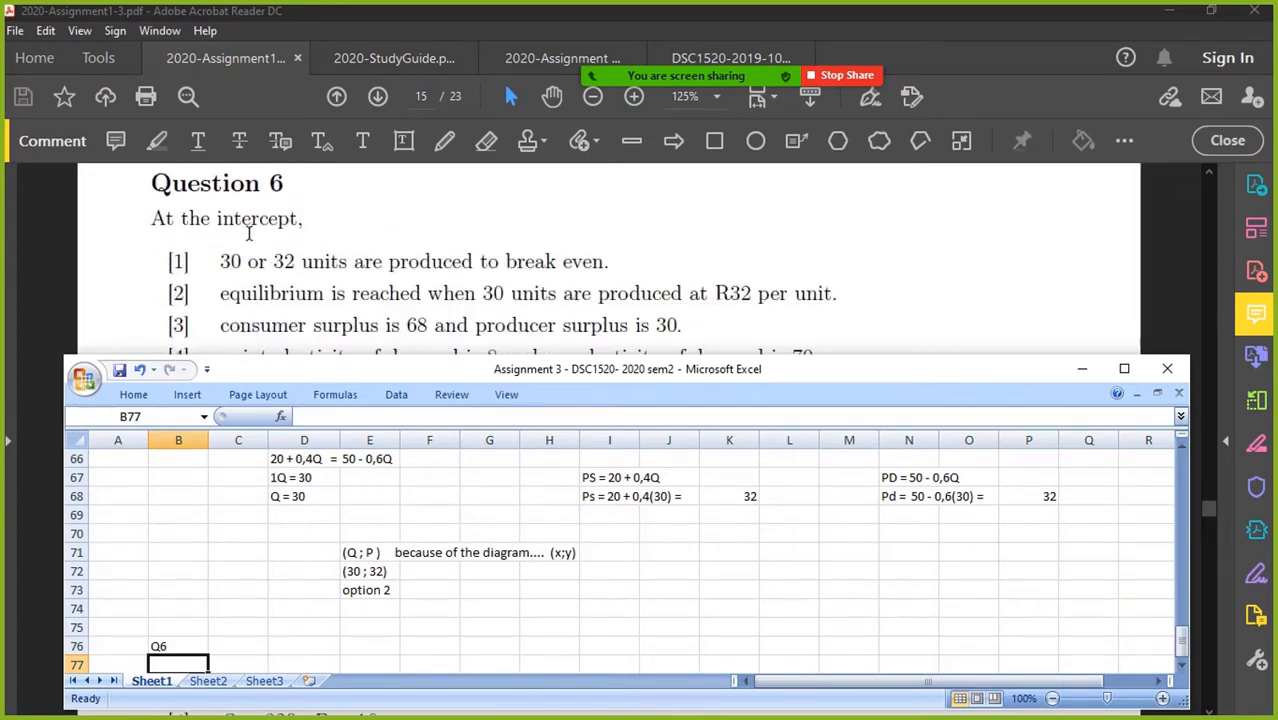
{"action": "scroll", "scroll_direction": "down", "scroll_amount": 3}
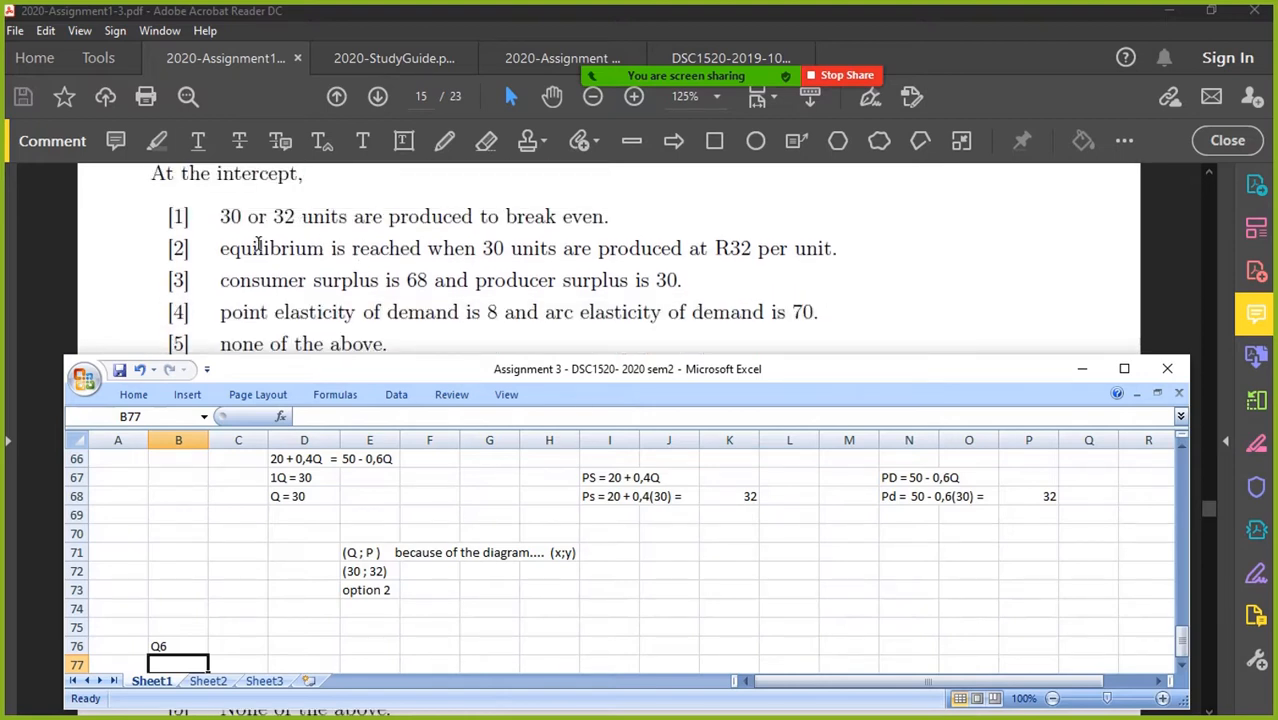
{"action": "mouse_move", "coordinate": [362, 212]}
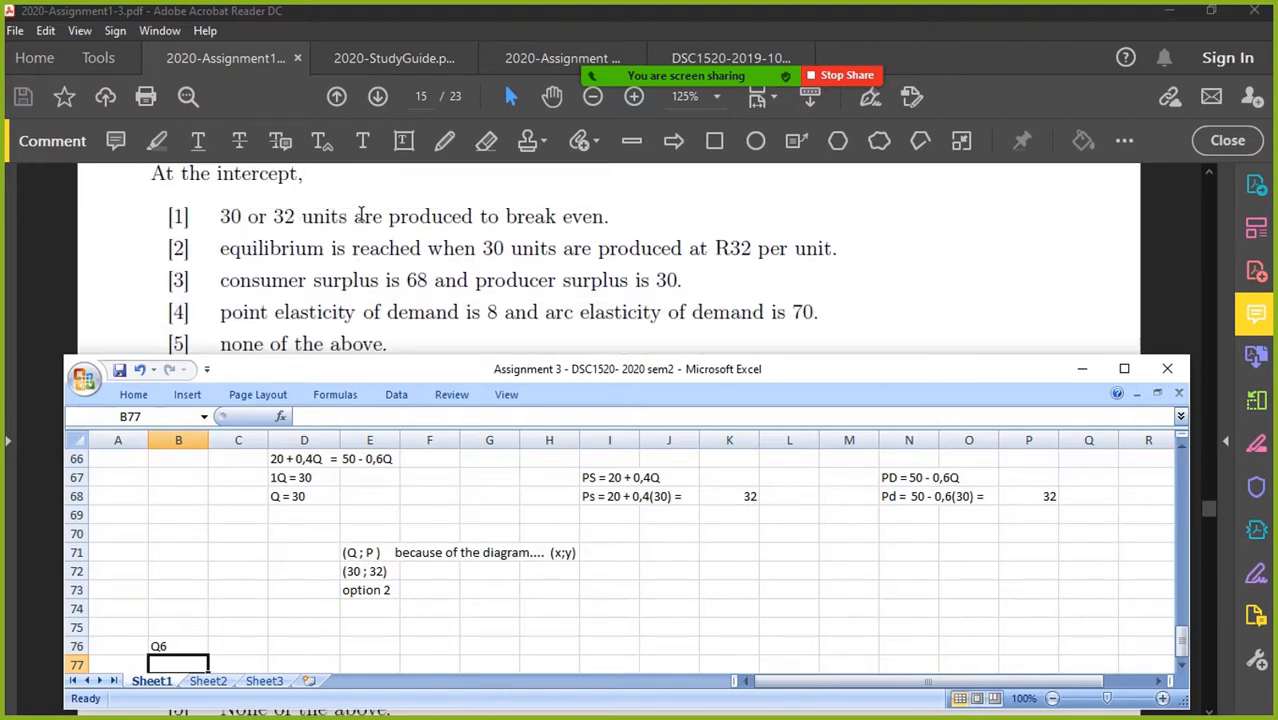
{"action": "mouse_move", "coordinate": [536, 224]}
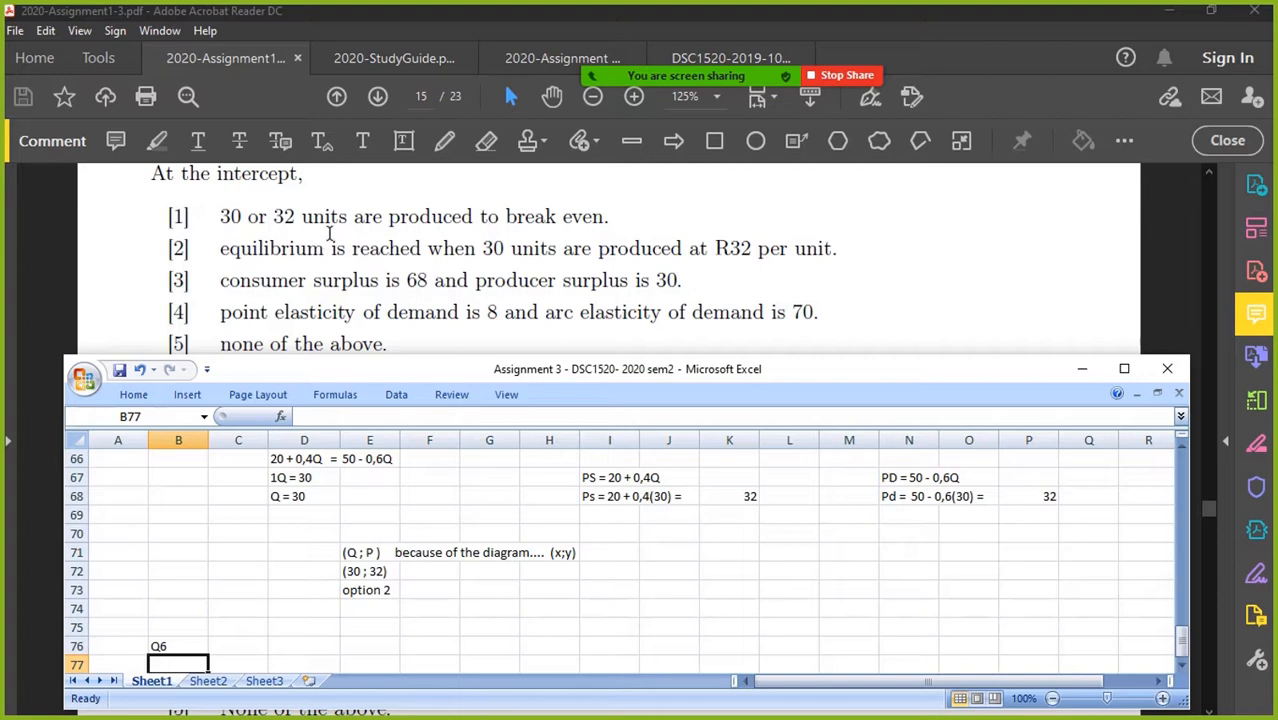
{"action": "left_click", "coordinate": [304, 496]}
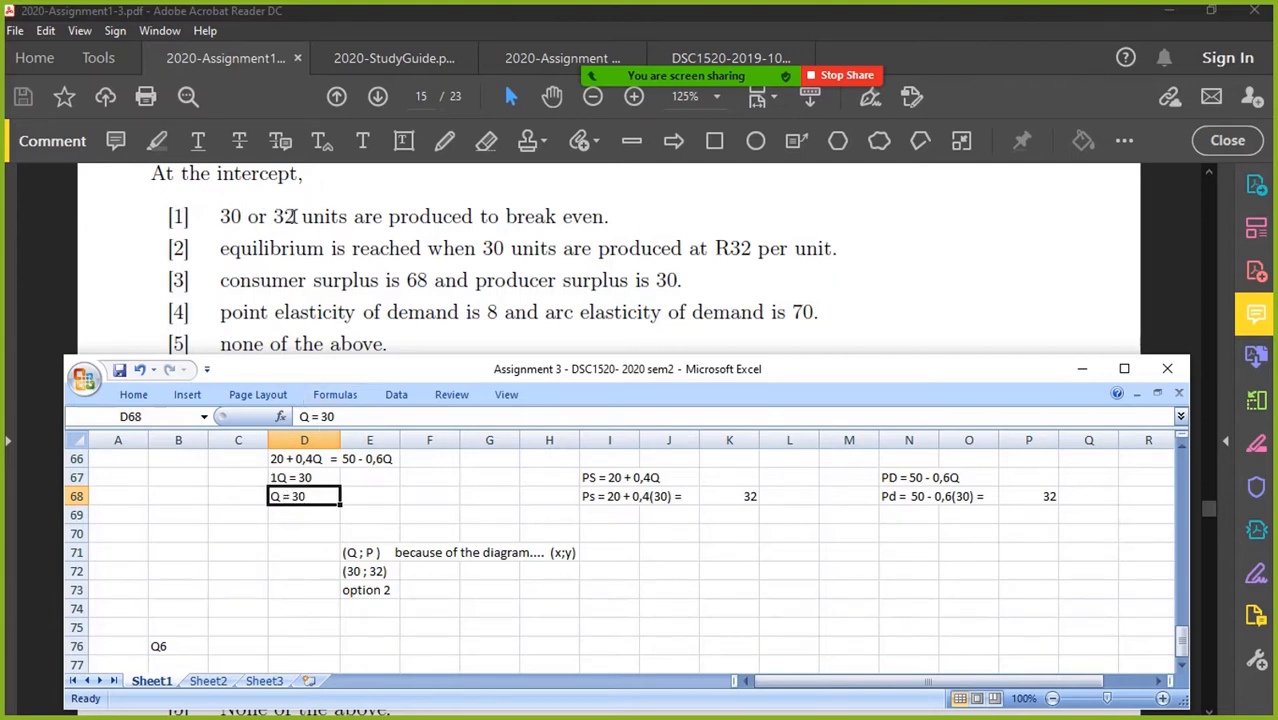
{"action": "mouse_move", "coordinate": [576, 228]}
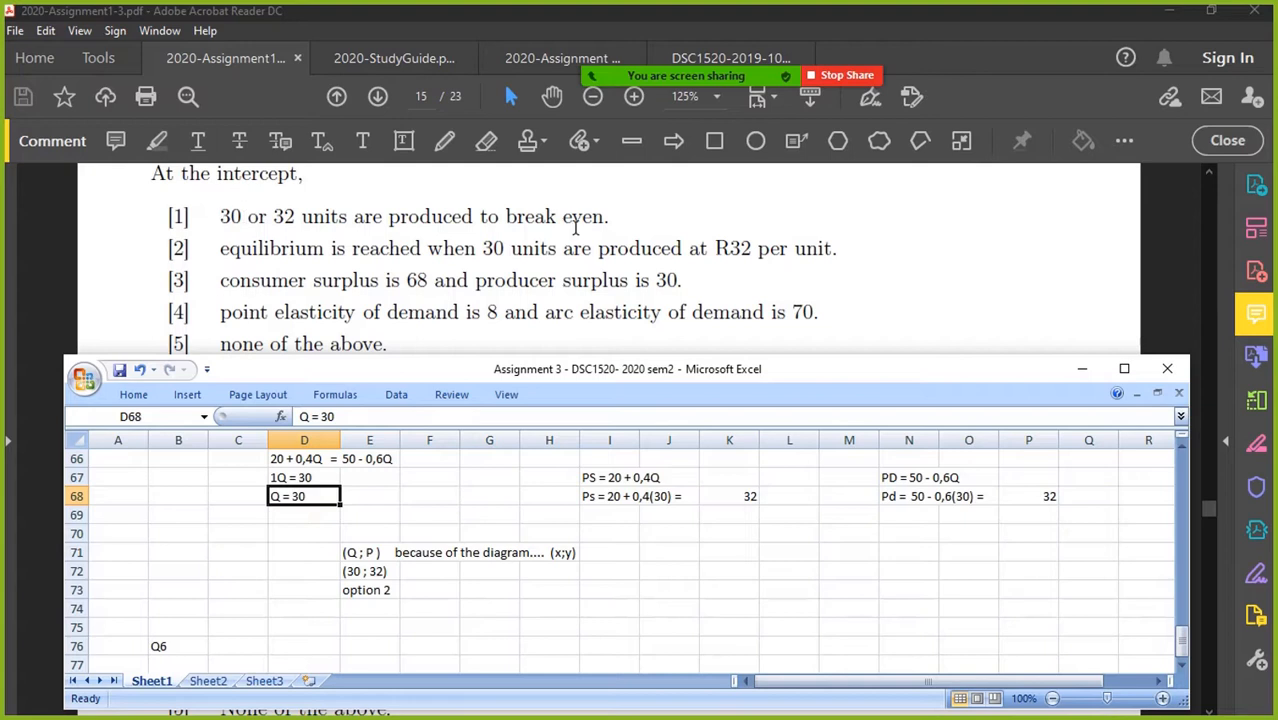
{"action": "mouse_move", "coordinate": [358, 250]}
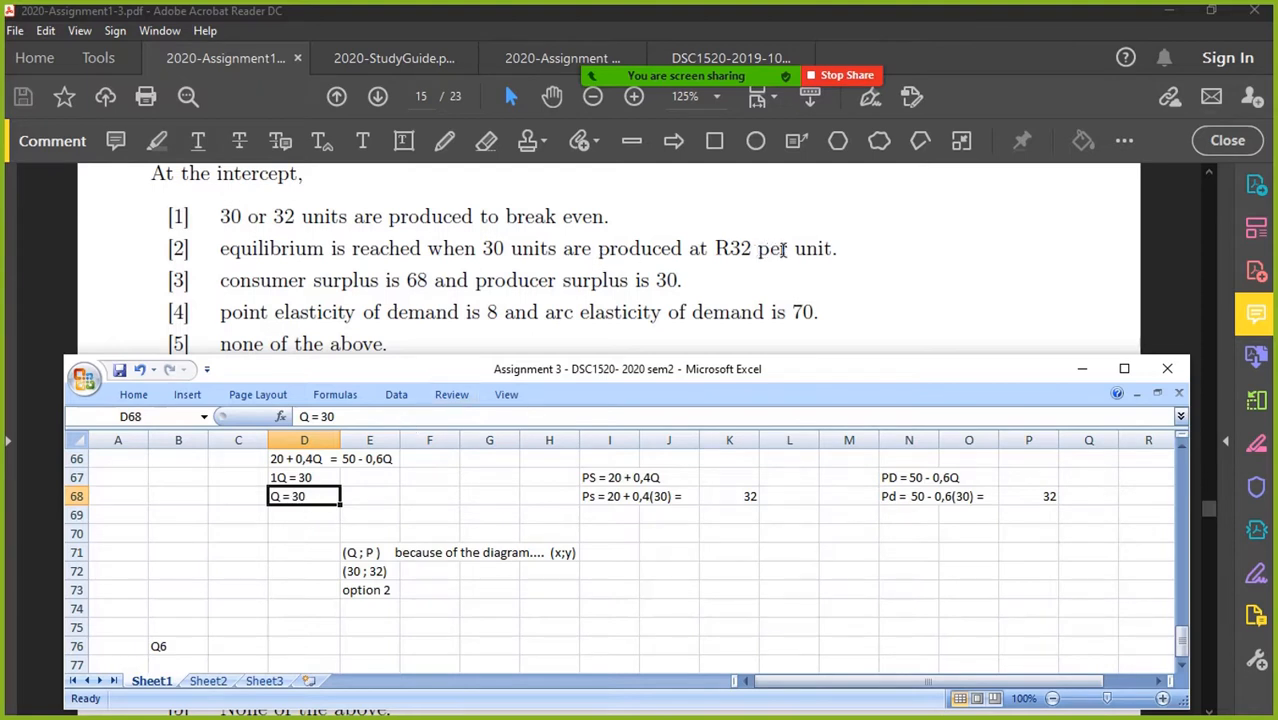
{"action": "mouse_move", "coordinate": [676, 248]}
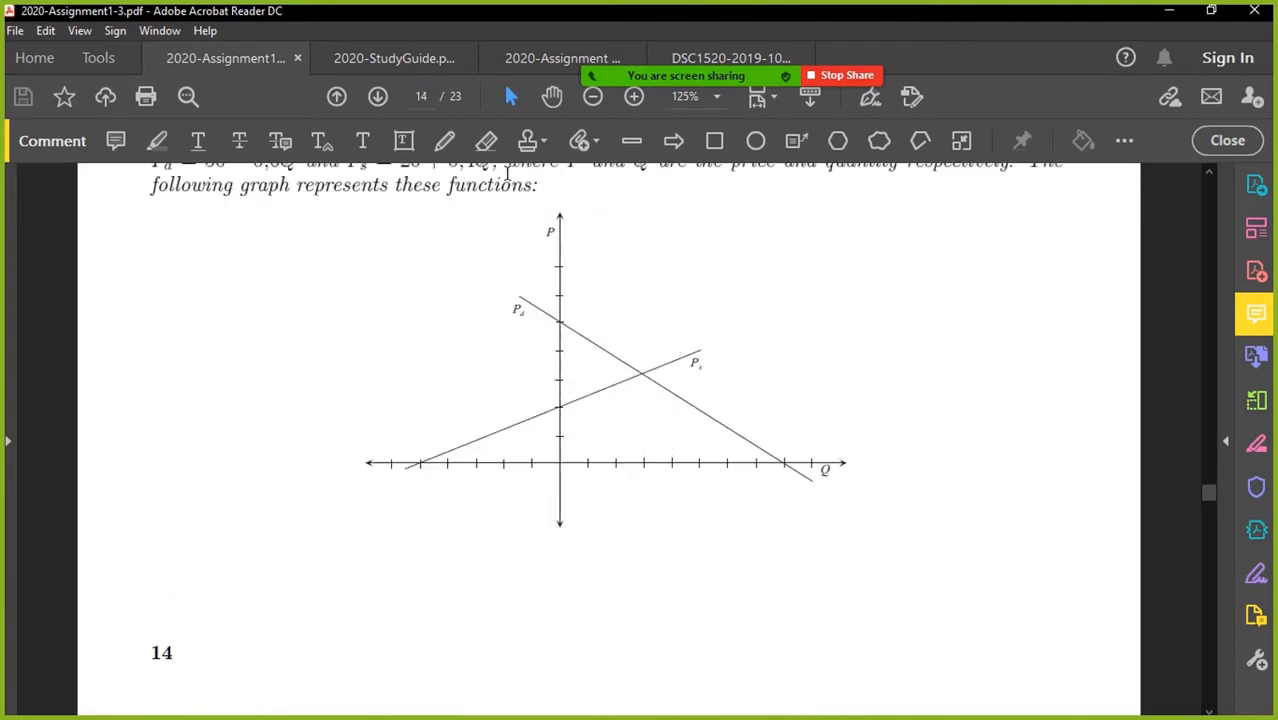
- Trace the demand line on the graph with the Pencil tool
{"action": "left_click", "coordinate": [444, 140]}
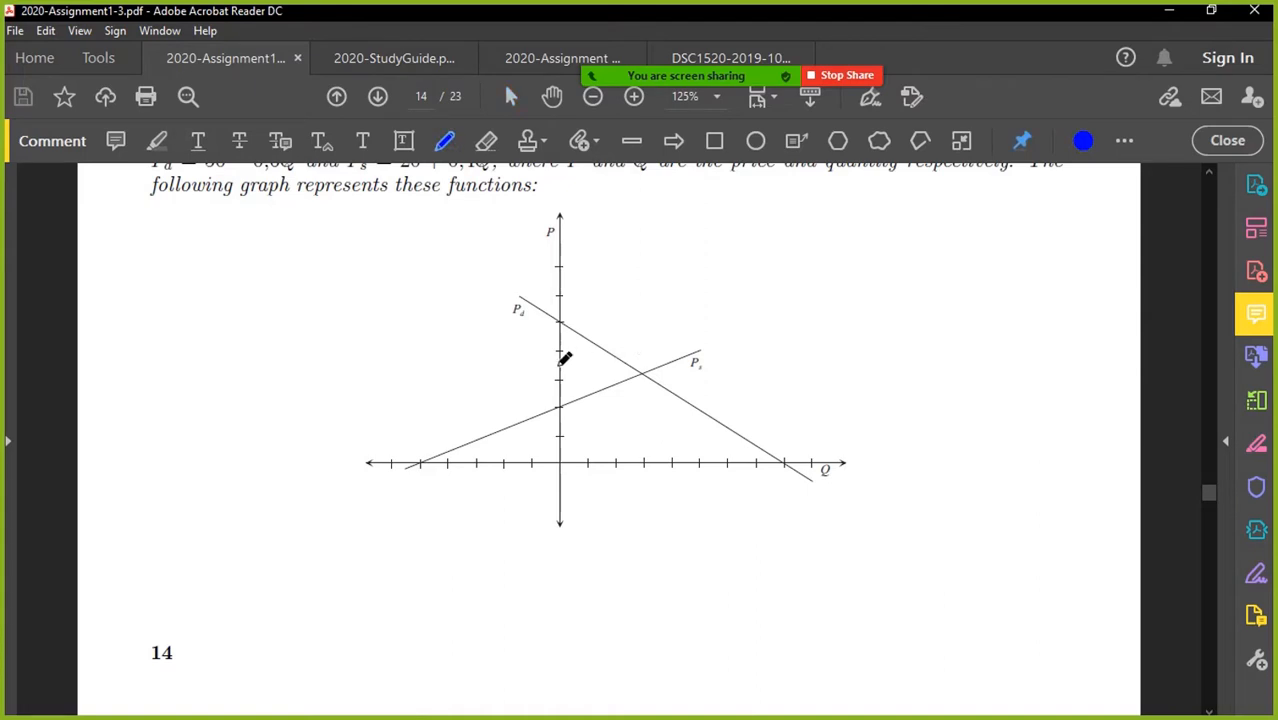
{"action": "left_click_drag", "start_coordinate": [518, 302], "coordinate": [590, 330]}
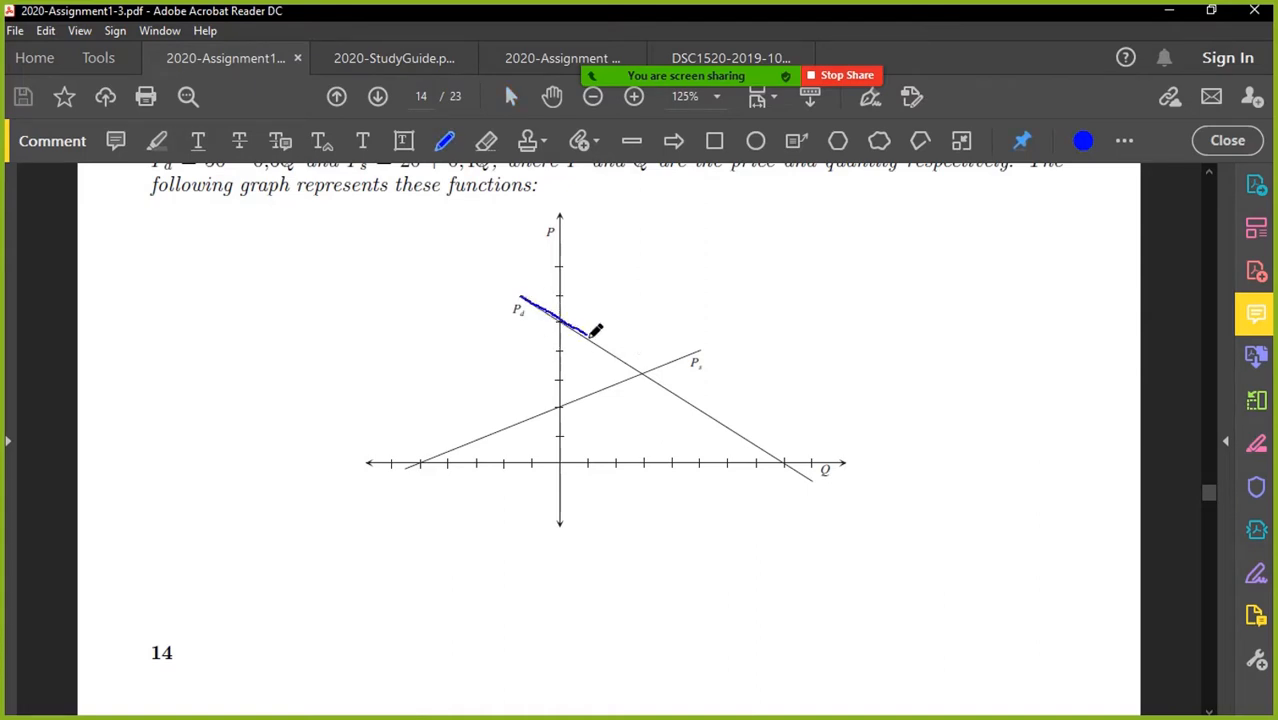
{"action": "left_click_drag", "start_coordinate": [590, 336], "coordinate": [796, 460]}
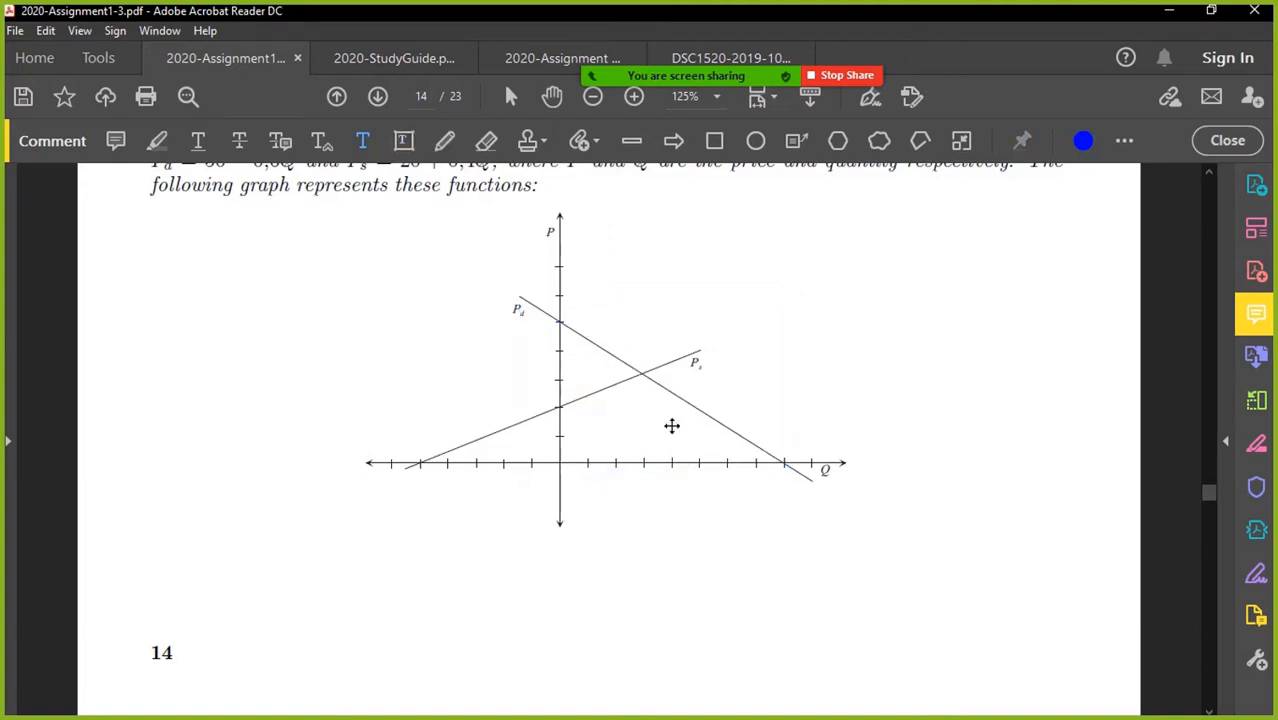
- Draw lines from the intercept to both axes and label them 30 and 32
{"action": "left_click", "coordinate": [444, 140]}
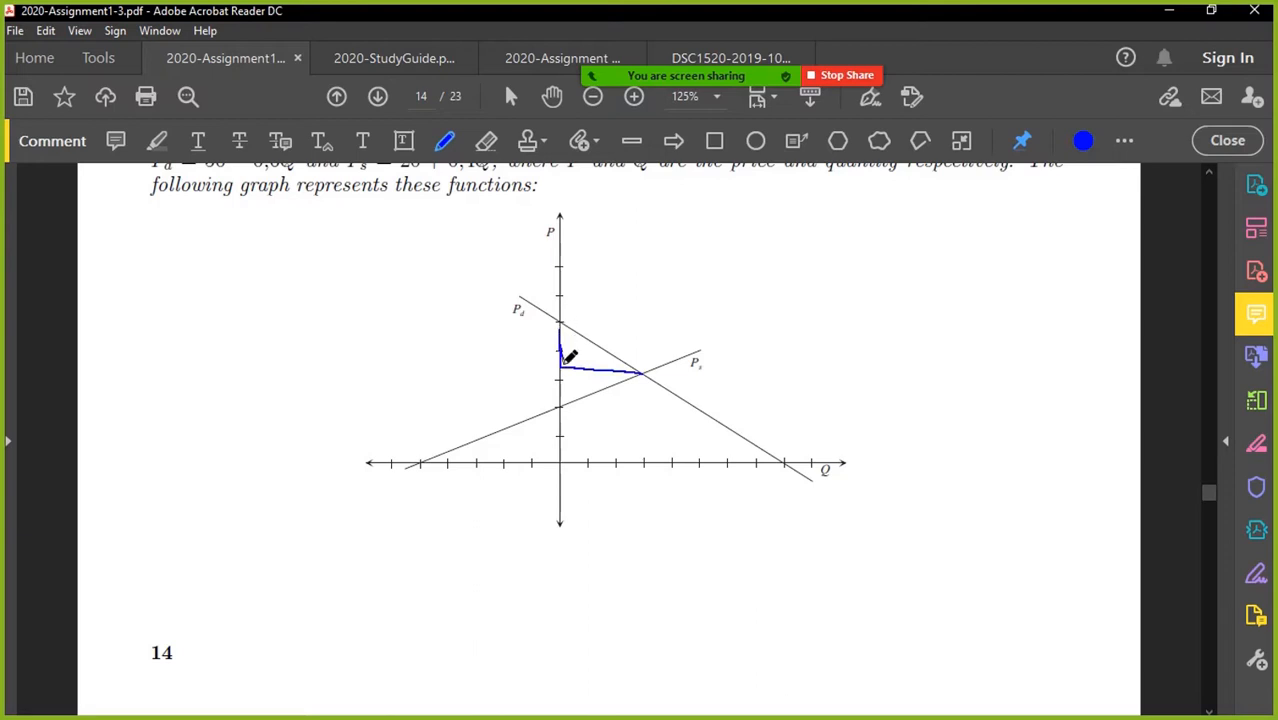
{"action": "left_click_drag", "start_coordinate": [560, 370], "coordinate": [640, 364]}
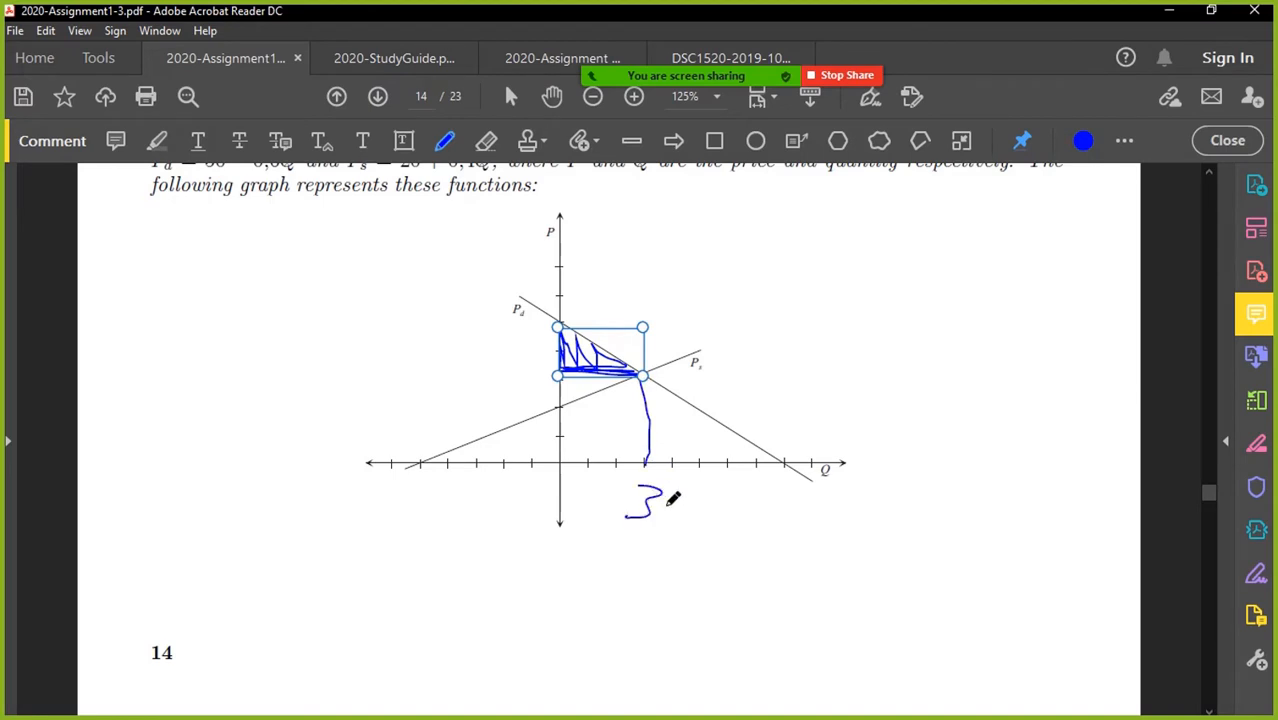
{"action": "left_click_drag", "start_coordinate": [664, 490], "coordinate": [684, 516]}
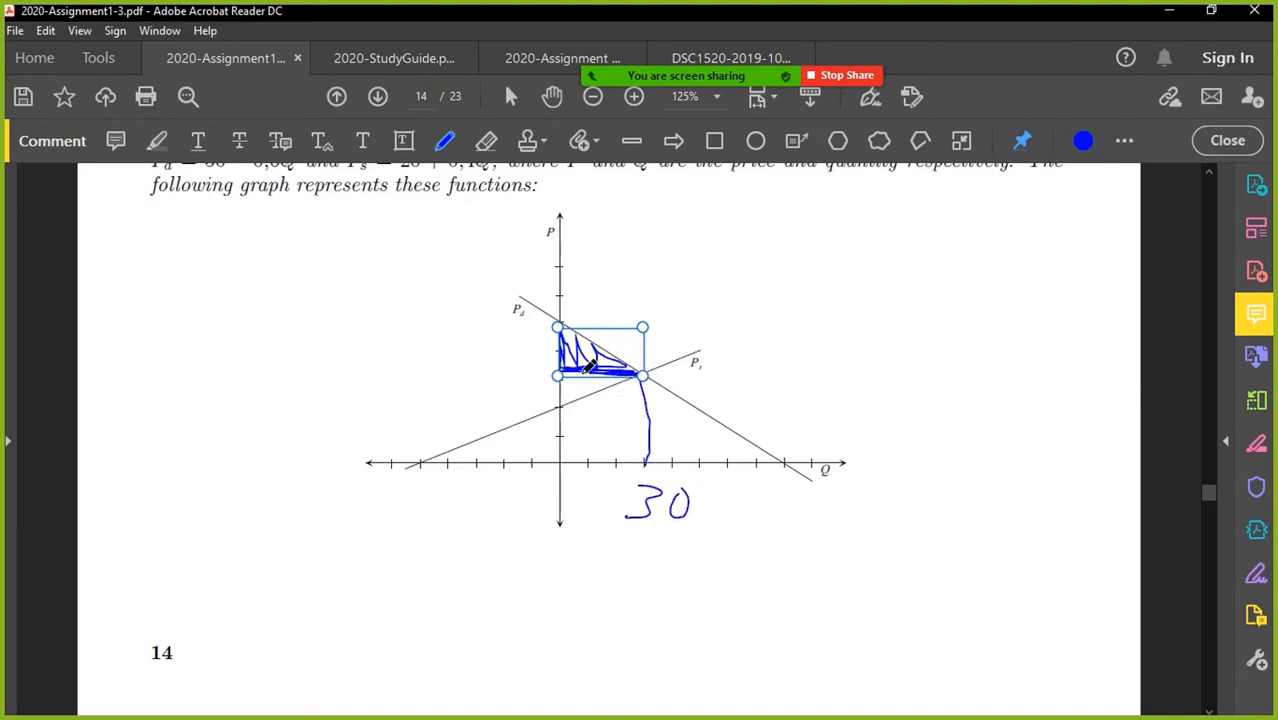
{"action": "left_click_drag", "start_coordinate": [464, 380], "coordinate": [510, 360]}
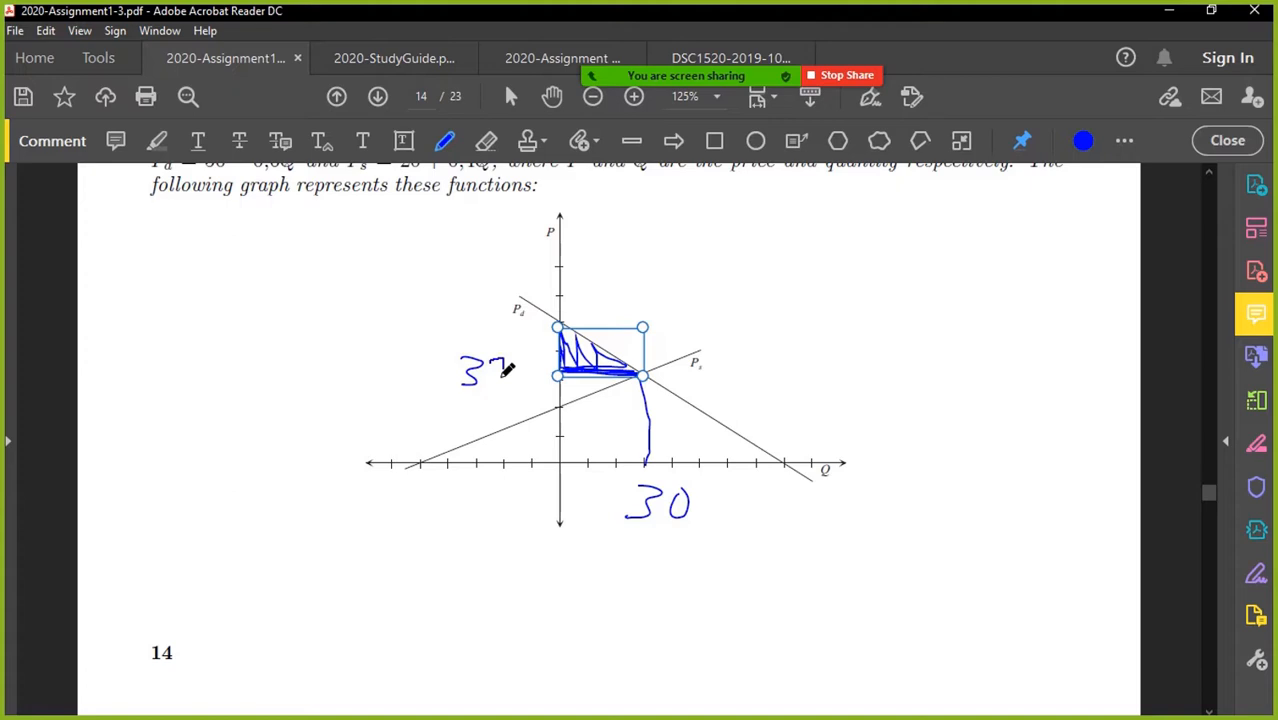
{"action": "scroll", "scroll_direction": "down", "scroll_amount": 3}
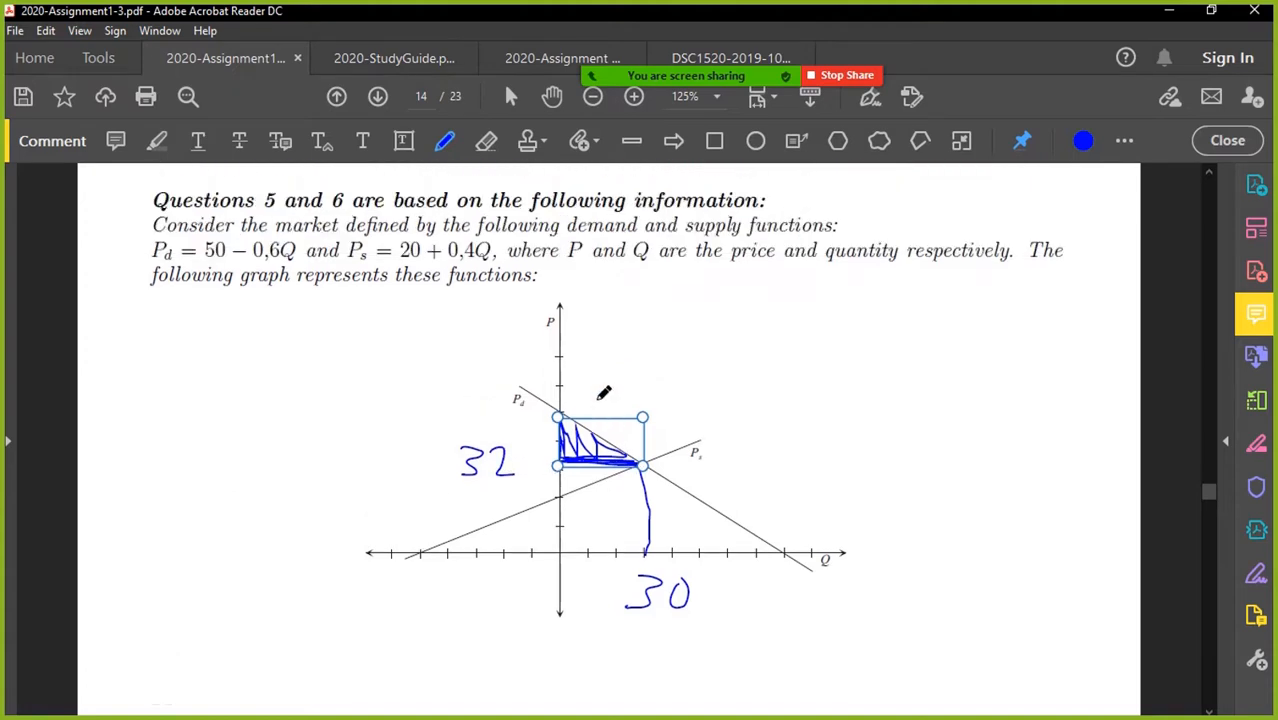
{"action": "mouse_move", "coordinate": [190, 250]}
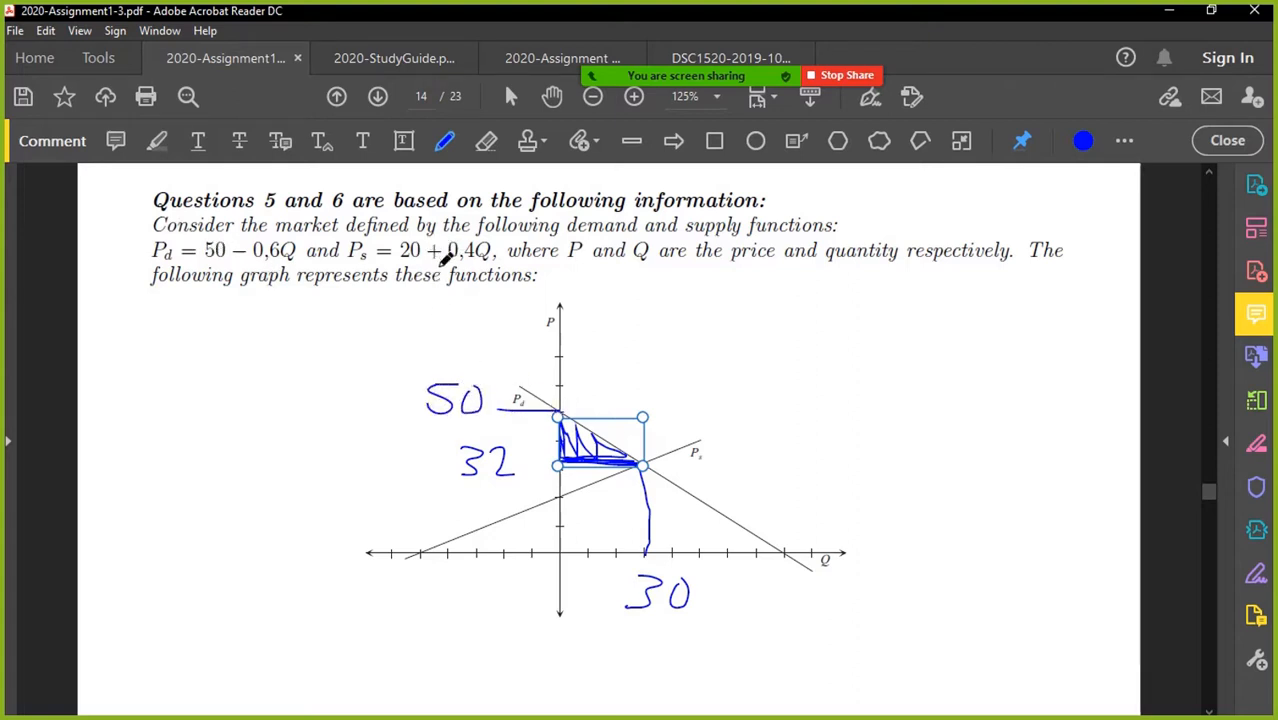
{"action": "mouse_move", "coordinate": [790, 550]}
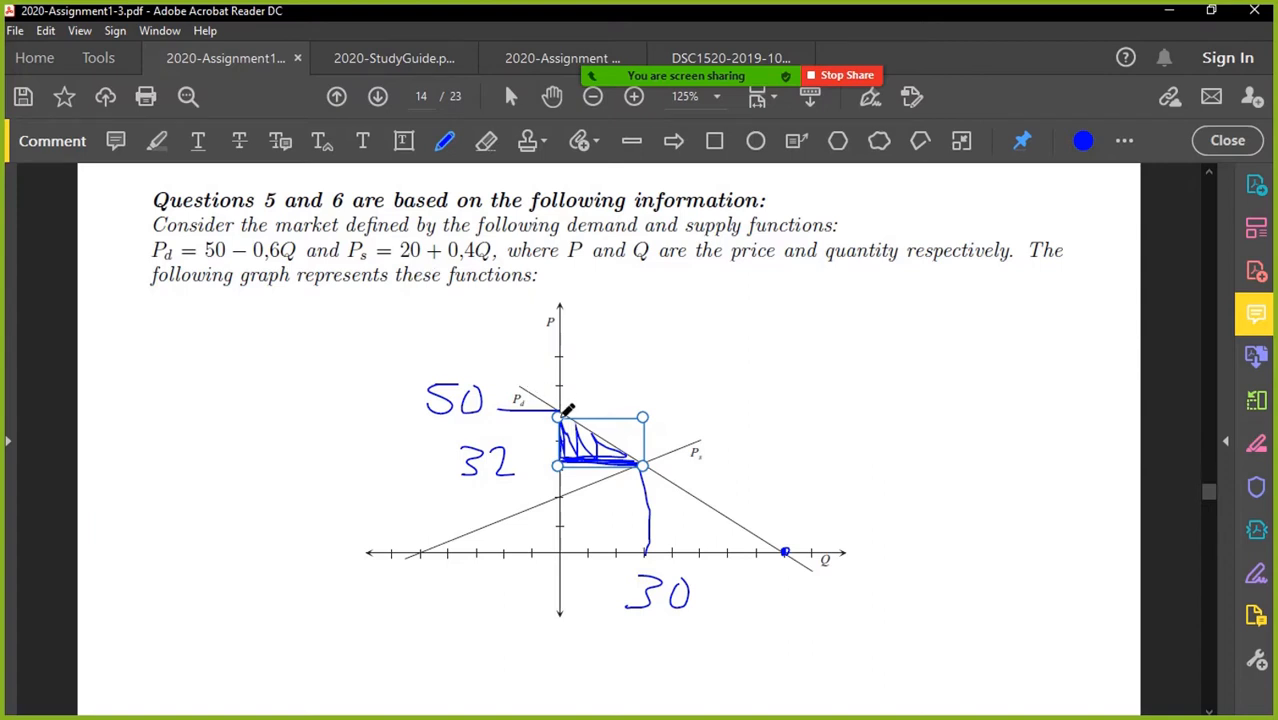
{"action": "mouse_move", "coordinate": [540, 322]}
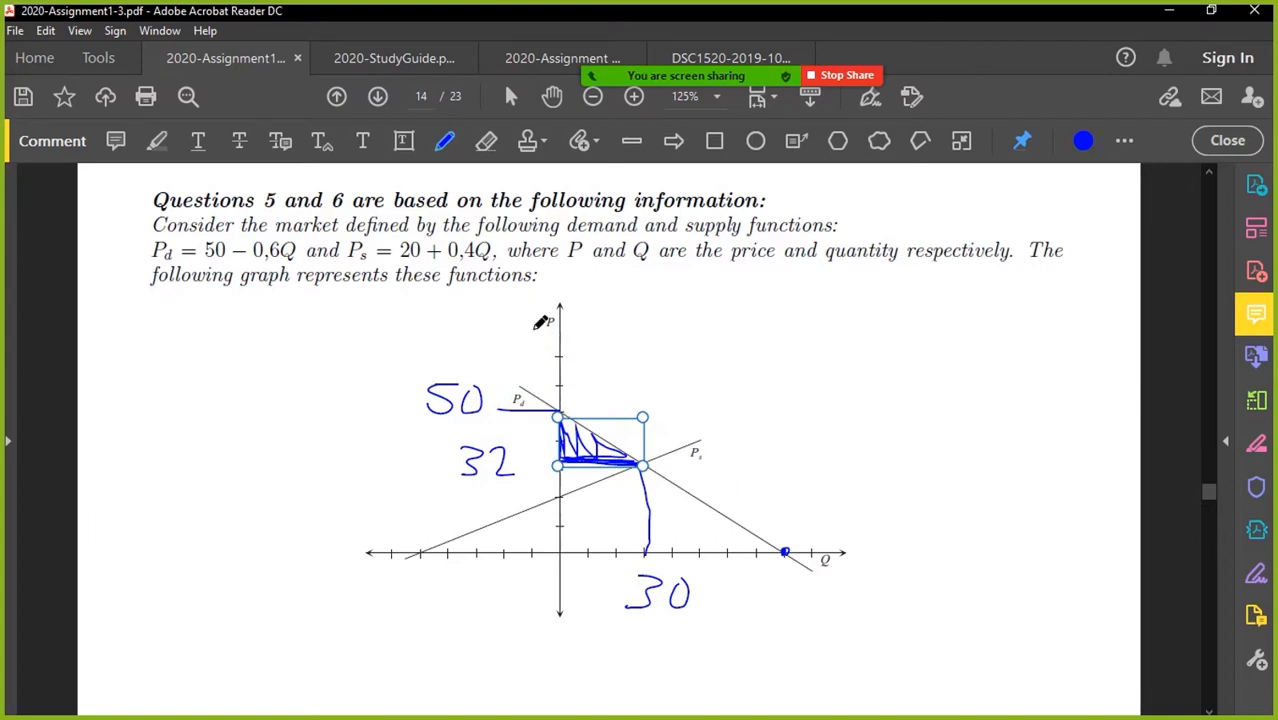
- Handwrite y = mx + c above the graph and box the demand equation Pd = 50 - 0,6Q
{"action": "left_click_drag", "start_coordinate": [164, 324], "coordinate": [160, 370]}
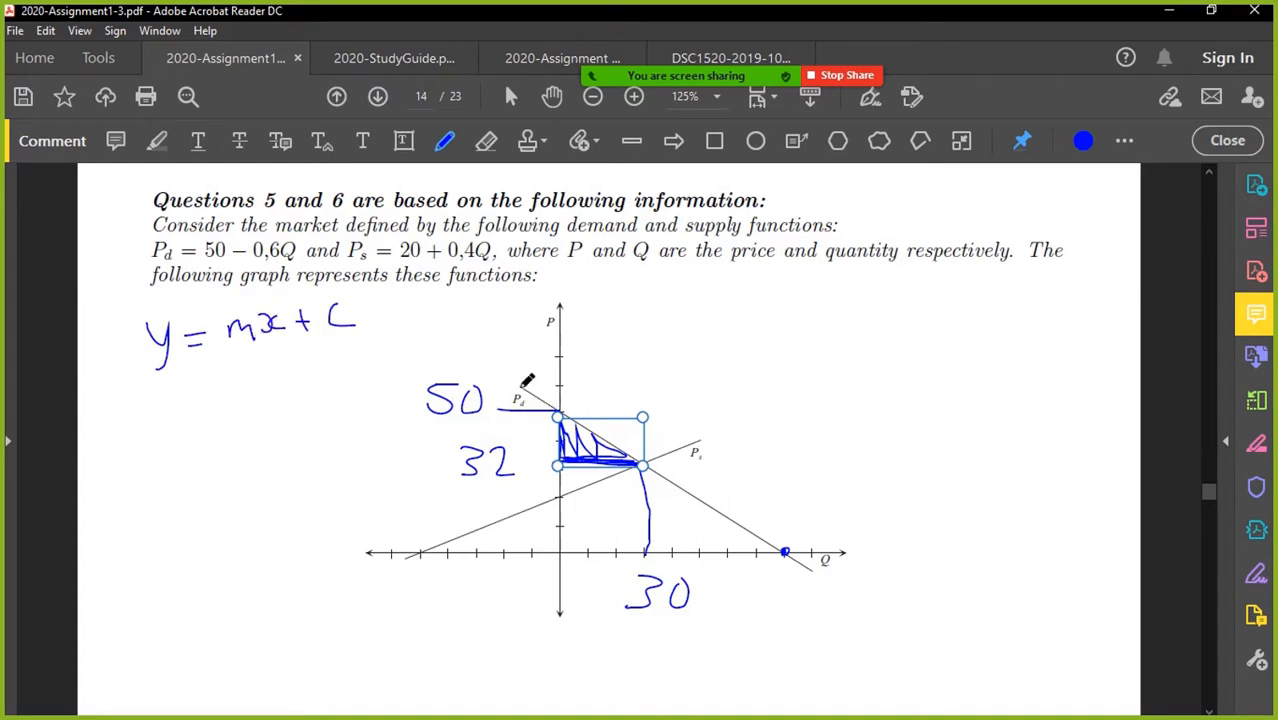
{"action": "left_click_drag", "start_coordinate": [152, 262], "coordinate": [250, 262]}
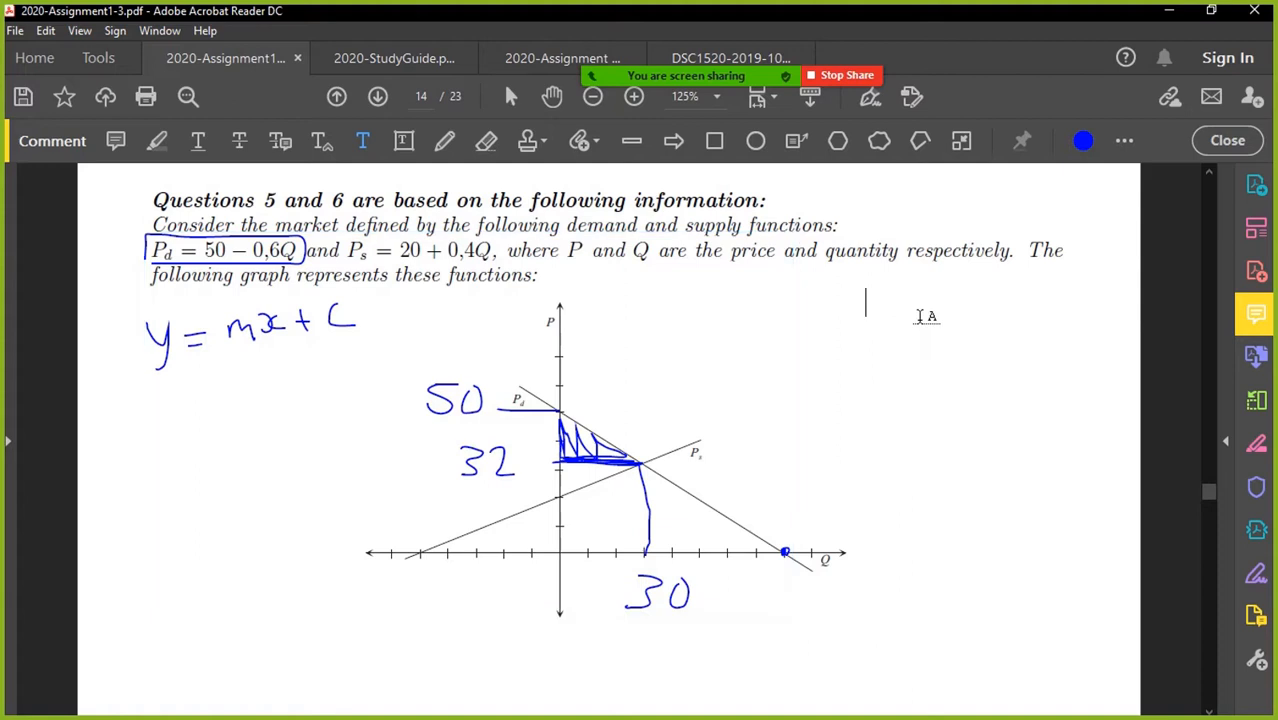
- Add 'demand' and 'supply' text labels and place them beside their lines
{"action": "type", "text": "demand"}
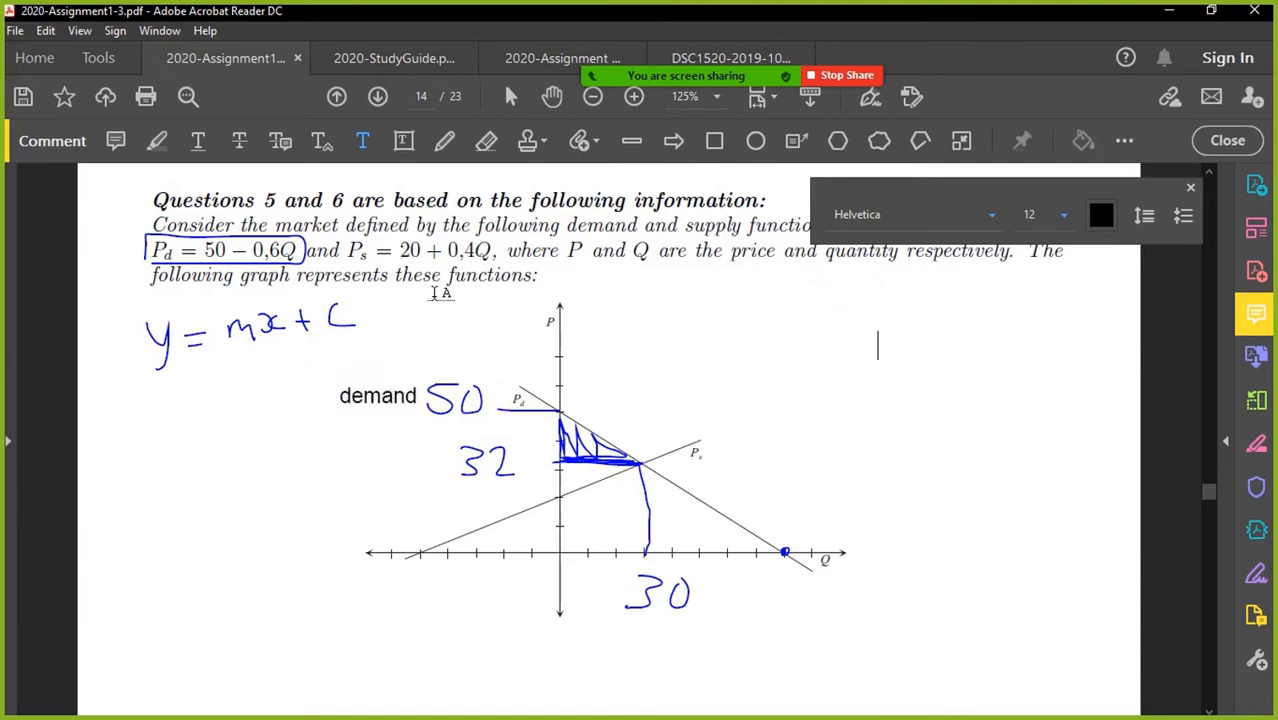
{"action": "type", "text": "su"}
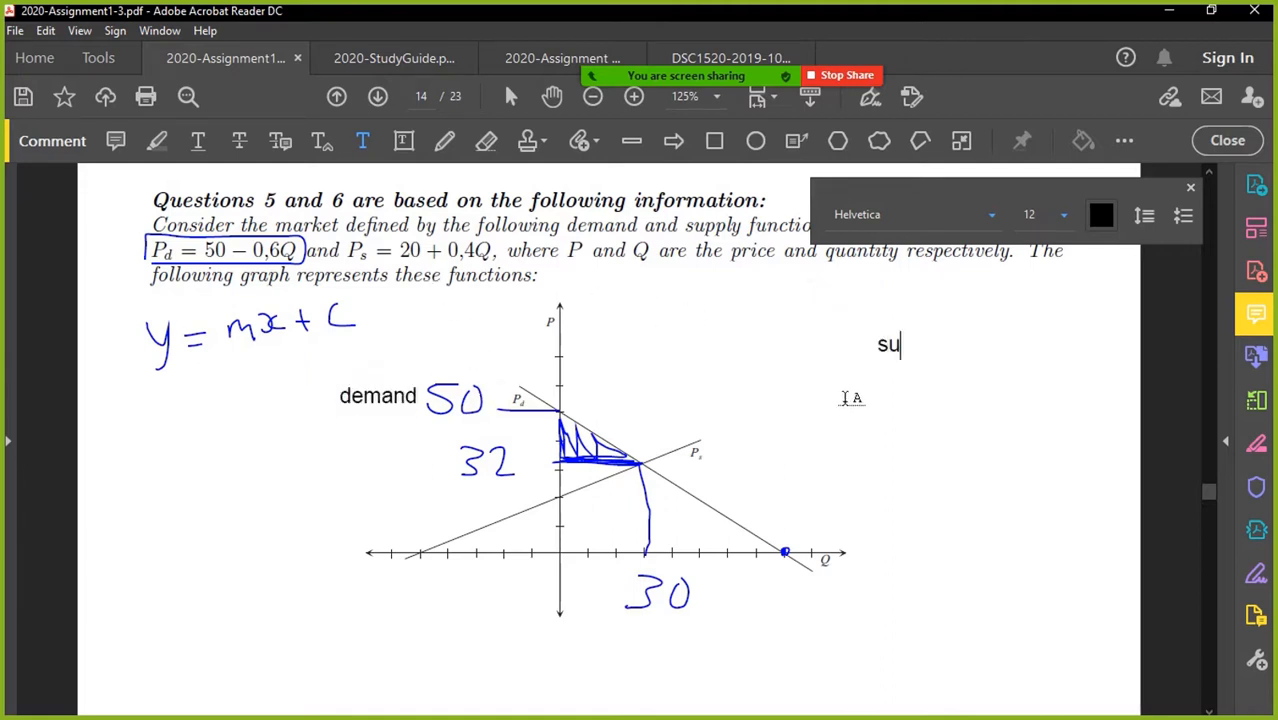
{"action": "type", "text": "pply"}
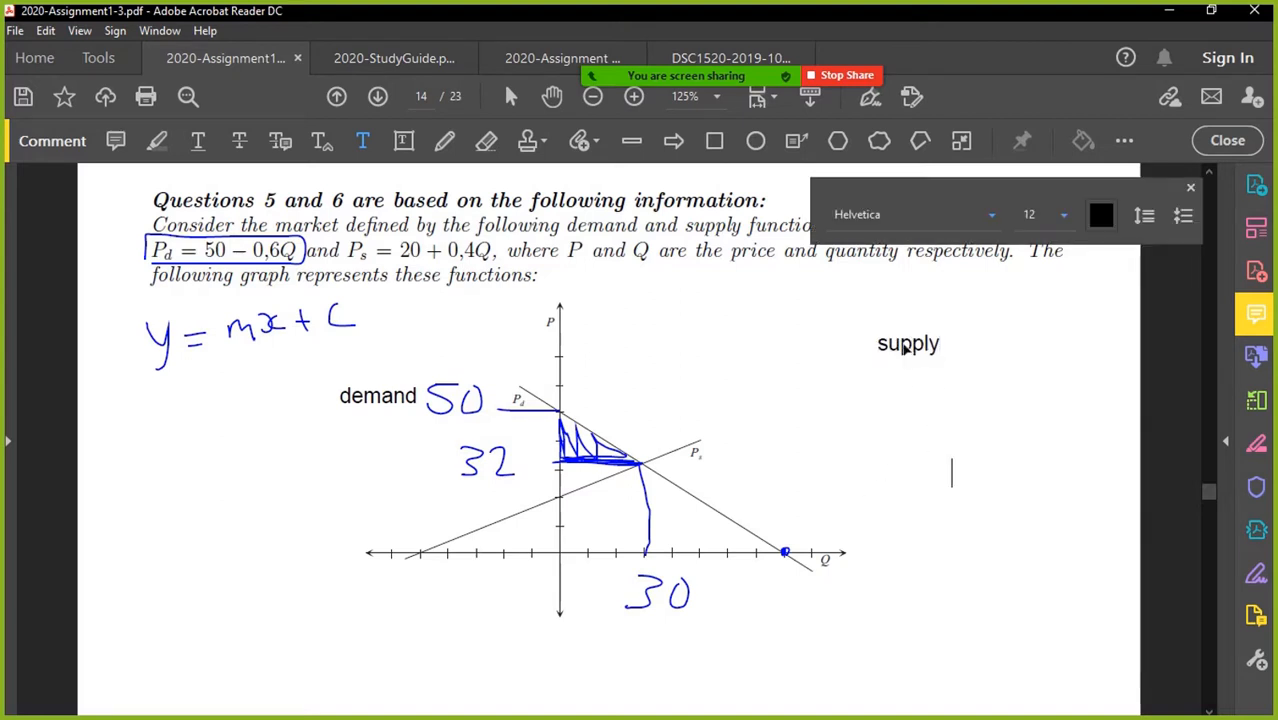
{"action": "left_click_drag", "start_coordinate": [908, 344], "coordinate": [738, 428]}
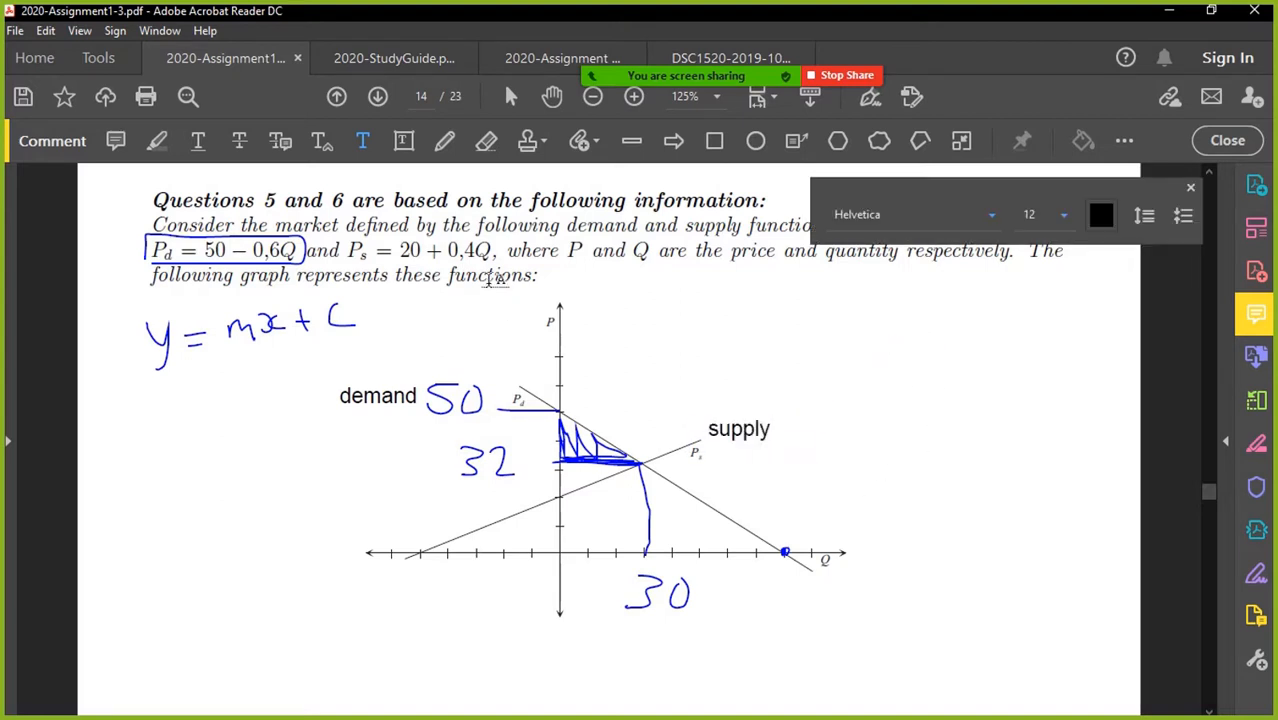
- Trace the supply line in red down to the equilibrium quantity
{"action": "left_click", "coordinate": [444, 140]}
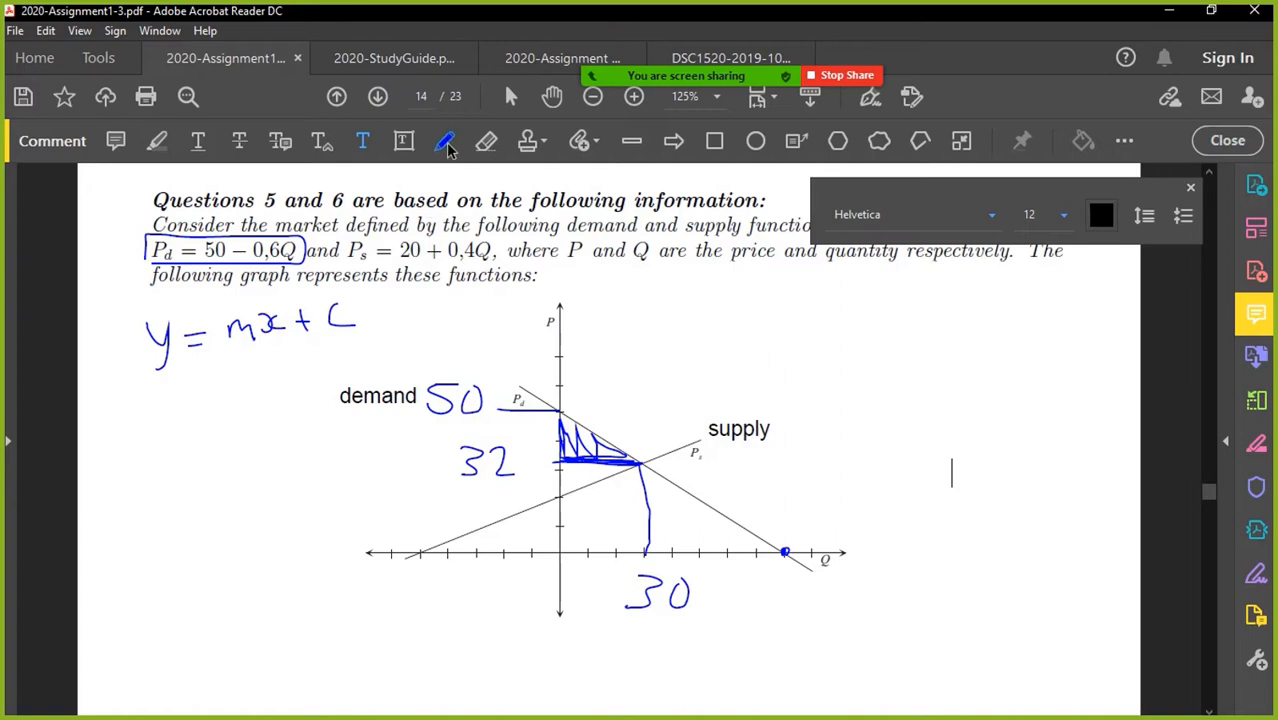
{"action": "left_click", "coordinate": [1084, 140]}
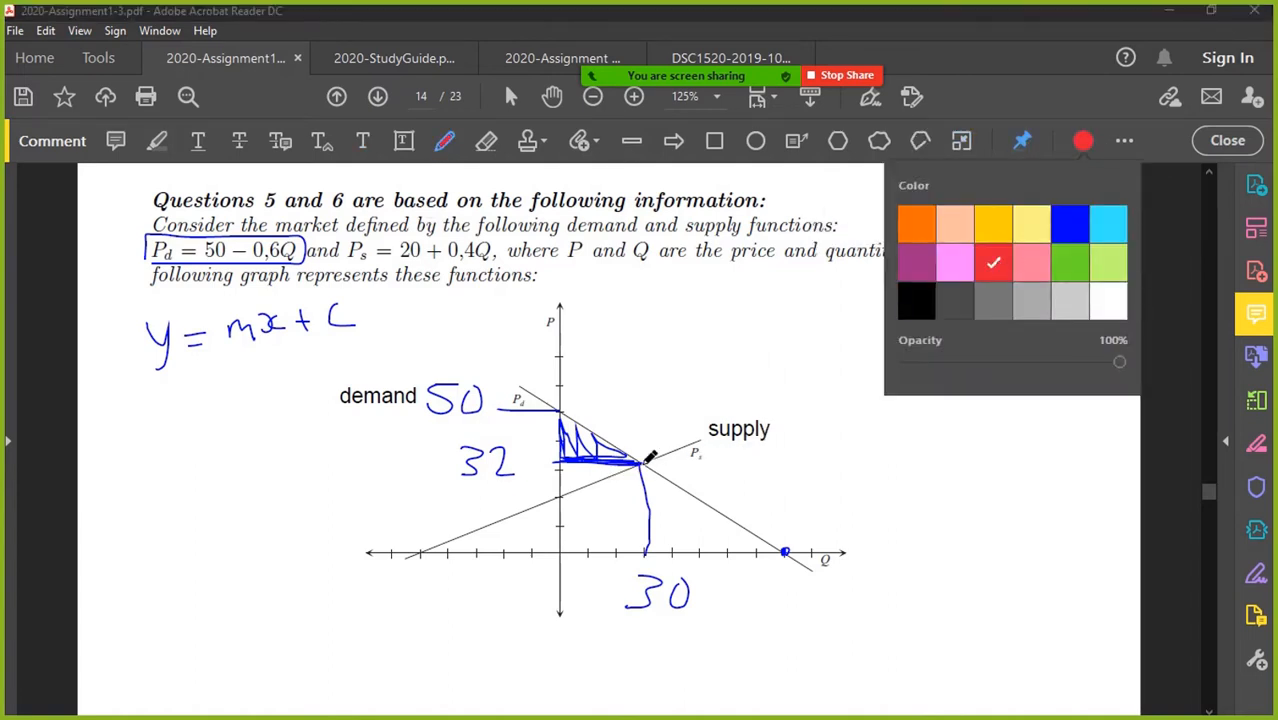
{"action": "left_click_drag", "start_coordinate": [640, 460], "coordinate": [464, 536]}
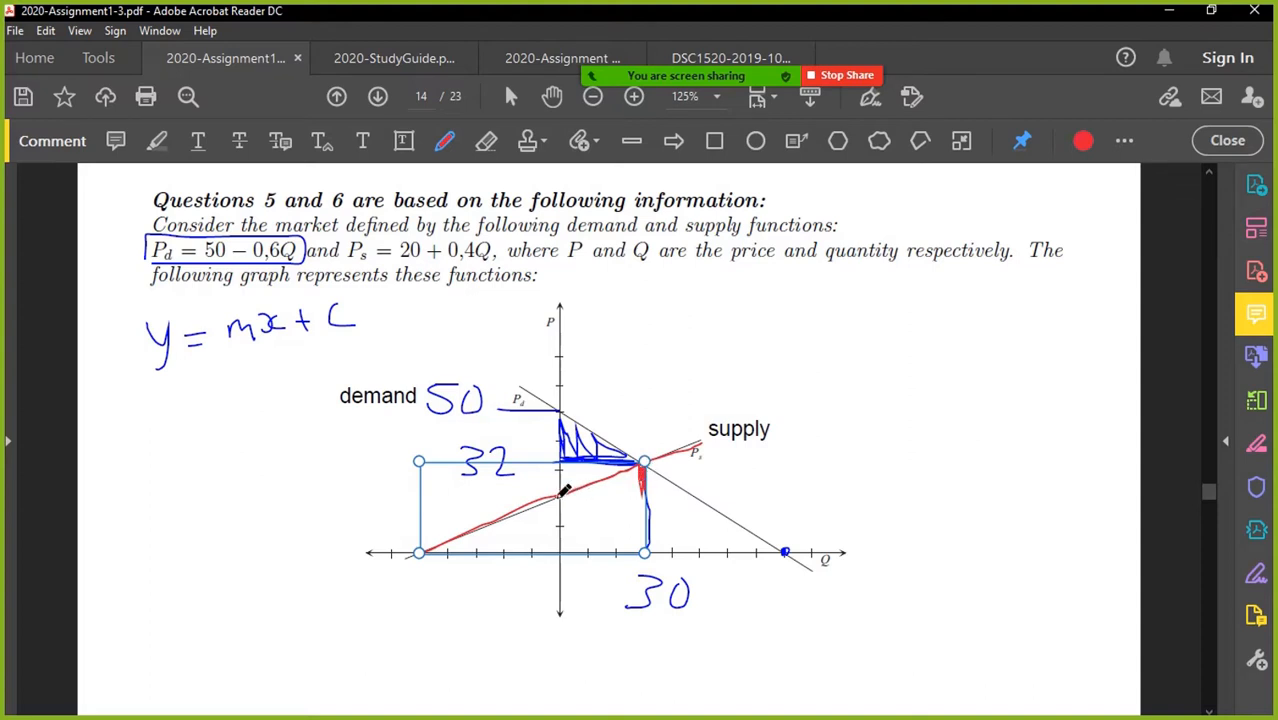
{"action": "left_click_drag", "start_coordinate": [562, 496], "coordinate": [644, 492]}
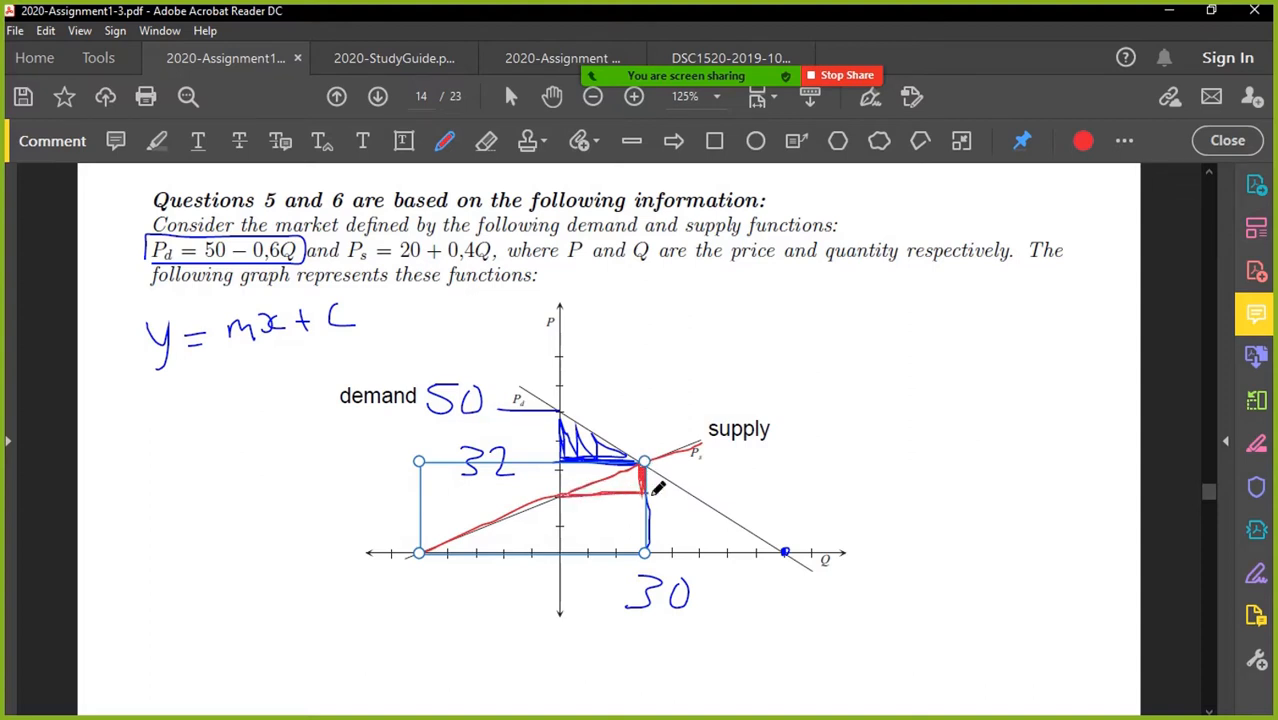
{"action": "left_click", "coordinate": [392, 56]}
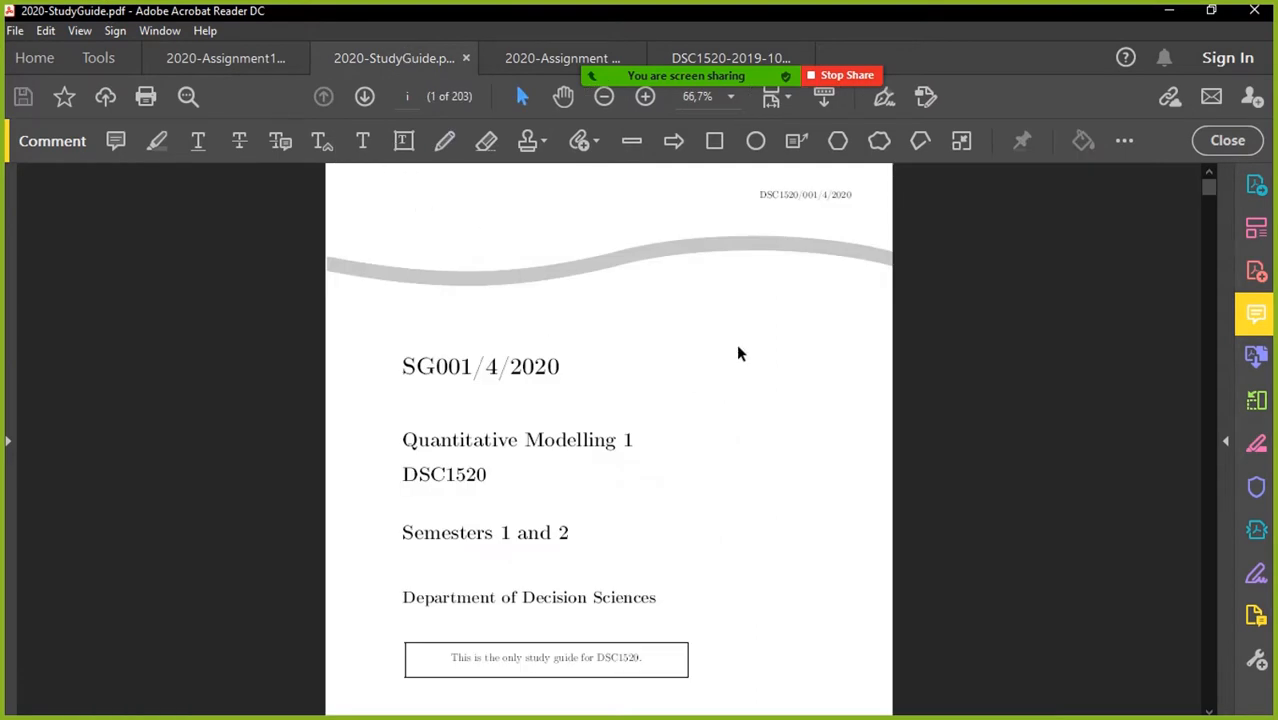
- Search the study guide for 'consumer surplus' and jump to that section
{"action": "key", "text": "ctrl+f"}
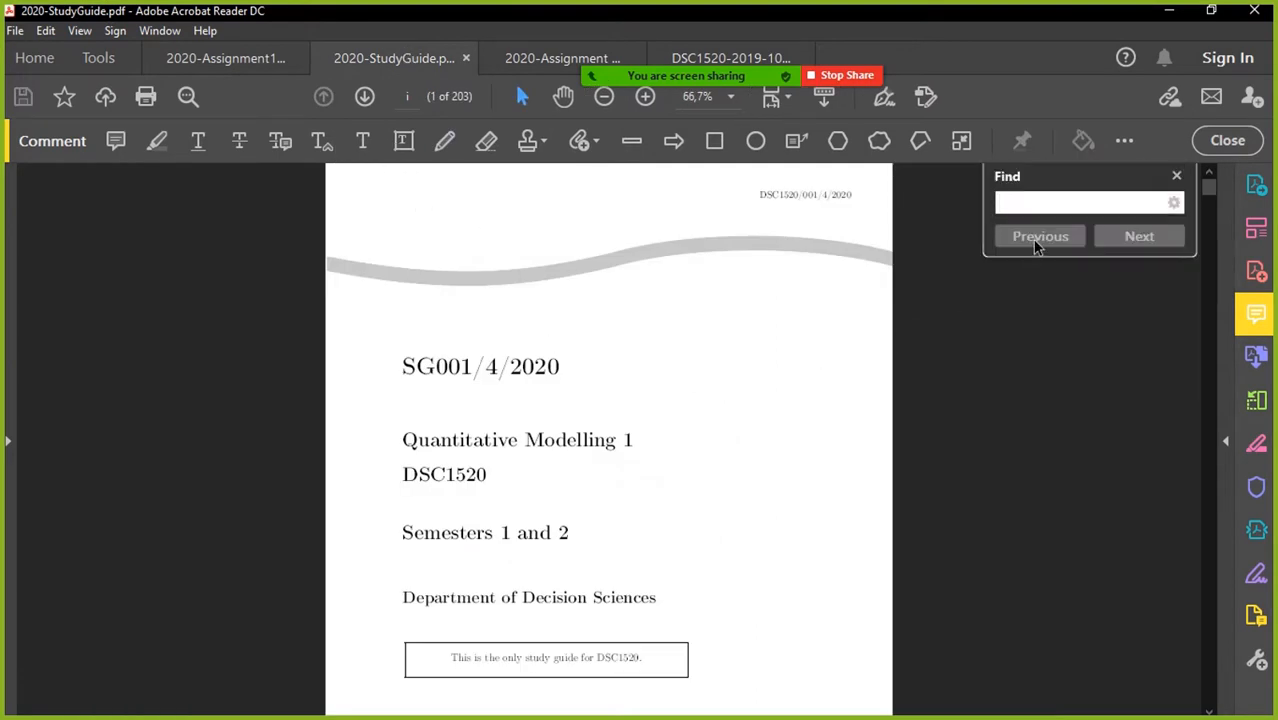
{"action": "type", "text": "consumer surplus"}
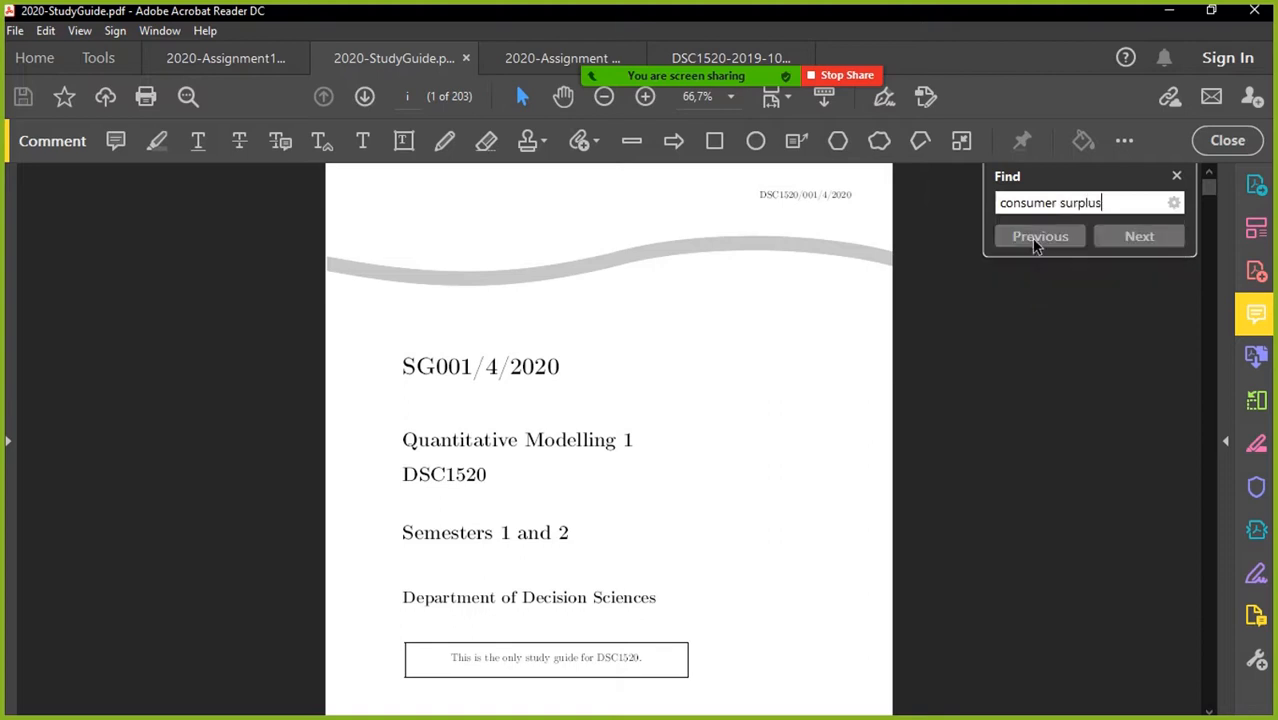
{"action": "left_click", "coordinate": [1140, 236]}
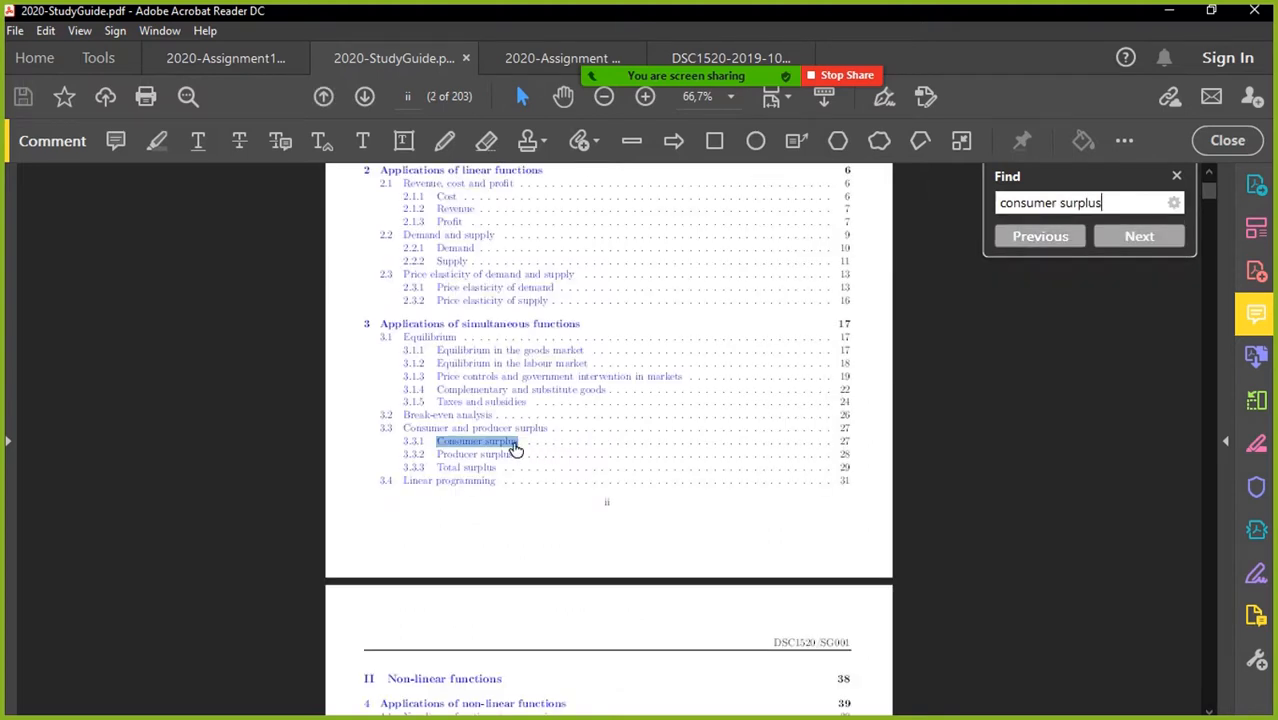
{"action": "left_click", "coordinate": [1138, 236]}
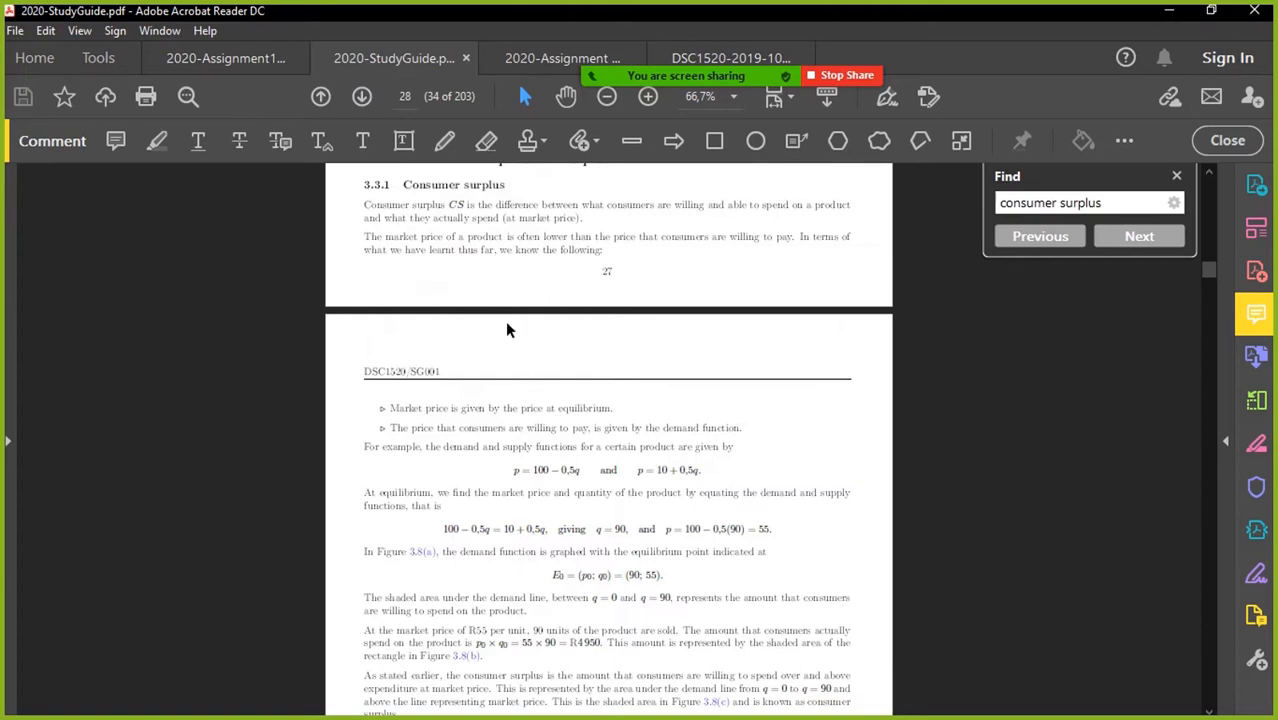
- View Figure 3.8's worked calculation at 100% zoom and return to the assignment
{"action": "scroll", "scroll_direction": "down", "scroll_amount": 3}
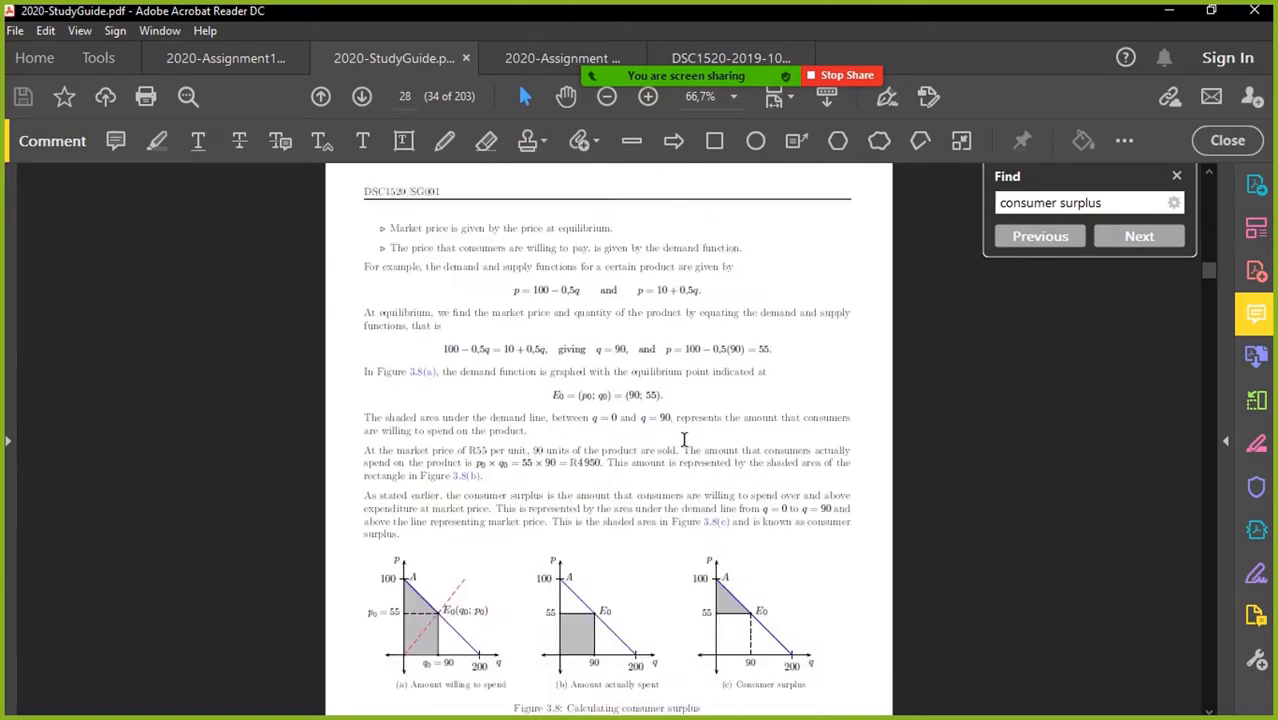
{"action": "scroll", "scroll_direction": "down", "scroll_amount": 3}
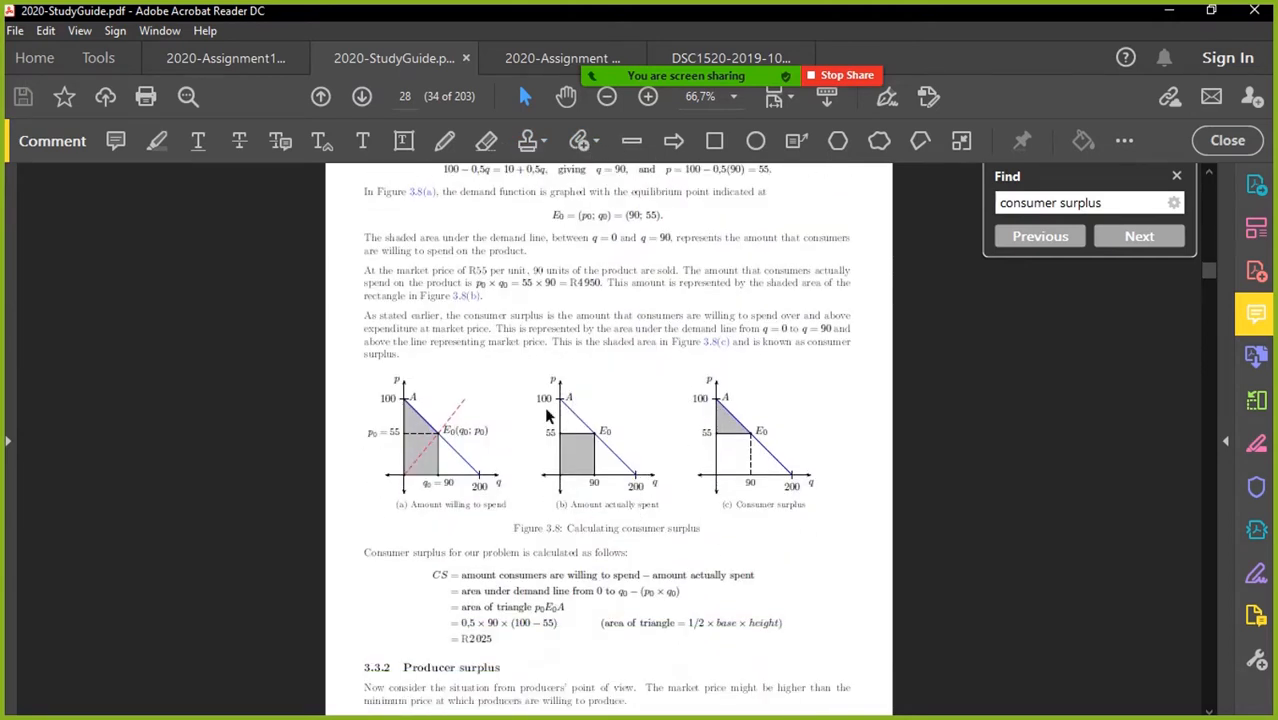
{"action": "scroll", "scroll_direction": "down", "scroll_amount": 3}
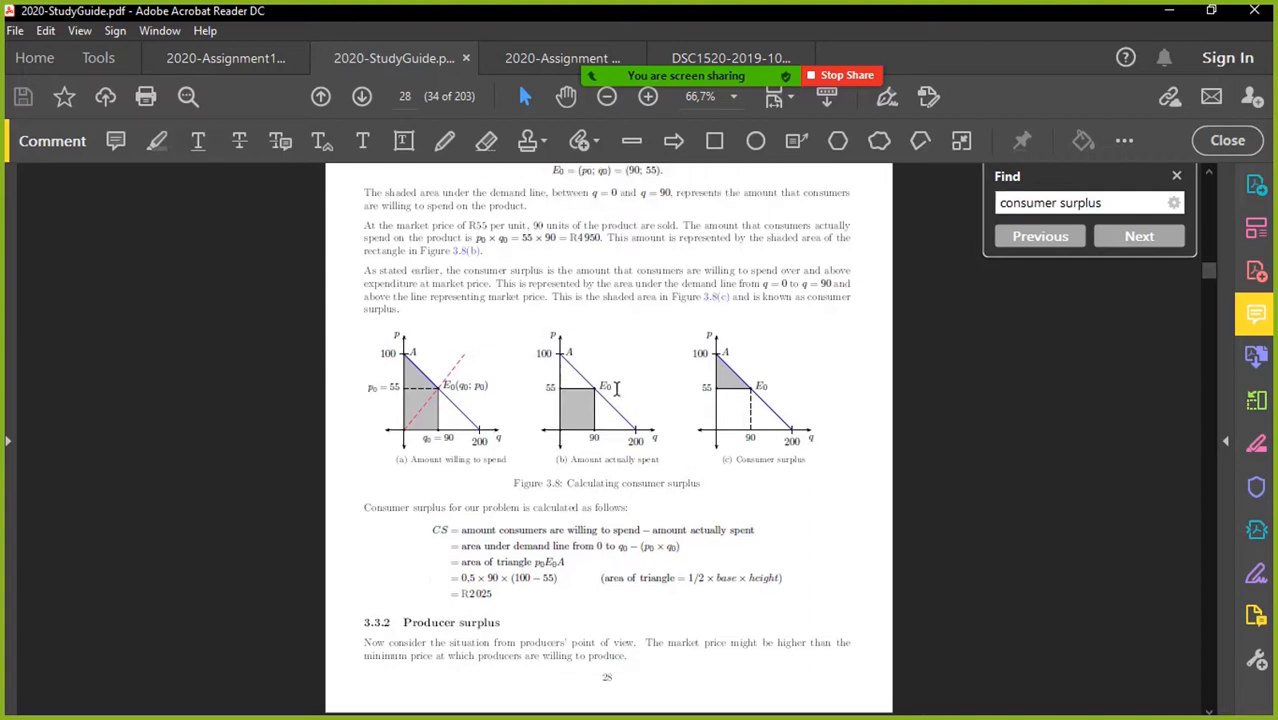
{"action": "left_click", "coordinate": [648, 96]}
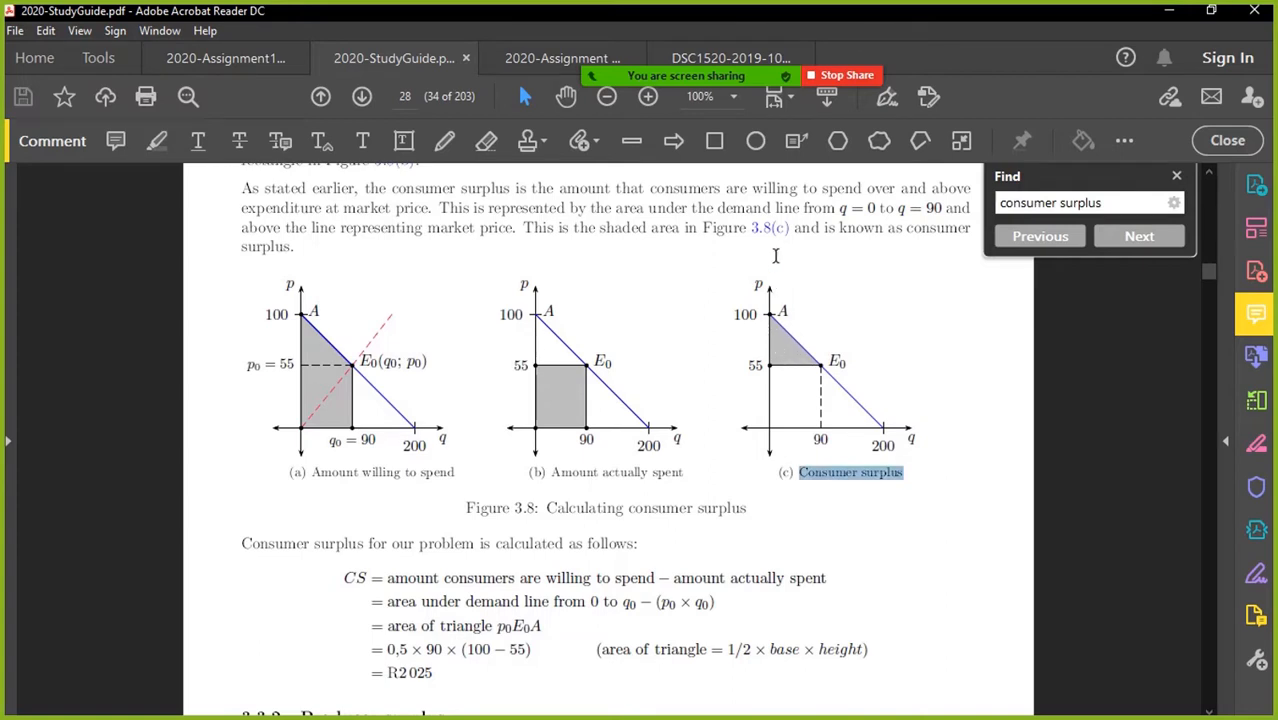
{"action": "mouse_move", "coordinate": [824, 362]}
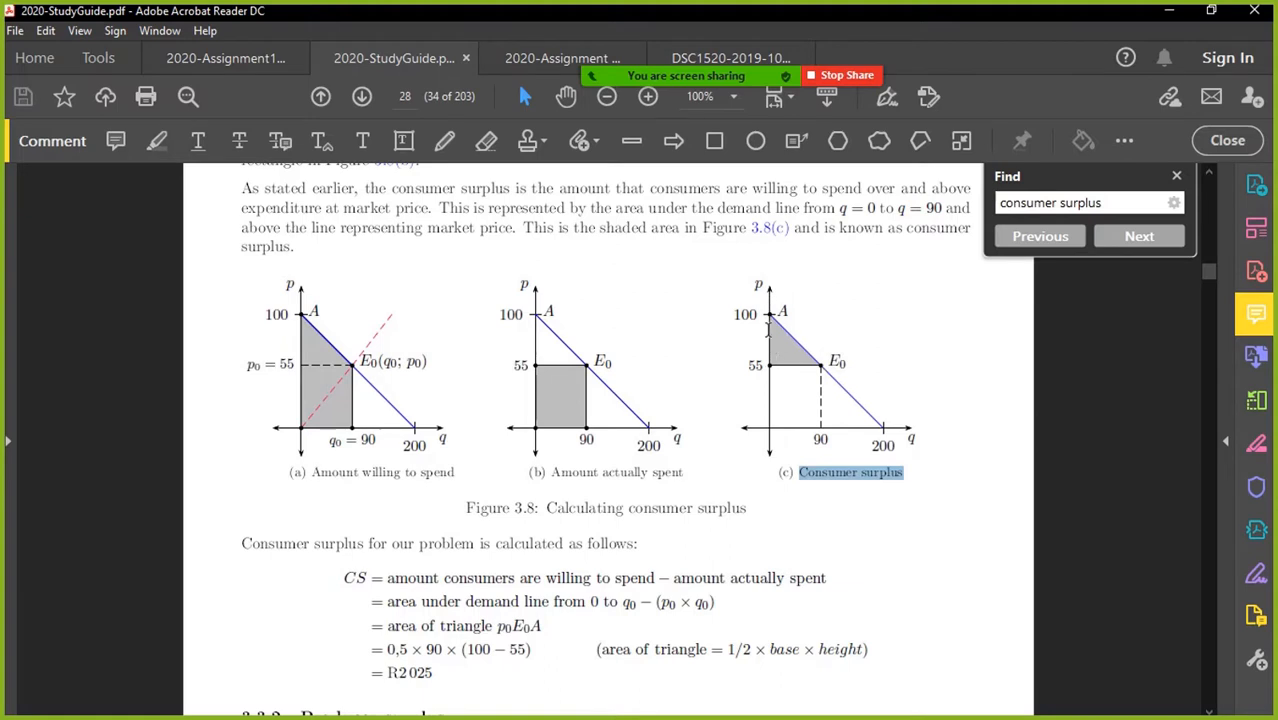
{"action": "mouse_move", "coordinate": [812, 338]}
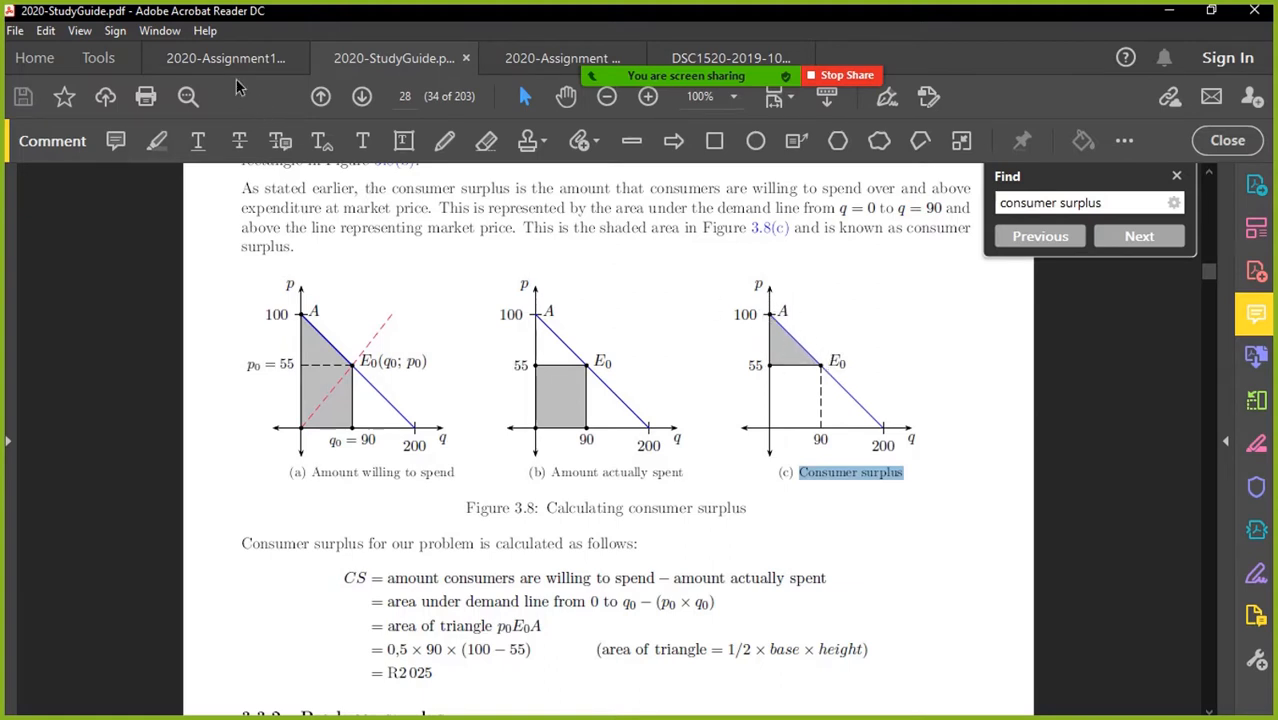
{"action": "left_click", "coordinate": [224, 56]}
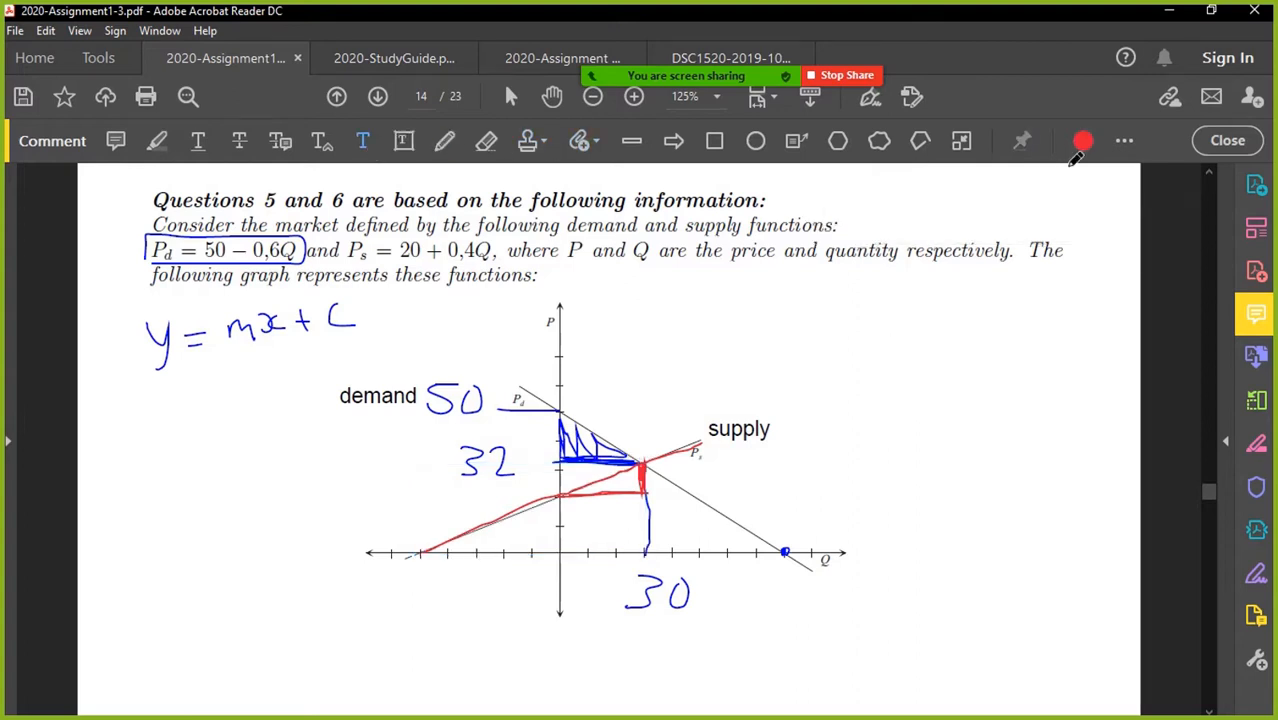
- In blue ink, mark the triangle height 18 and base 30 beside the graph
{"action": "left_click", "coordinate": [1084, 140]}
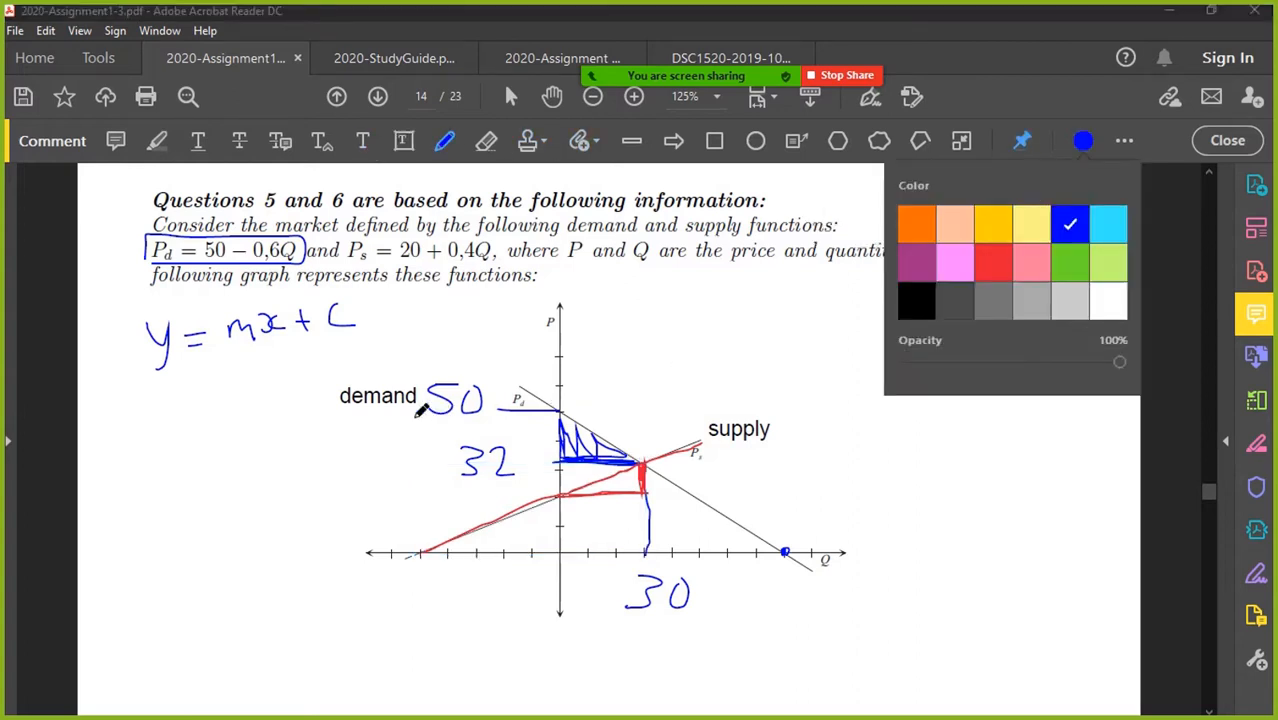
{"action": "left_click_drag", "start_coordinate": [352, 410], "coordinate": [408, 464]}
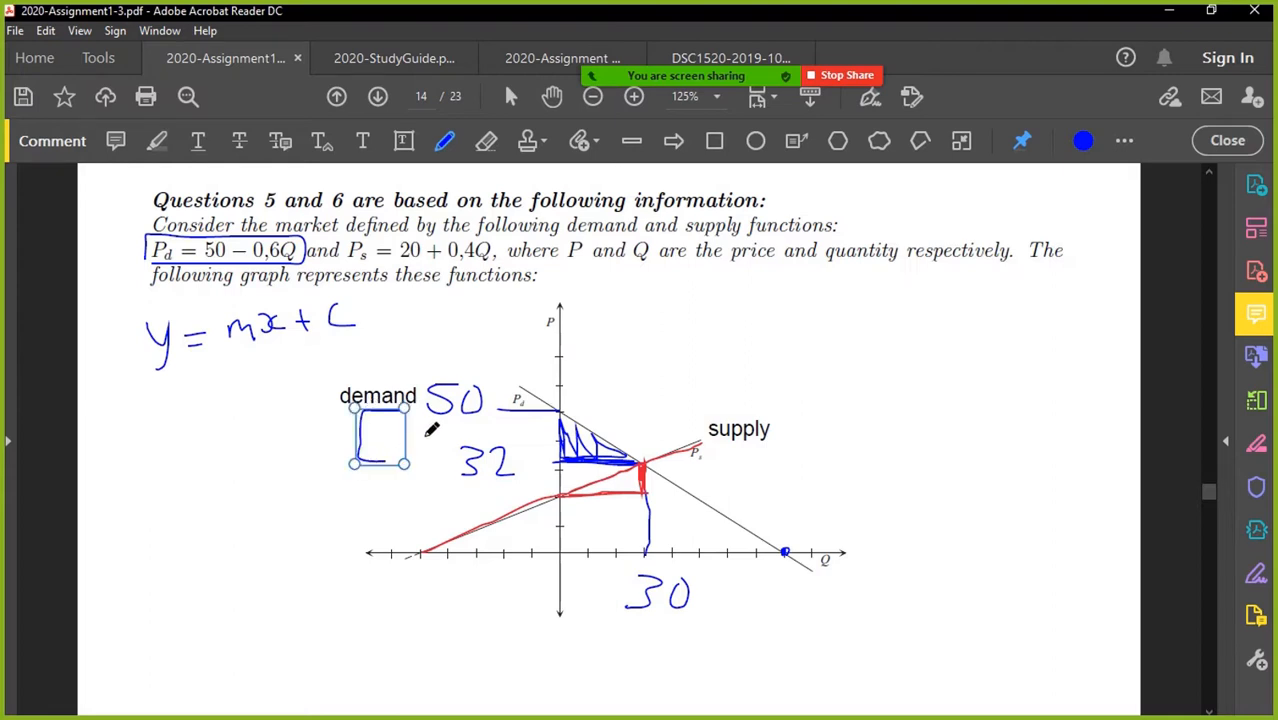
{"action": "mouse_move", "coordinate": [296, 414]}
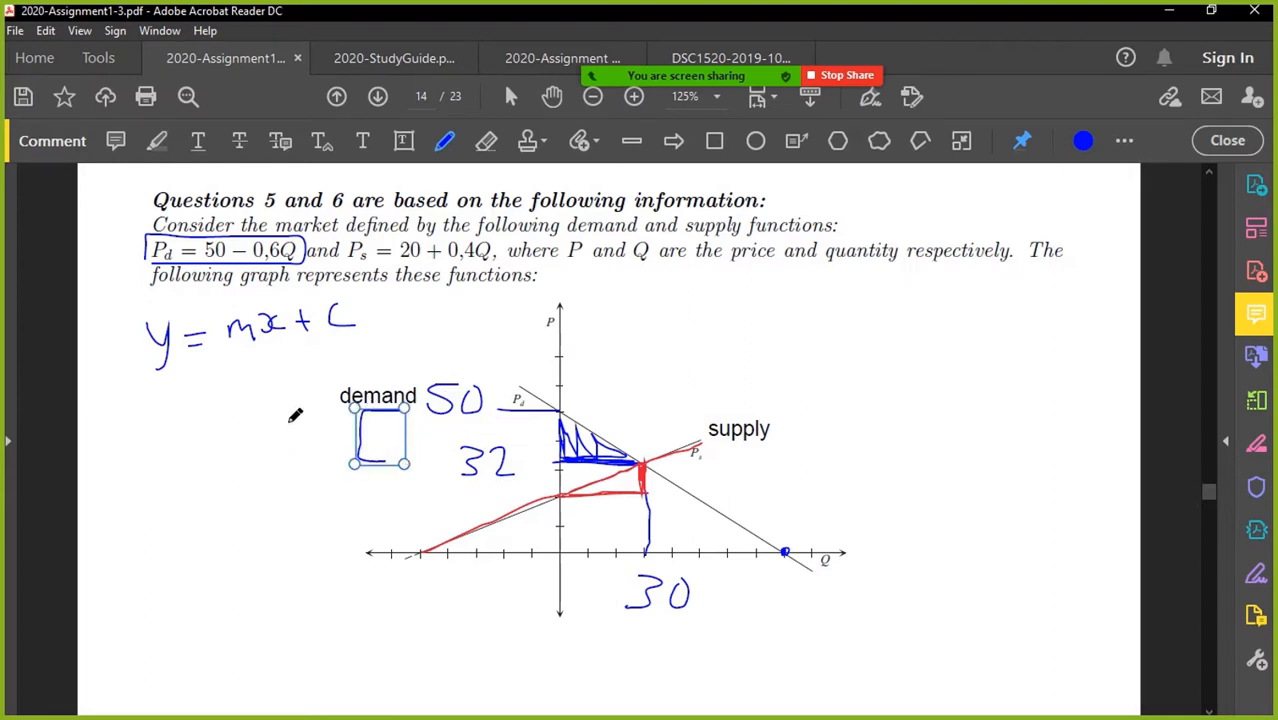
{"action": "left_click_drag", "start_coordinate": [264, 410], "coordinate": [330, 460]}
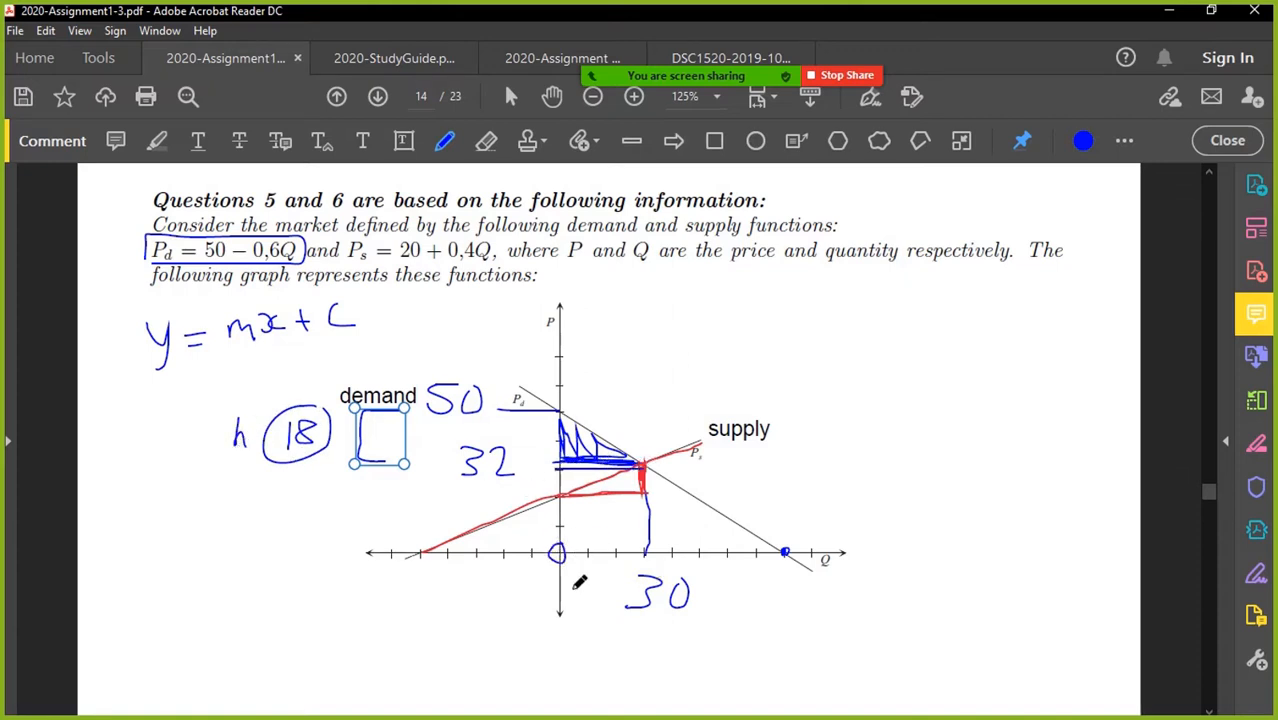
{"action": "left_click_drag", "start_coordinate": [560, 544], "coordinate": [630, 560]}
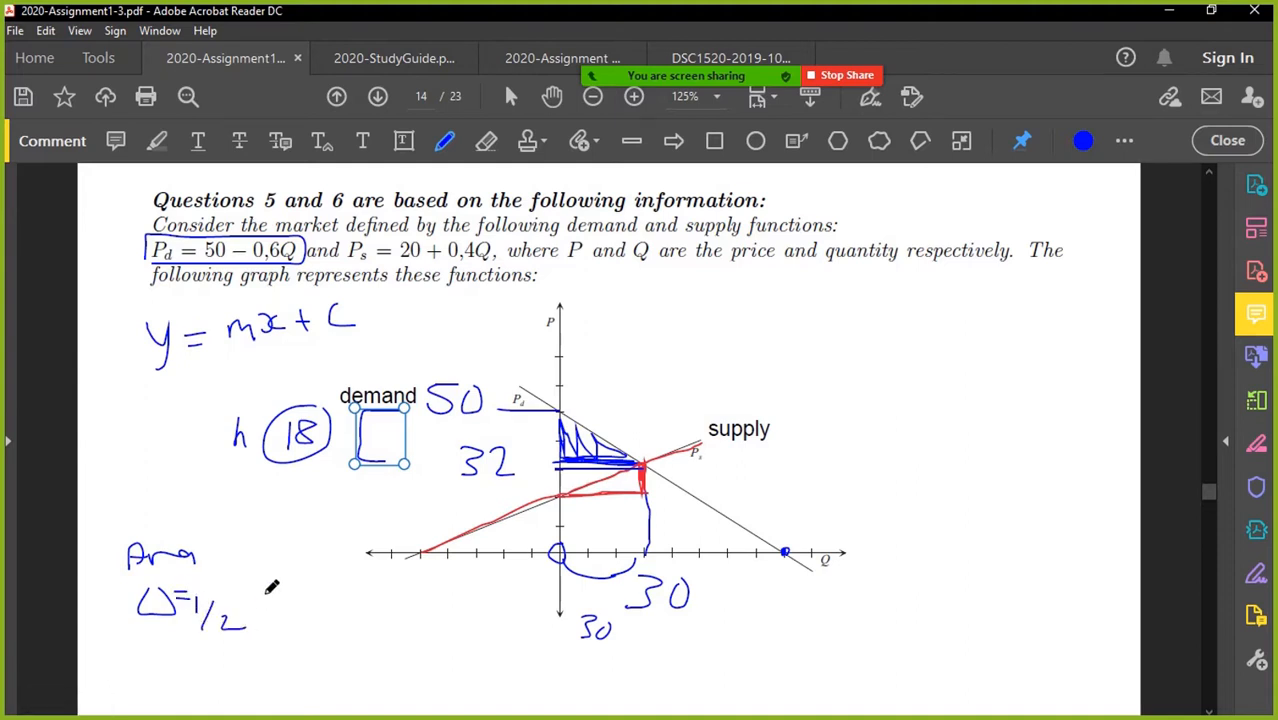
- Handwrite Area = 1/2 × 30 × 18 = 270 below the graph
{"action": "left_click_drag", "start_coordinate": [240, 616], "coordinate": [310, 624]}
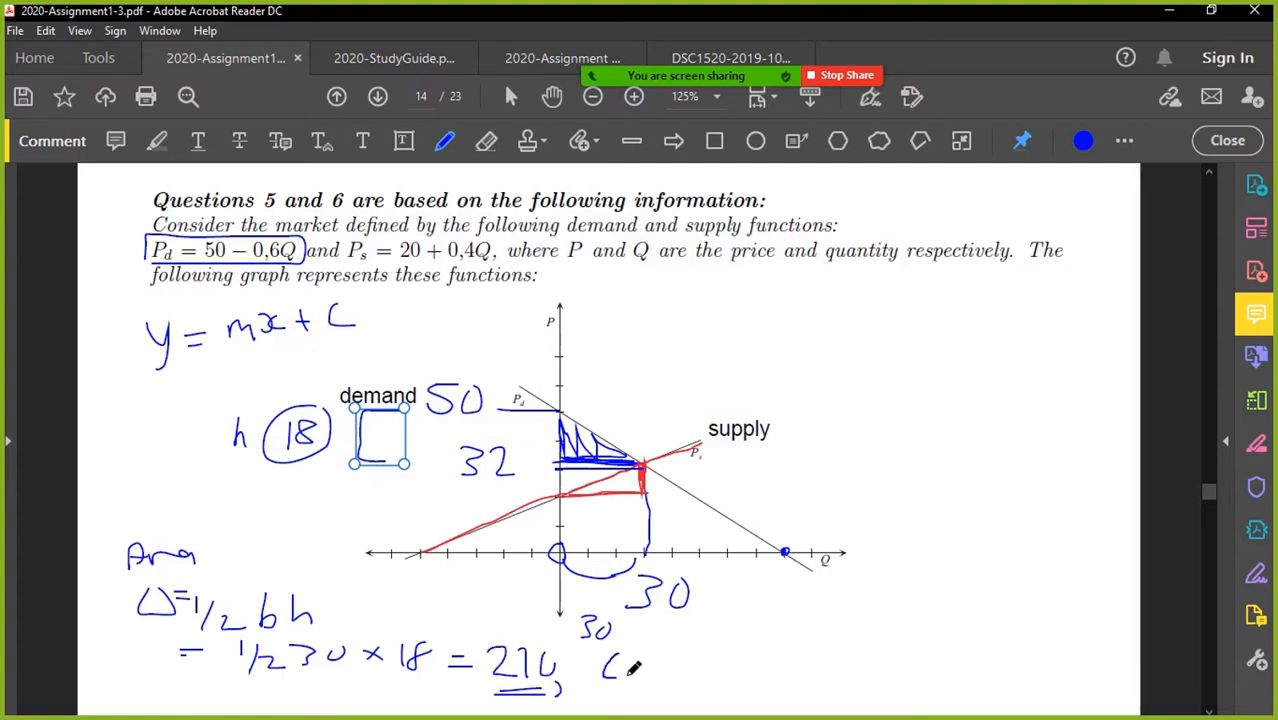
{"action": "left_click_drag", "start_coordinate": [620, 660], "coordinate": [660, 684]}
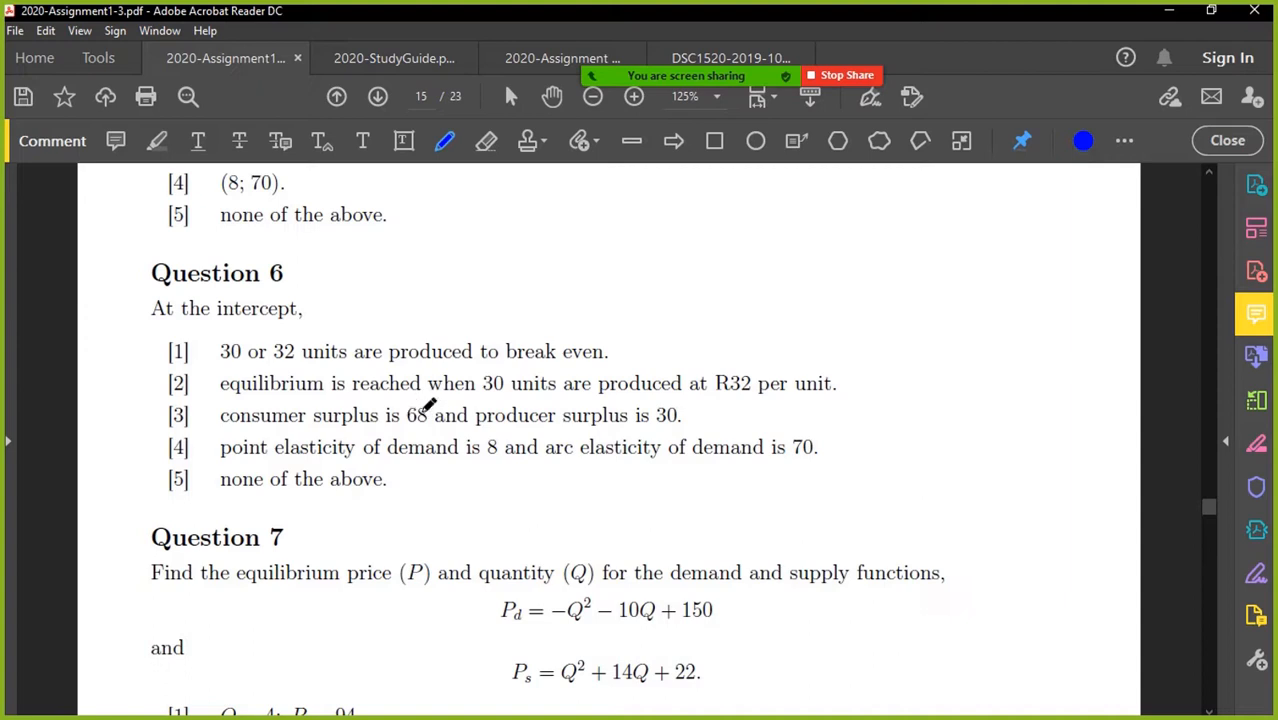
- Circle the consumer surplus value 68 and the elasticity value 8 in Question 6 with the pen
{"action": "left_click_drag", "start_coordinate": [400, 404], "coordinate": [436, 428]}
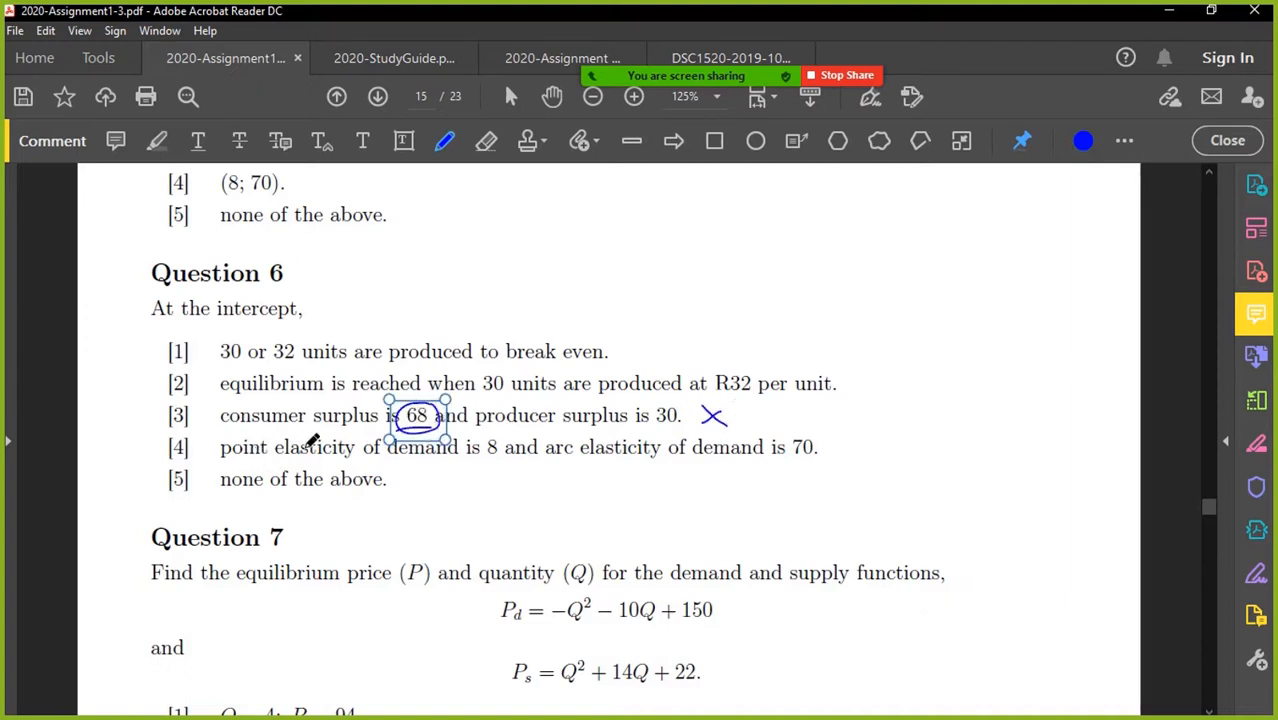
{"action": "left_click_drag", "start_coordinate": [516, 424], "coordinate": [490, 480]}
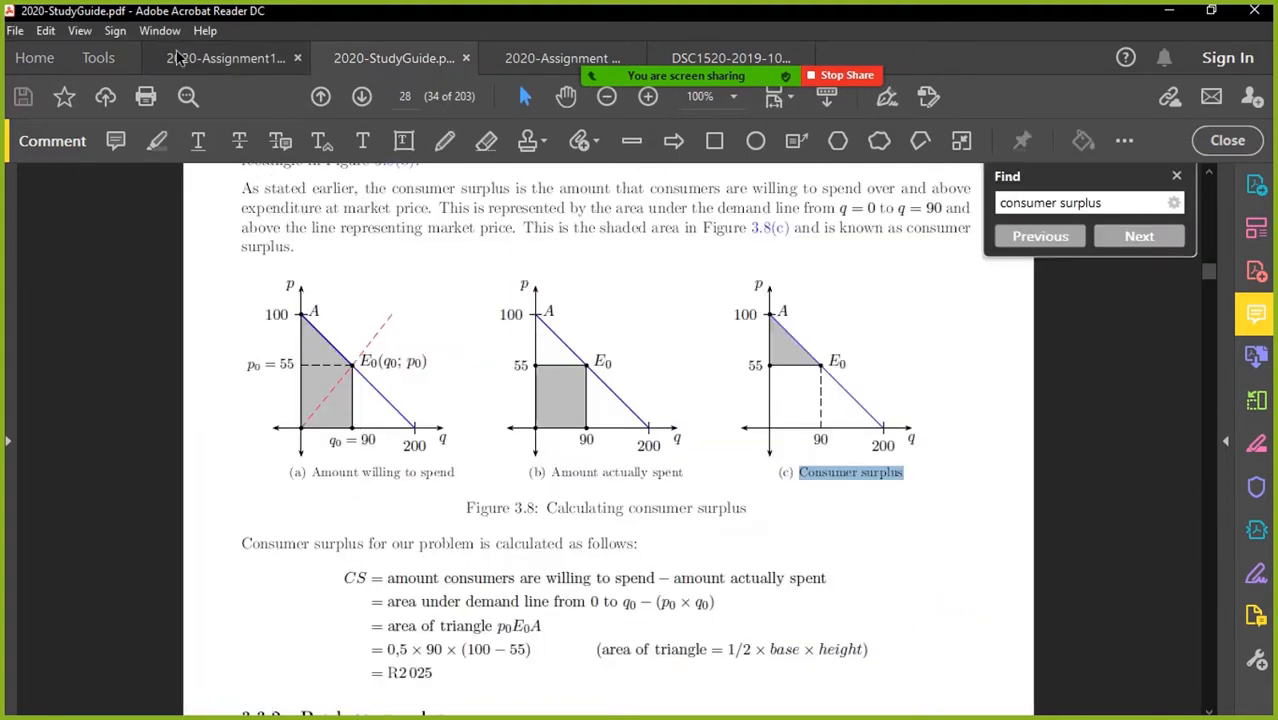
- Mark the exam paper's point elasticity formula and underline 'elasticity of demand' in option 4
{"action": "left_click", "coordinate": [160, 30]}
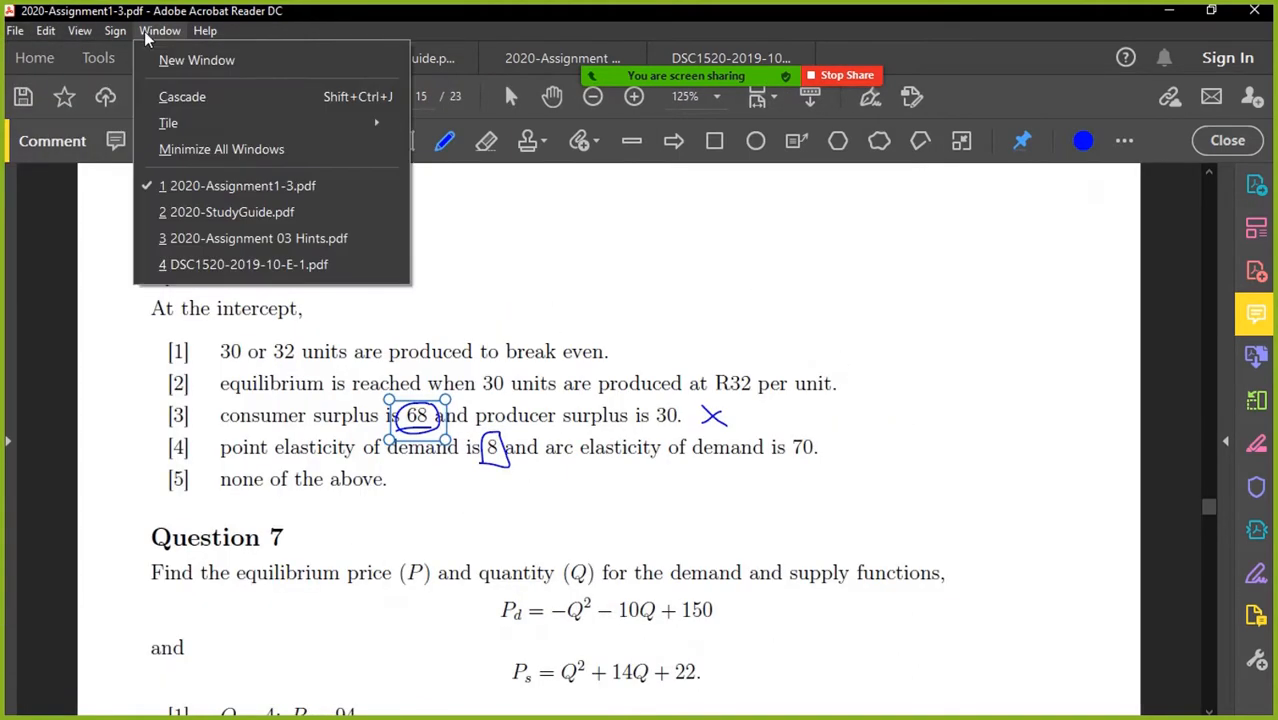
{"action": "left_click", "coordinate": [248, 264]}
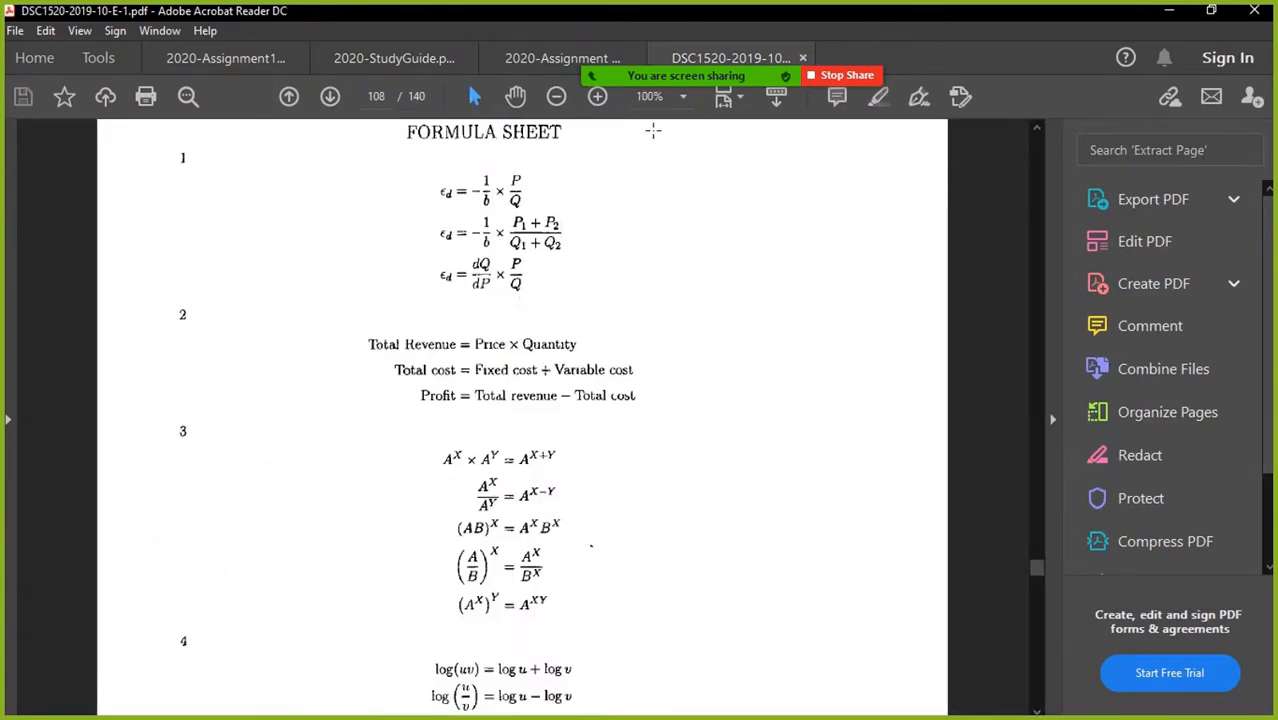
{"action": "left_click_drag", "start_coordinate": [436, 178], "coordinate": [536, 204]}
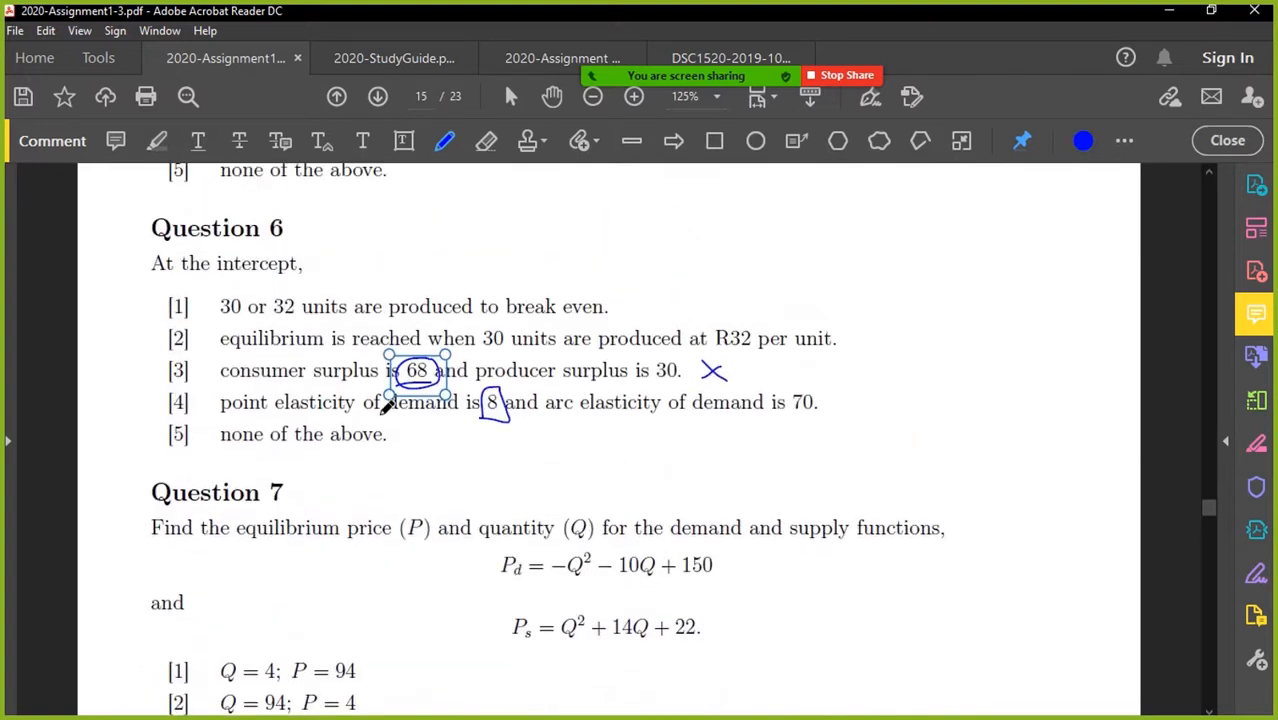
{"action": "left_click_drag", "start_coordinate": [282, 414], "coordinate": [468, 420]}
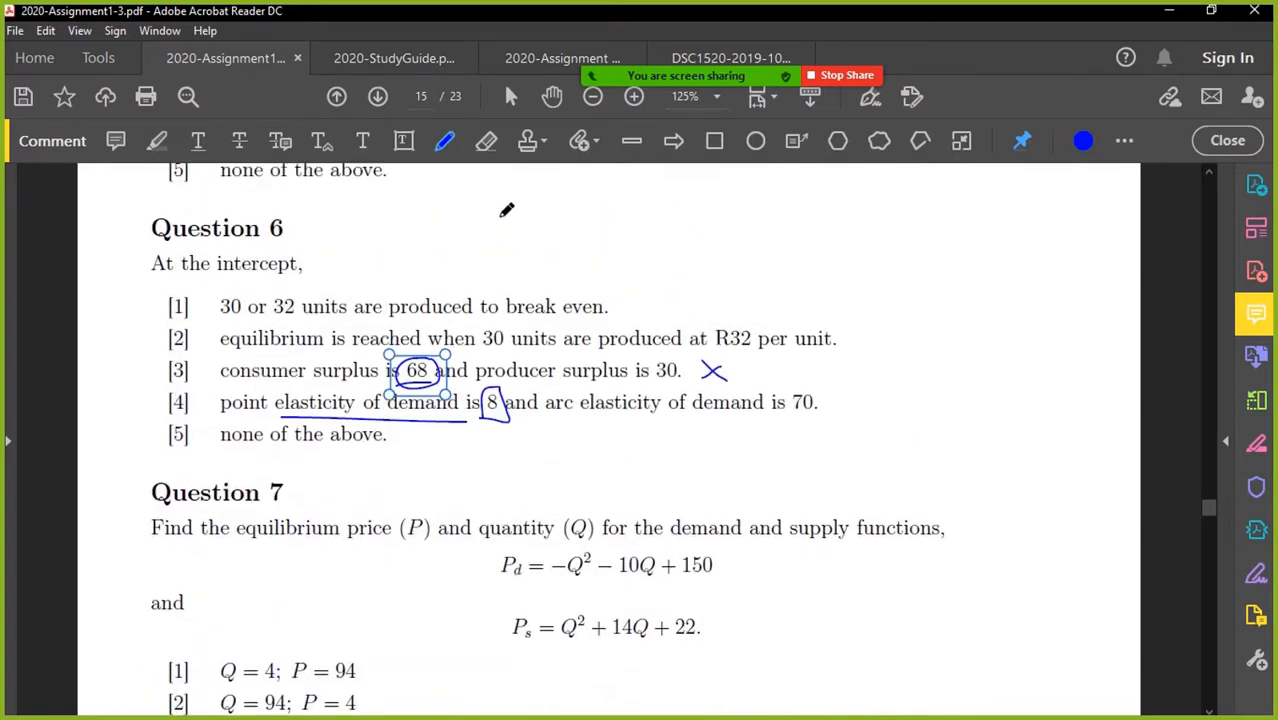
- Reopen the 2019 exam formula sheet via the Window list and zoom the elasticity formulas in, then out
{"action": "left_click", "coordinate": [160, 30]}
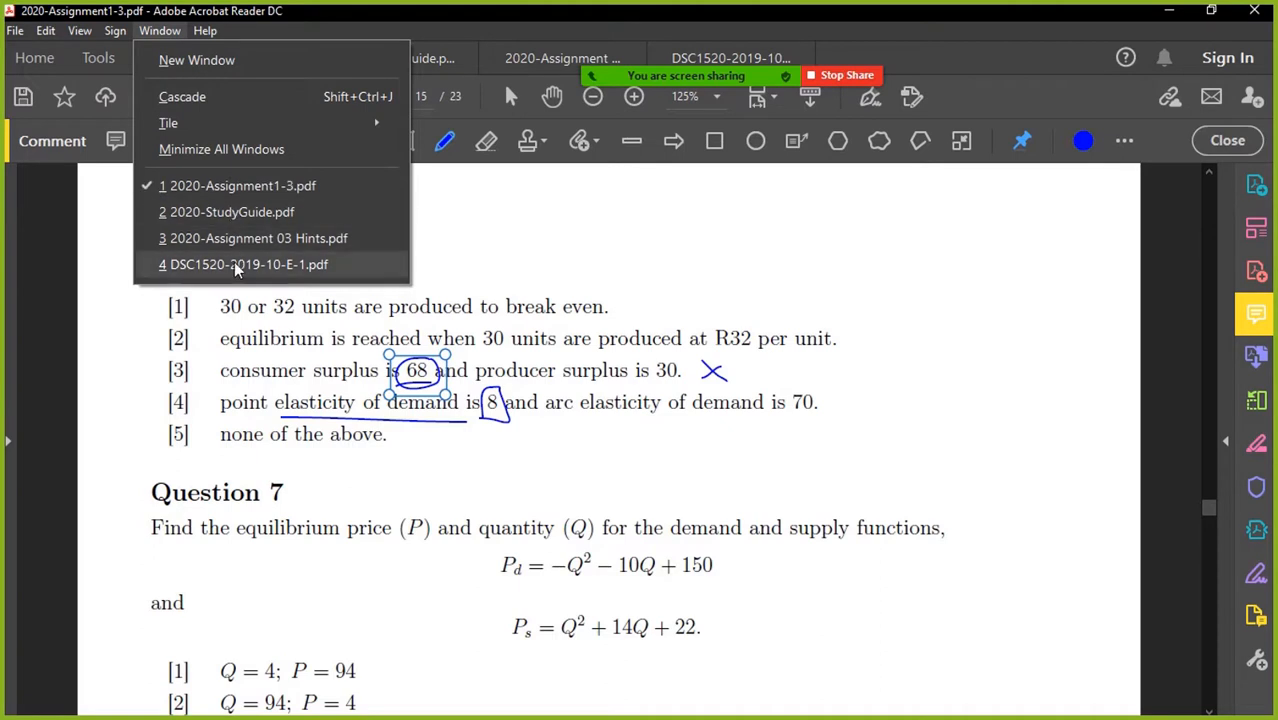
{"action": "left_click", "coordinate": [248, 264]}
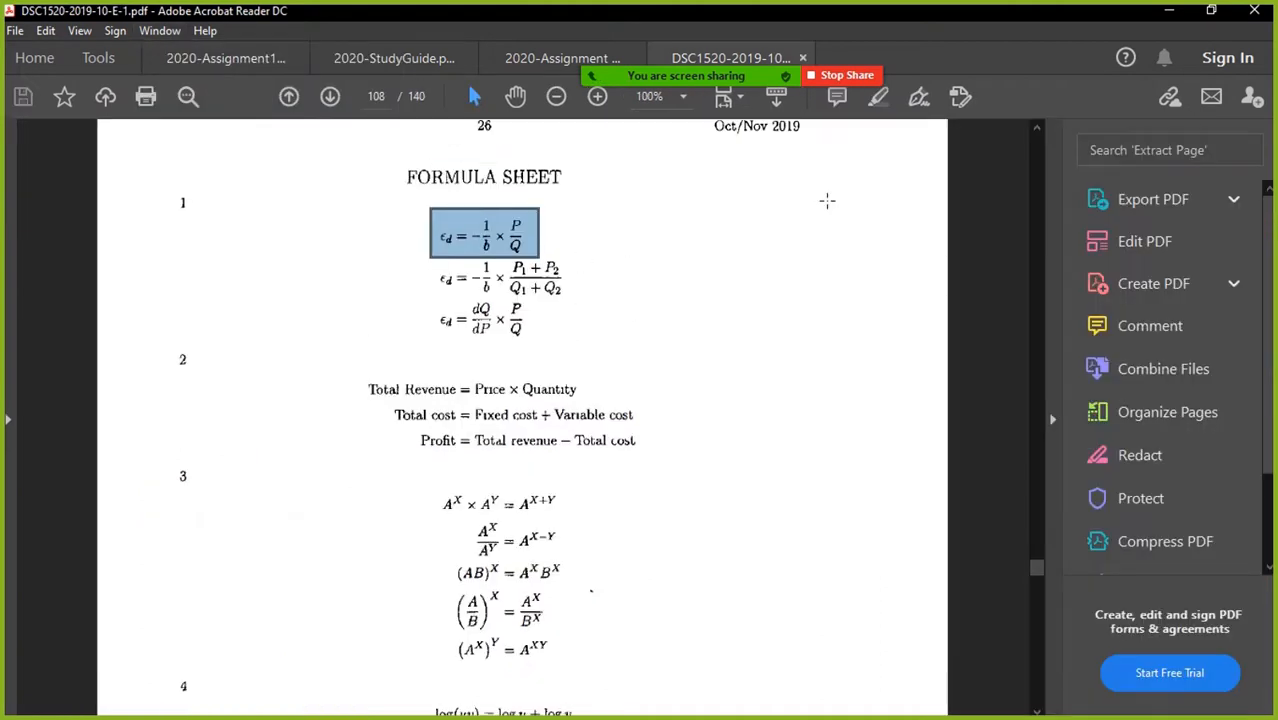
{"action": "left_click", "coordinate": [596, 96]}
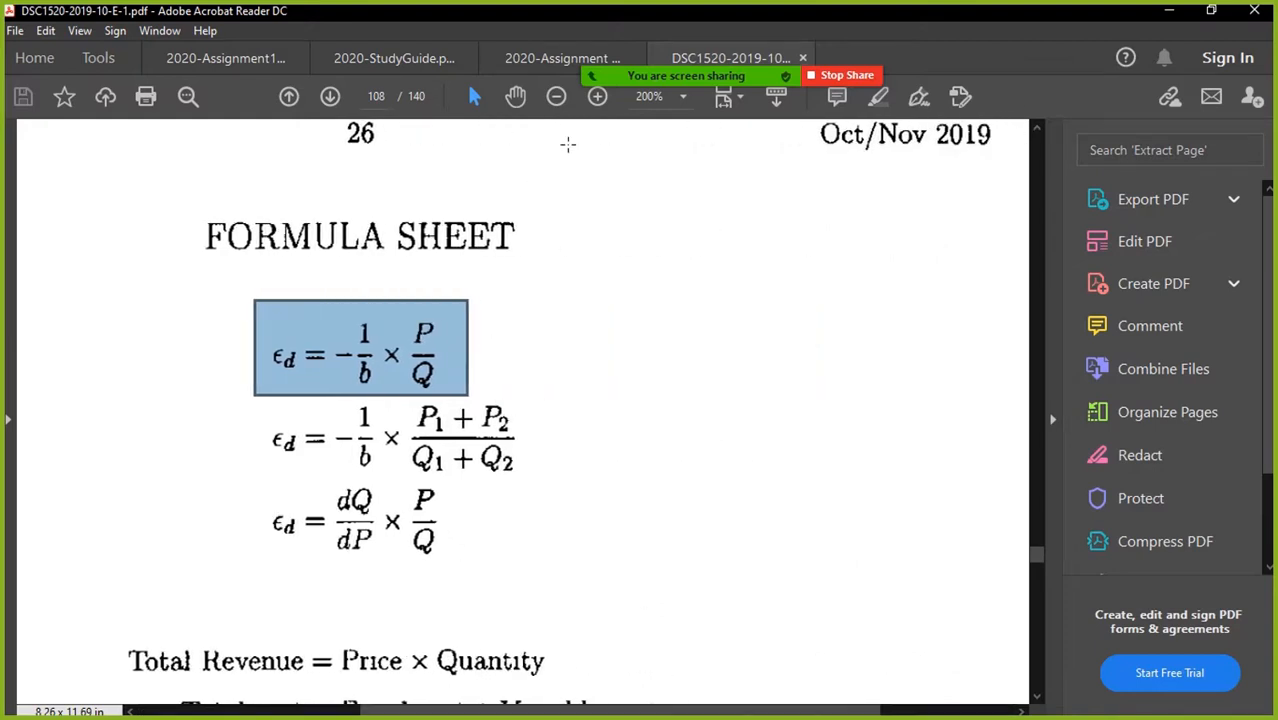
{"action": "left_click", "coordinate": [556, 96]}
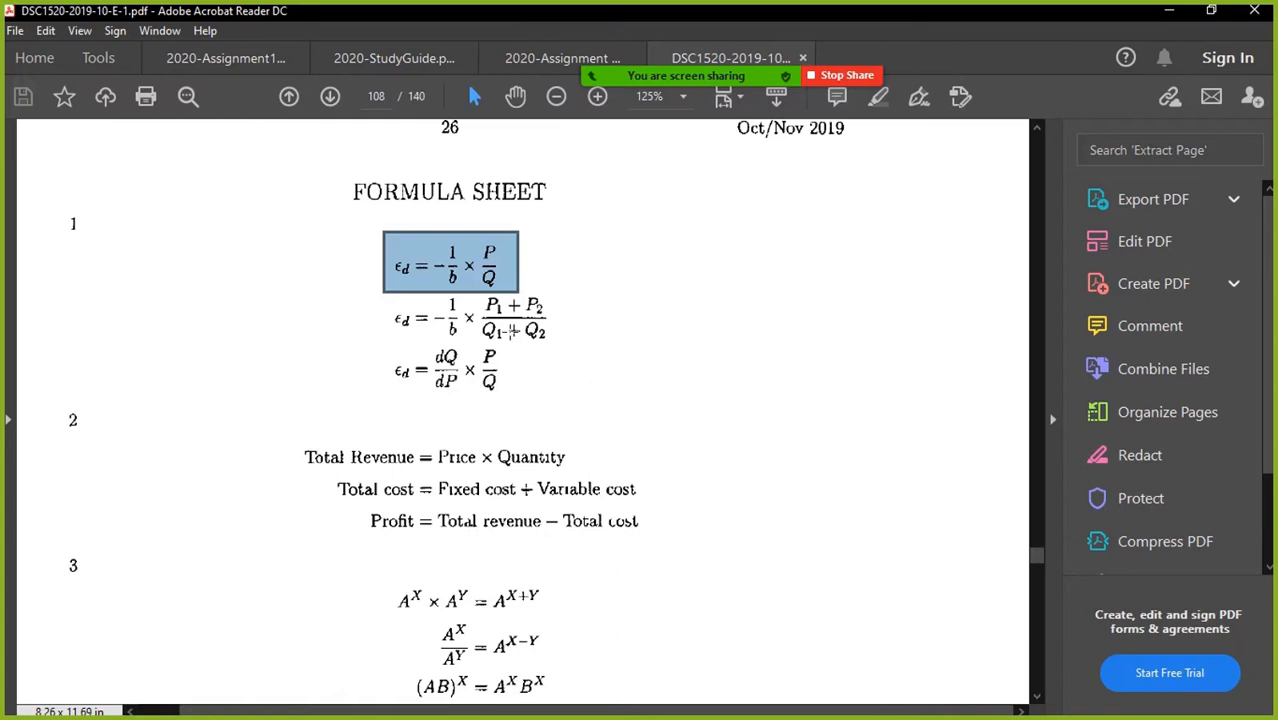
{"action": "mouse_move", "coordinate": [500, 256]}
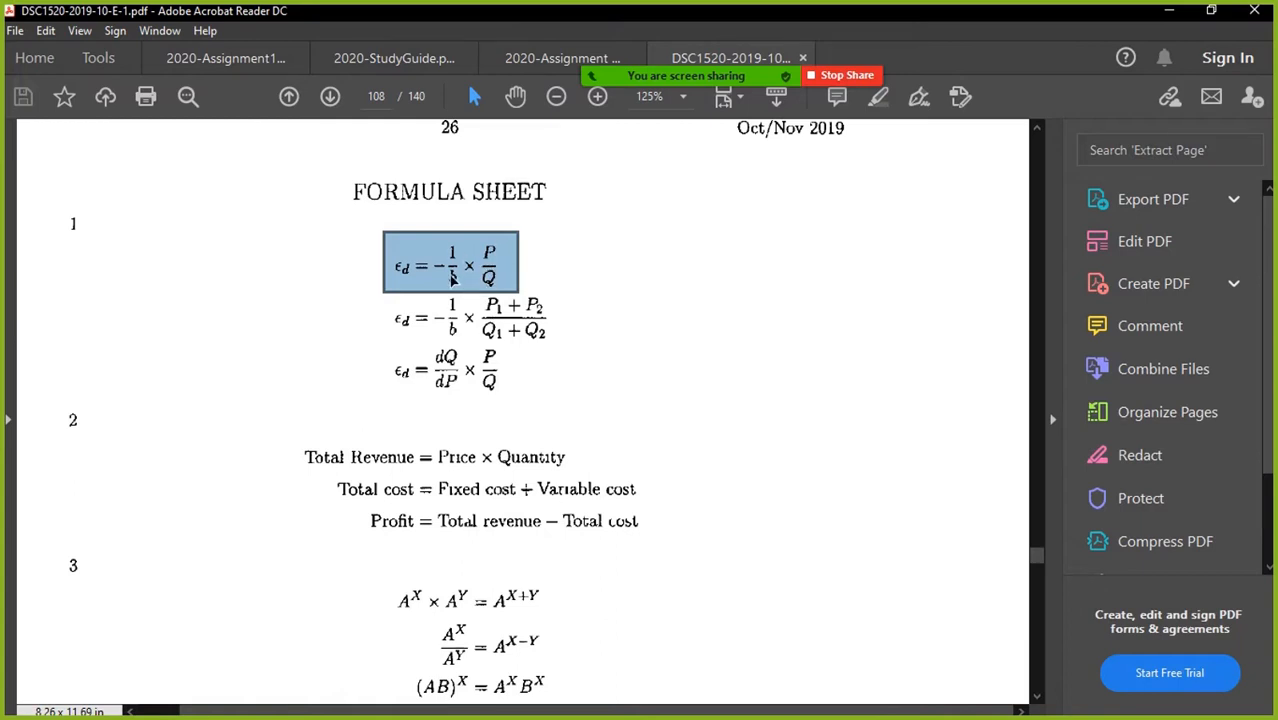
{"action": "mouse_move", "coordinate": [416, 148]}
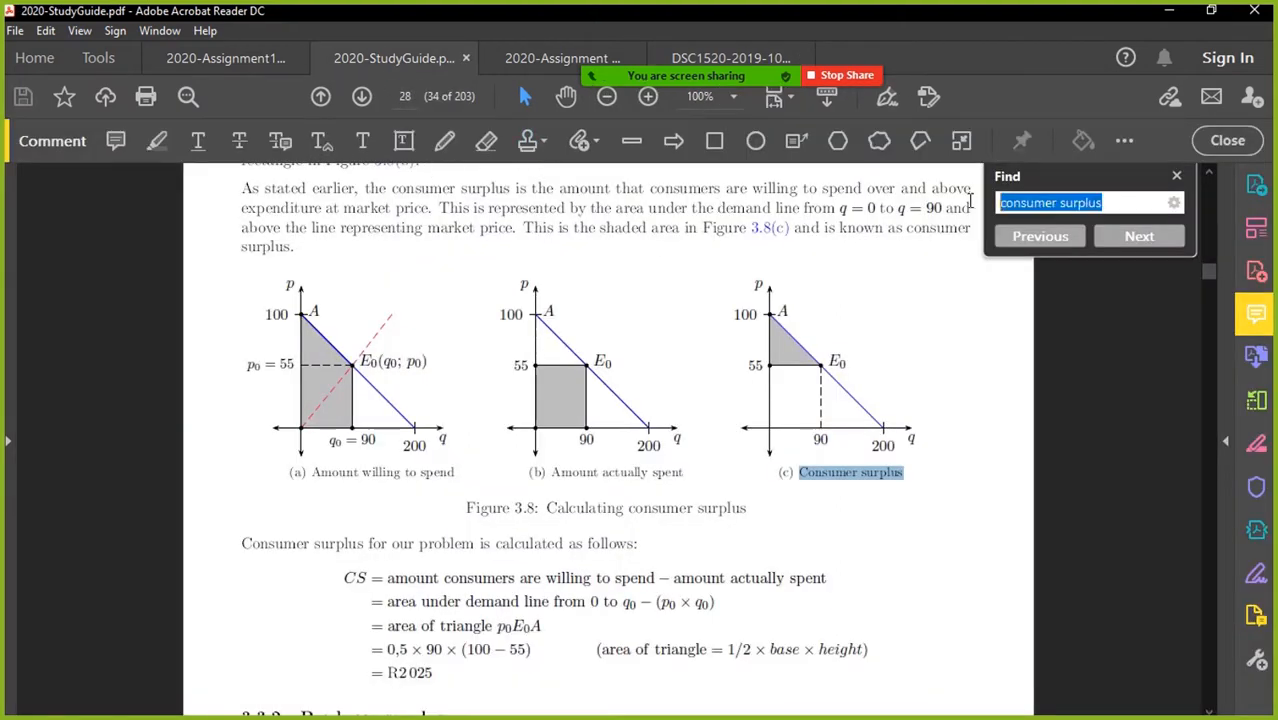
- Search the study guide for 'point elasticity', then 'elasticity demand', stepping through the matches
{"action": "type", "text": "p"}
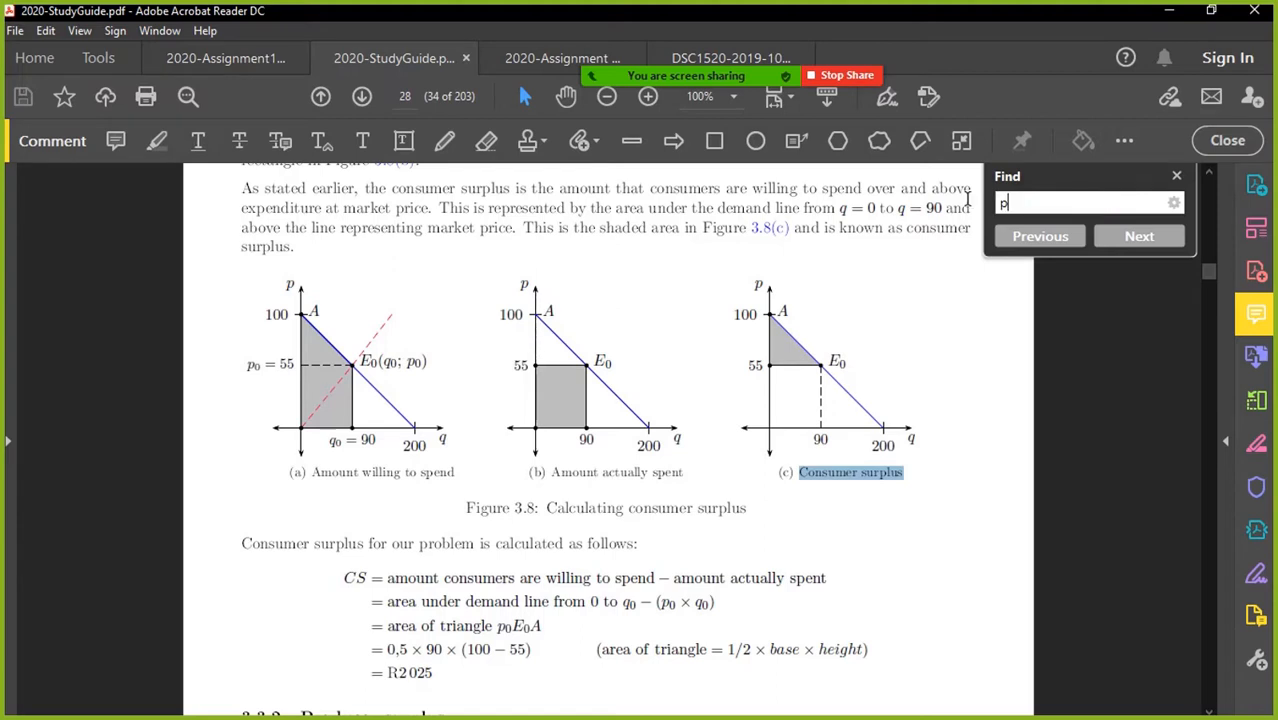
{"action": "type", "text": "oint elasticity"}
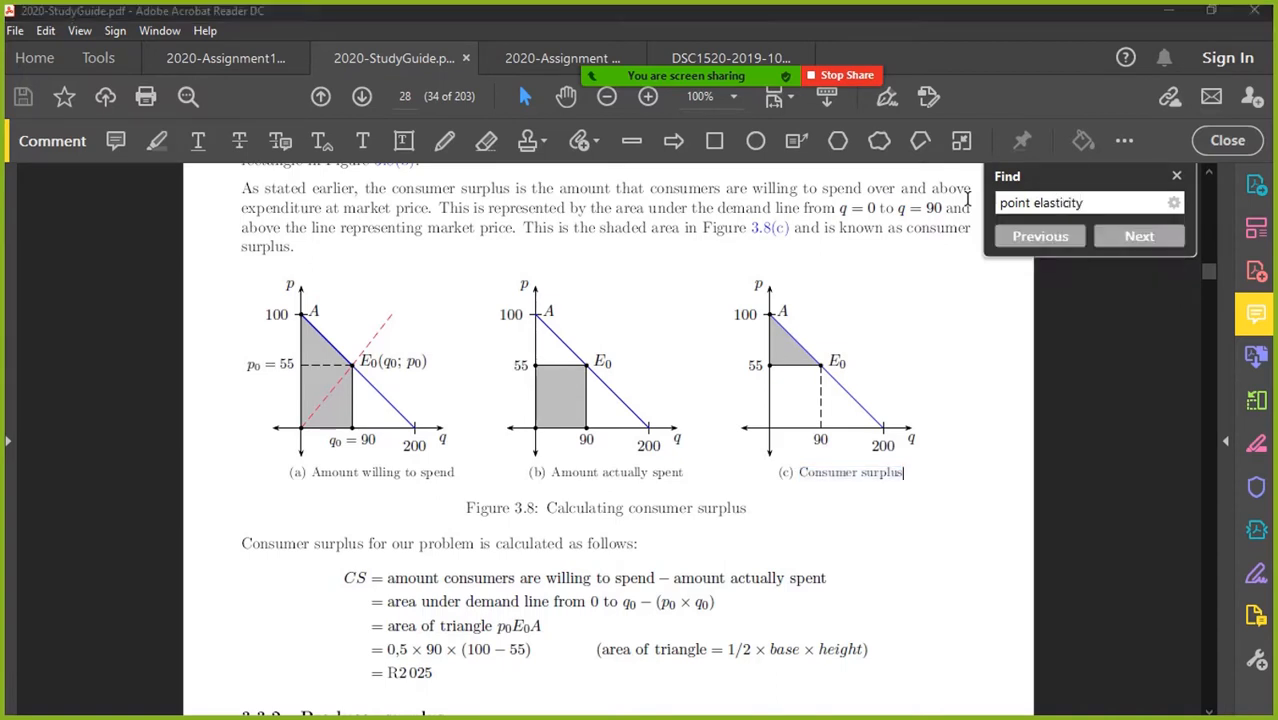
{"action": "double_click", "coordinate": [1056, 202]}
{"action": "type", "text": "demand"}
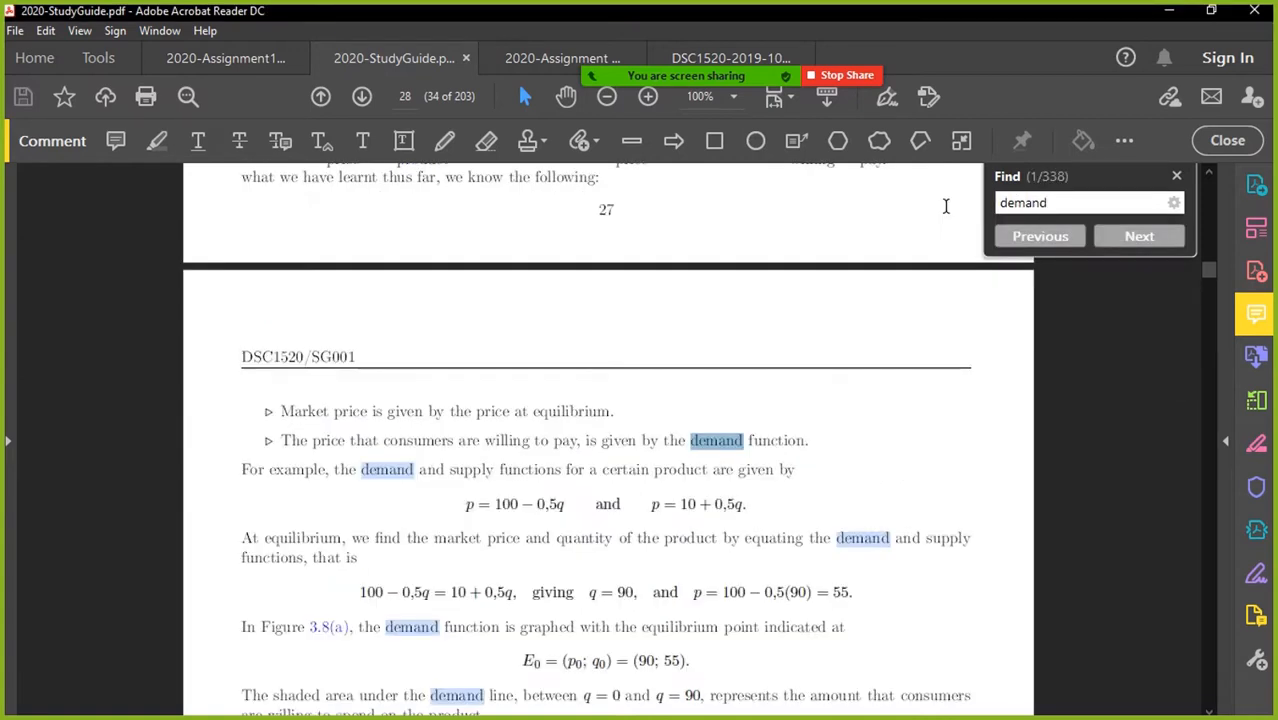
{"action": "scroll", "scroll_direction": "down", "scroll_amount": 3}
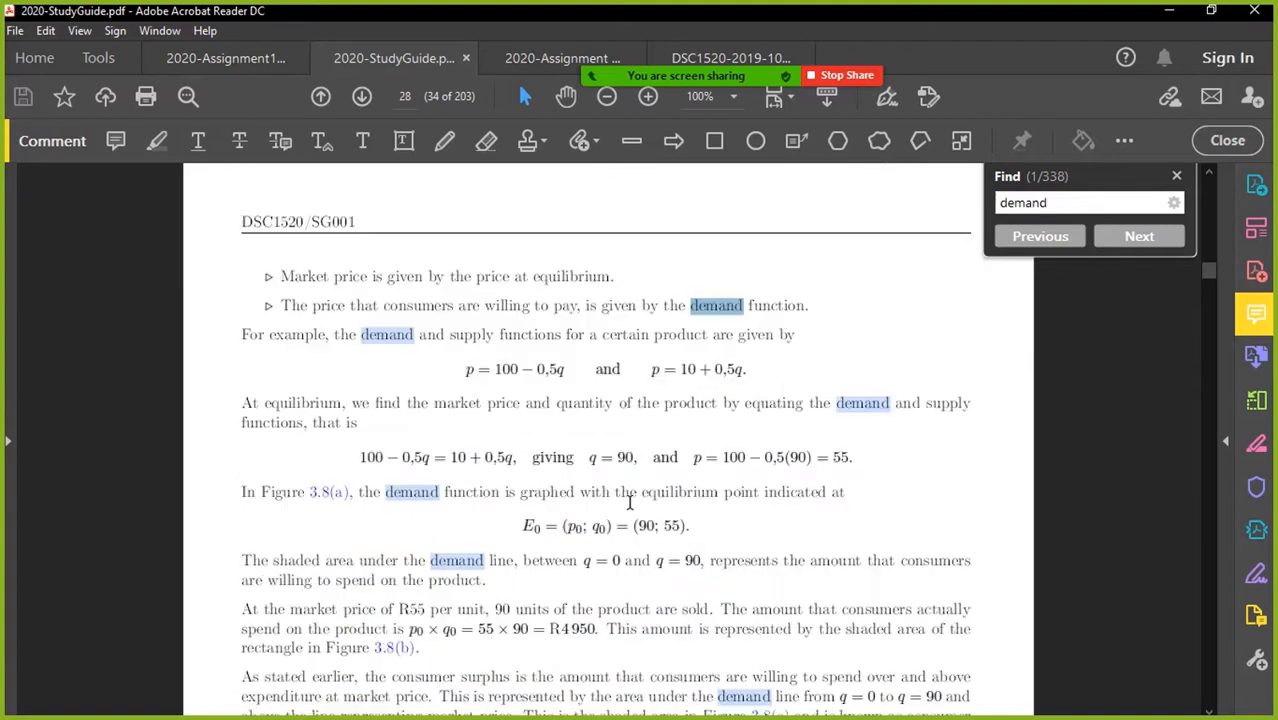
{"action": "left_click", "coordinate": [1140, 236]}
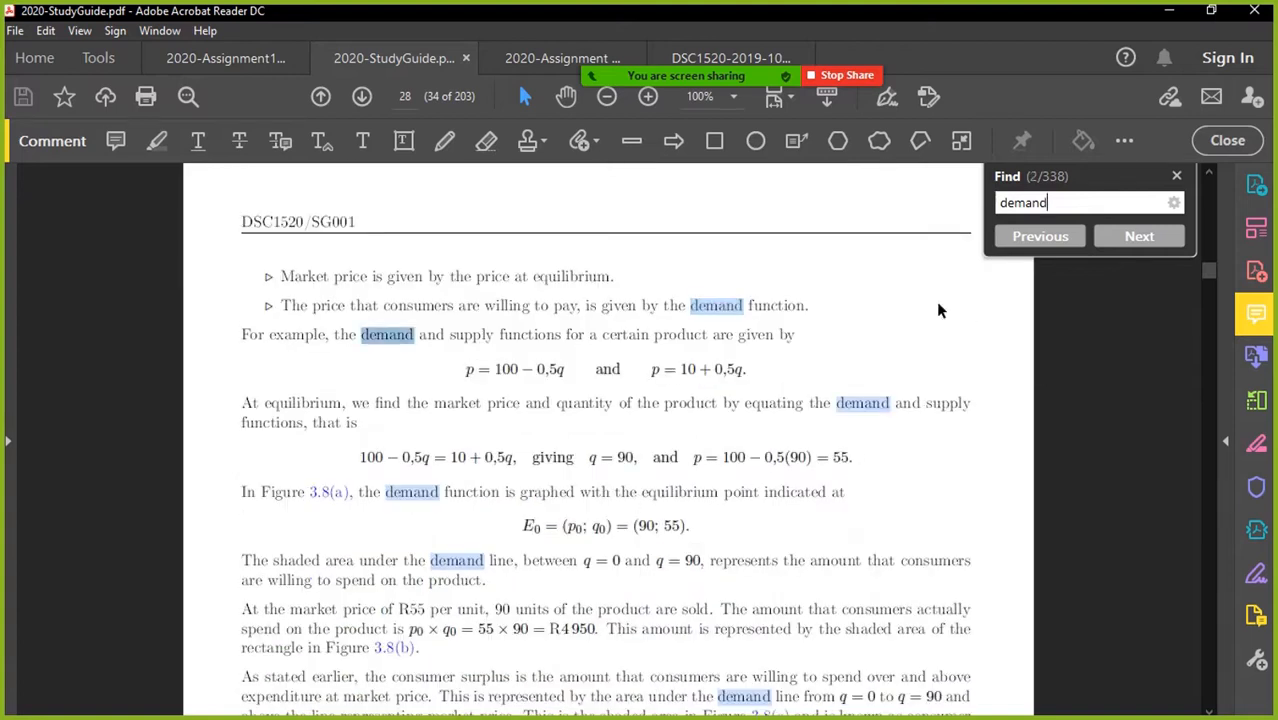
{"action": "mouse_move", "coordinate": [1184, 332]}
{"action": "type", "text": "elasticity "}
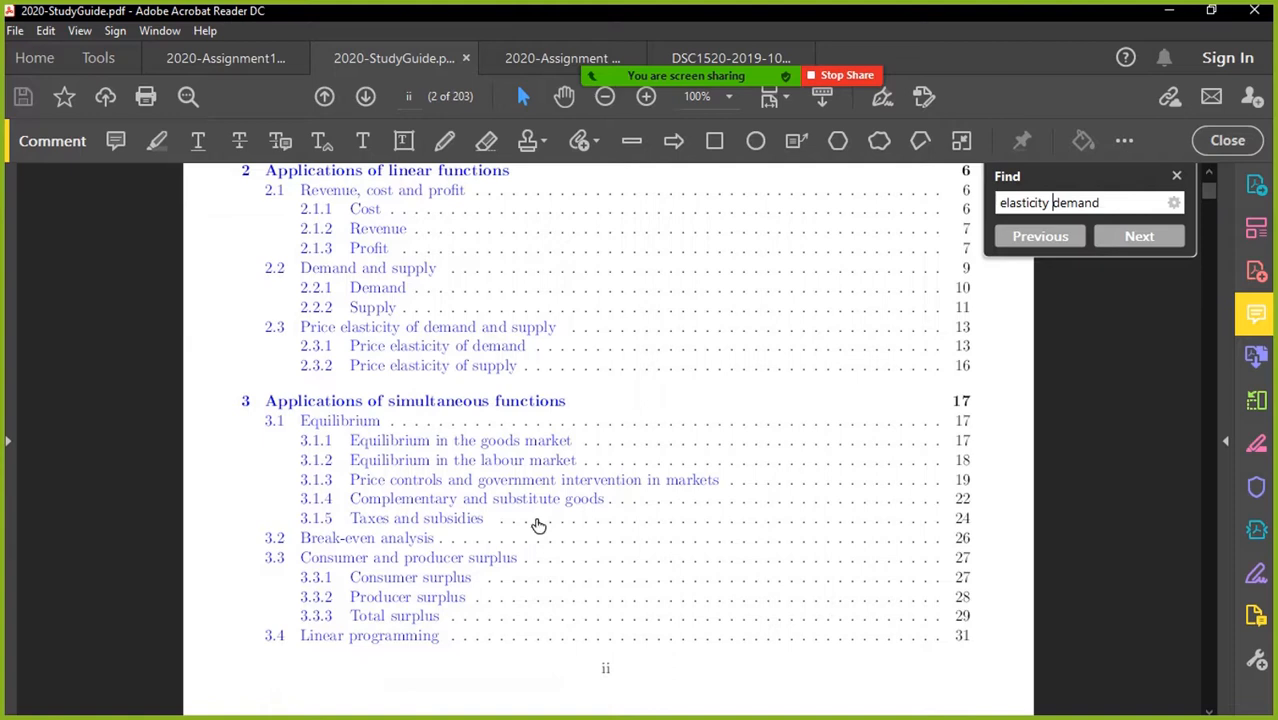
- Go from the contents to section 2.3.1 Price elasticity of demand showing εd = −b·p/(a − bp)
{"action": "scroll", "scroll_direction": "down", "scroll_amount": 3}
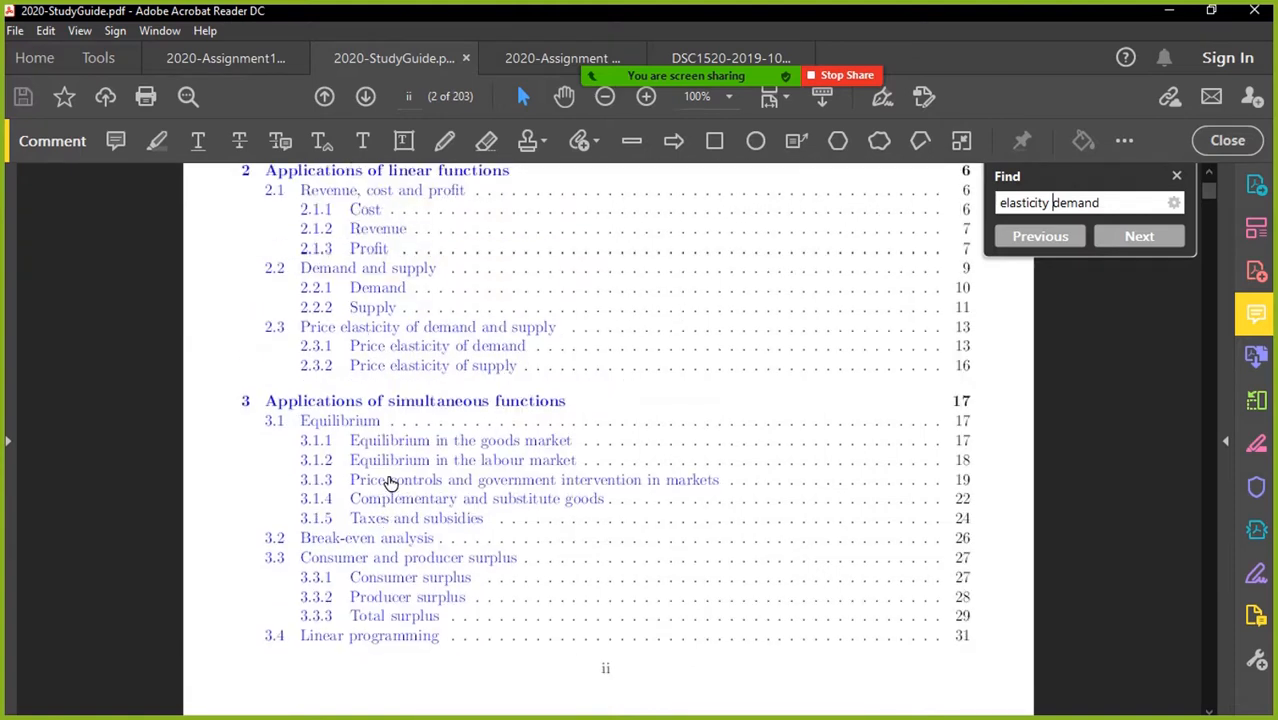
{"action": "left_click", "coordinate": [1140, 236]}
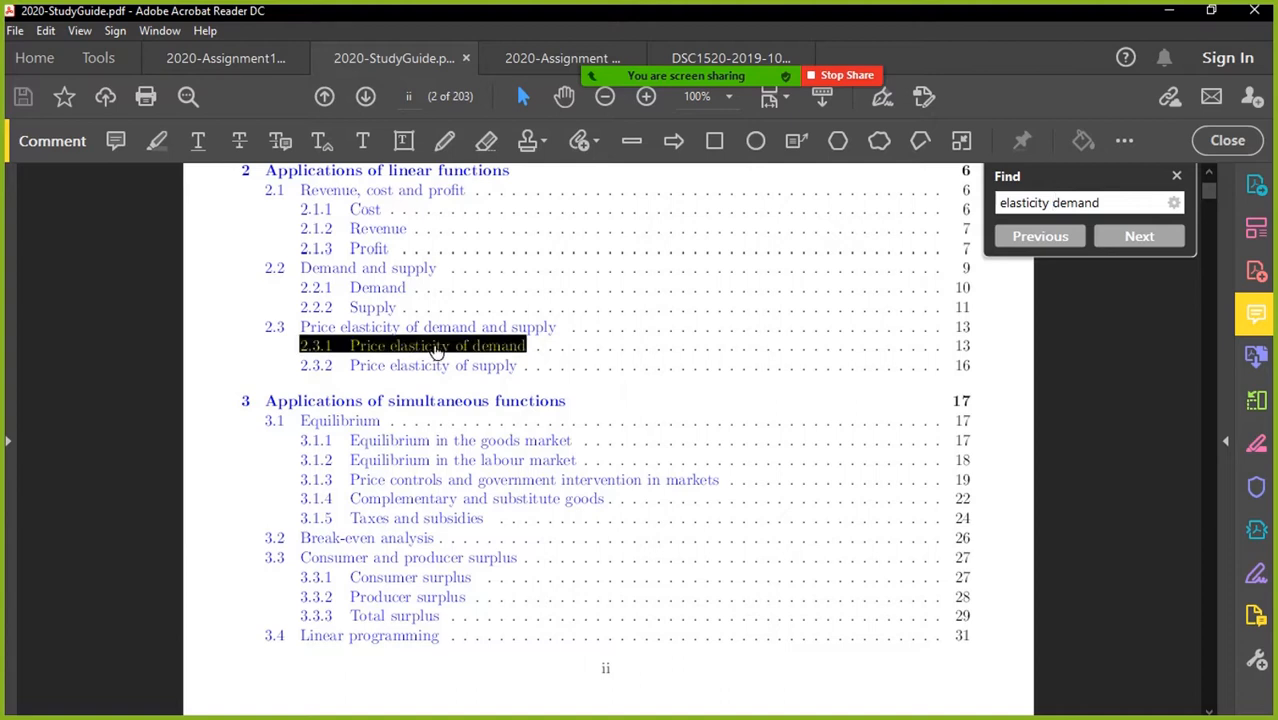
{"action": "left_click", "coordinate": [1140, 236]}
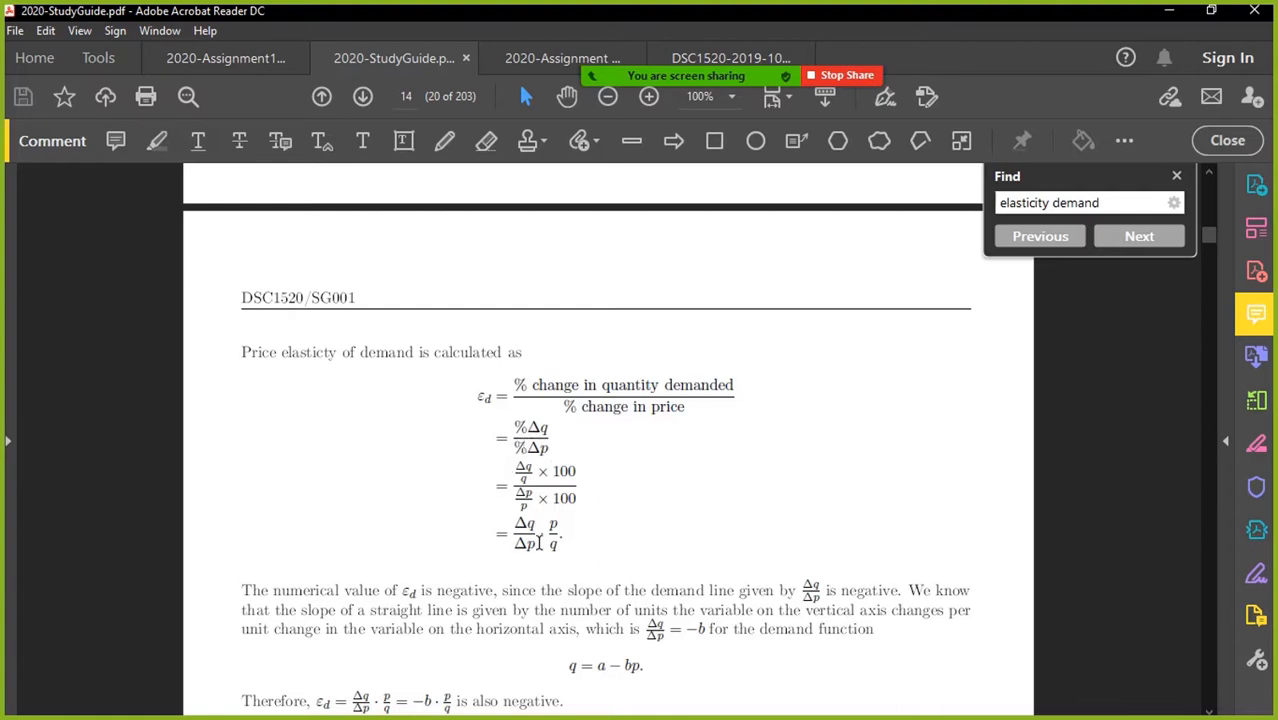
{"action": "scroll", "scroll_direction": "down", "scroll_amount": 3}
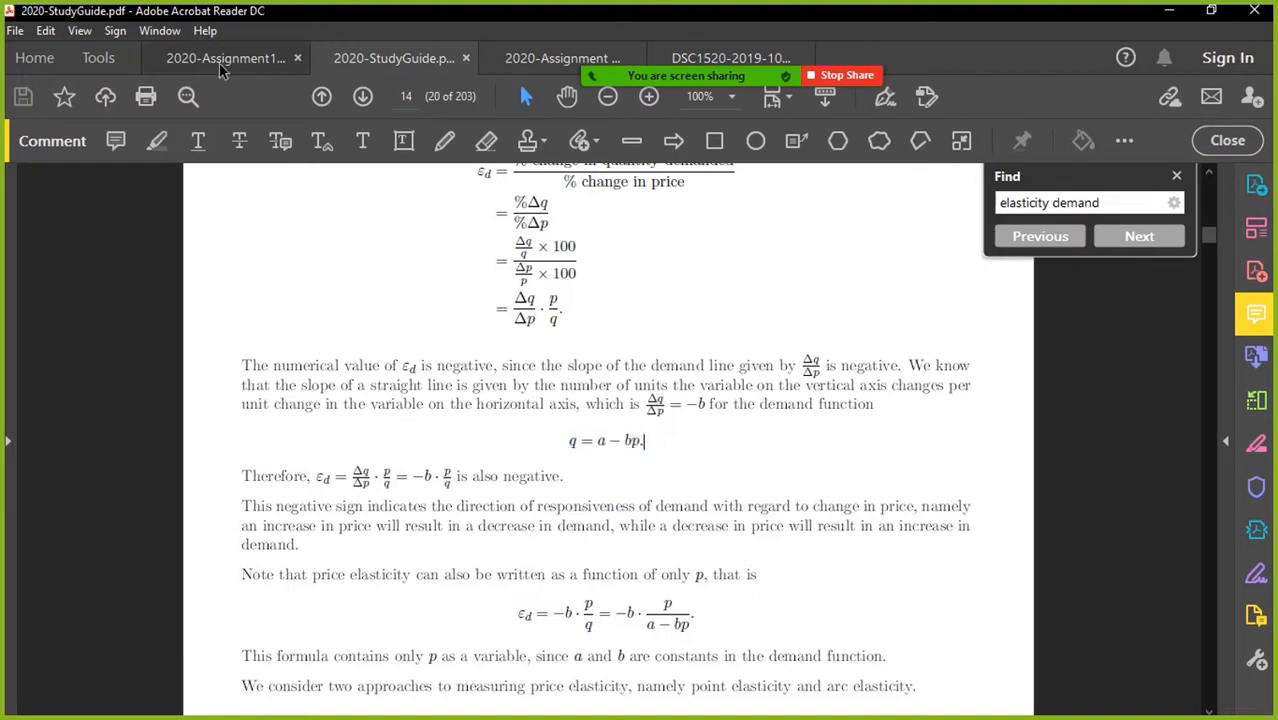
- On the assignment page, rewrite Pd = 50 − 0,6Q as 0,6Q = 50 − Pd beside the graph
{"action": "left_click", "coordinate": [224, 58]}
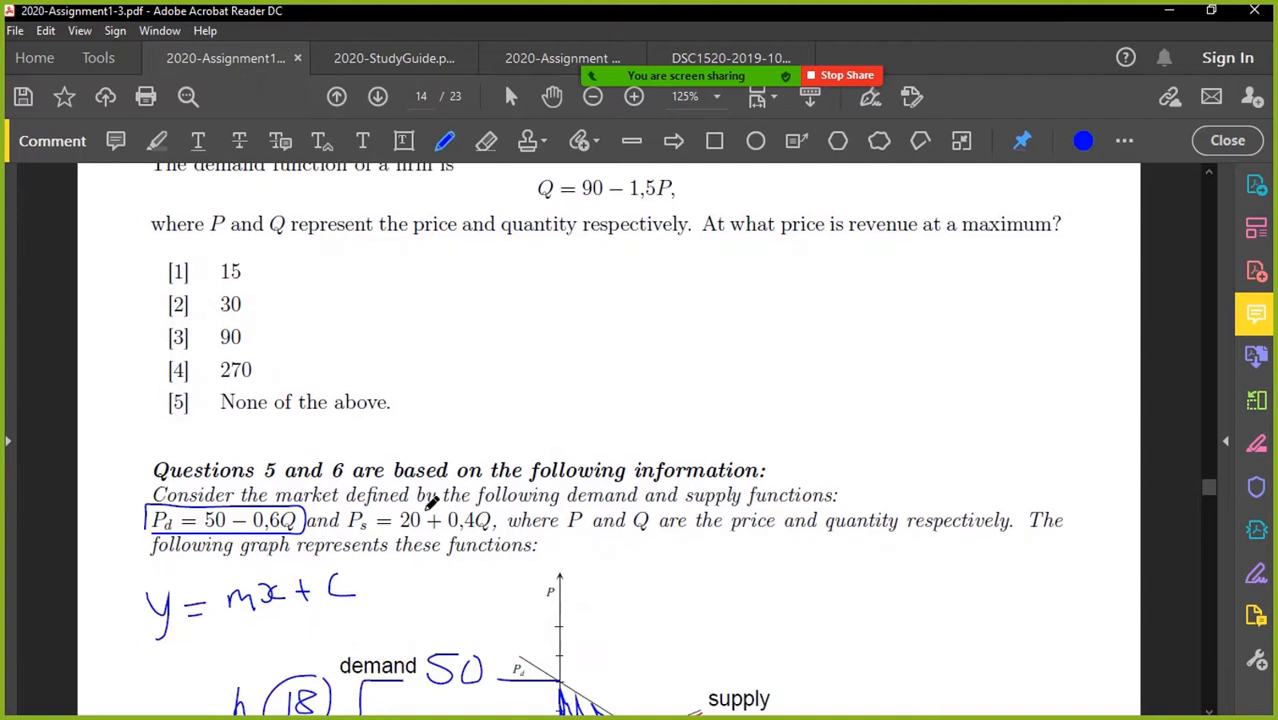
{"action": "scroll", "scroll_direction": "down", "scroll_amount": 3}
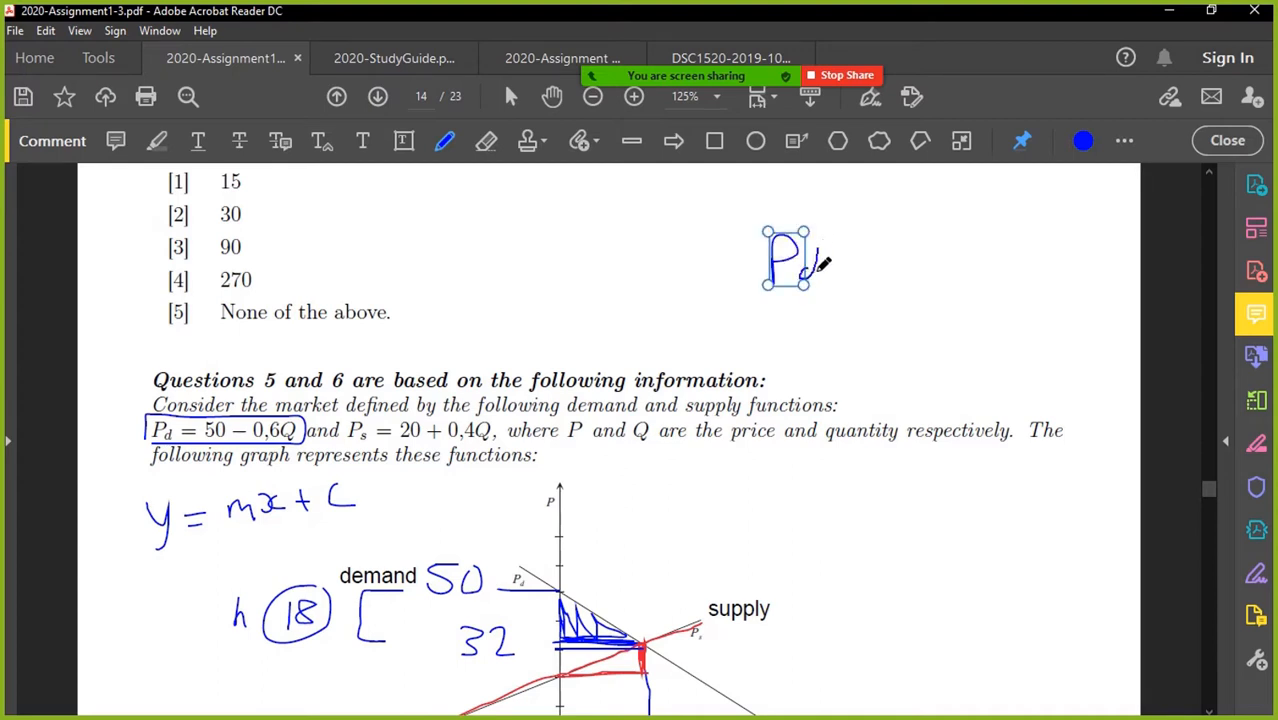
{"action": "left_click_drag", "start_coordinate": [850, 270], "coordinate": [1036, 270]}
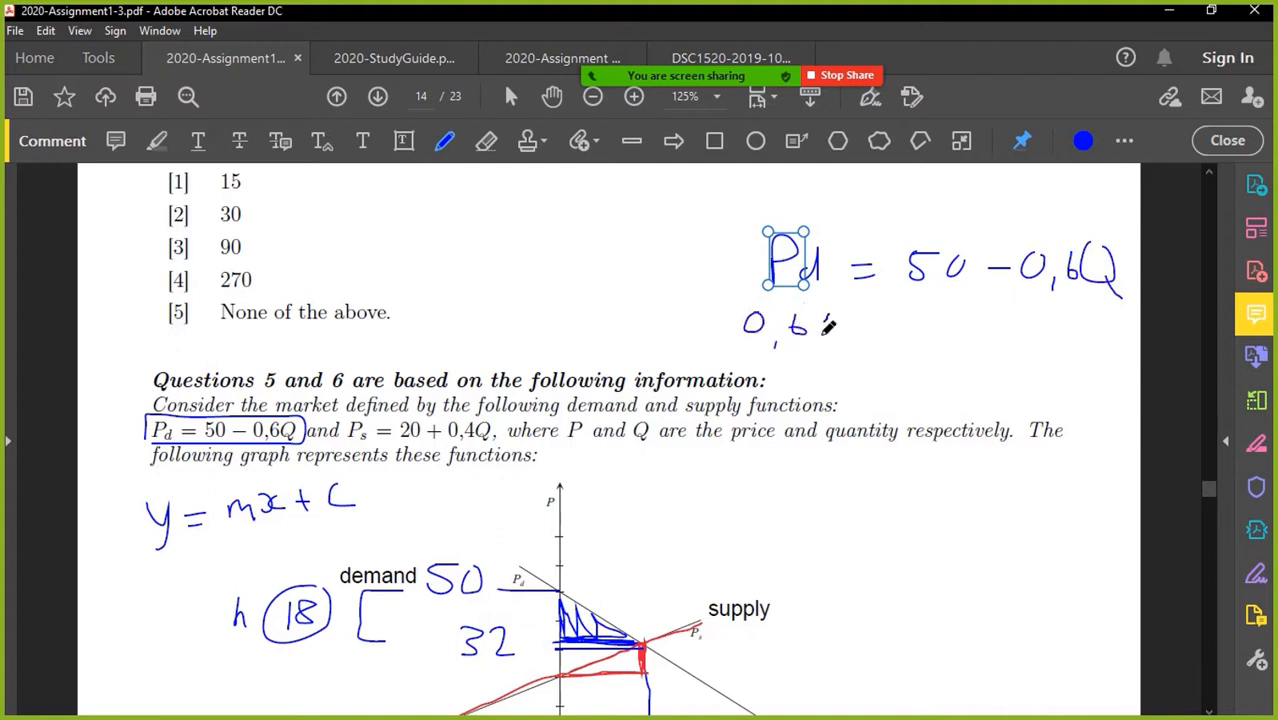
{"action": "left_click_drag", "start_coordinate": [820, 320], "coordinate": [896, 320]}
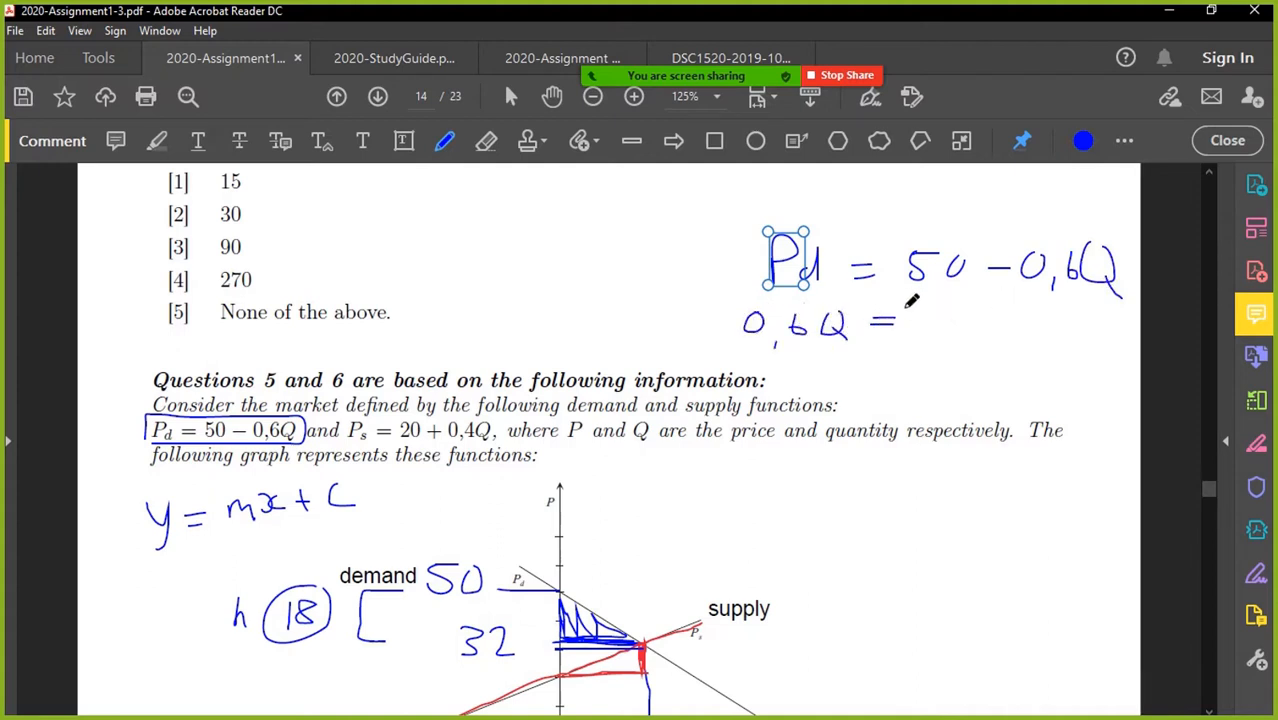
{"action": "left_click_drag", "start_coordinate": [920, 320], "coordinate": [1010, 316]}
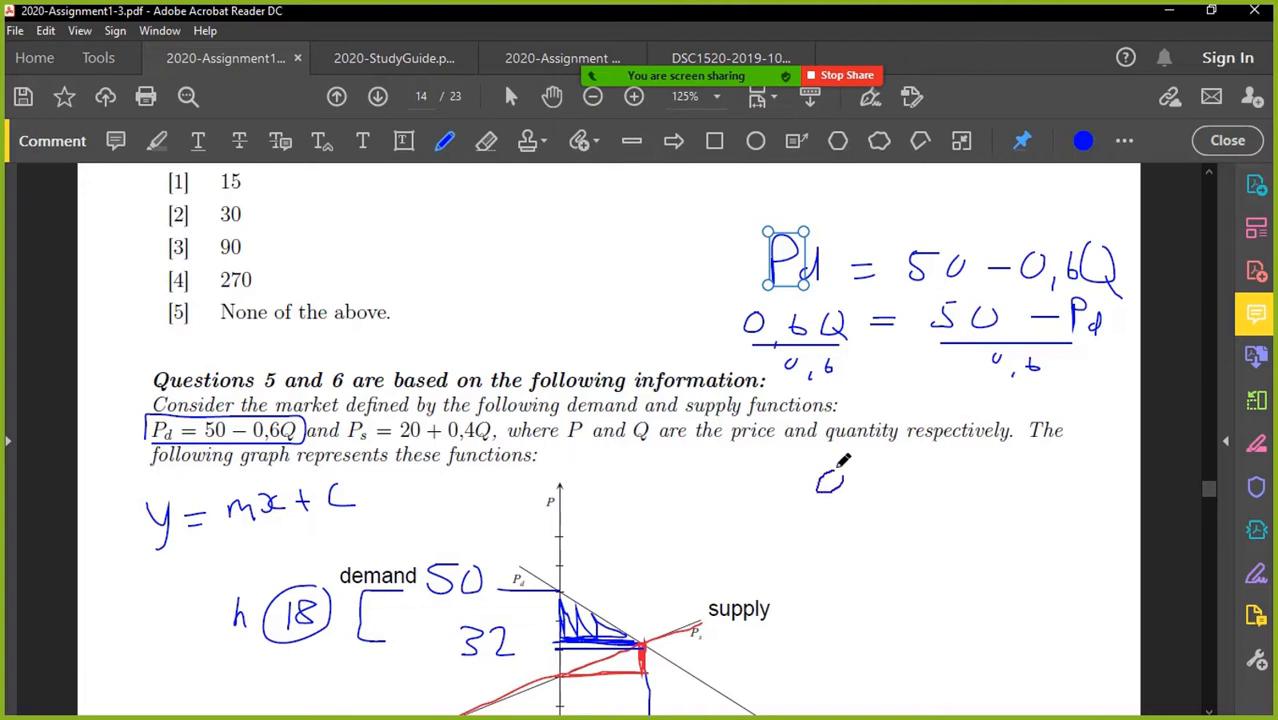
- Divide by 0,6 to get Q = 50/0,6 − Pd/0,6 and box b = −1/0,6
{"action": "left_click_drag", "start_coordinate": [820, 490], "coordinate": [990, 490]}
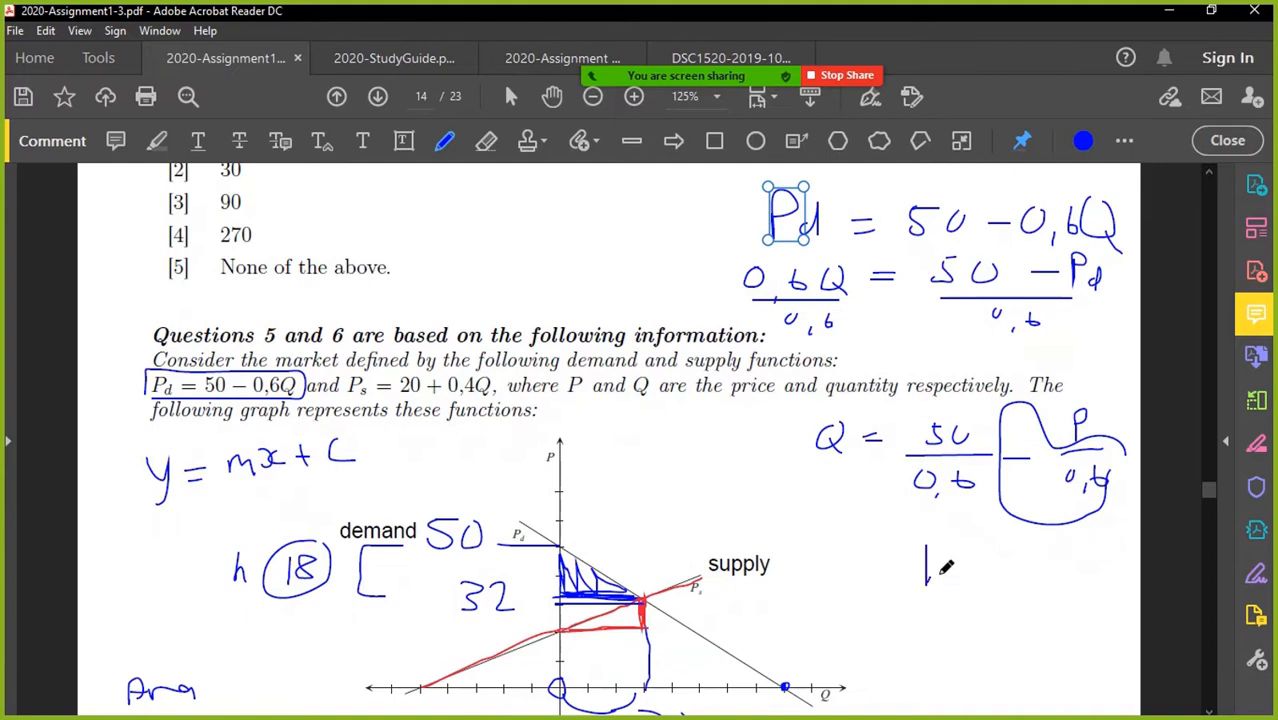
{"action": "left_click_drag", "start_coordinate": [930, 576], "coordinate": [1084, 560]}
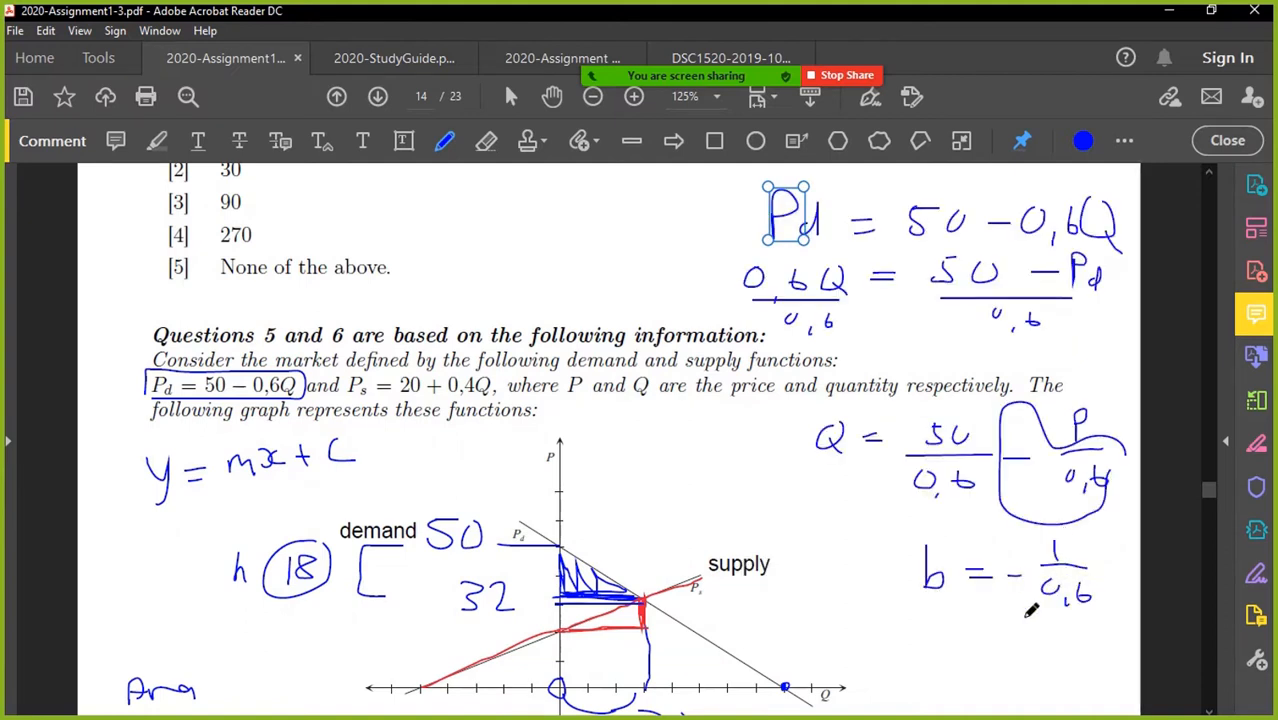
{"action": "scroll", "scroll_direction": "down", "scroll_amount": 3}
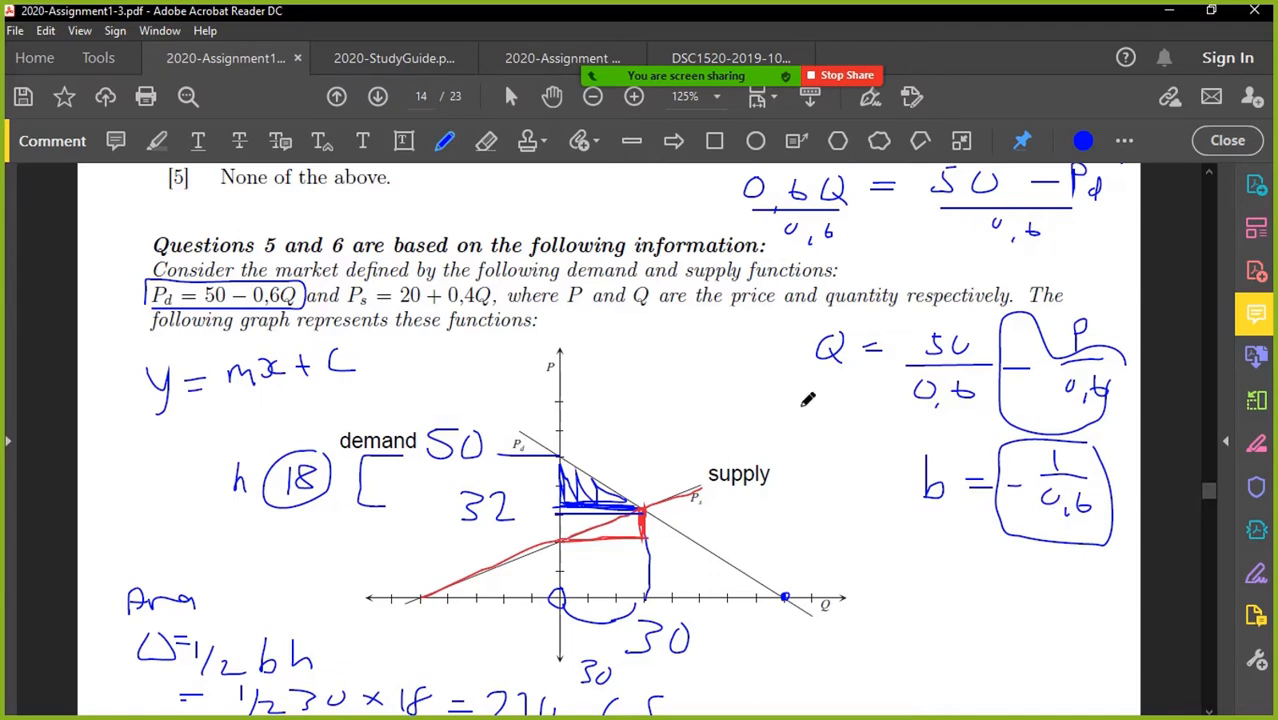
{"action": "mouse_move", "coordinate": [304, 162]}
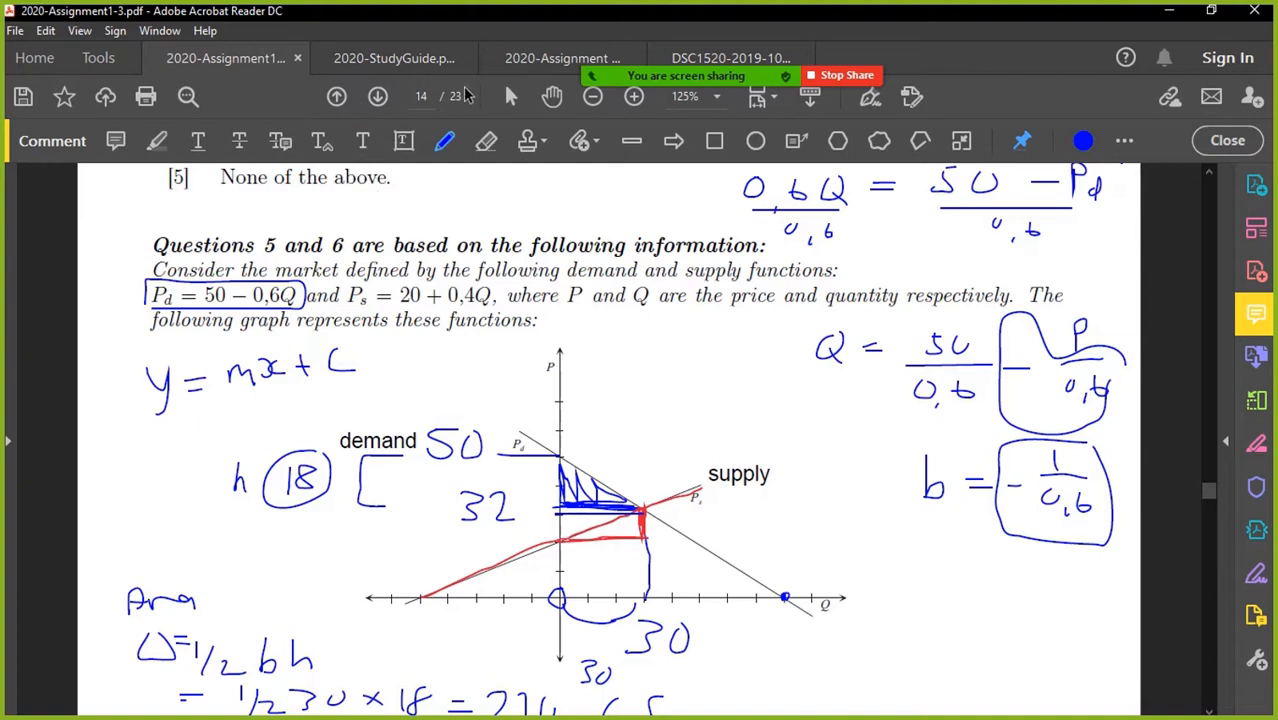
- On the exam formula sheet, handwrite εd = −1/(−1/0,6) beside the elasticity formulas
{"action": "left_click", "coordinate": [160, 30]}
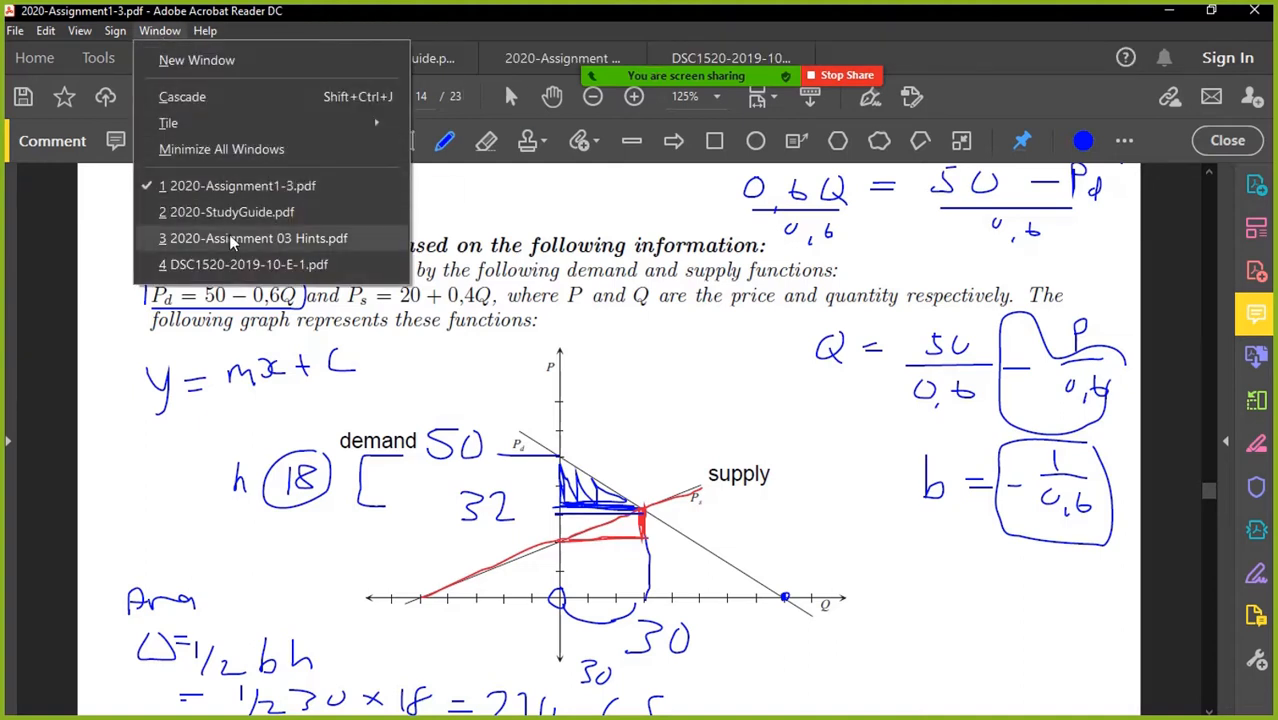
{"action": "left_click", "coordinate": [250, 264]}
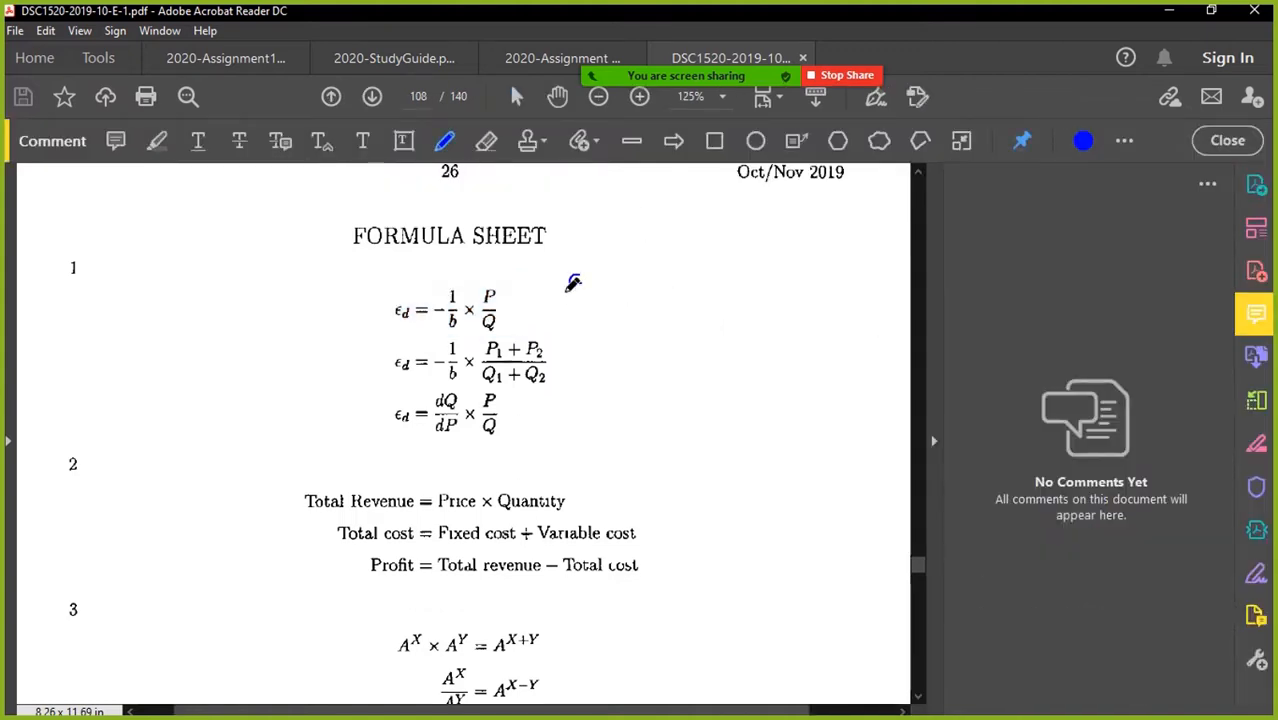
{"action": "left_click_drag", "start_coordinate": [564, 280], "coordinate": [604, 296]}
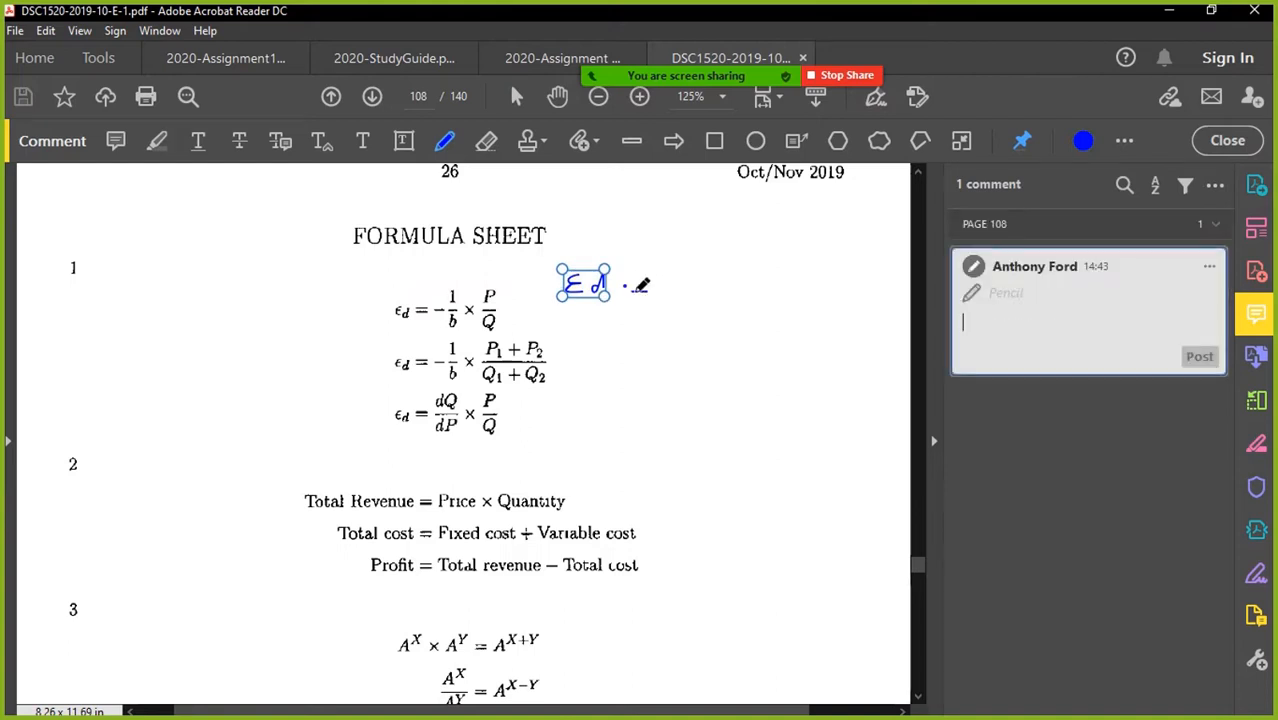
{"action": "left_click_drag", "start_coordinate": [624, 288], "coordinate": [650, 288]}
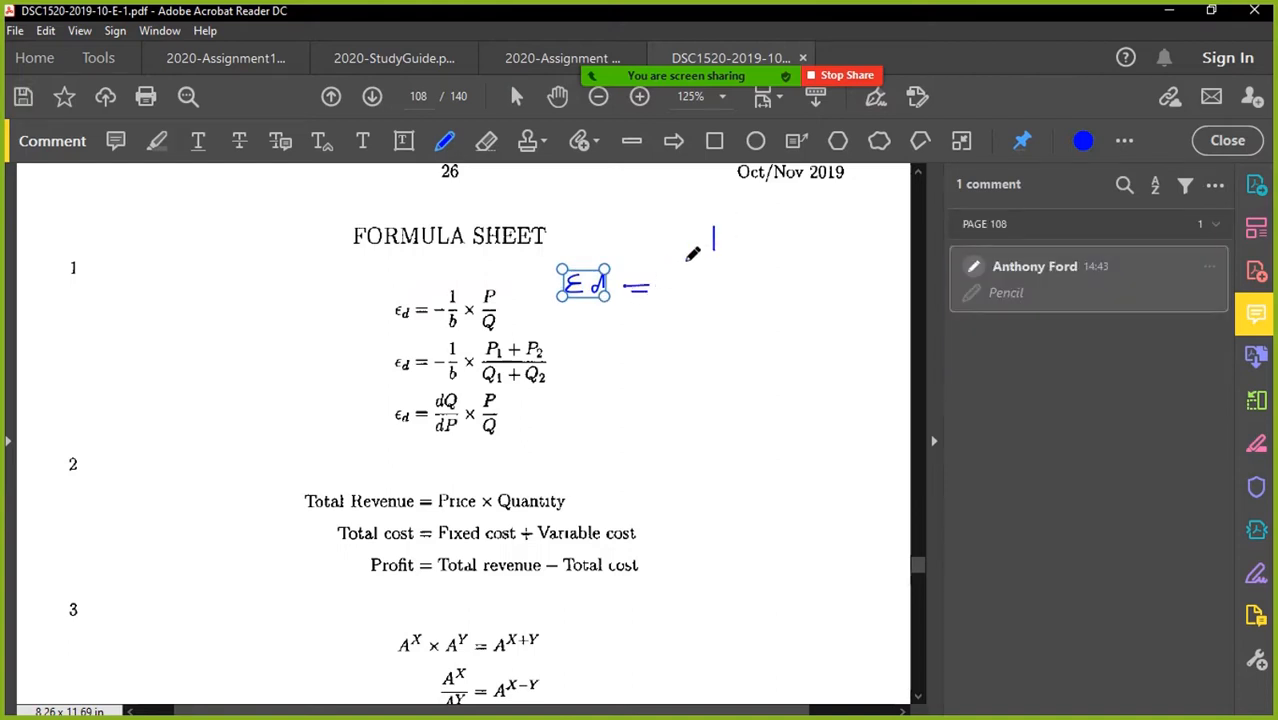
{"action": "left_click_drag", "start_coordinate": [650, 262], "coordinate": [770, 258]}
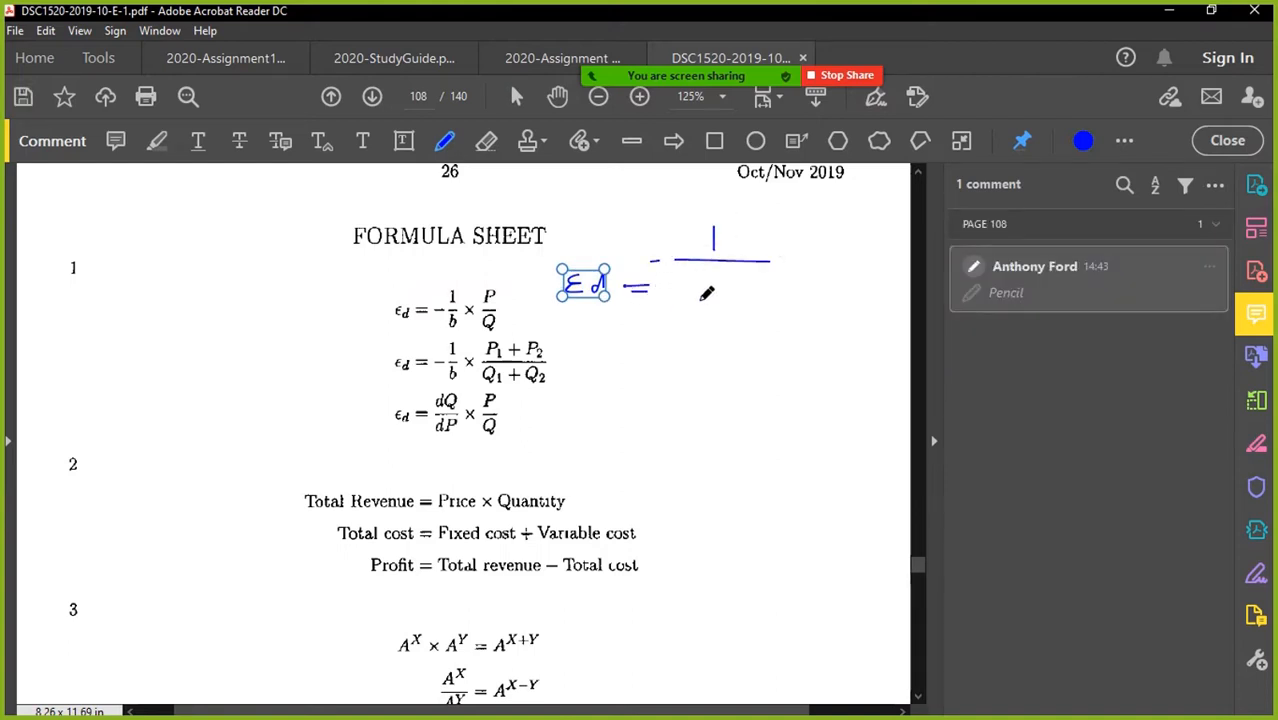
{"action": "left_click_drag", "start_coordinate": [684, 270], "coordinate": [696, 320]}
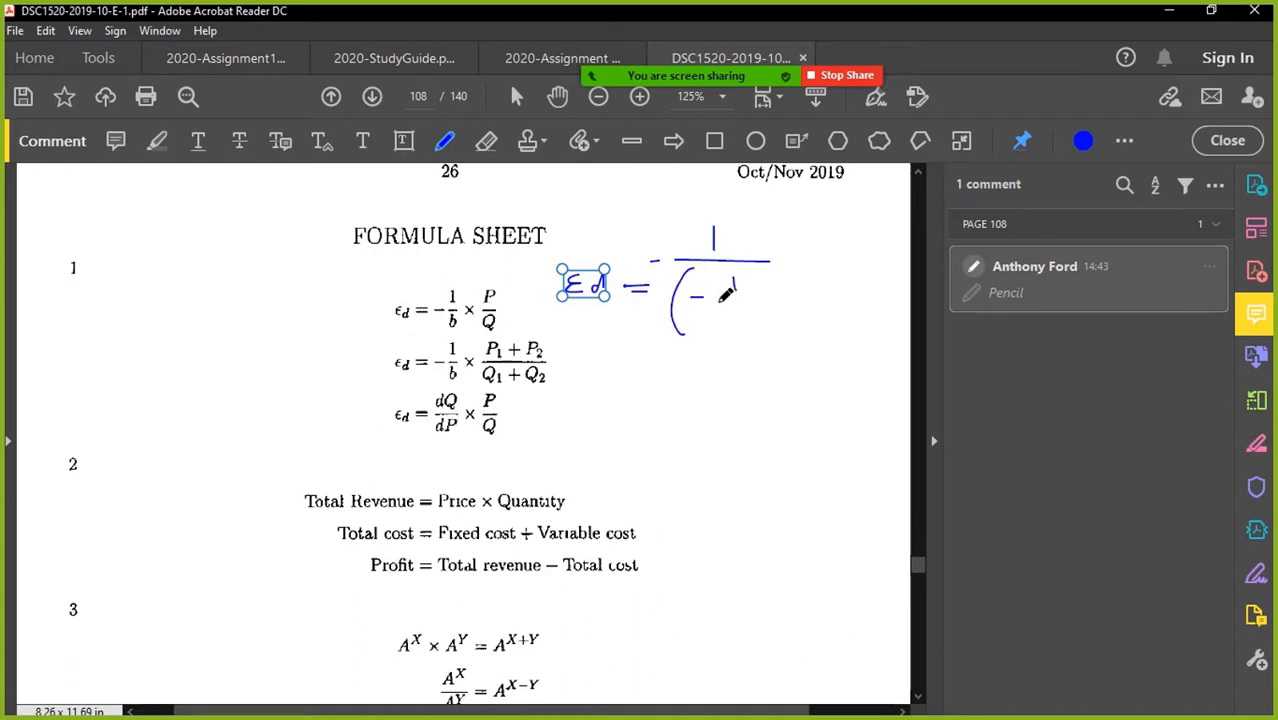
{"action": "left_click_drag", "start_coordinate": [730, 284], "coordinate": [764, 330]}
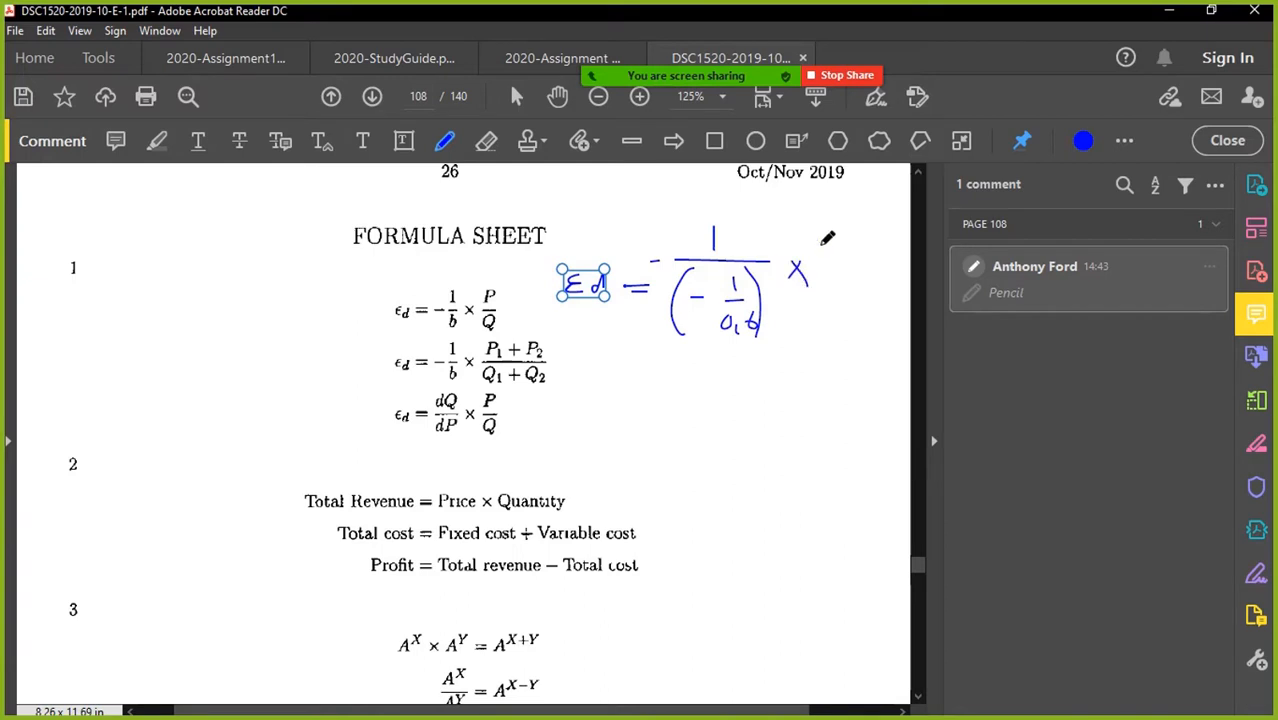
- Complete it with × 32/30 as P over Q and circle the point elasticity formula
{"action": "left_click_drag", "start_coordinate": [830, 256], "coordinate": [860, 244]}
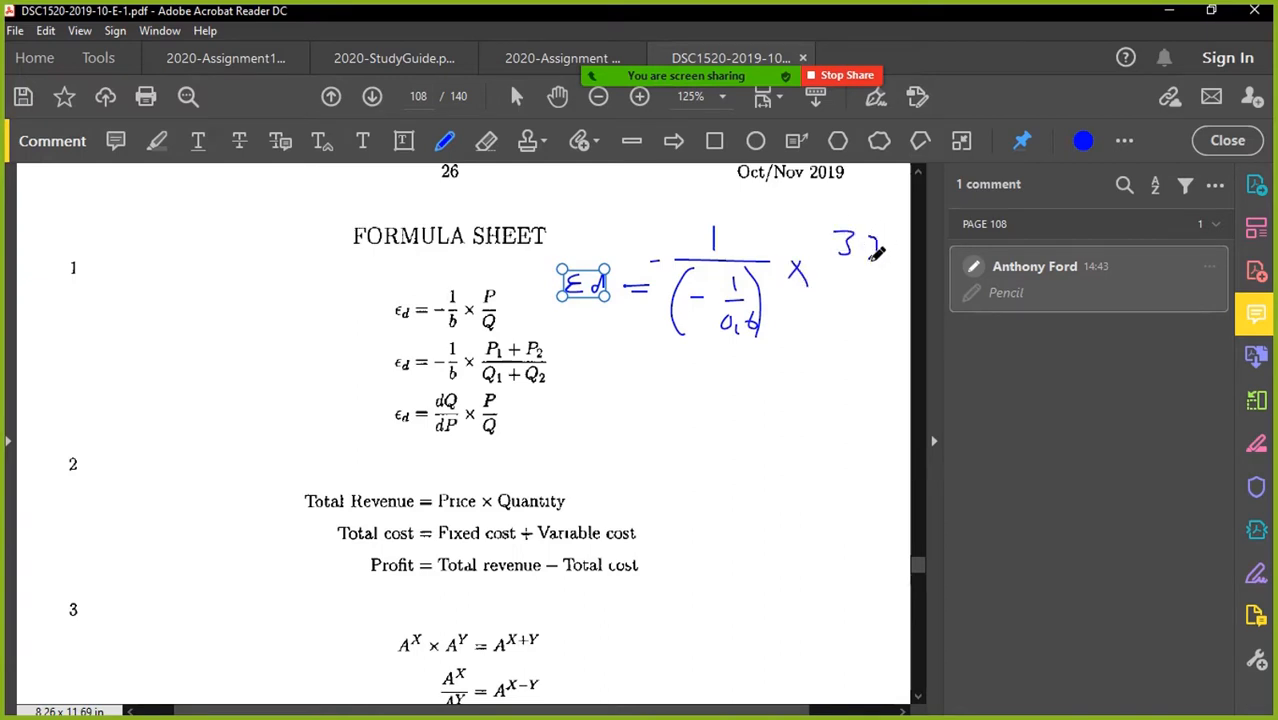
{"action": "left_click_drag", "start_coordinate": [840, 270], "coordinate": [890, 310]}
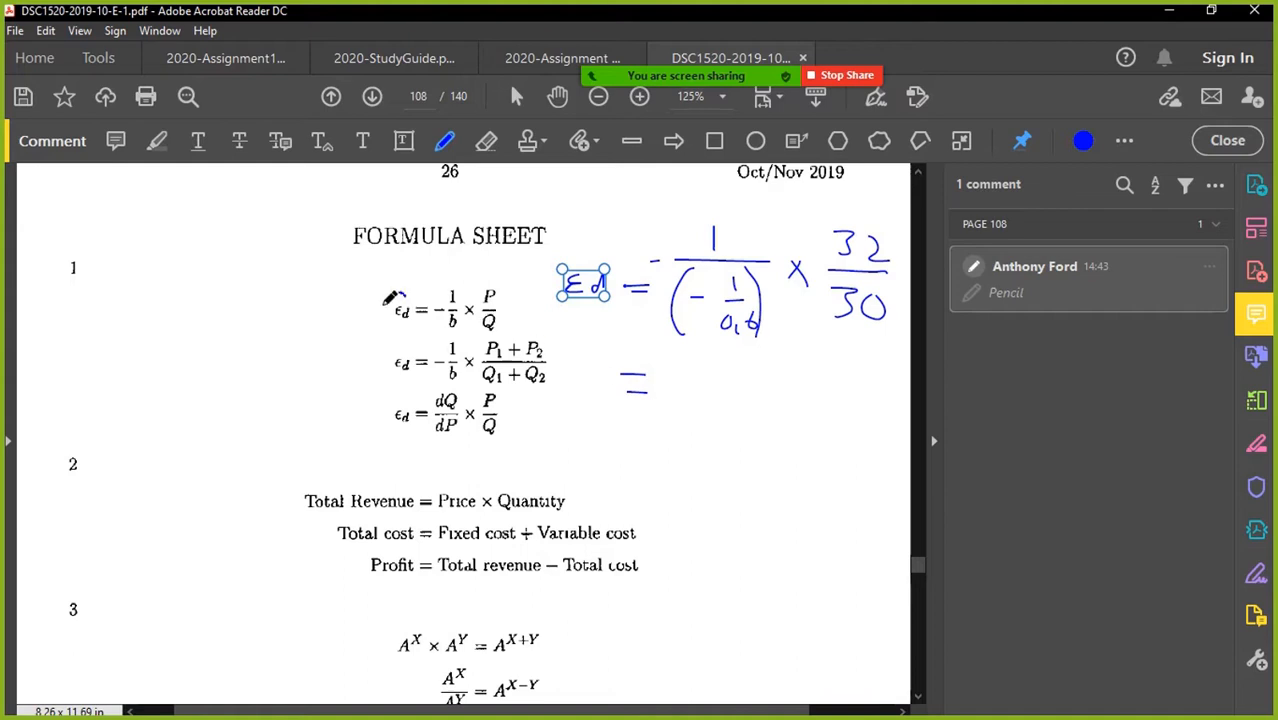
{"action": "left_click_drag", "start_coordinate": [396, 296], "coordinate": [400, 344]}
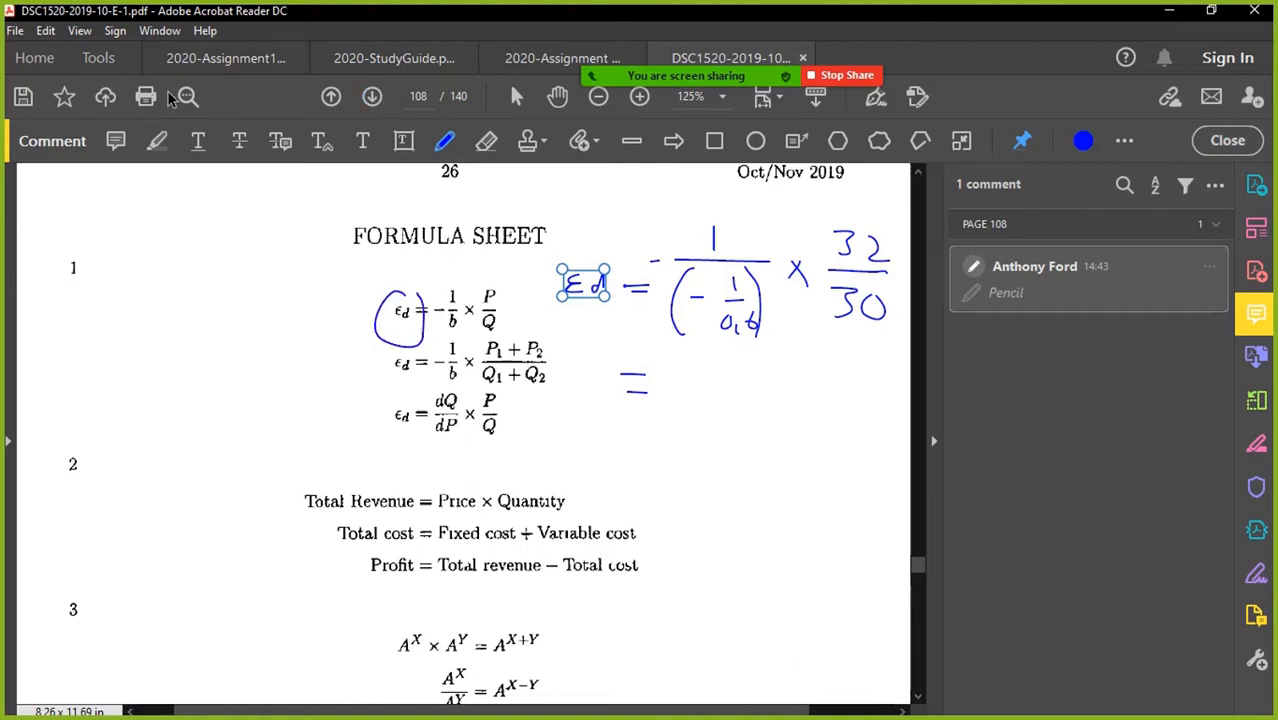
{"action": "left_click", "coordinate": [224, 56]}
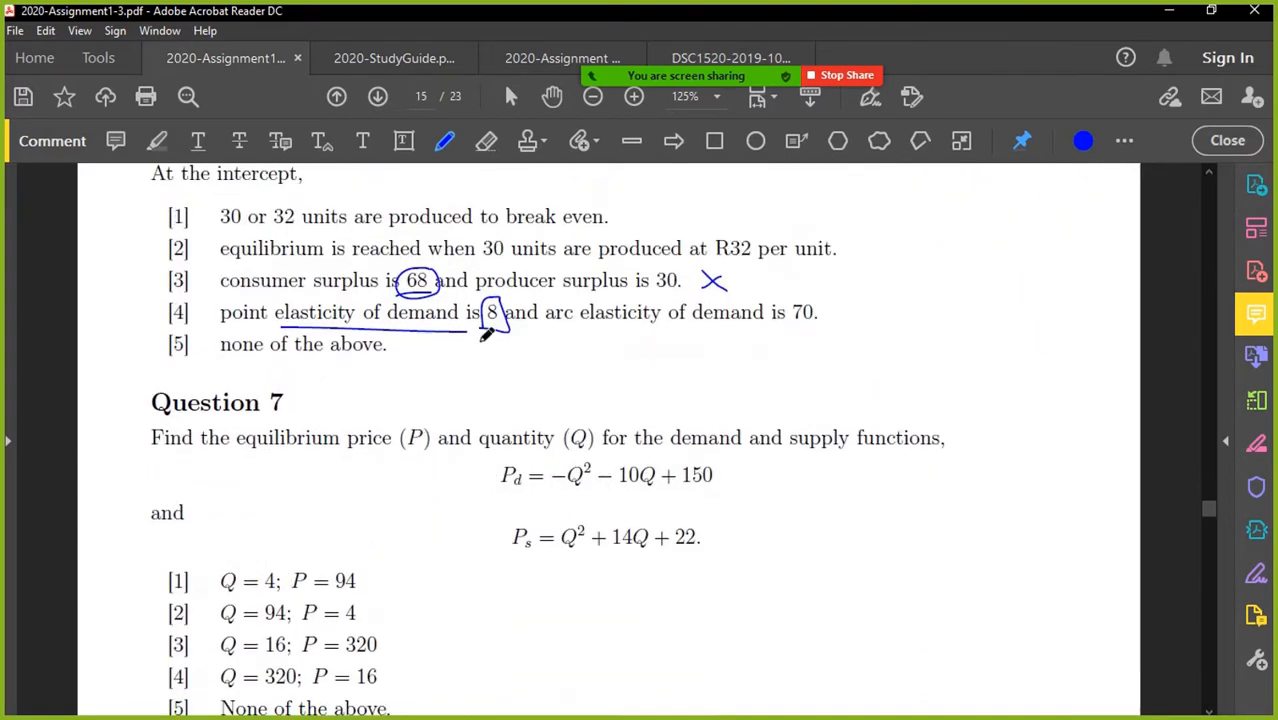
- In Question 6, cross out option 4, circle option 2, underline 'consumer surplus' and sketch the demand-supply triangle
{"action": "left_click_drag", "start_coordinate": [480, 330], "coordinate": [516, 340]}
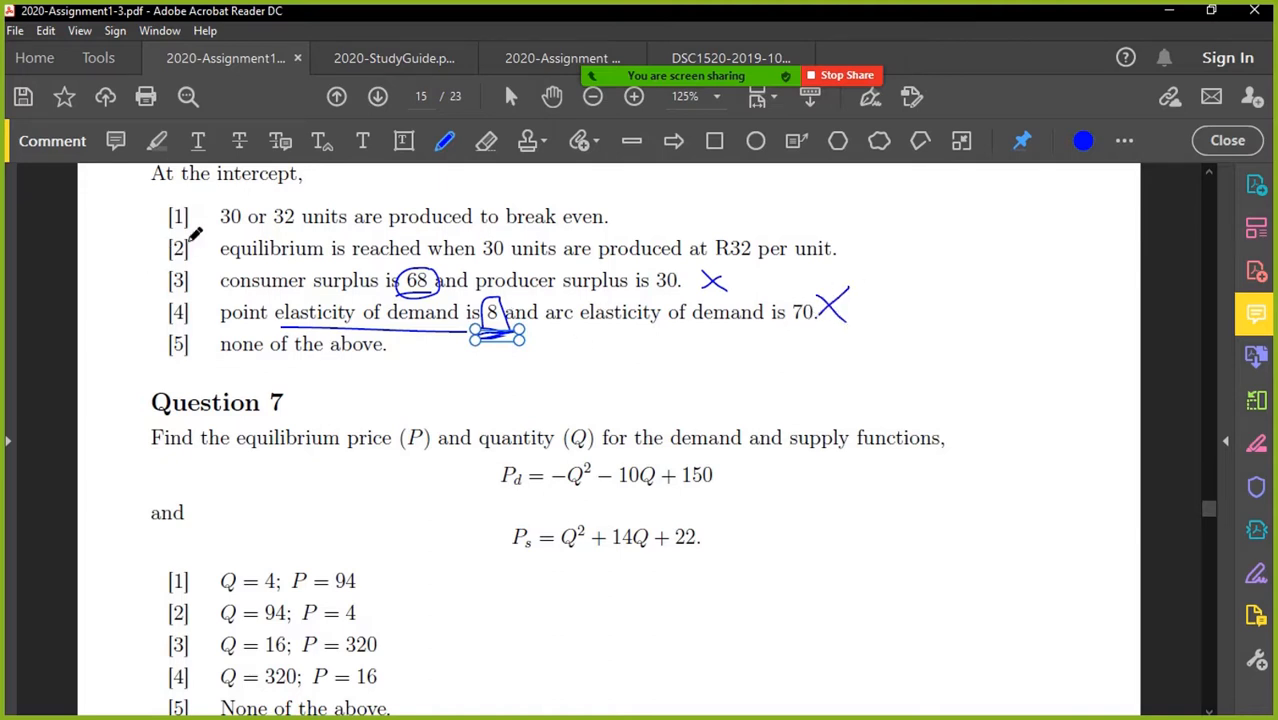
{"action": "left_click_drag", "start_coordinate": [164, 236], "coordinate": [196, 264]}
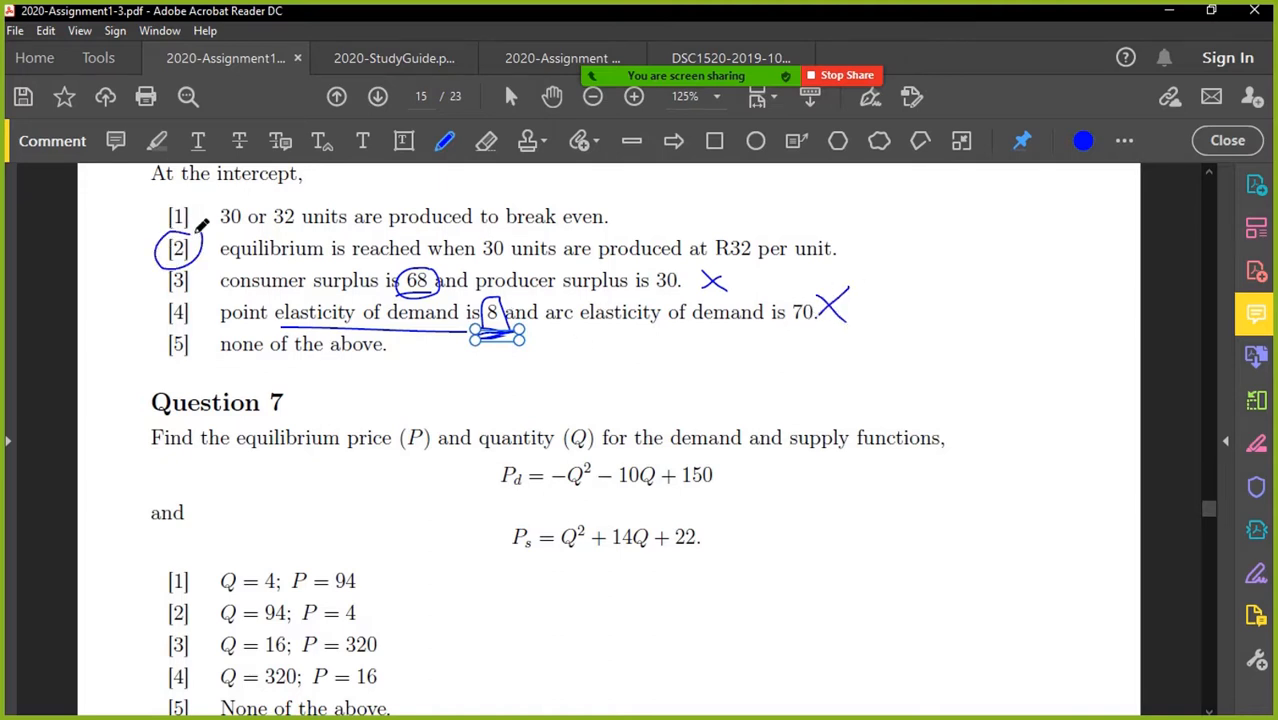
{"action": "scroll", "scroll_direction": "down", "scroll_amount": 3}
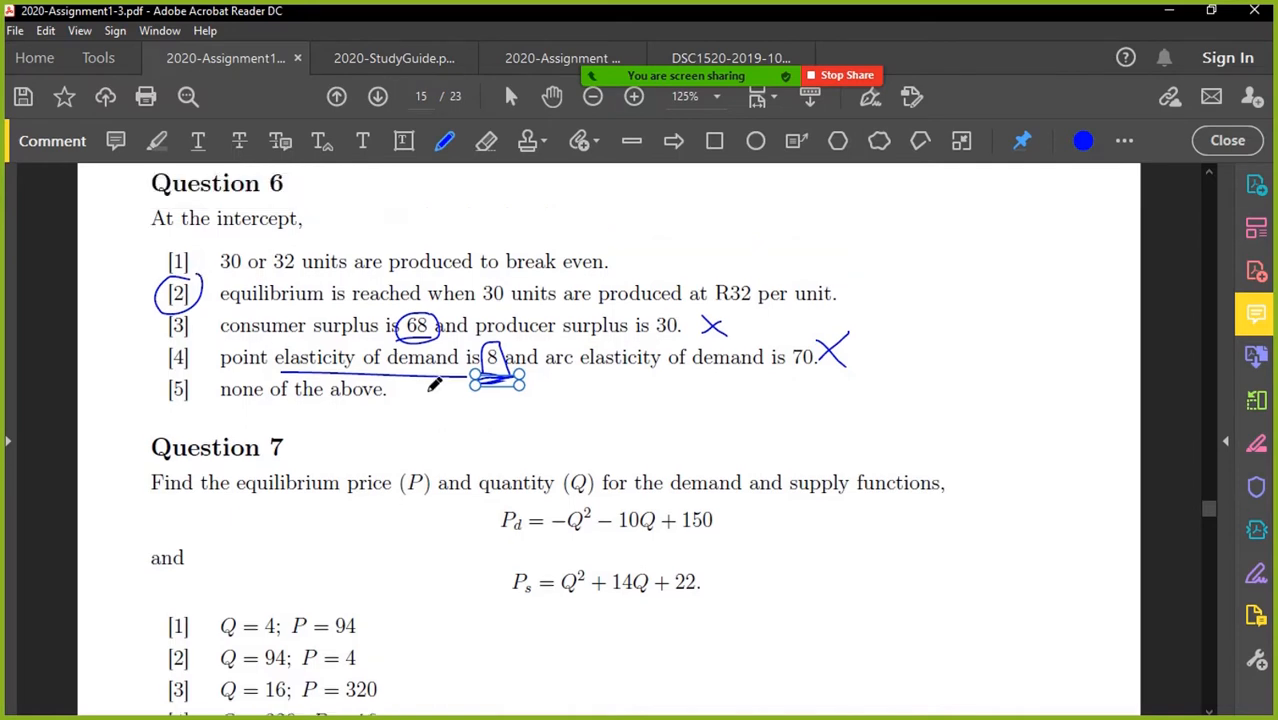
{"action": "mouse_move", "coordinate": [570, 378]}
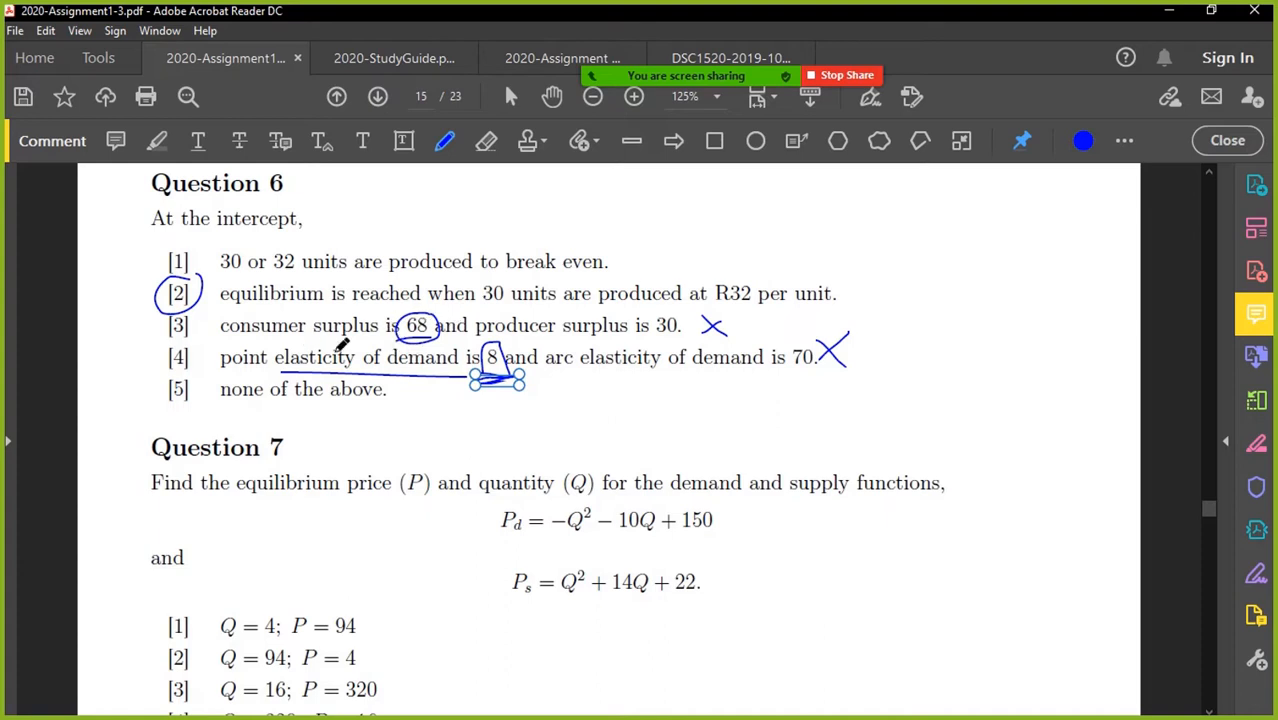
{"action": "left_click_drag", "start_coordinate": [222, 340], "coordinate": [392, 336]}
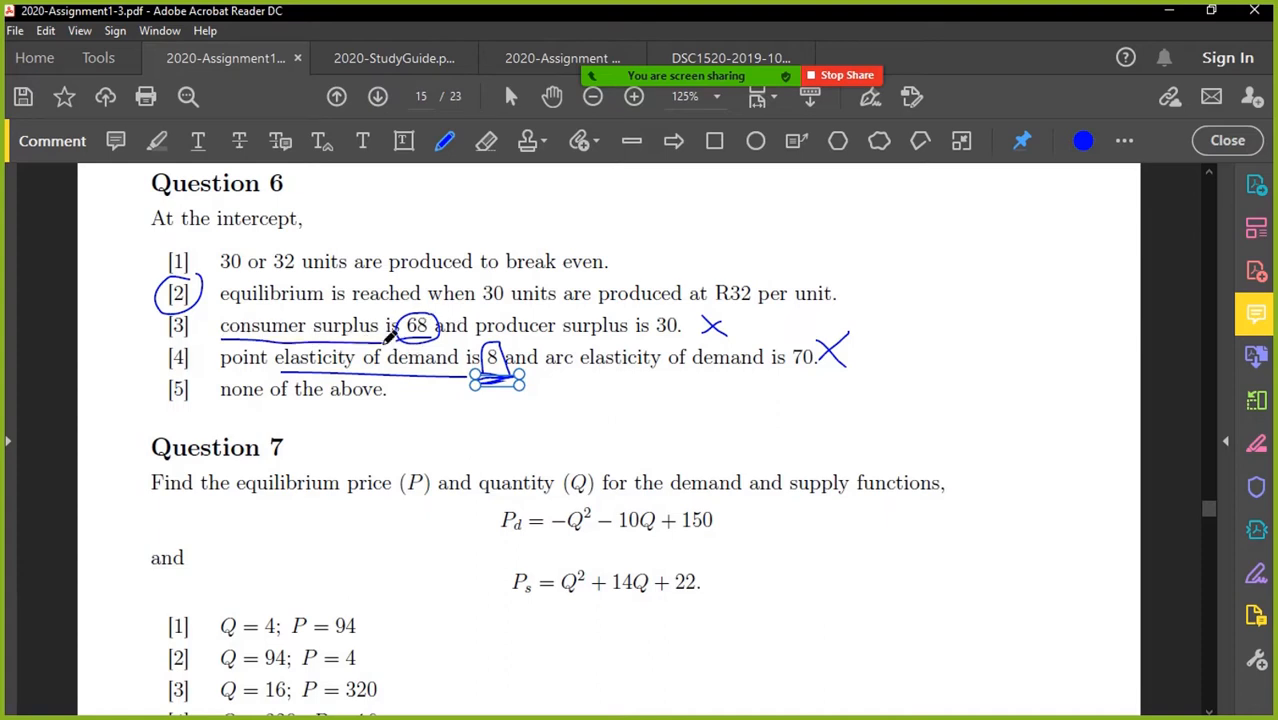
{"action": "mouse_move", "coordinate": [978, 240]}
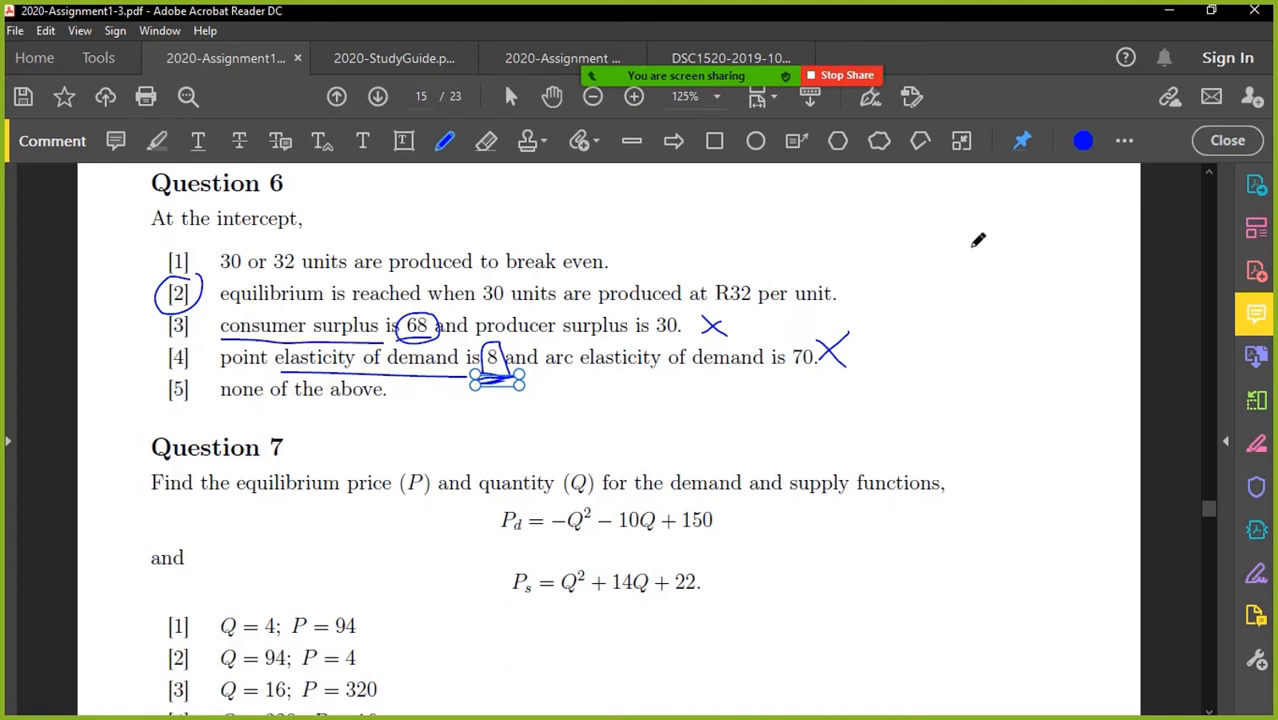
{"action": "left_click_drag", "start_coordinate": [940, 240], "coordinate": [1120, 440]}
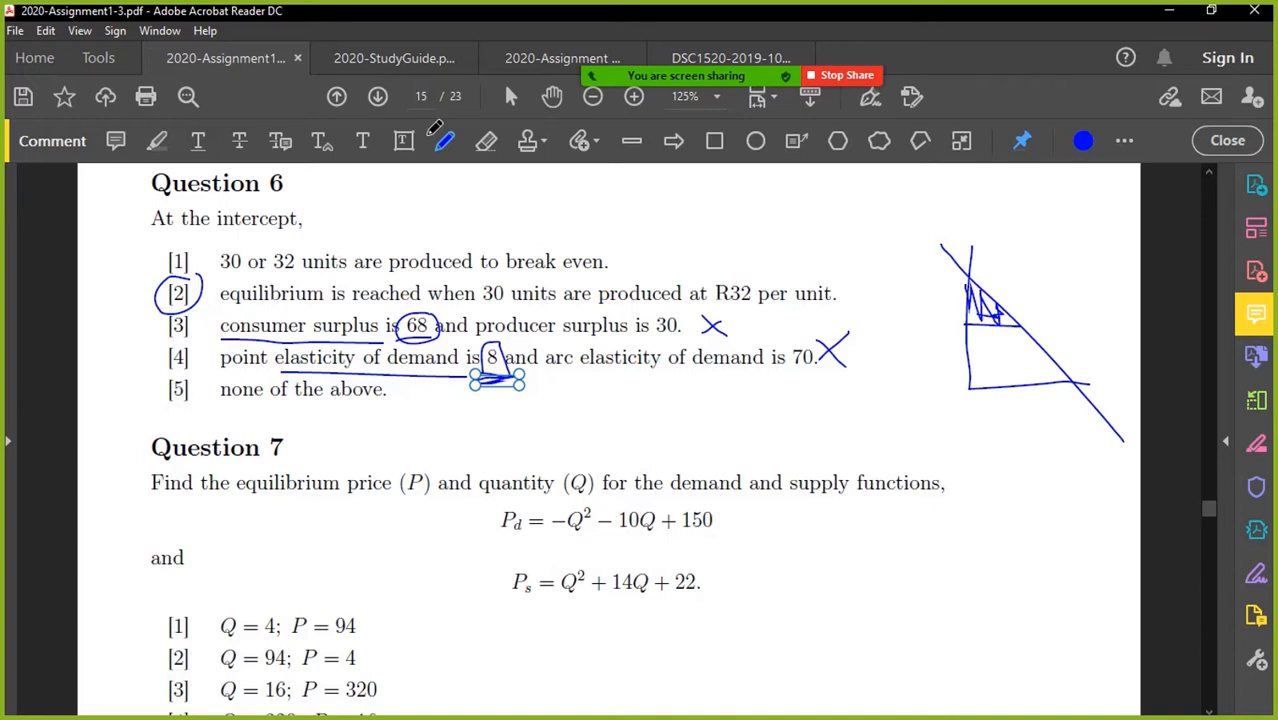
{"action": "left_click", "coordinate": [392, 56]}
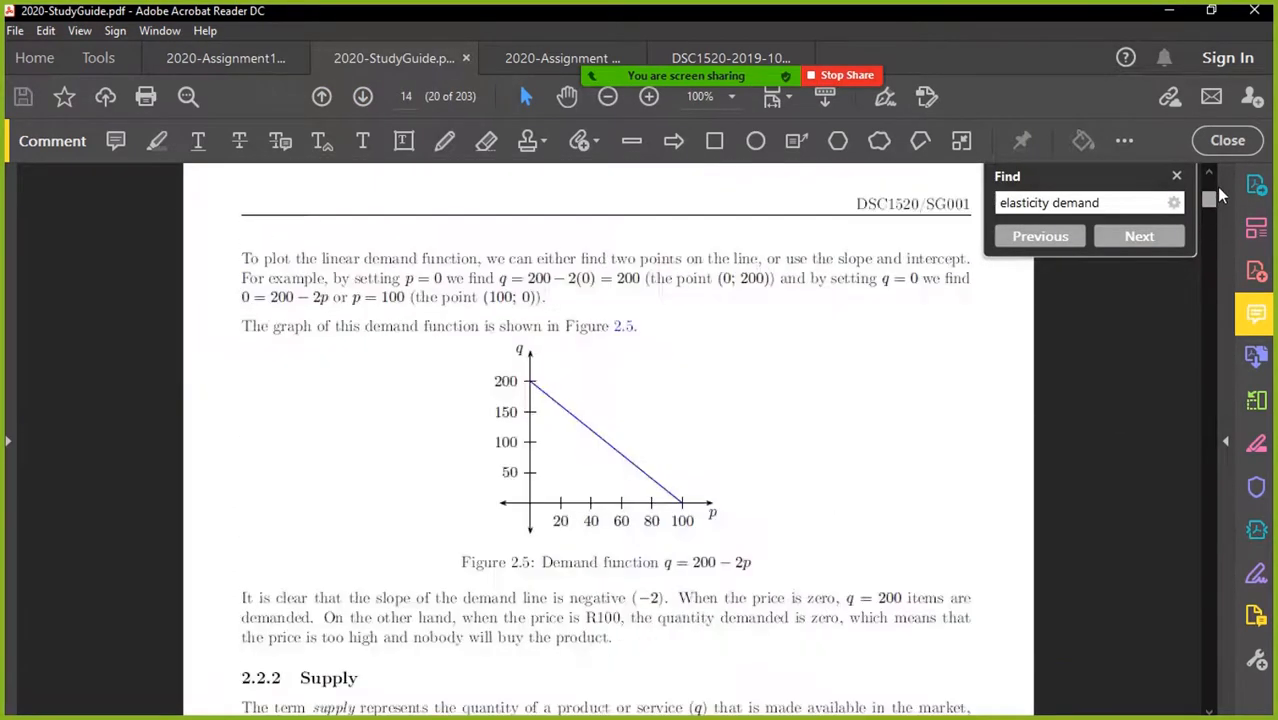
- From the study guide contents, reach the page 29 producer surplus example and select the Figure 3.9 caption
{"action": "left_click", "coordinate": [324, 96]}
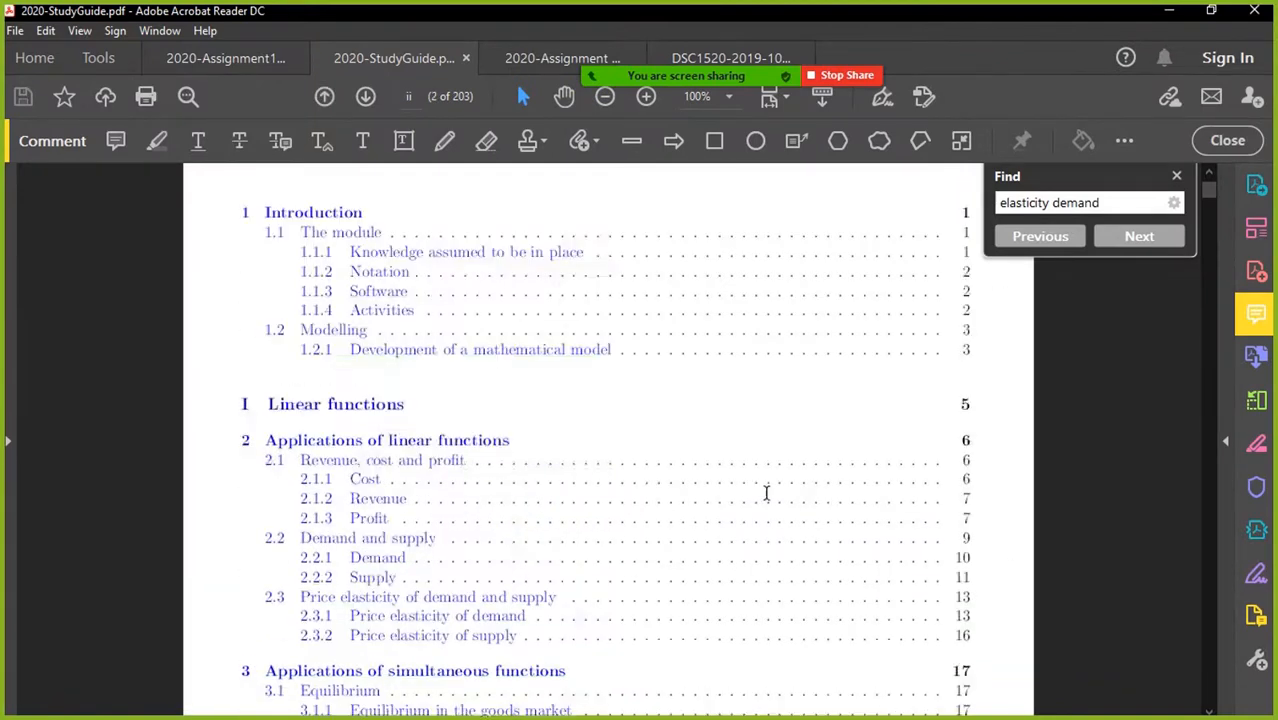
{"action": "left_click", "coordinate": [1140, 236]}
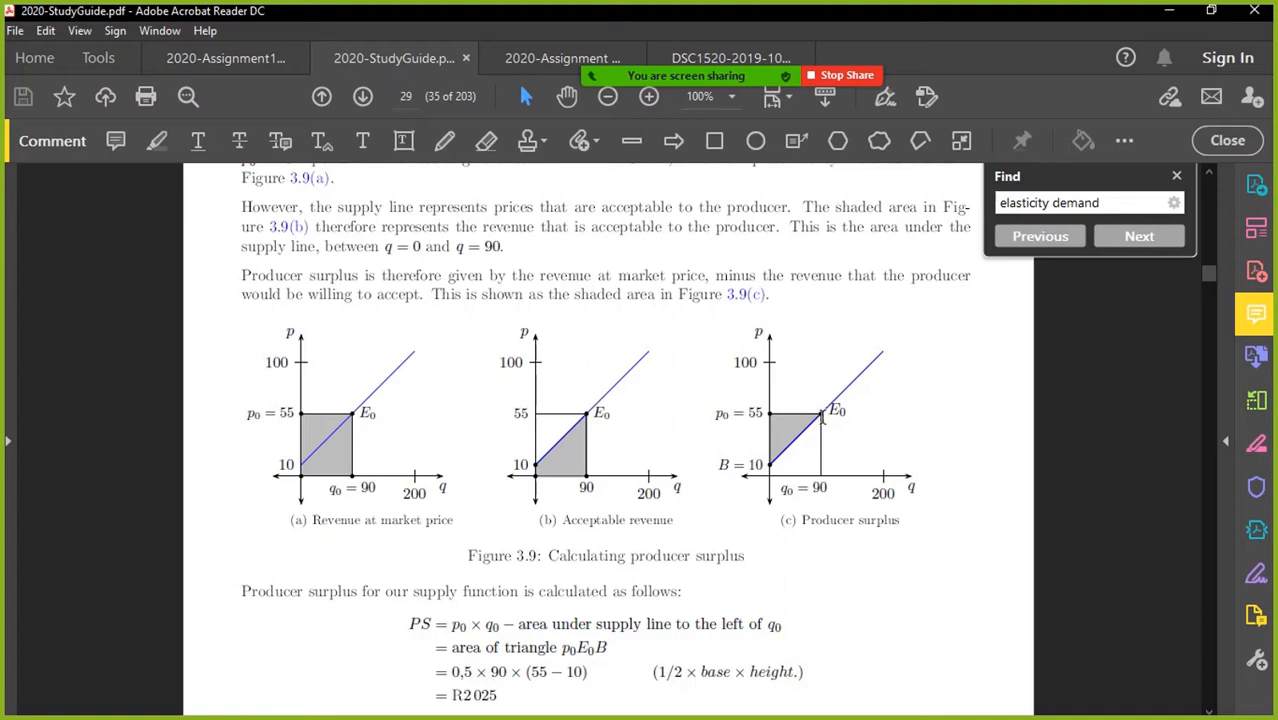
{"action": "mouse_move", "coordinate": [820, 412]}
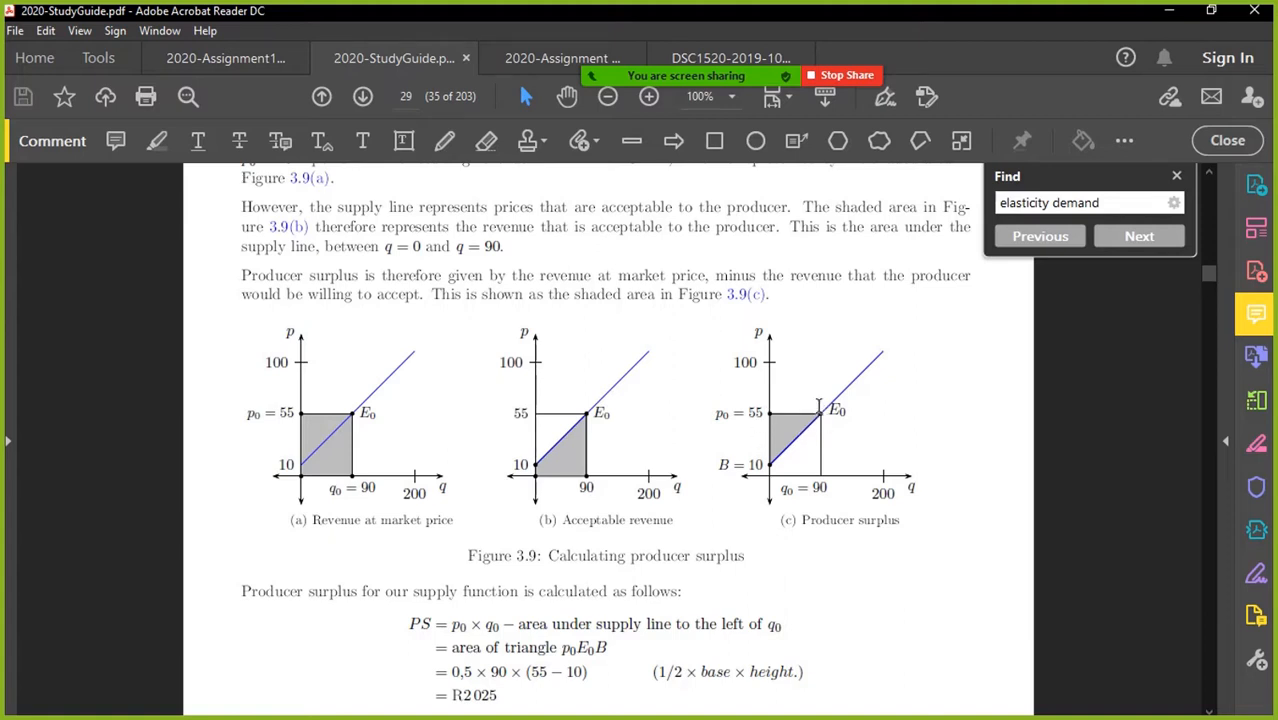
{"action": "double_click", "coordinate": [850, 520]}
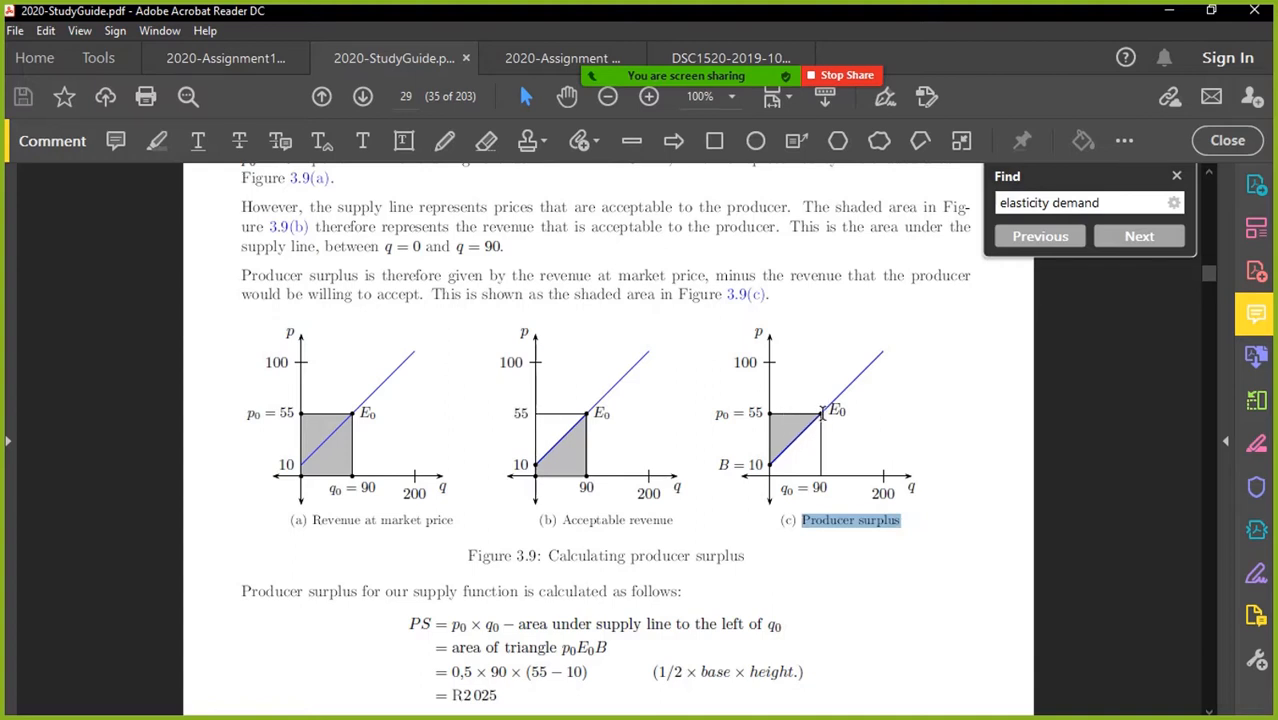
{"action": "mouse_move", "coordinate": [810, 424]}
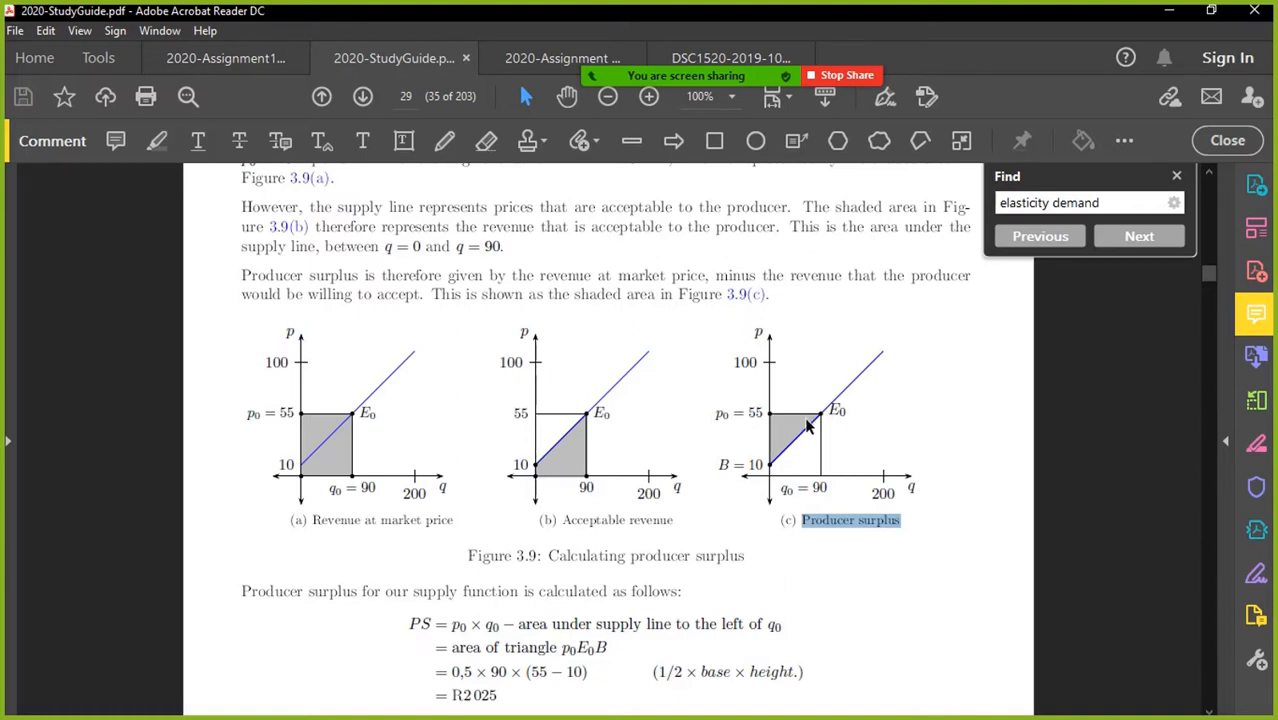
{"action": "mouse_move", "coordinate": [644, 488]}
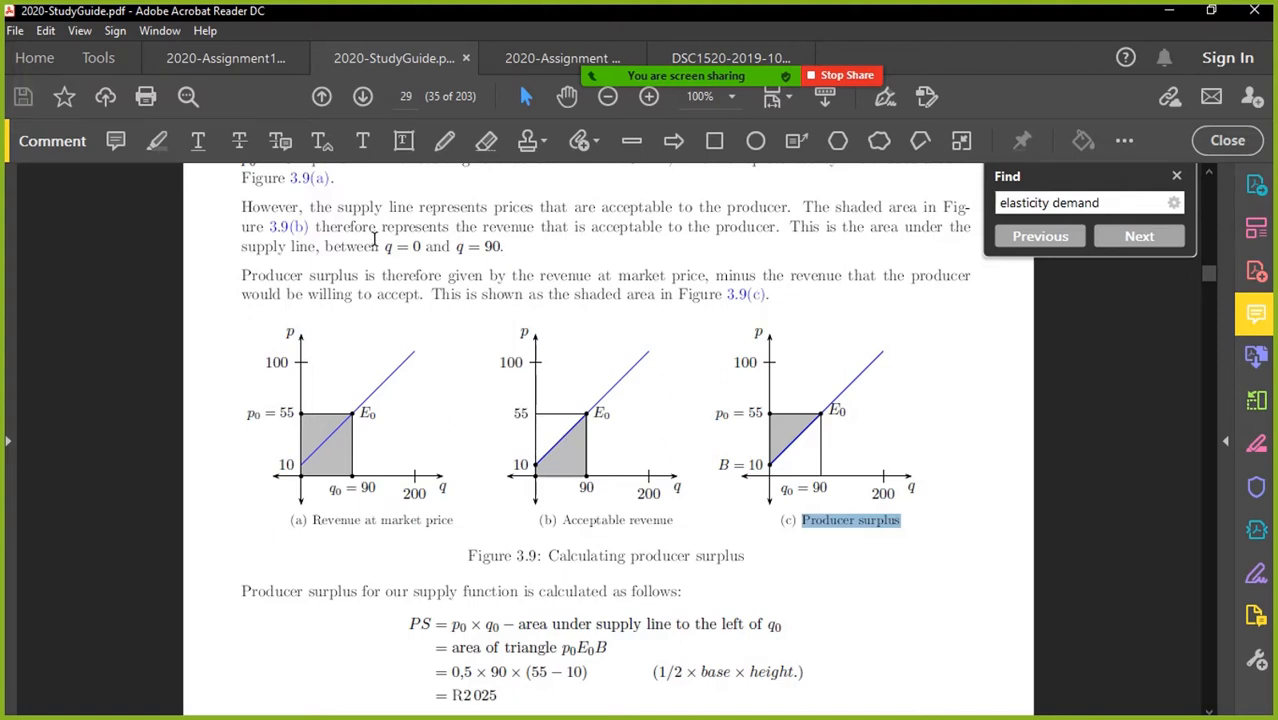
{"action": "left_click", "coordinate": [224, 56]}
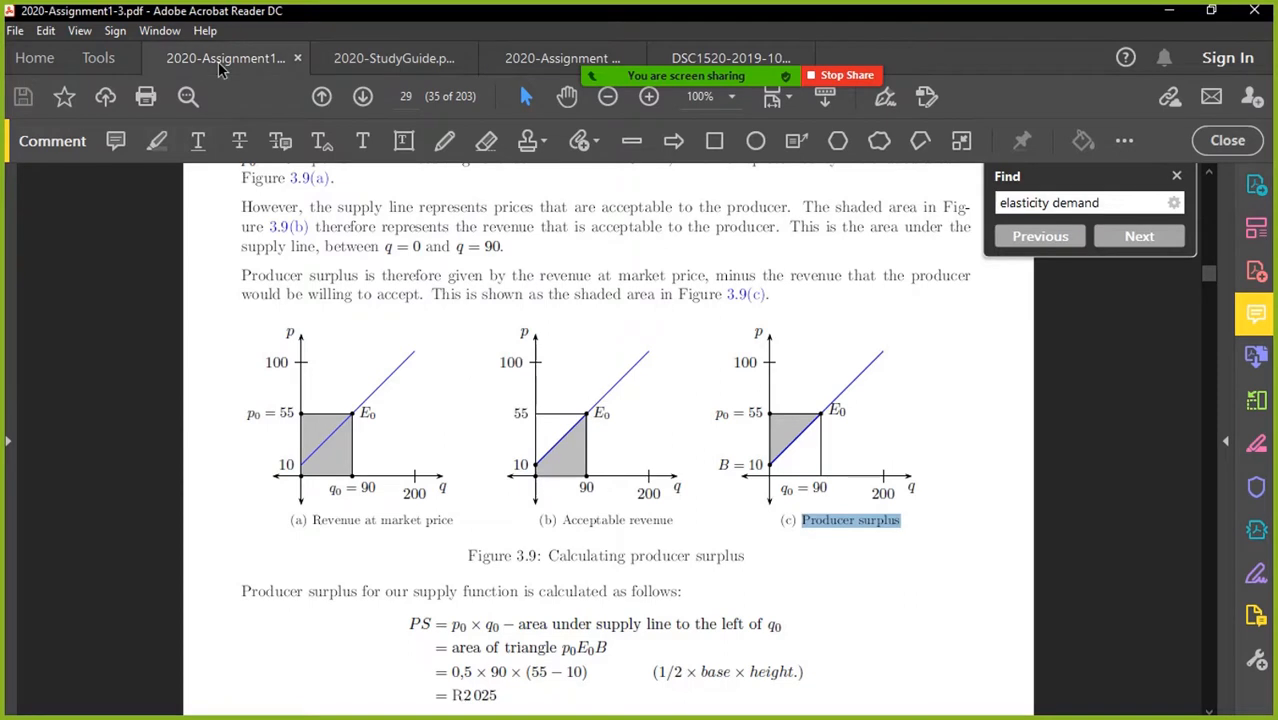